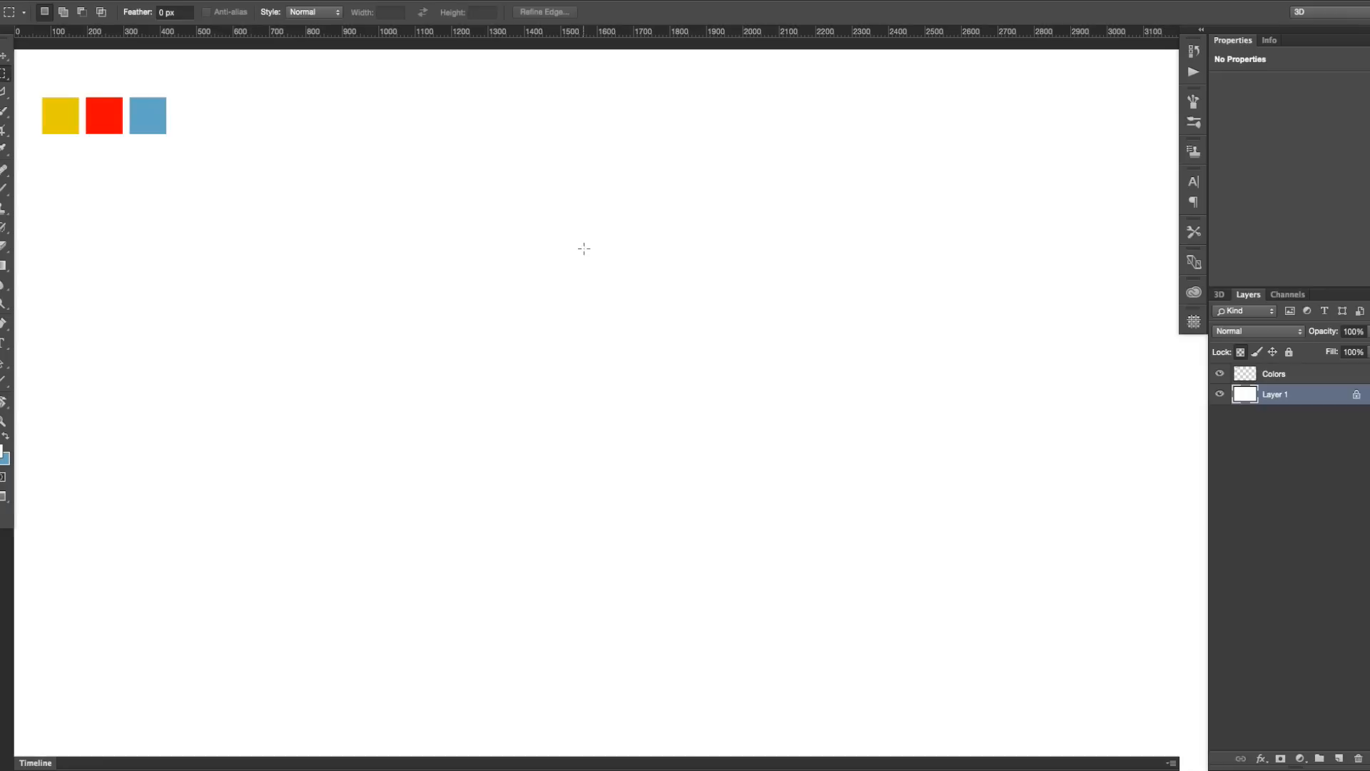
mouse_move(596, 279)
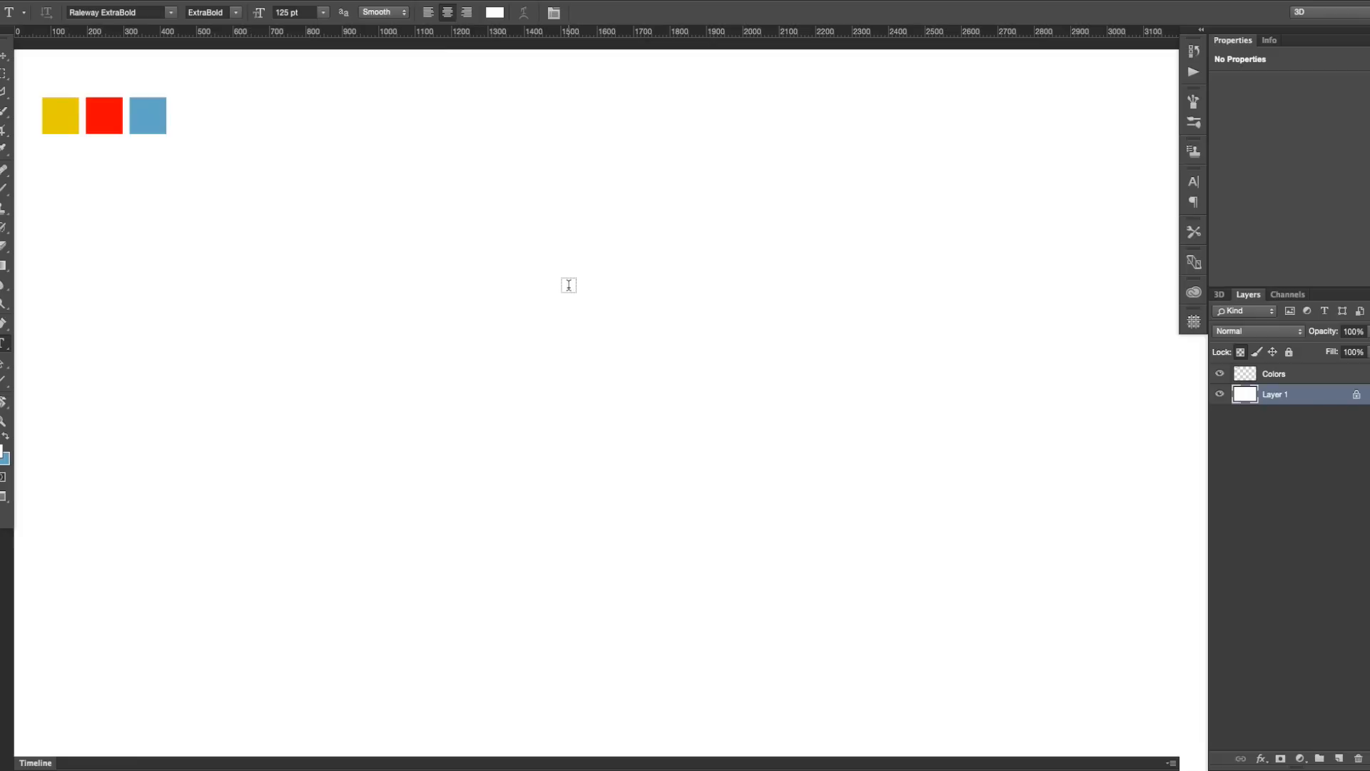
mouse_move(576, 295)
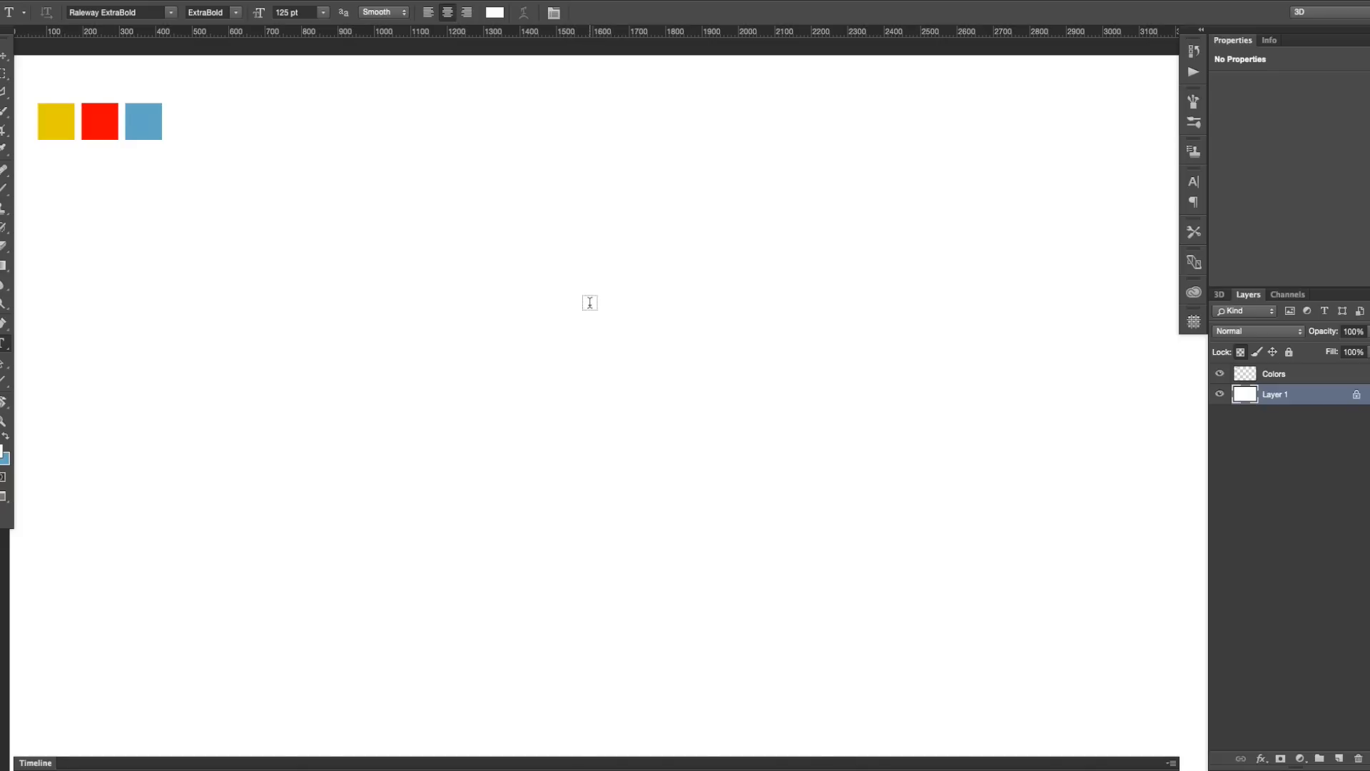
mouse_move(571, 312)
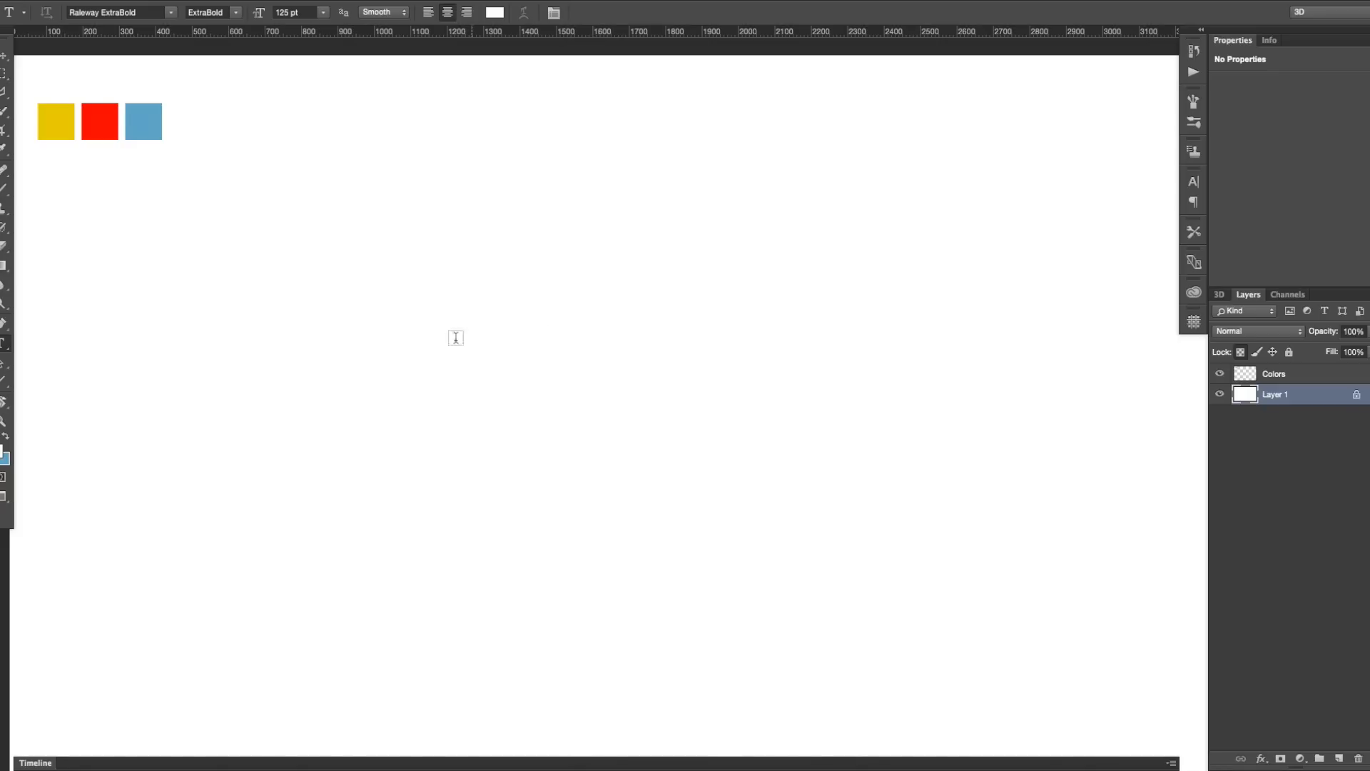
Place the title text SUPERMAN across the middle of the white canvas.
left_click(567, 394)
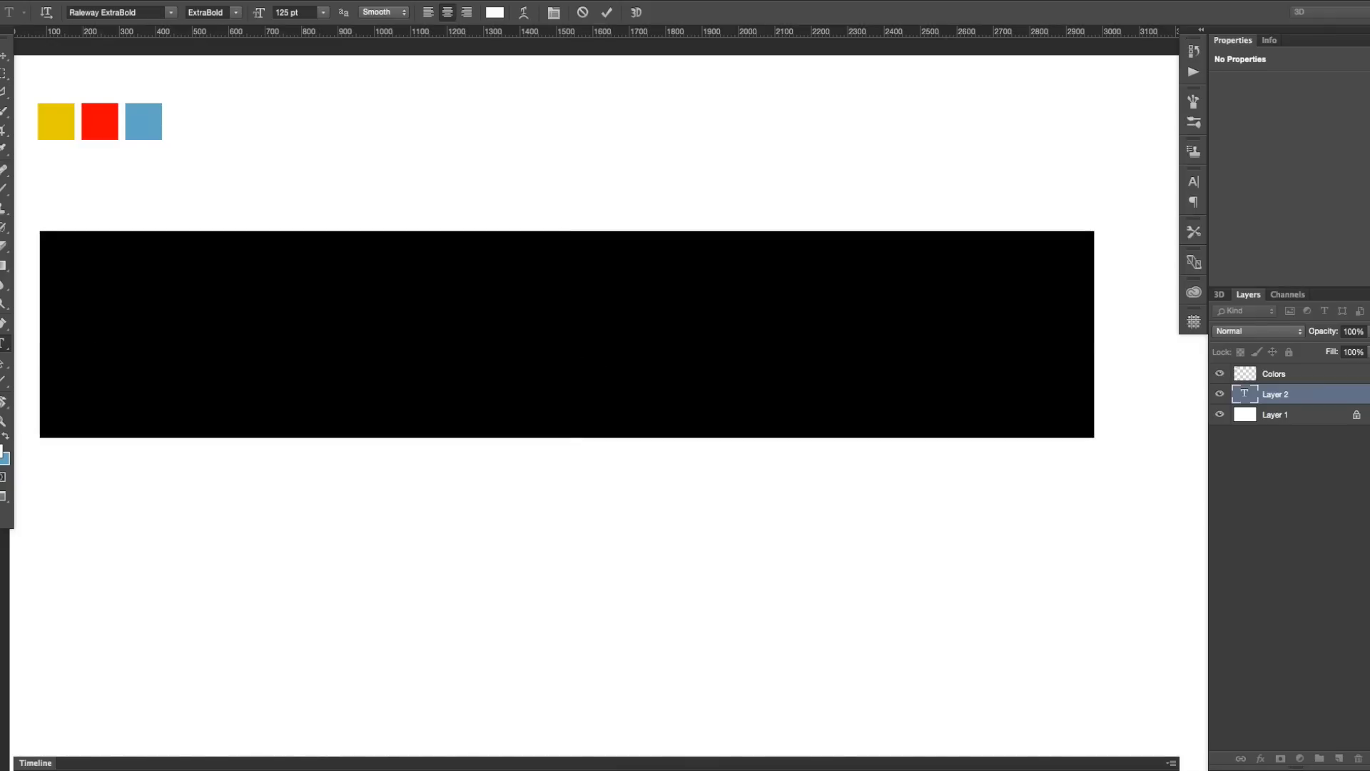
type("SUPERMAN")
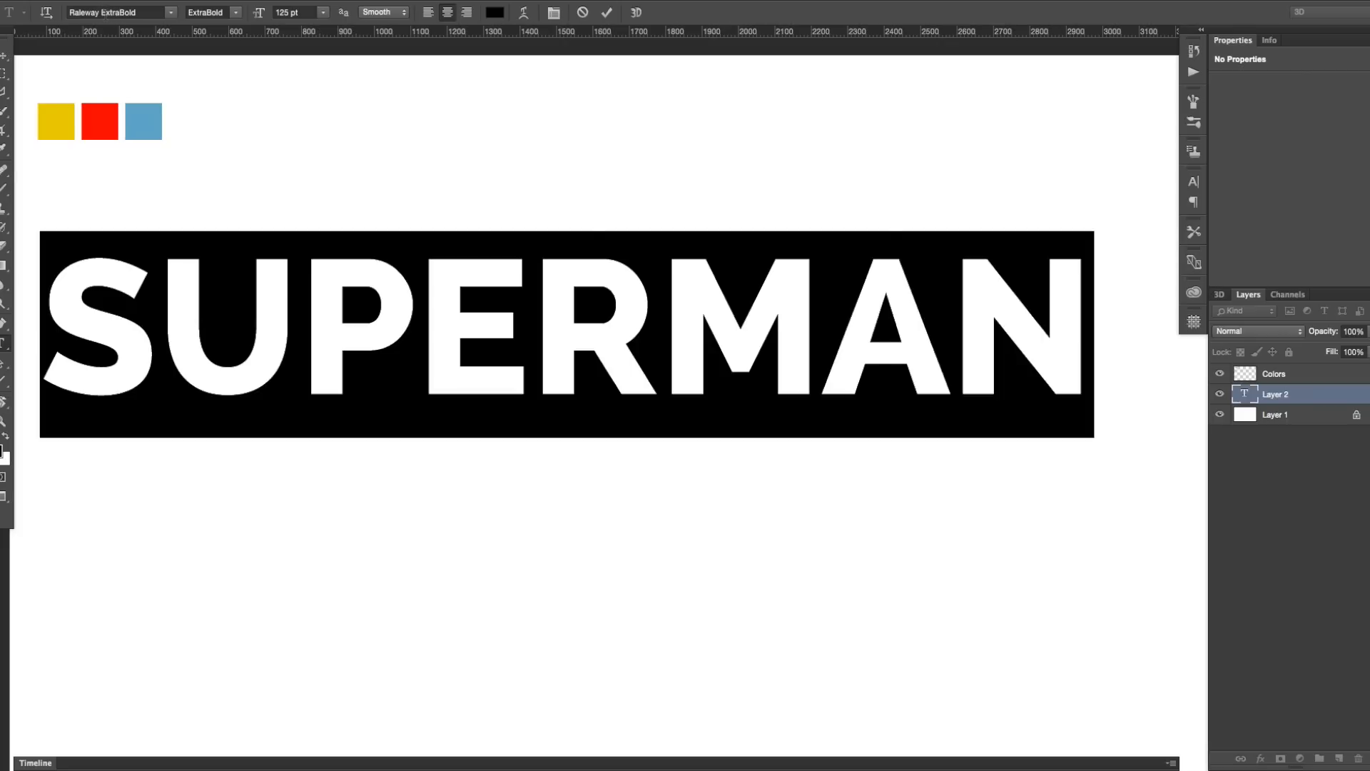
mouse_move(133, 159)
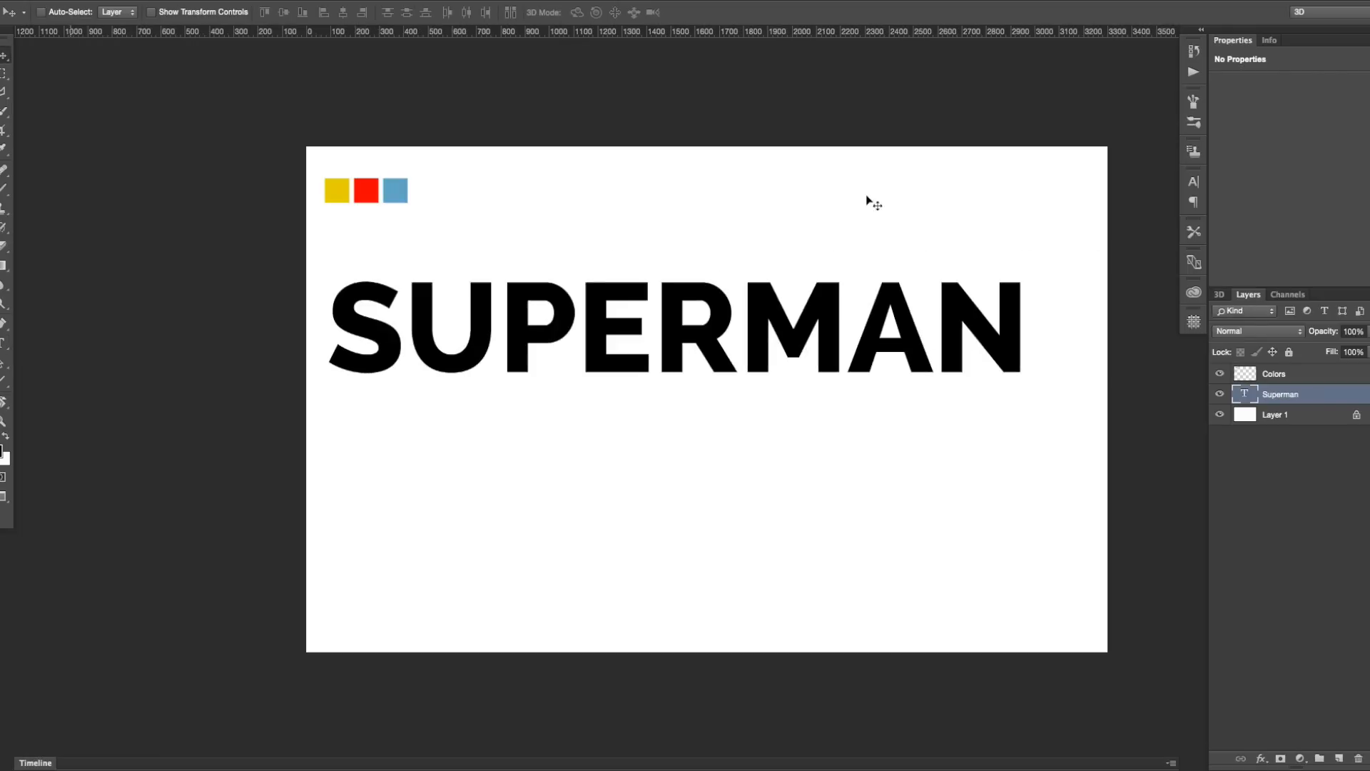
Select the lettering and set its Raleway weight to Heavy, comparing against ExtraBold.
left_click_drag(673, 330, 714, 387)
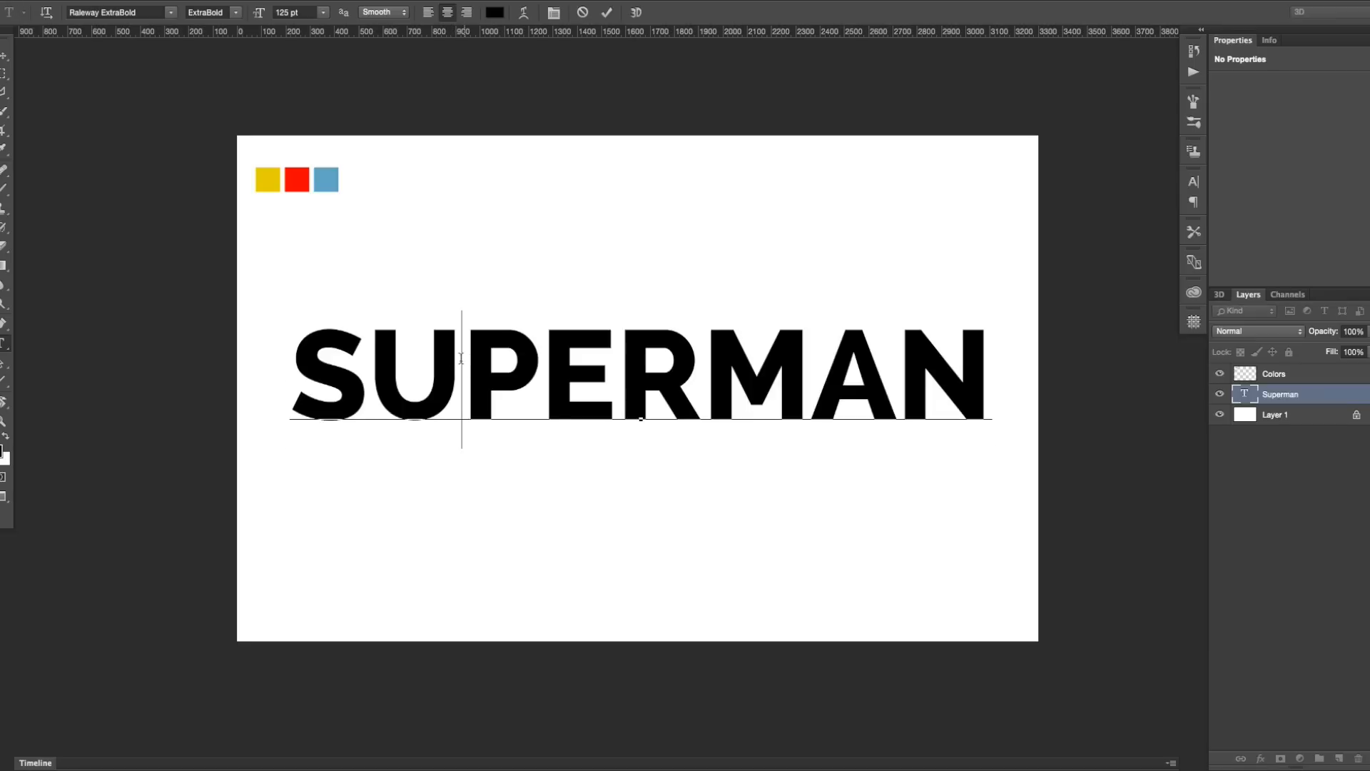
left_click(209, 13)
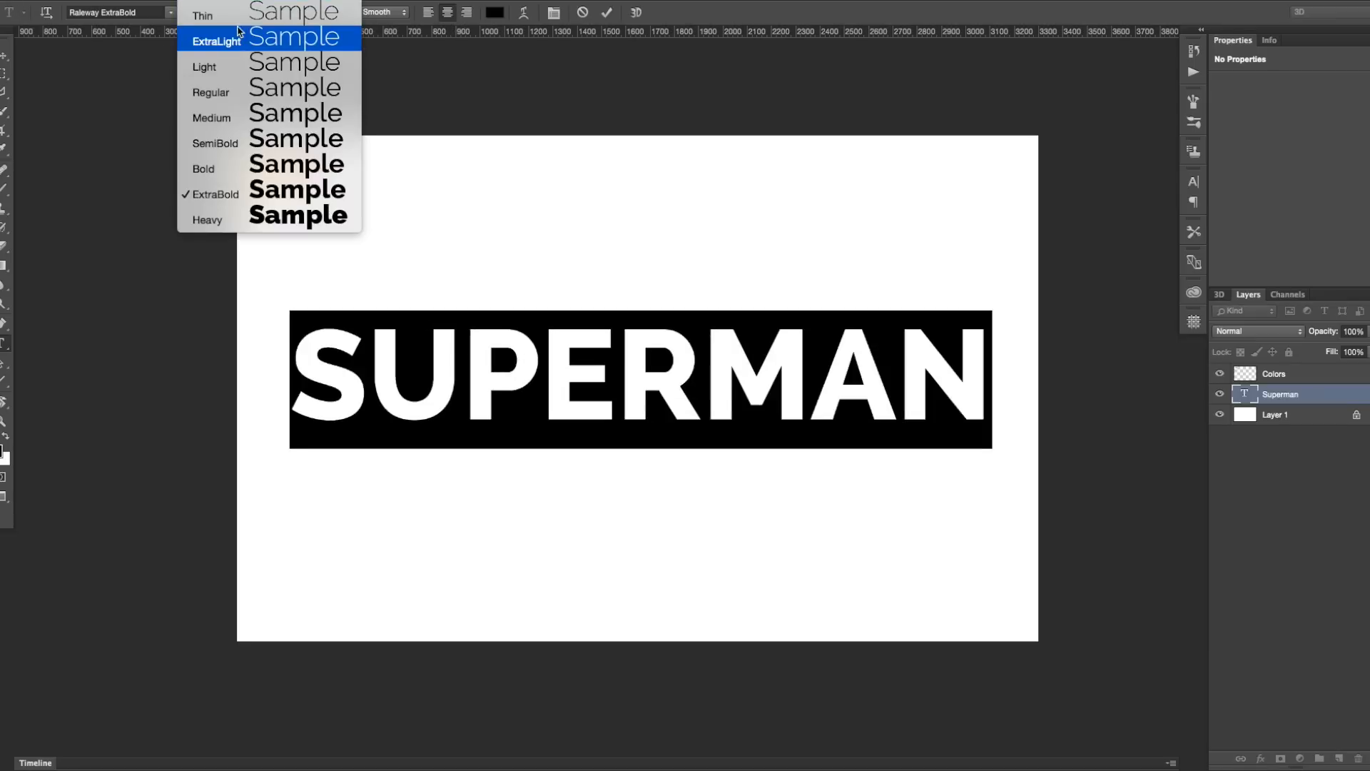
mouse_move(276, 217)
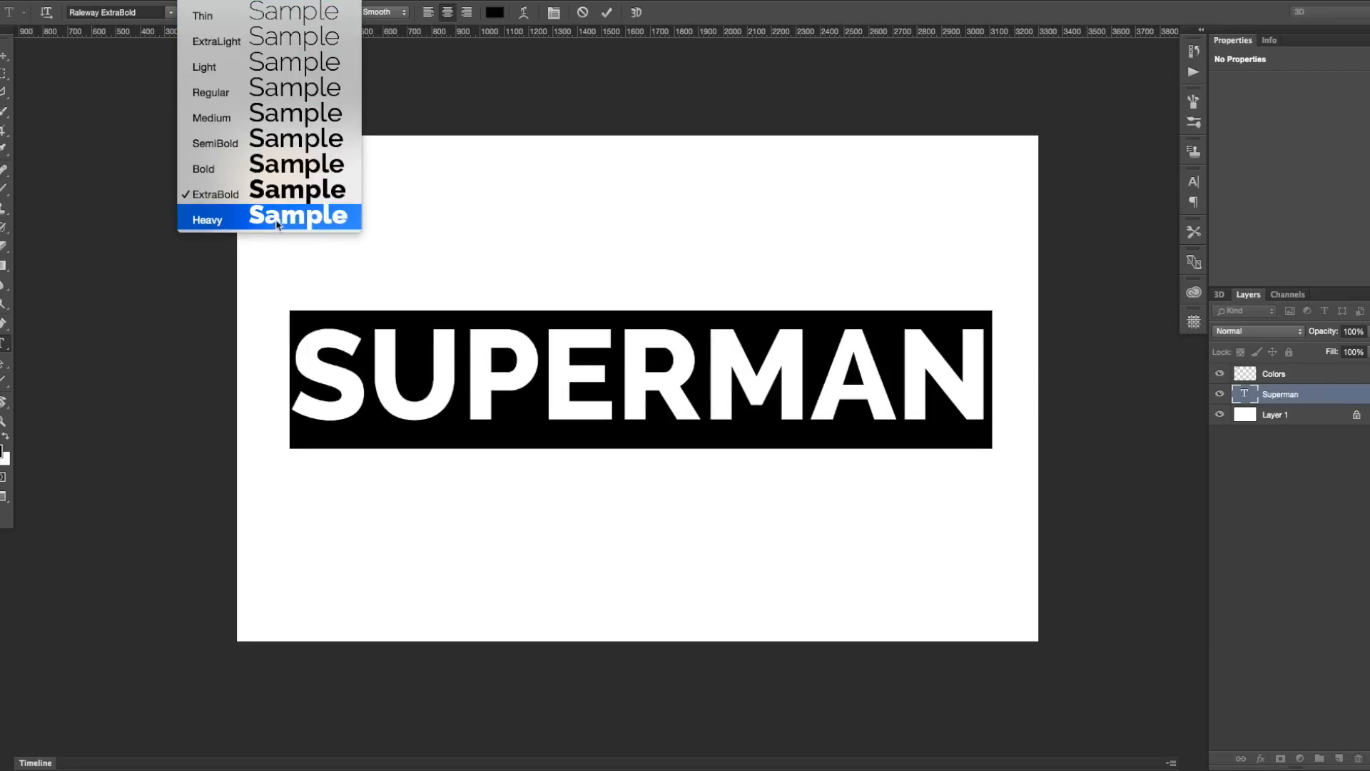
mouse_move(297, 217)
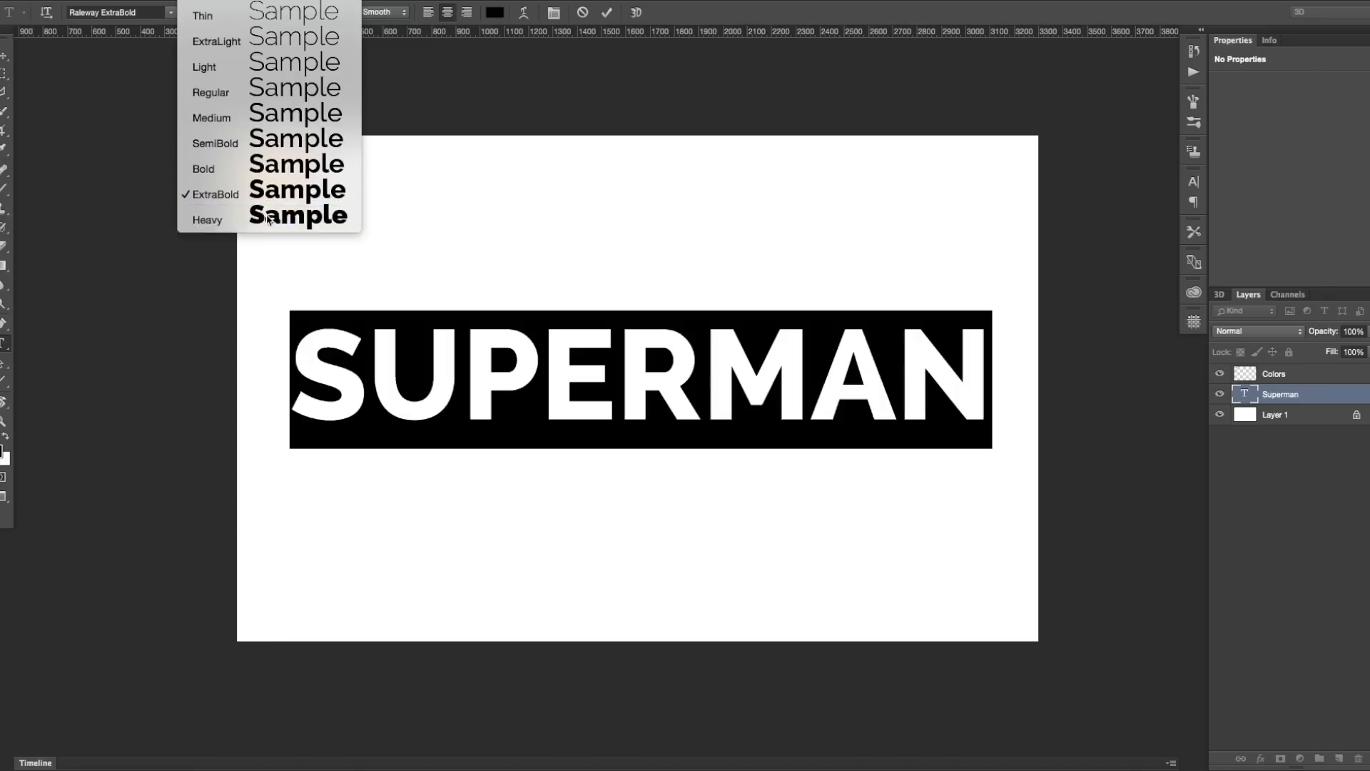
left_click(208, 220)
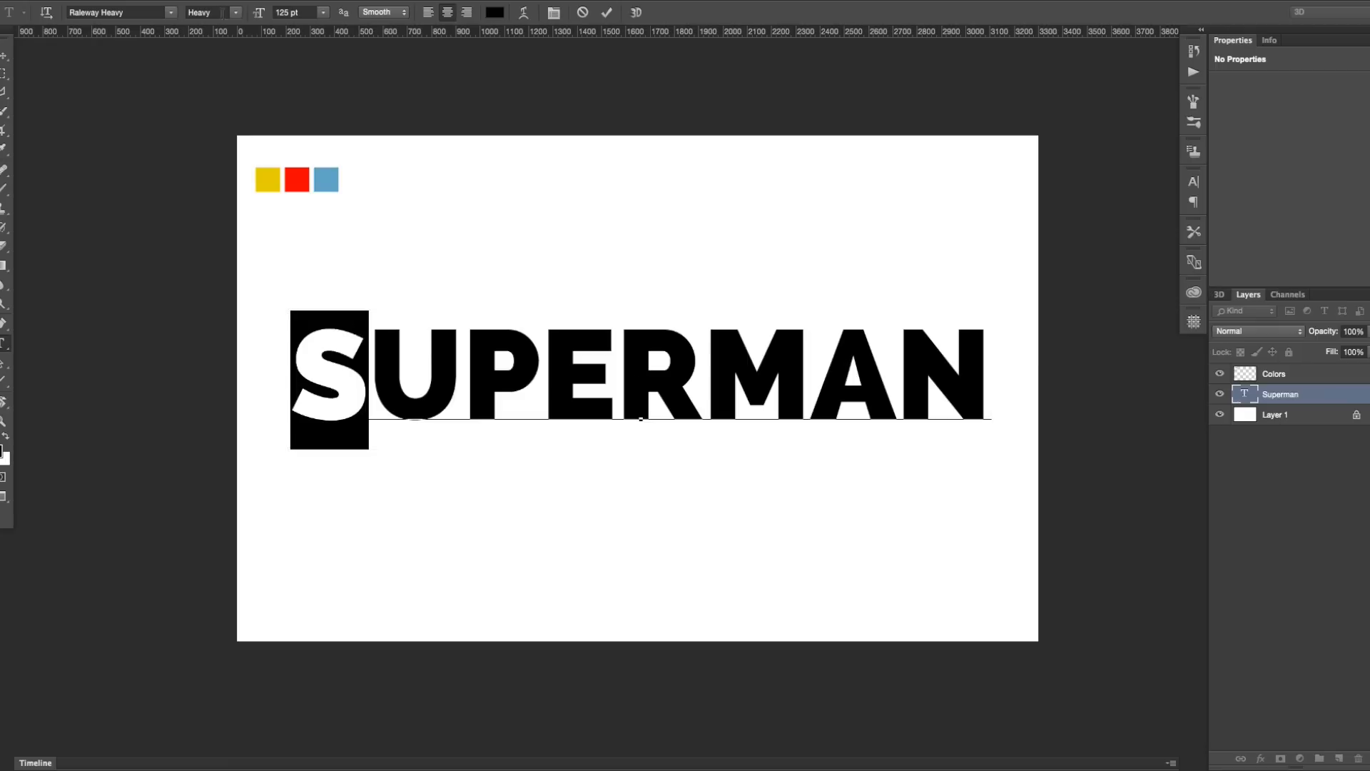
left_click(236, 13)
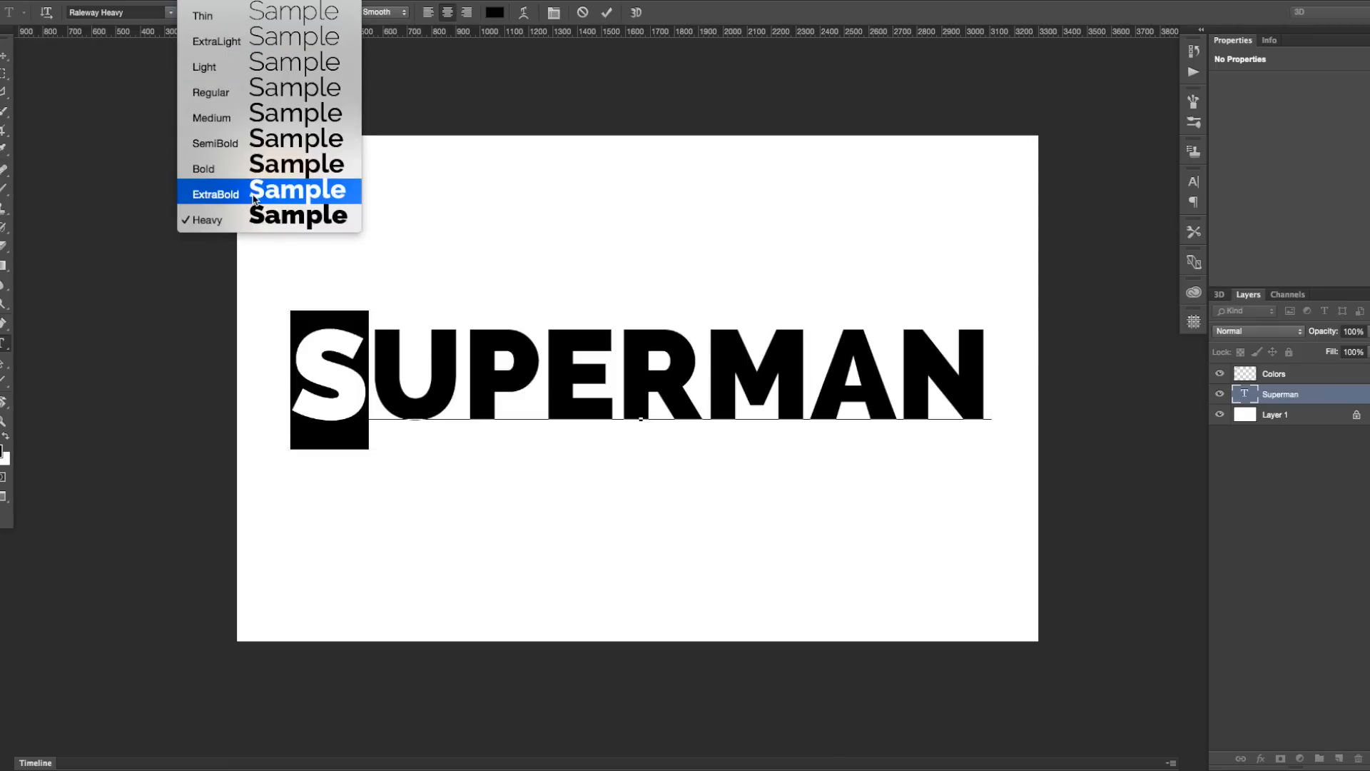
left_click(215, 194)
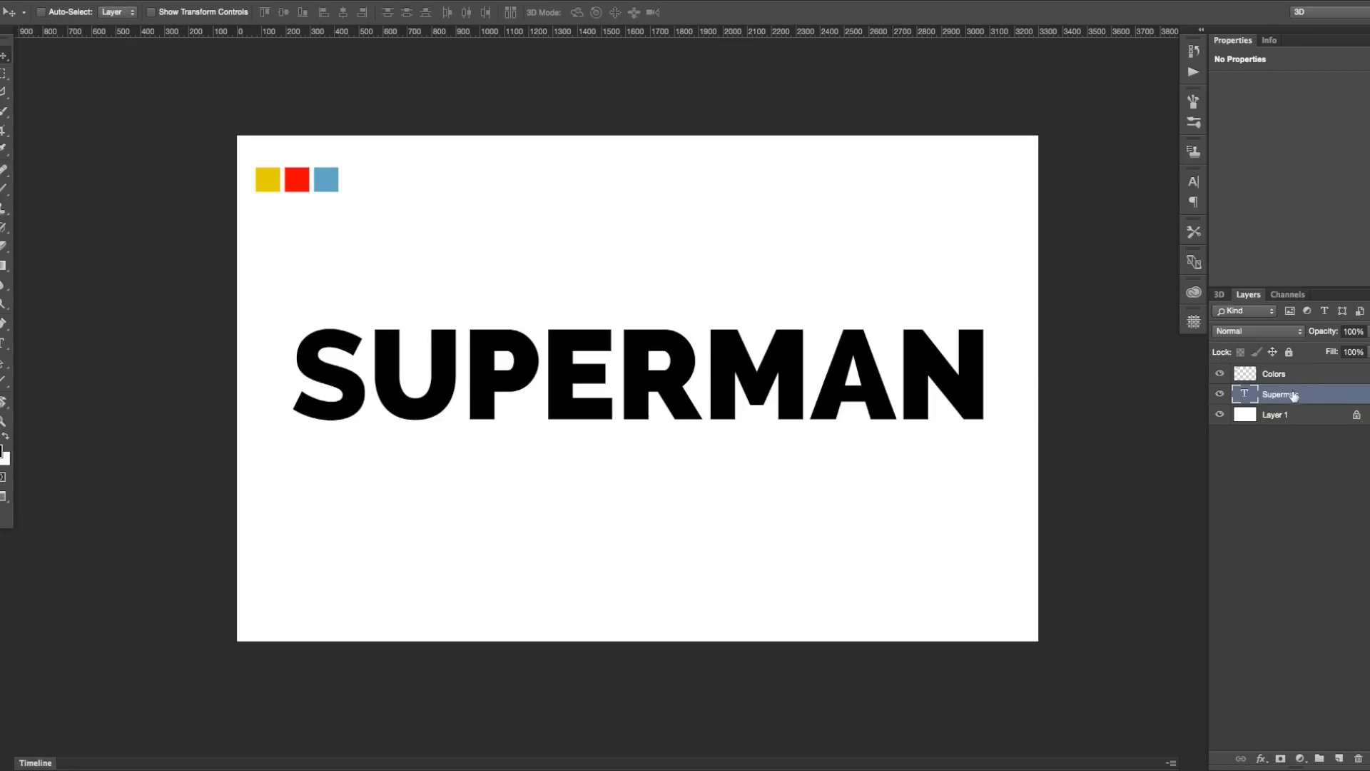
Convert the Superman text layer into a vector shape via the layer's context menu.
right_click(1279, 394)
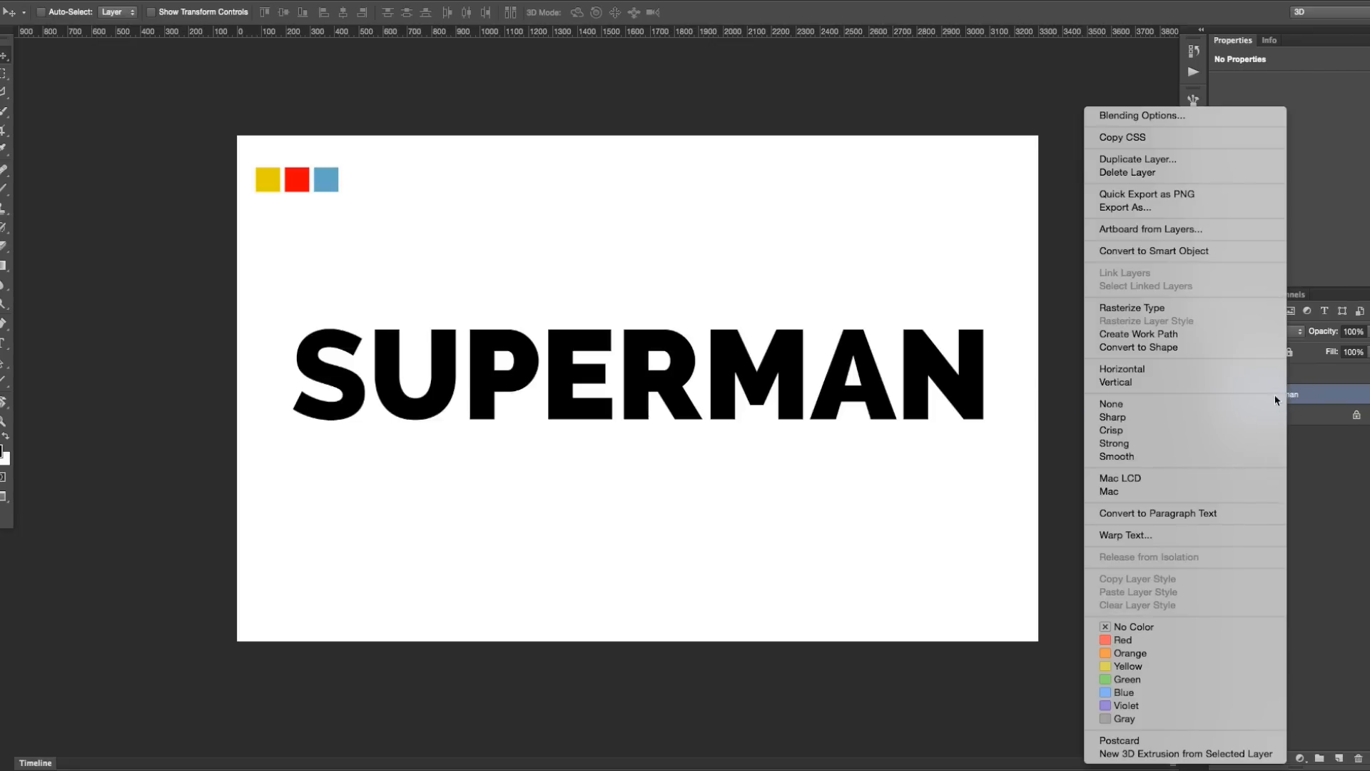
mouse_move(1178, 351)
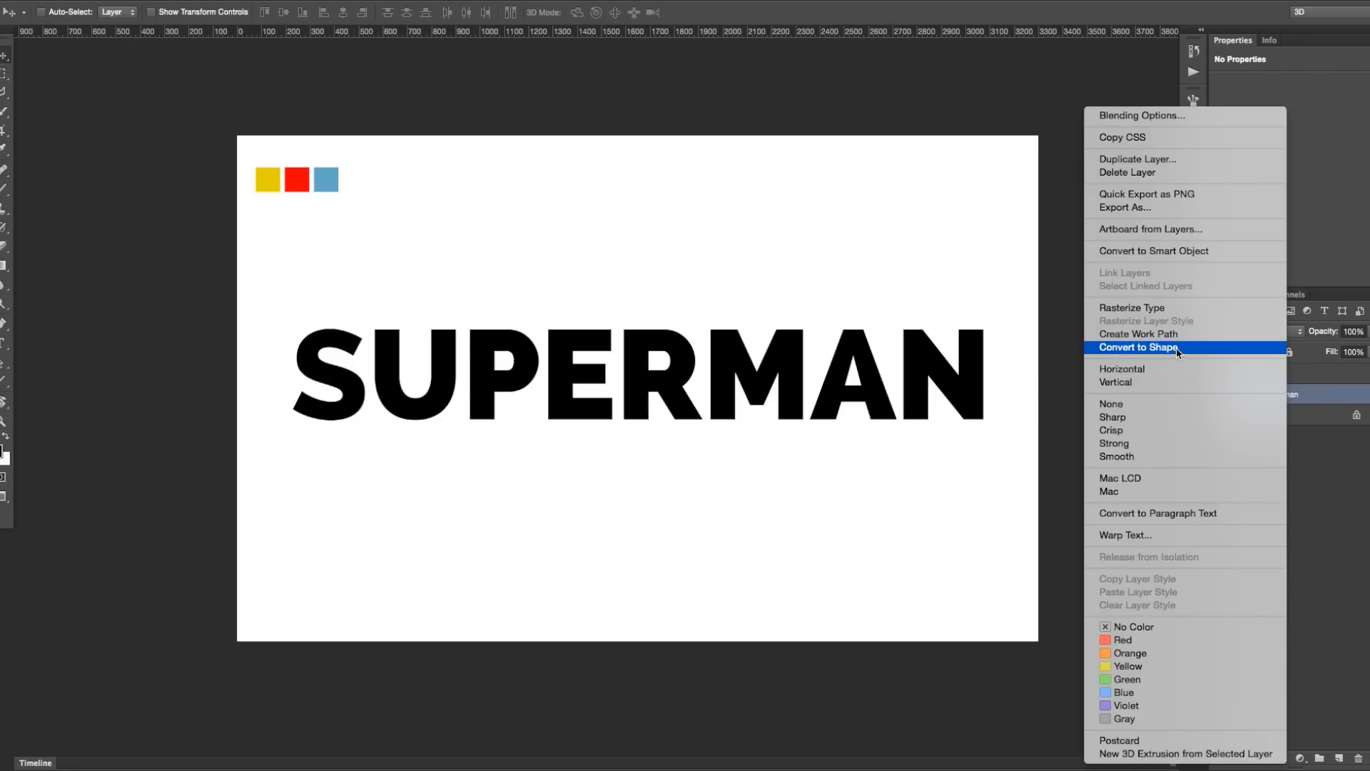
left_click(1139, 347)
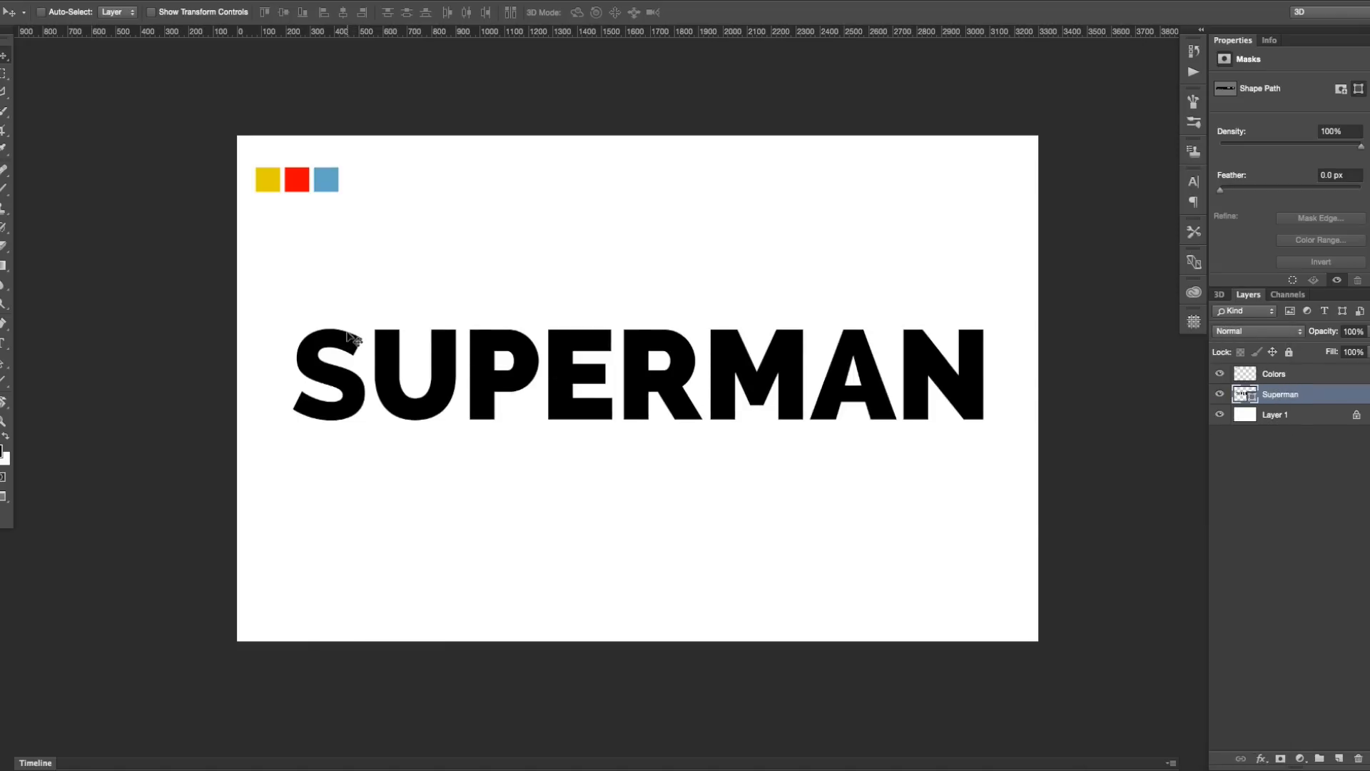
mouse_move(350, 349)
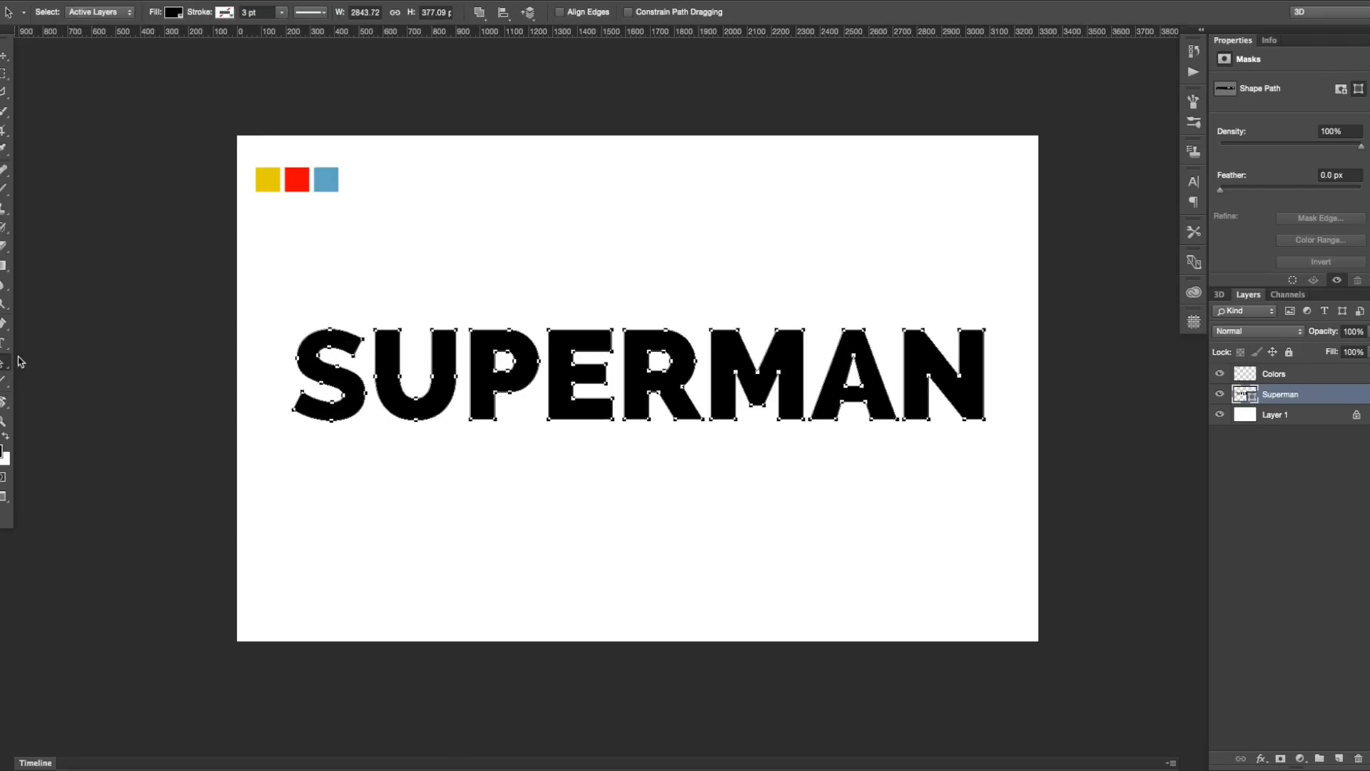
mouse_move(340, 330)
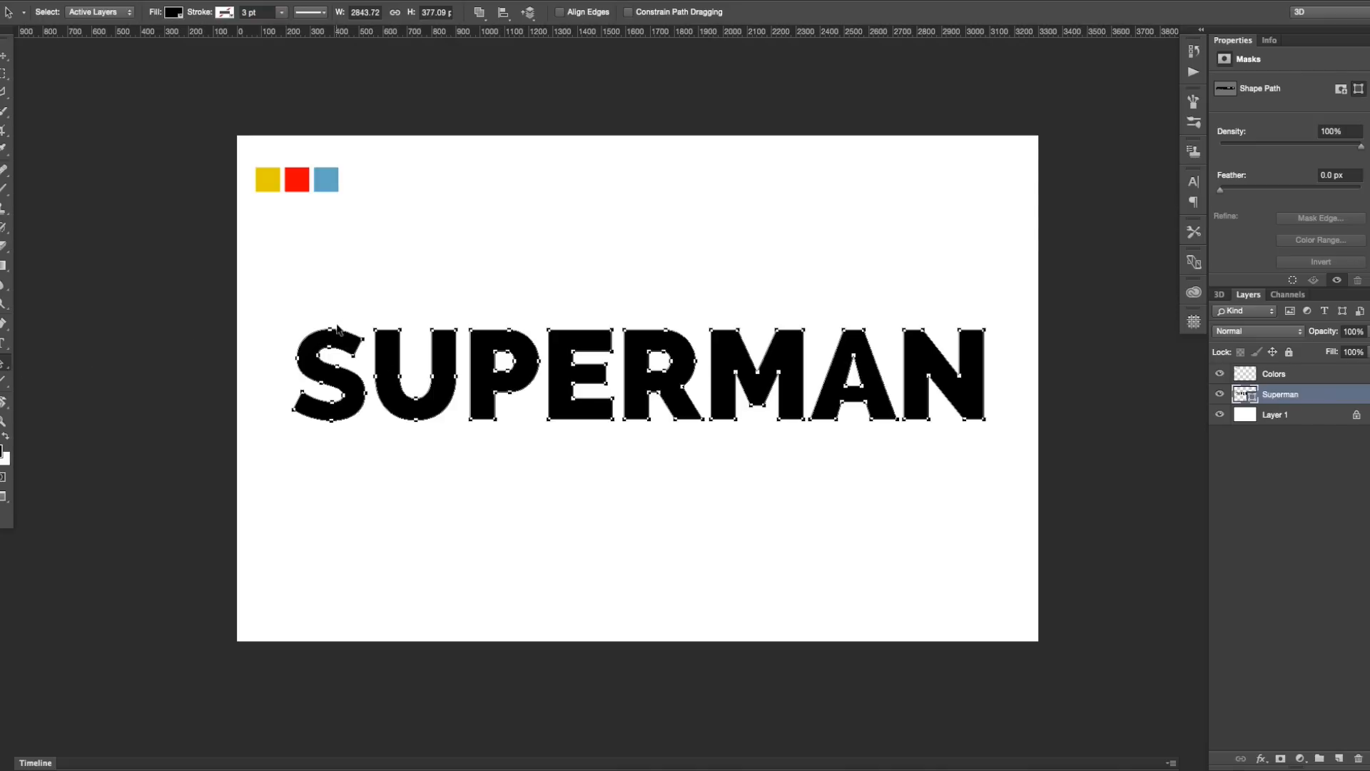
Select only the path outline of the leading S with the Path Selection Tool.
left_click_drag(329, 330, 328, 446)
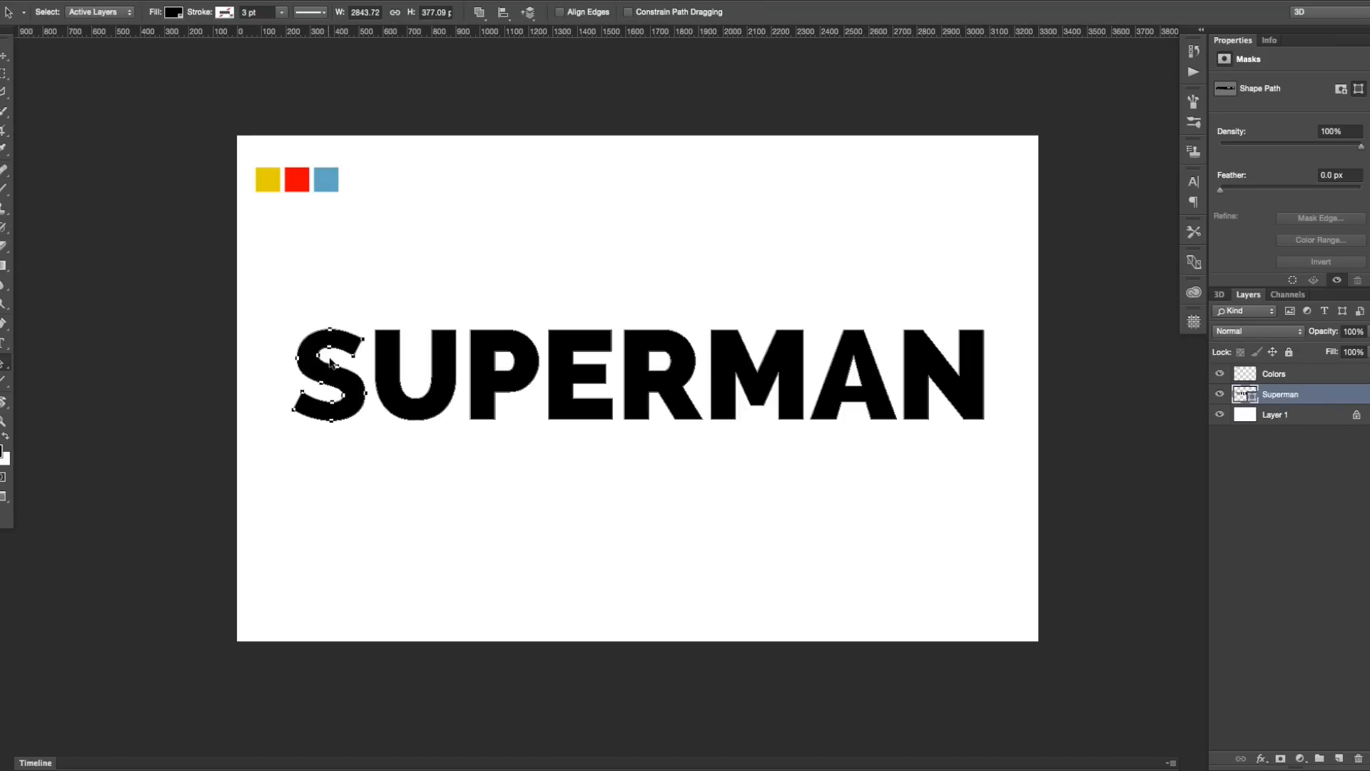
mouse_move(345, 351)
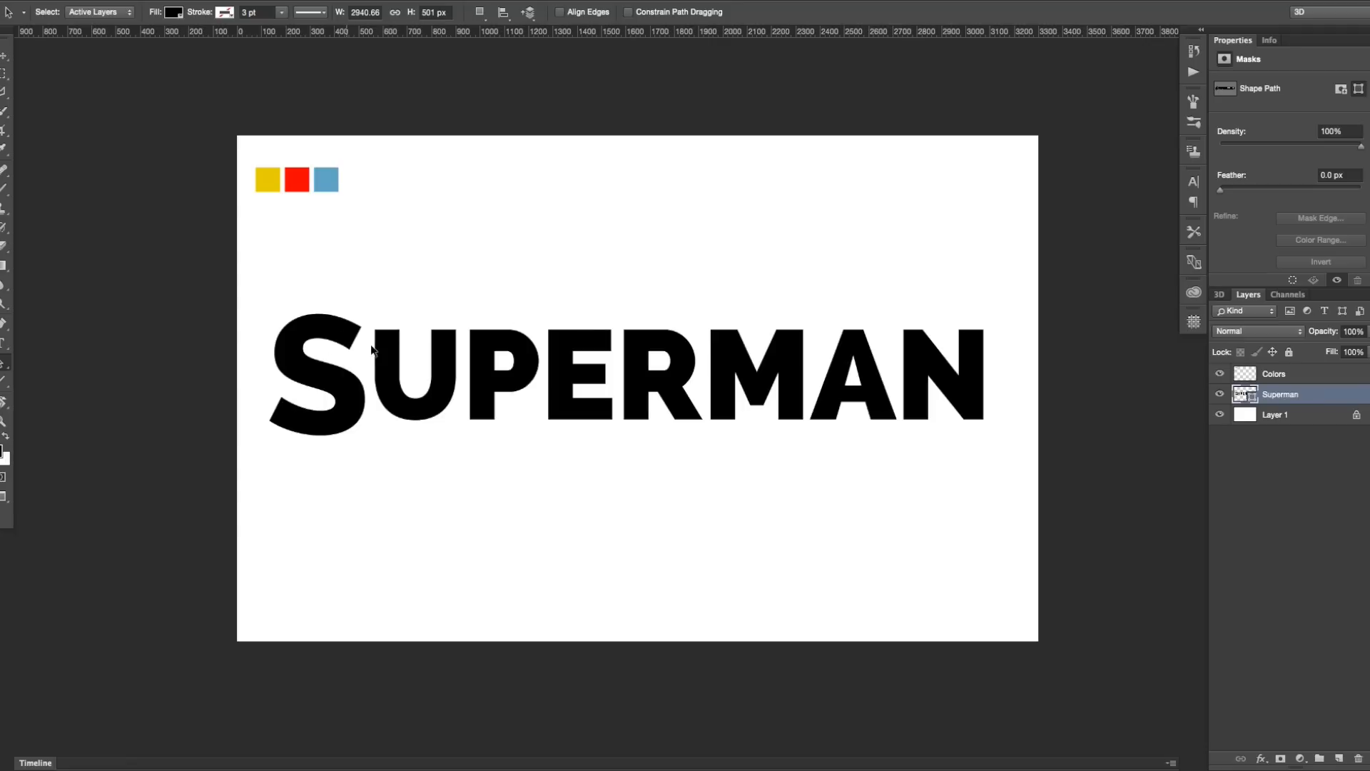
mouse_move(979, 351)
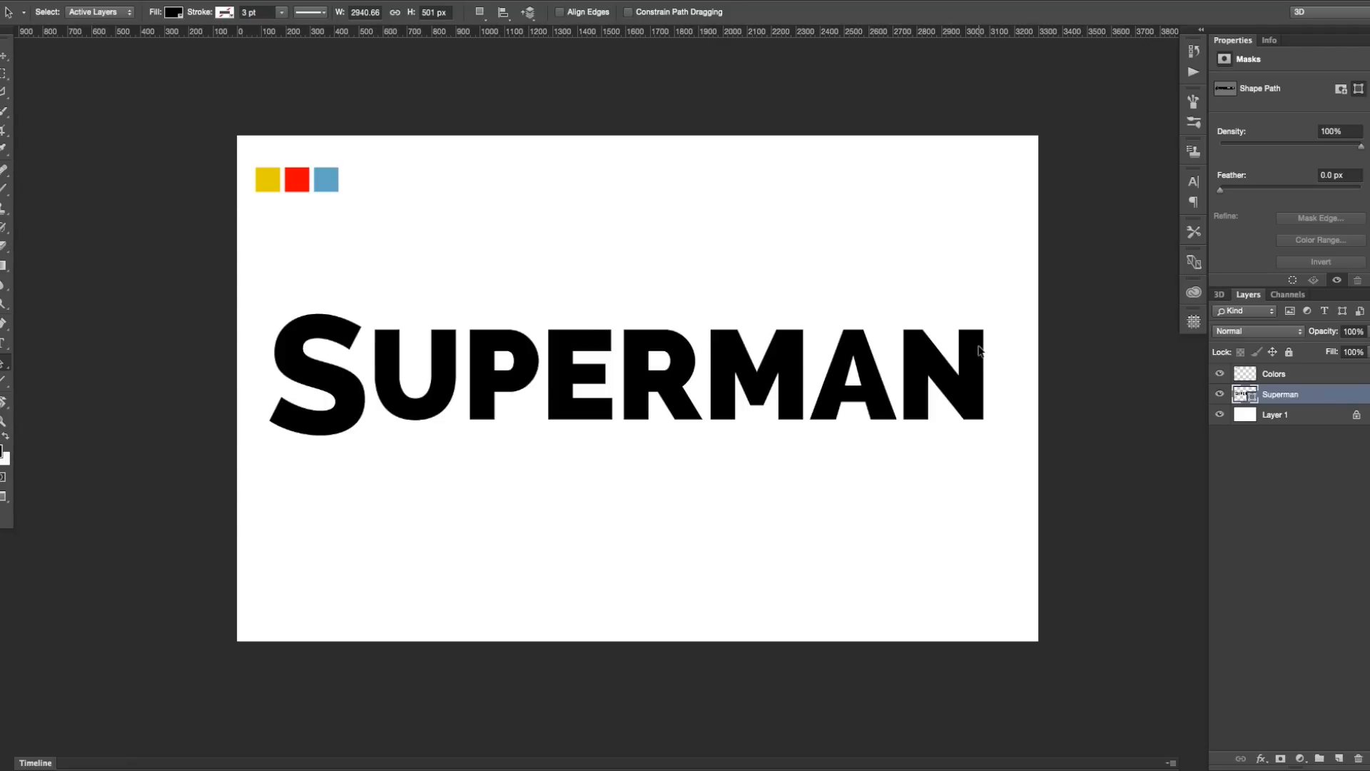
mouse_move(976, 334)
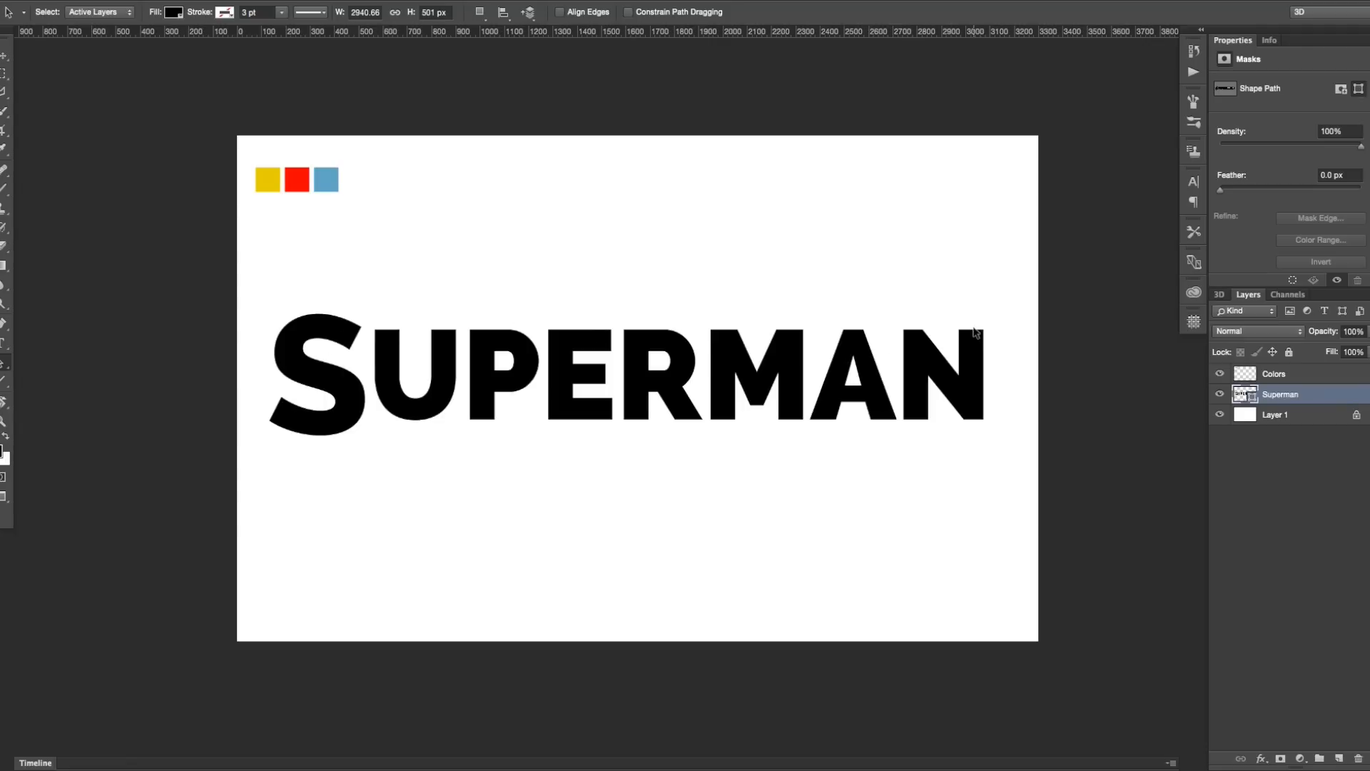
mouse_move(967, 346)
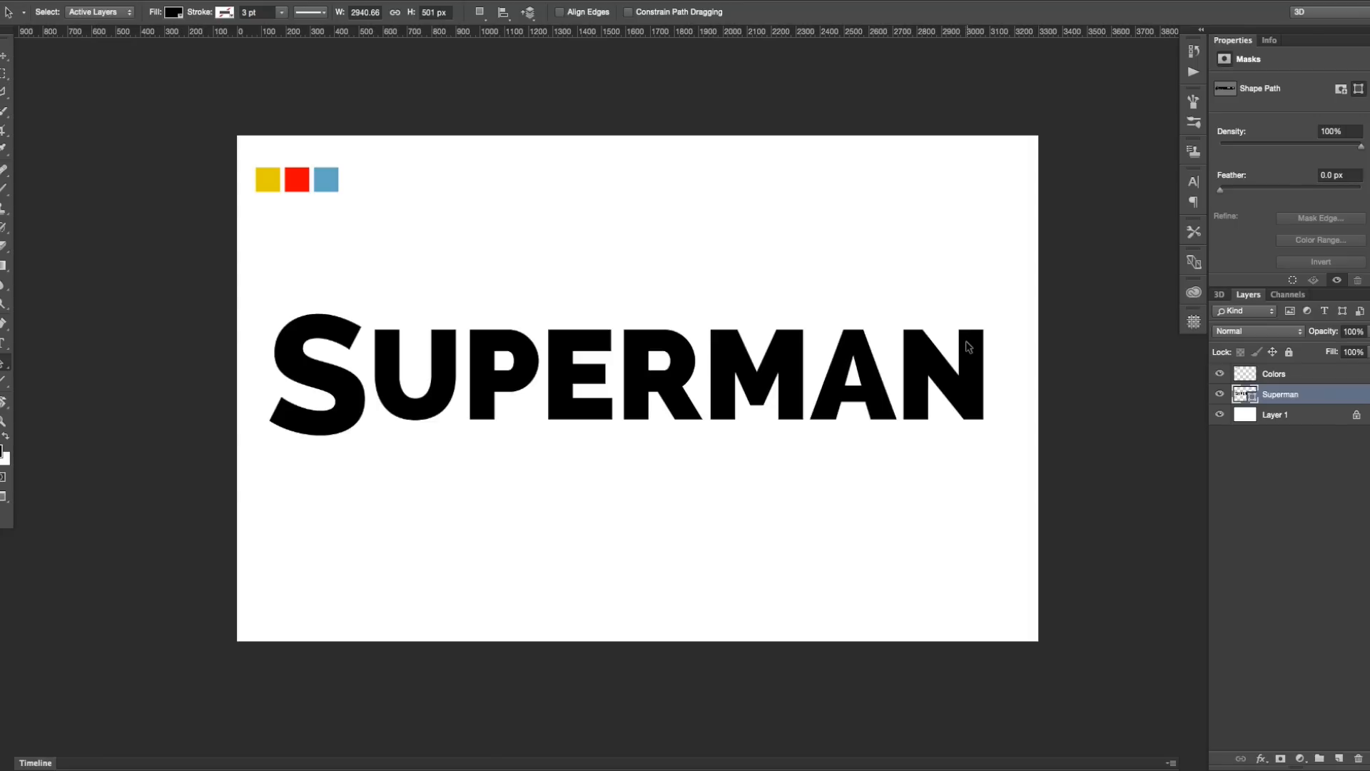
mouse_move(965, 344)
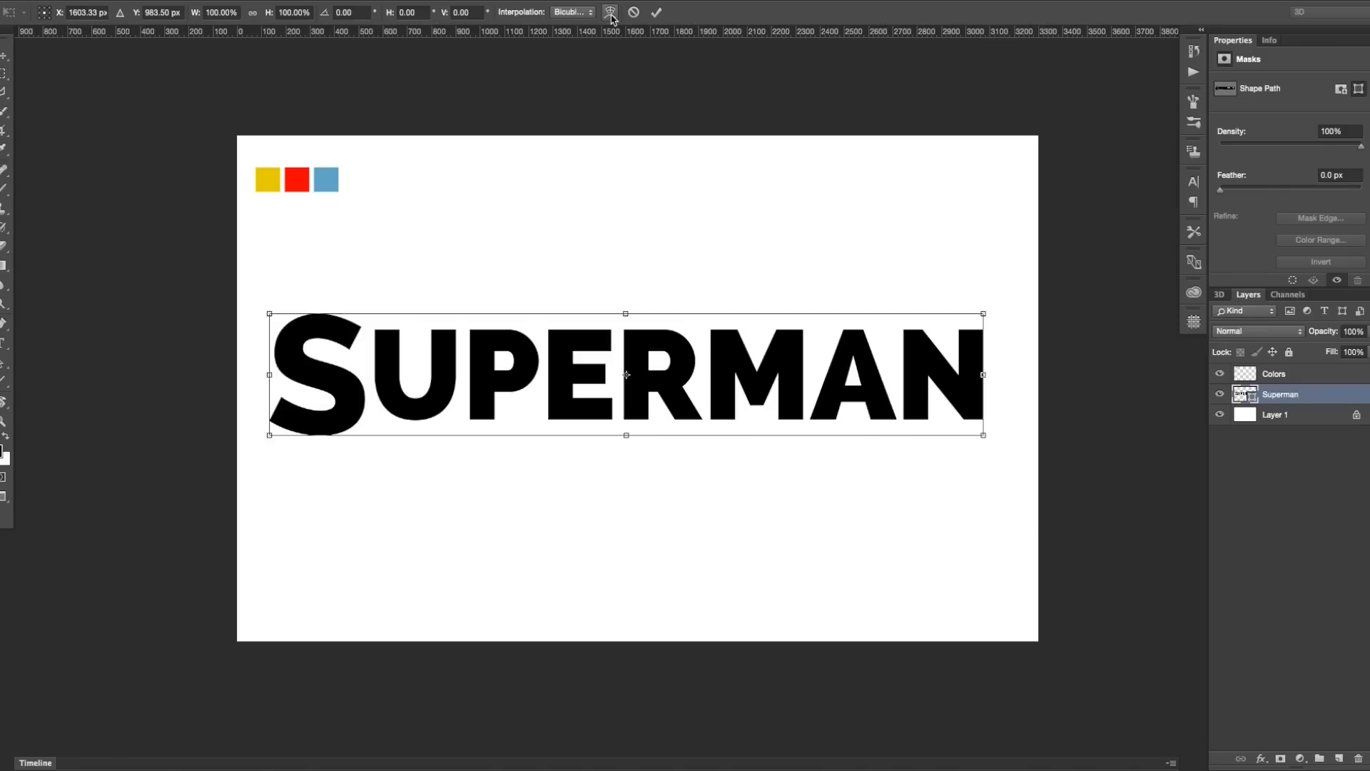
Warp the lettering with the Arch preset, Bend 15, horizontal 20 and vertical -20 distortion.
left_click(610, 13)
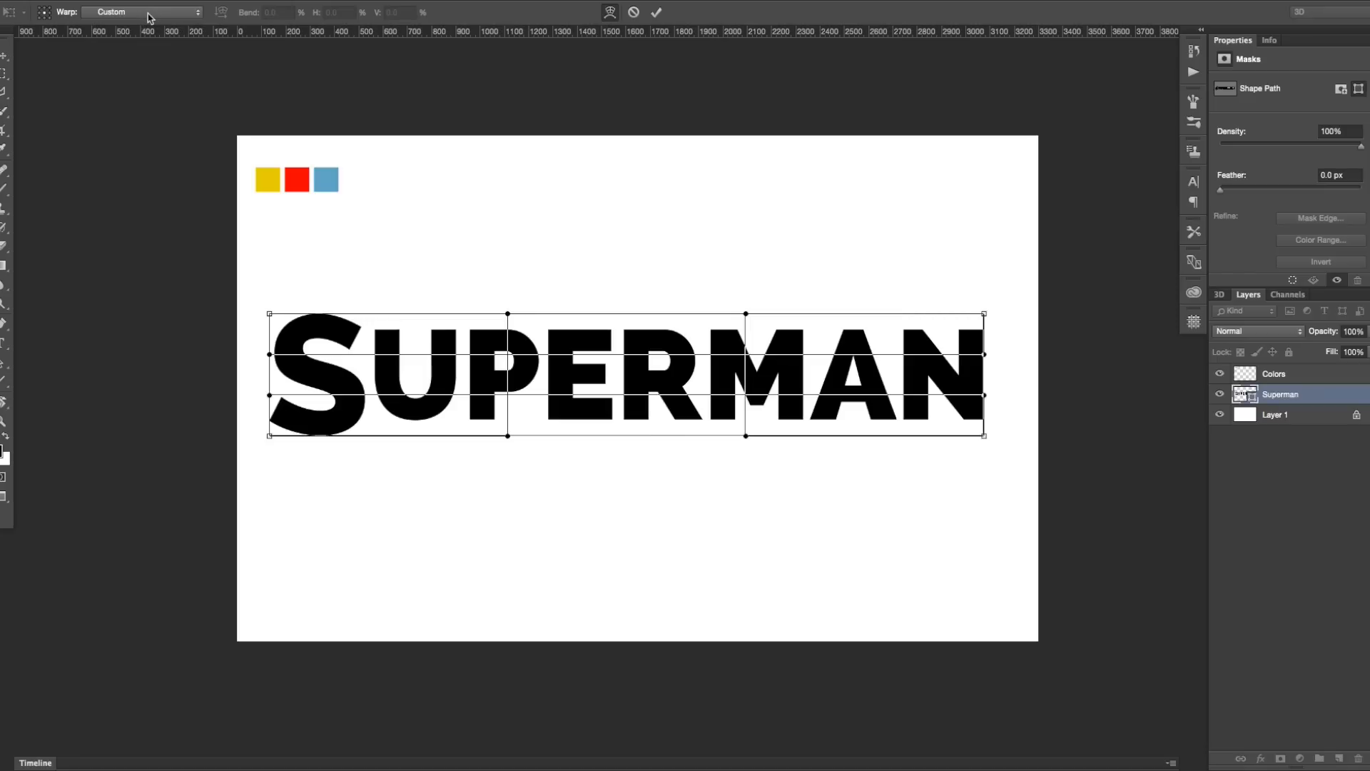
left_click(140, 11)
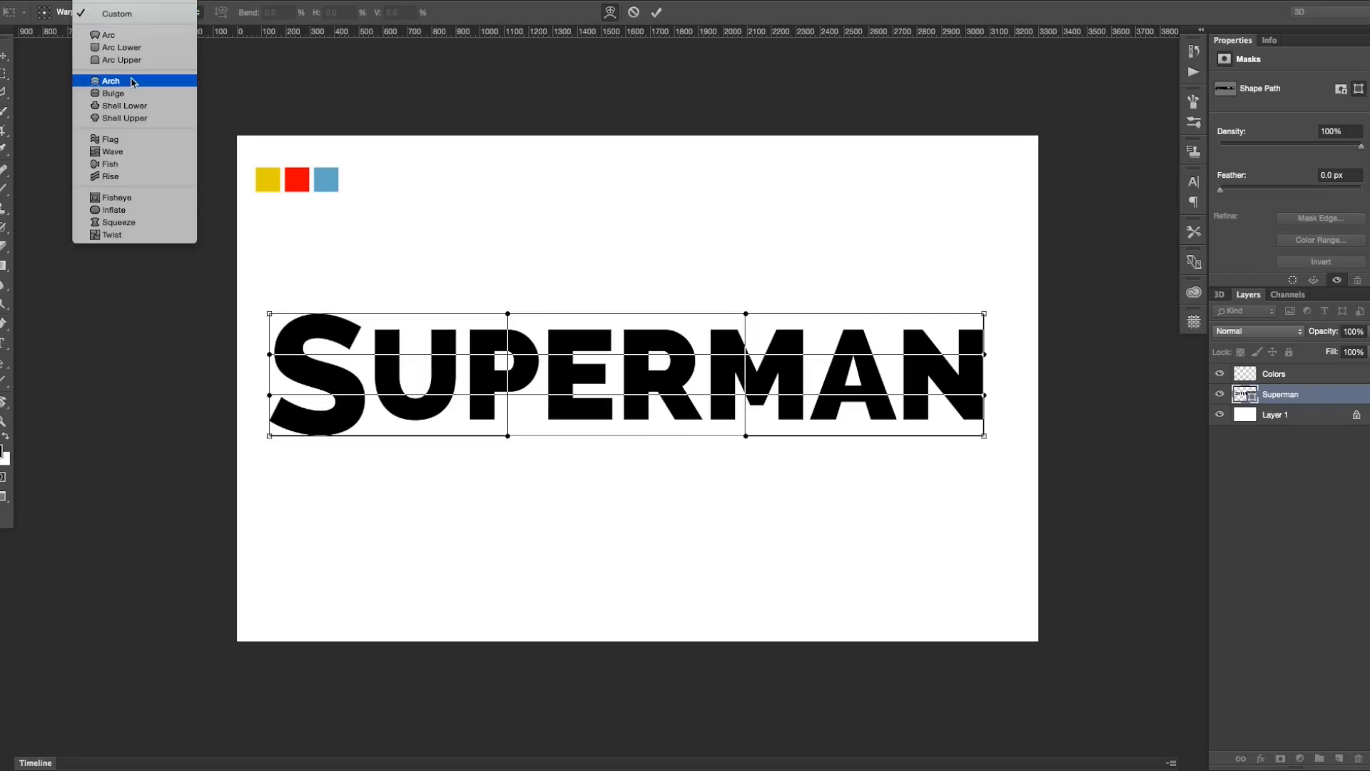
left_click(111, 80)
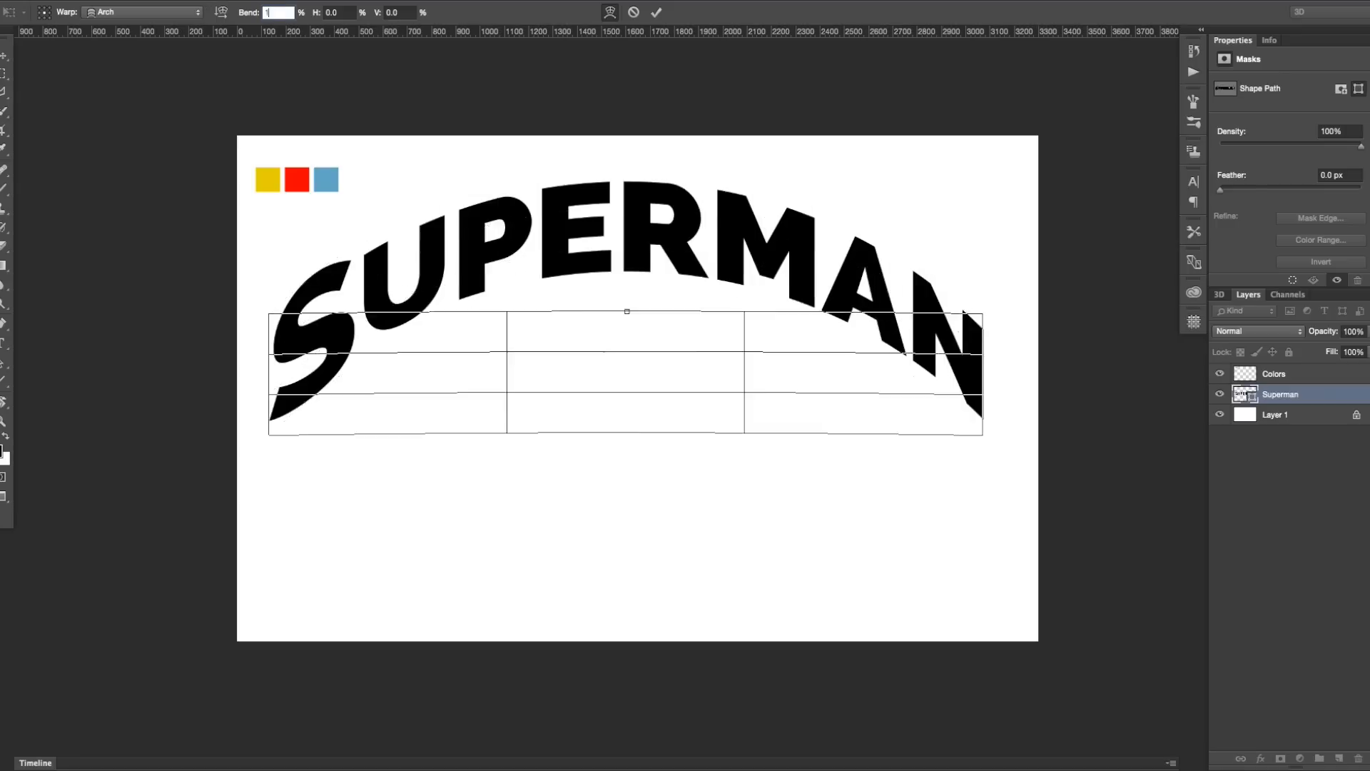
type("15")
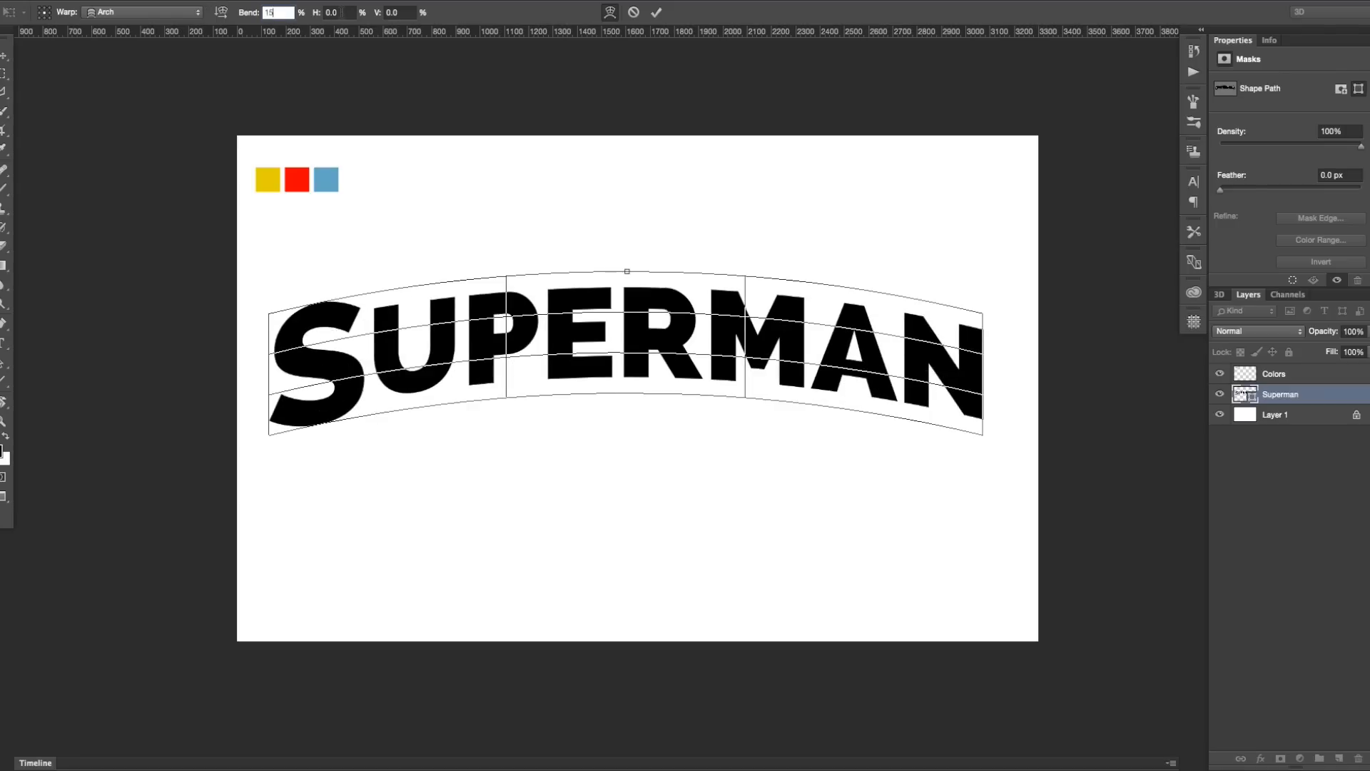
left_click(338, 13)
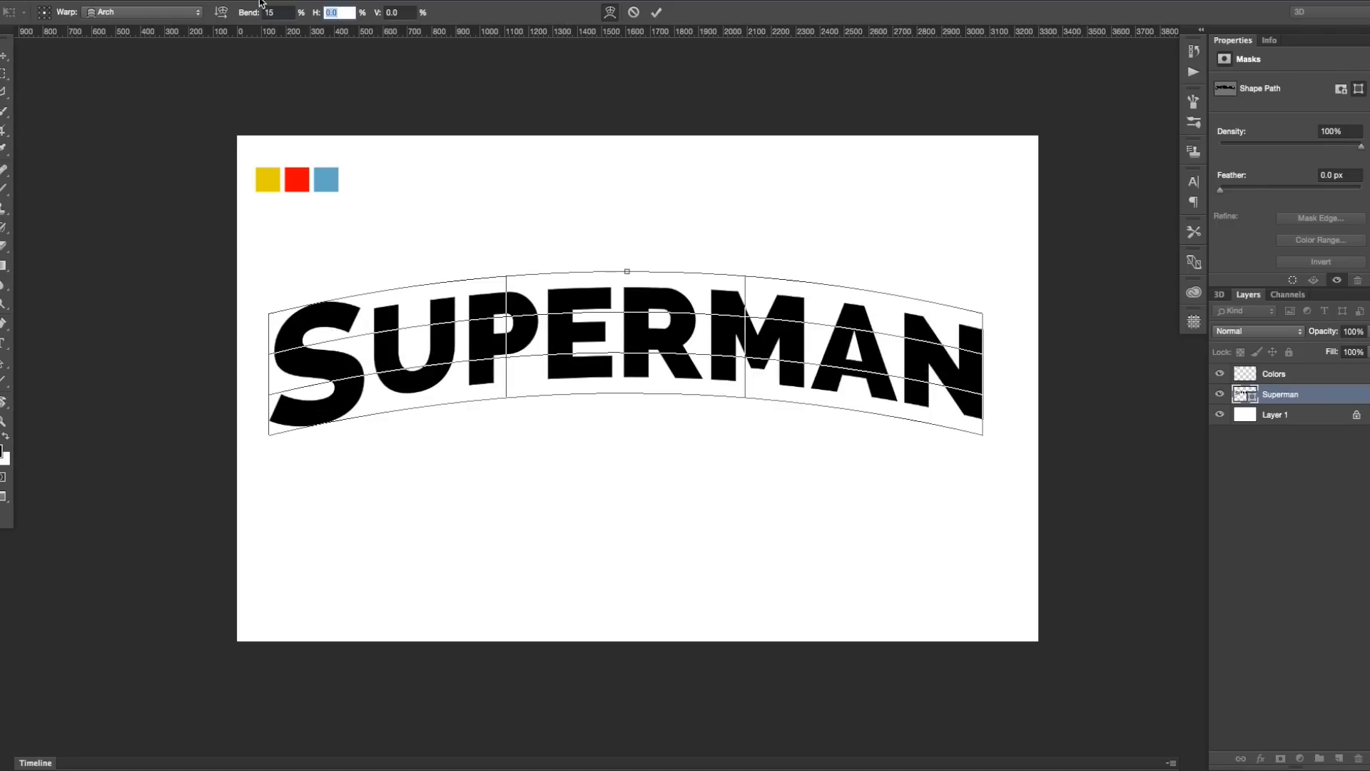
type("20")
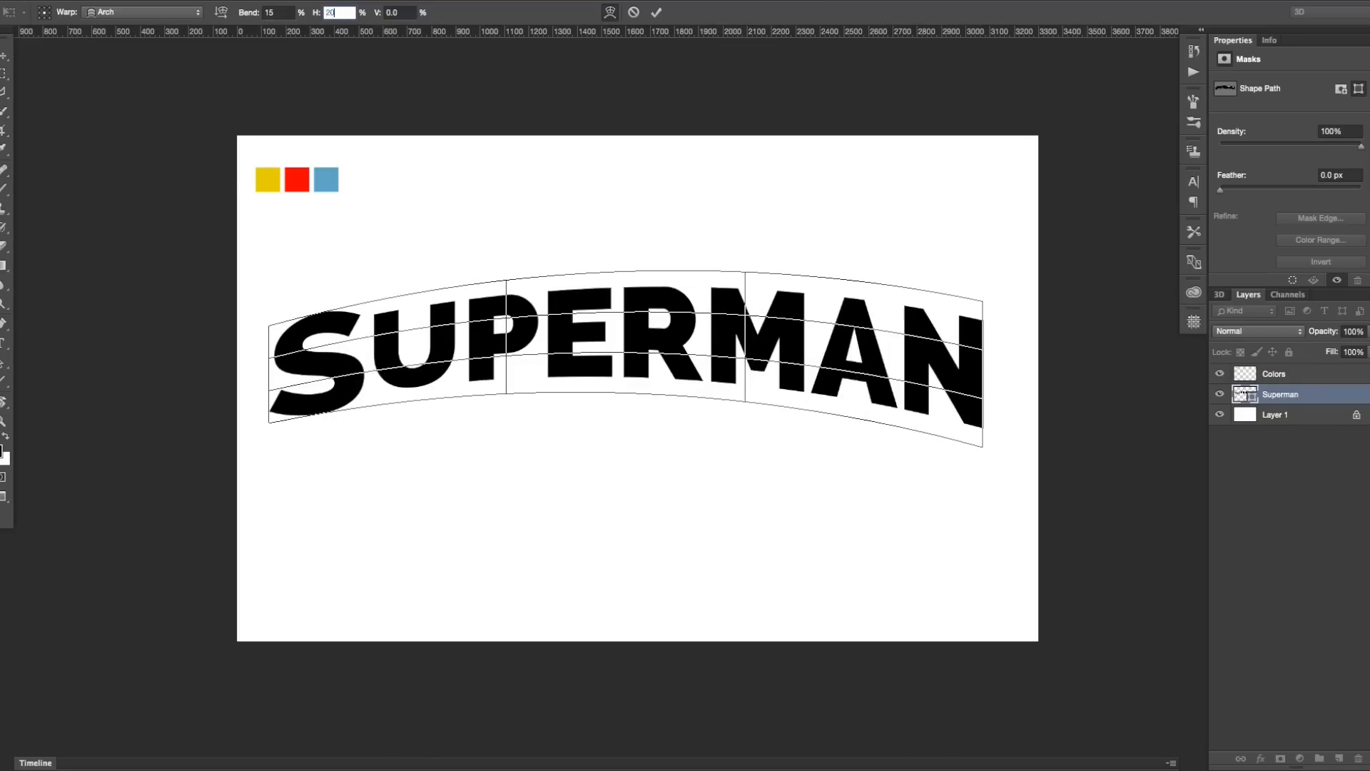
type("20")
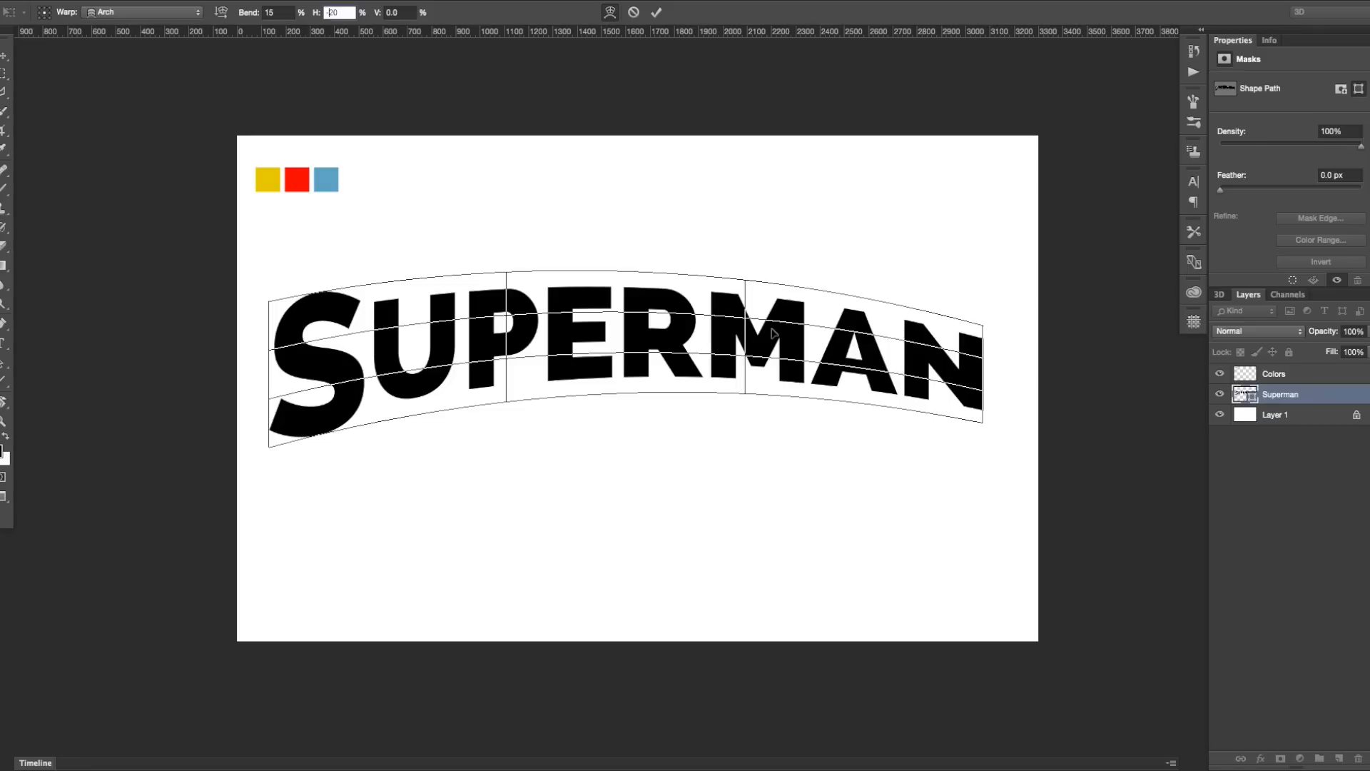
mouse_move(347, 395)
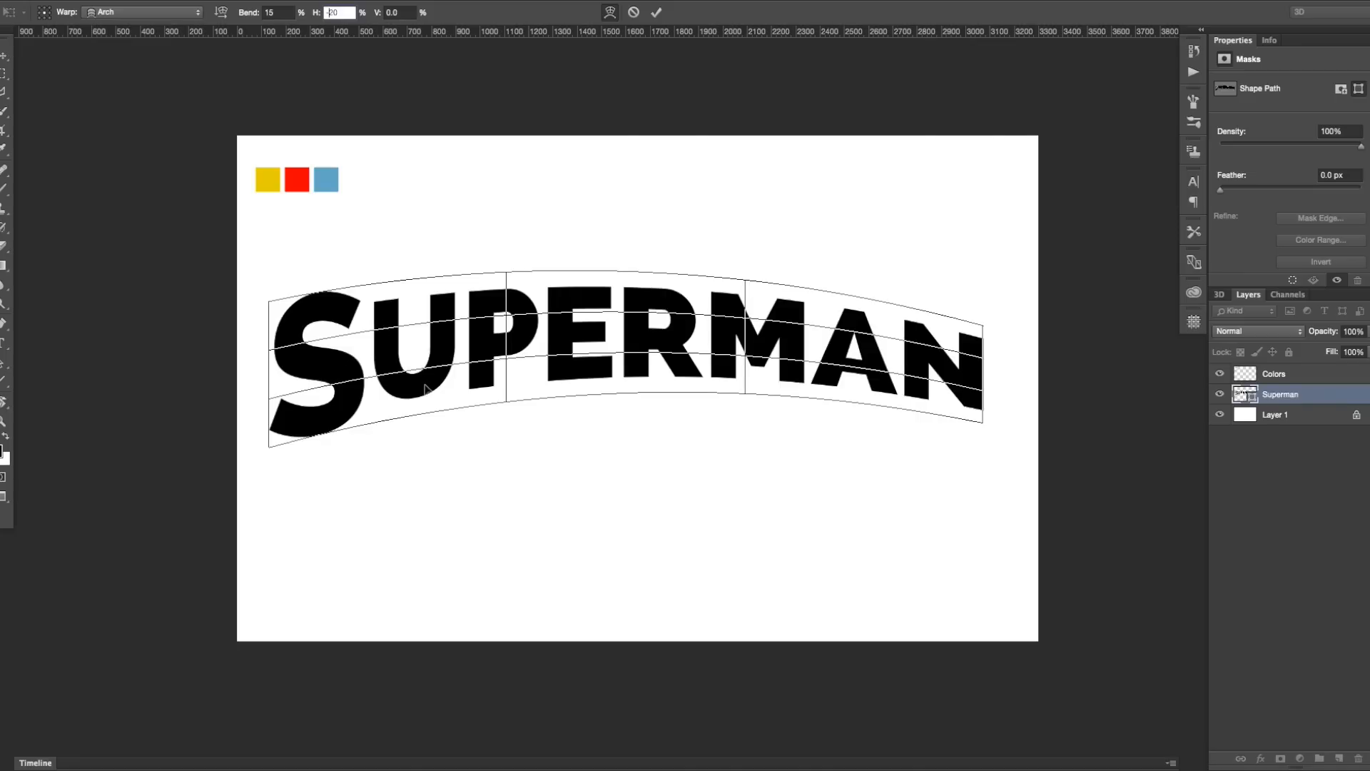
mouse_move(389, 359)
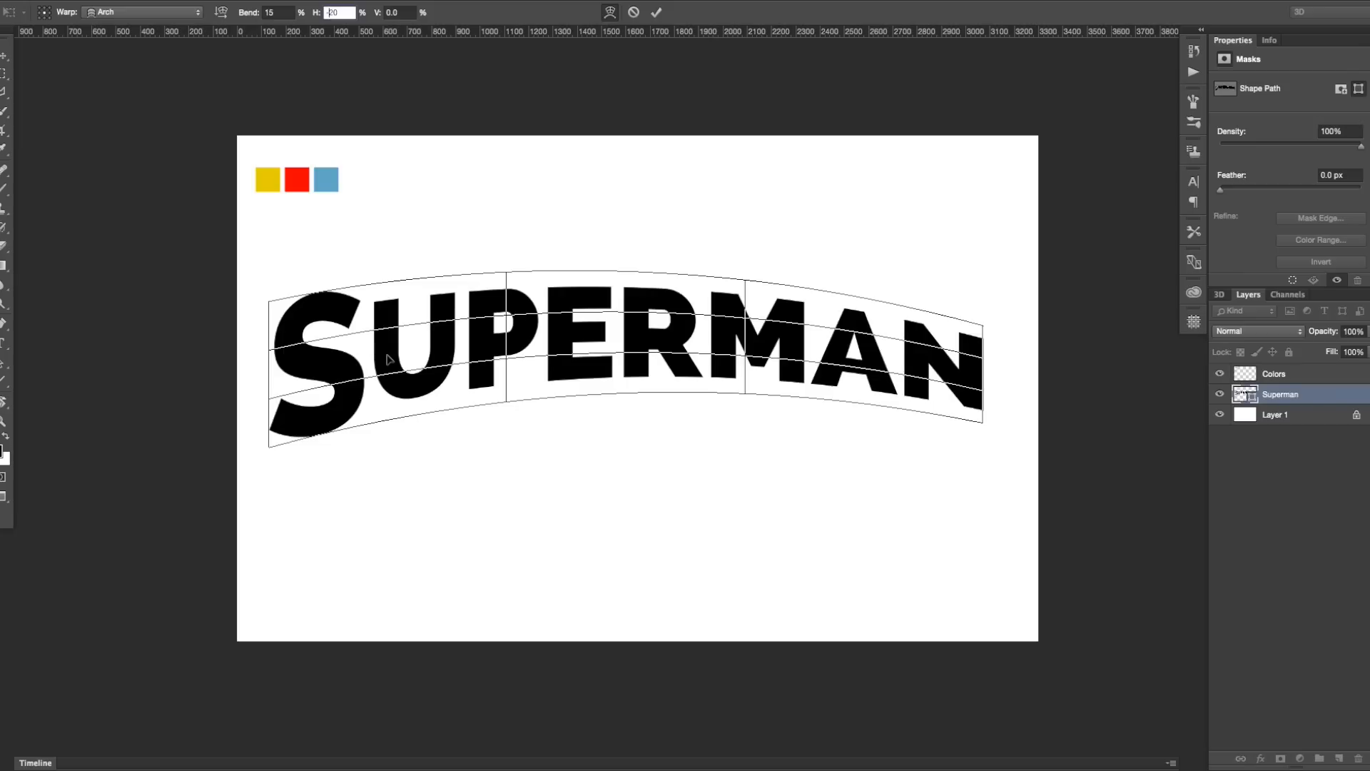
type("-20")
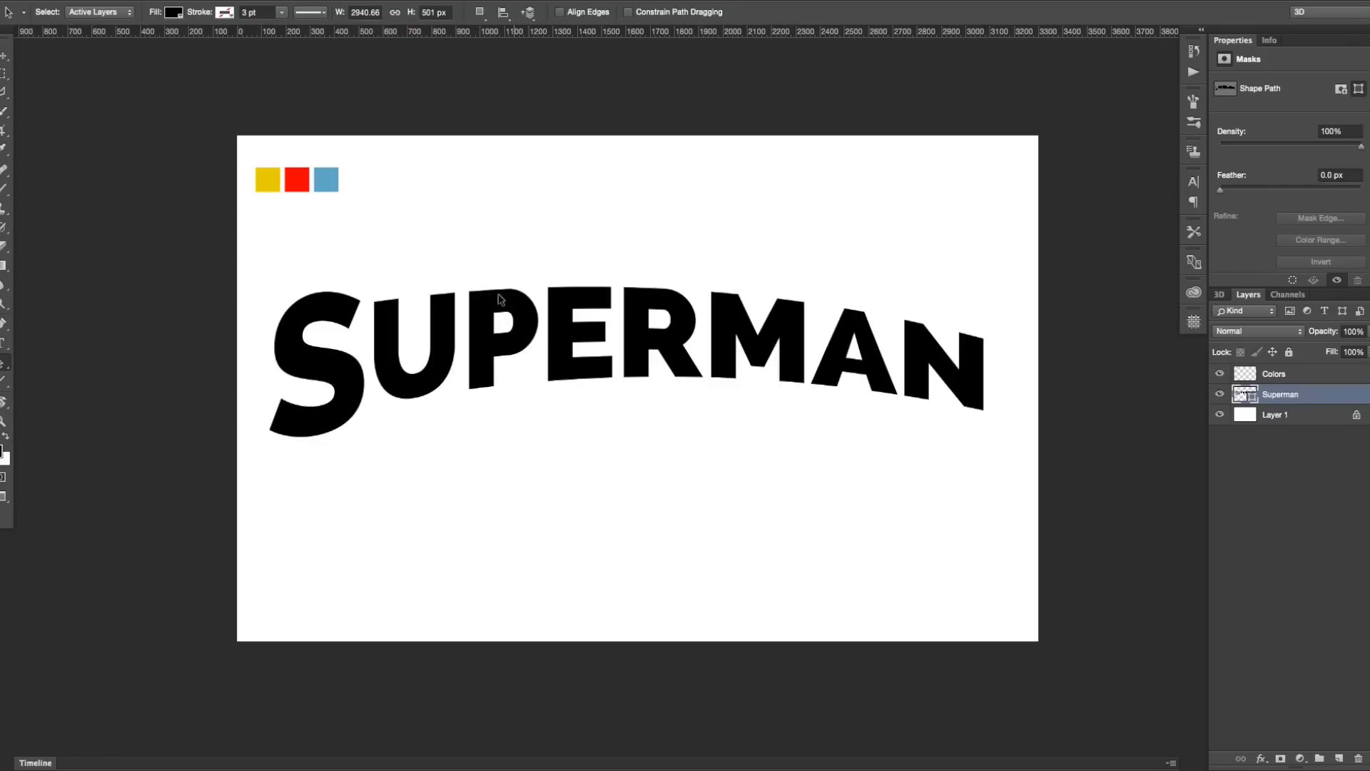
mouse_move(330, 483)
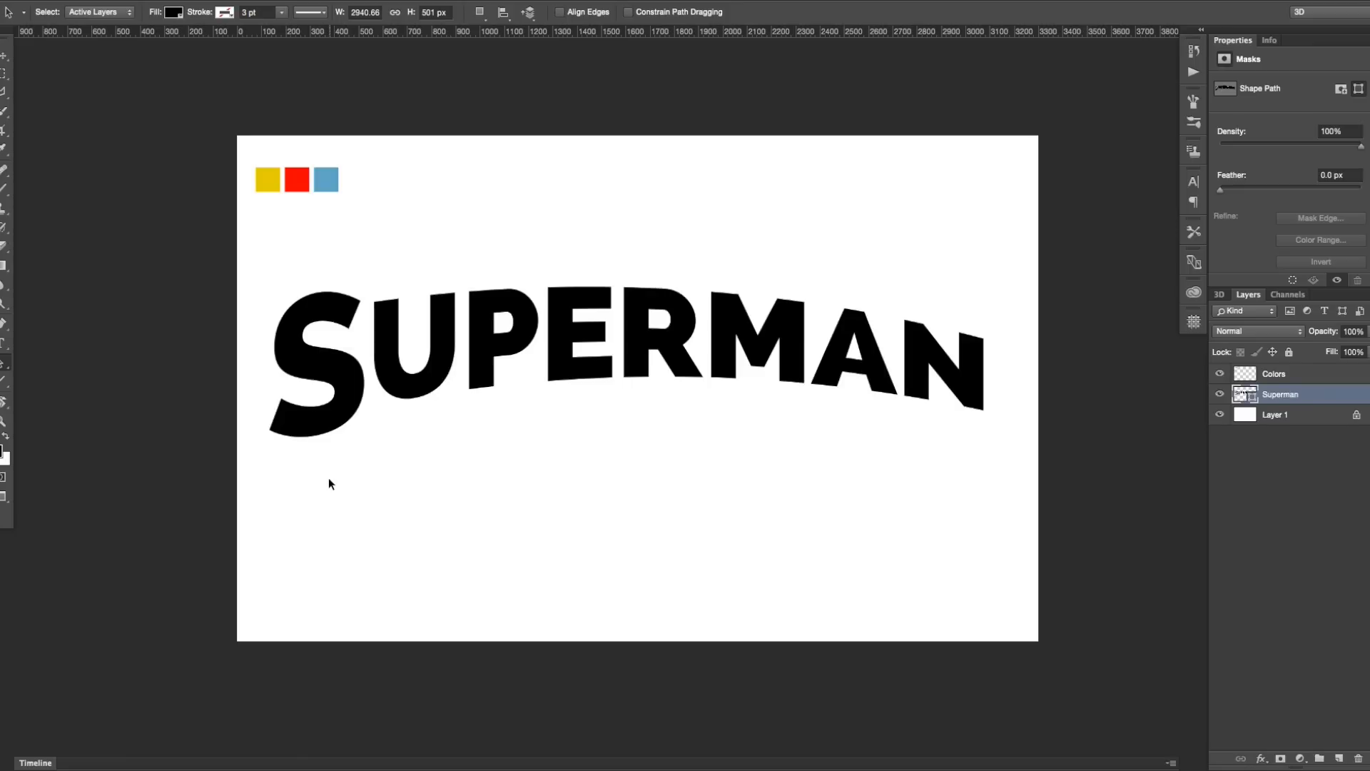
mouse_move(367, 404)
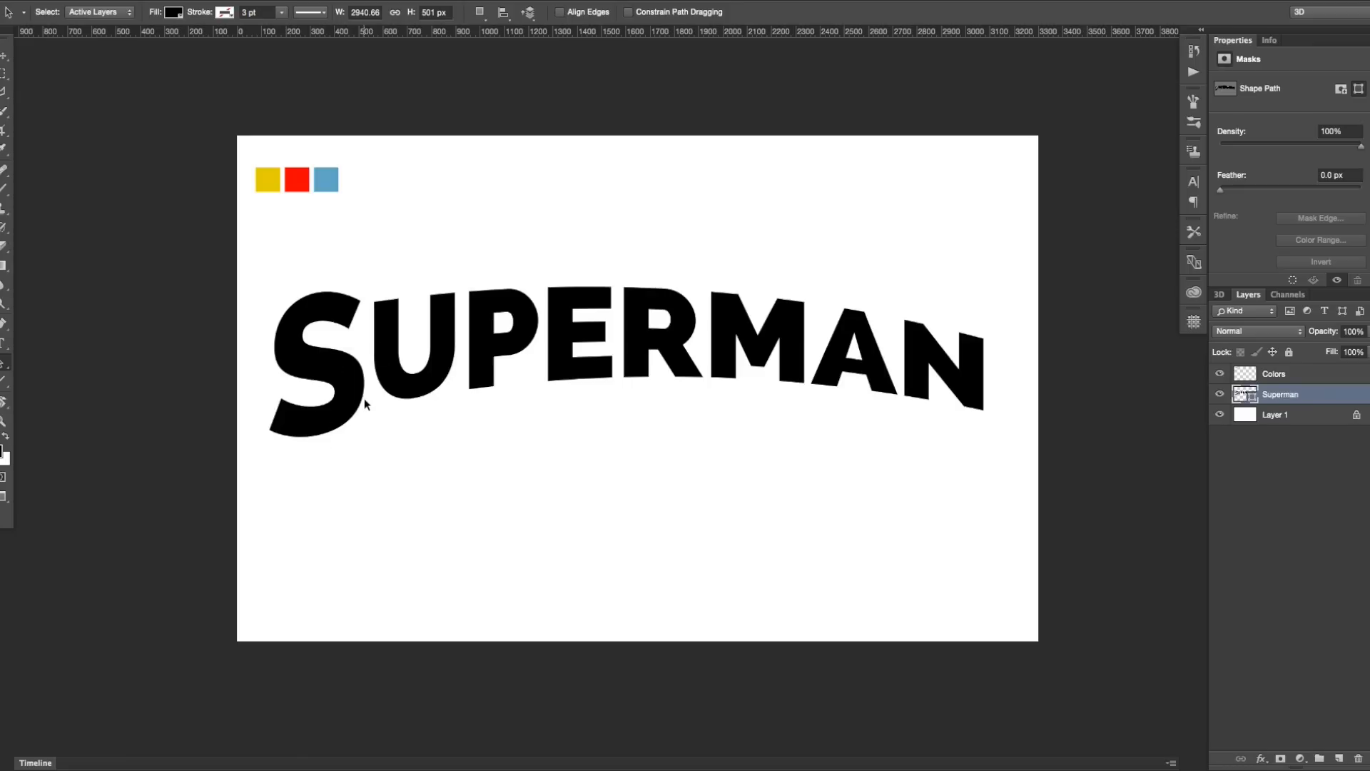
mouse_move(367, 395)
type("-5")
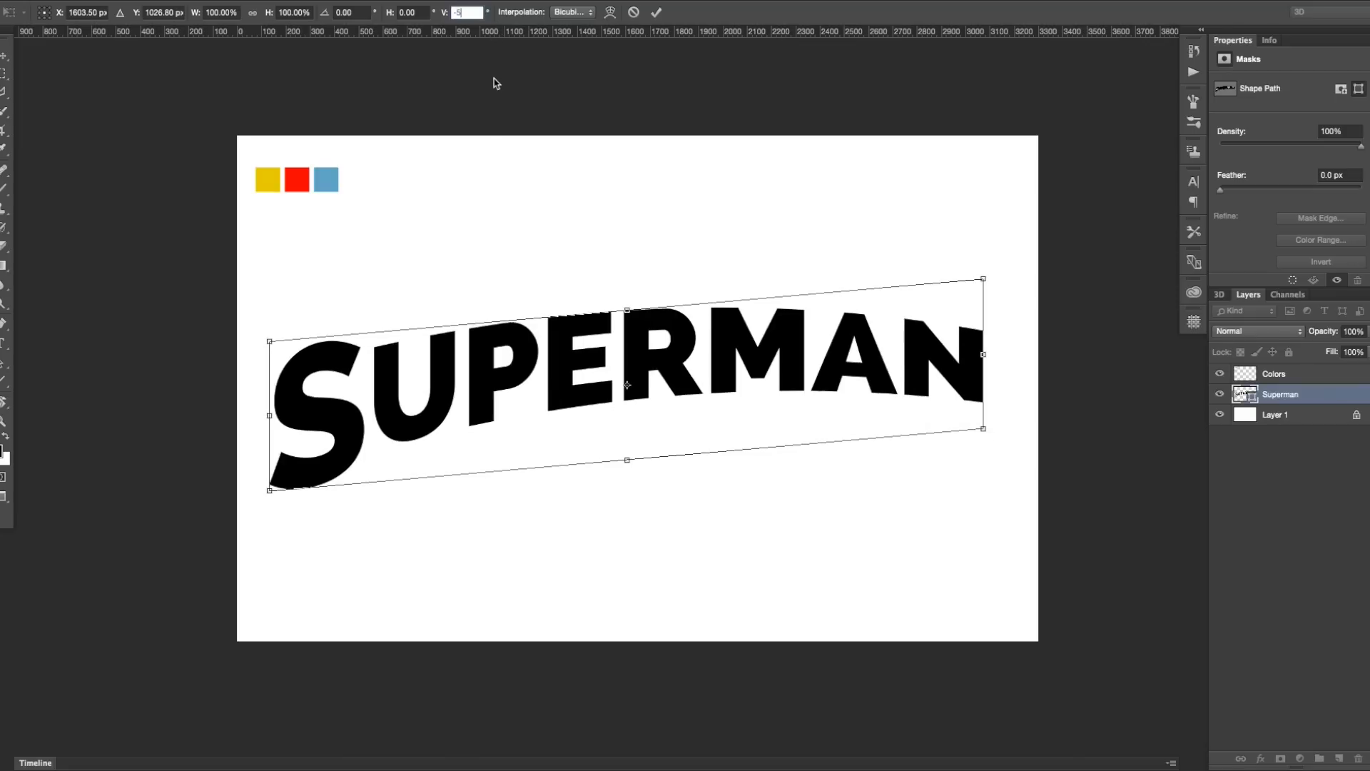
mouse_move(422, 353)
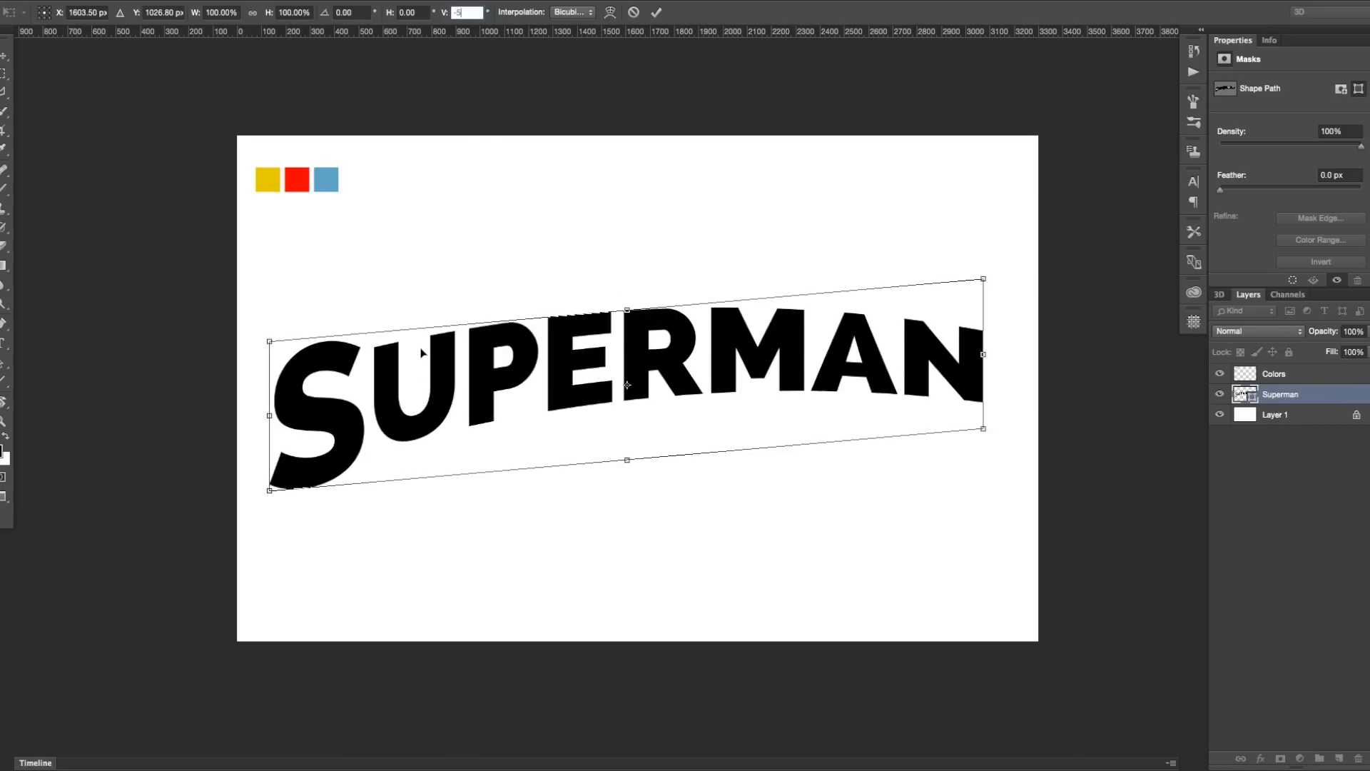
mouse_move(388, 330)
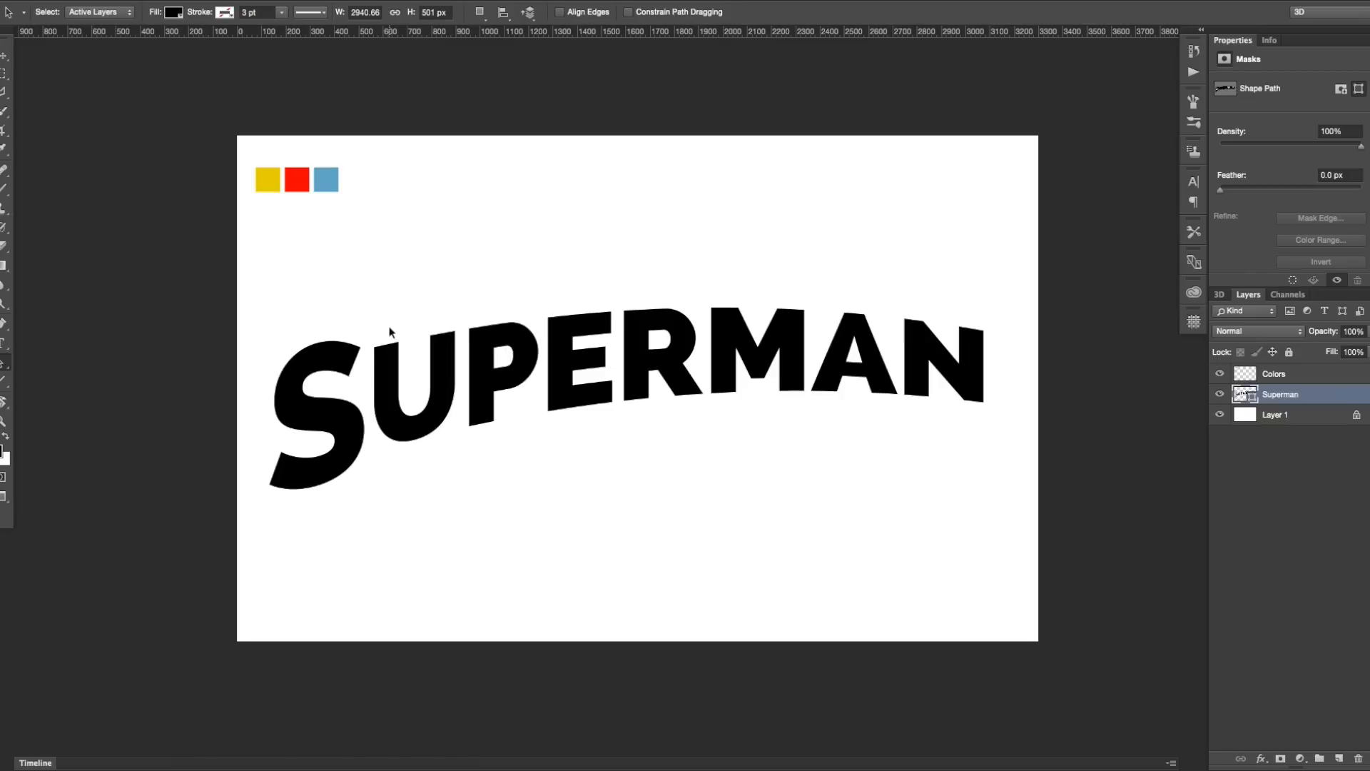
mouse_move(612, 366)
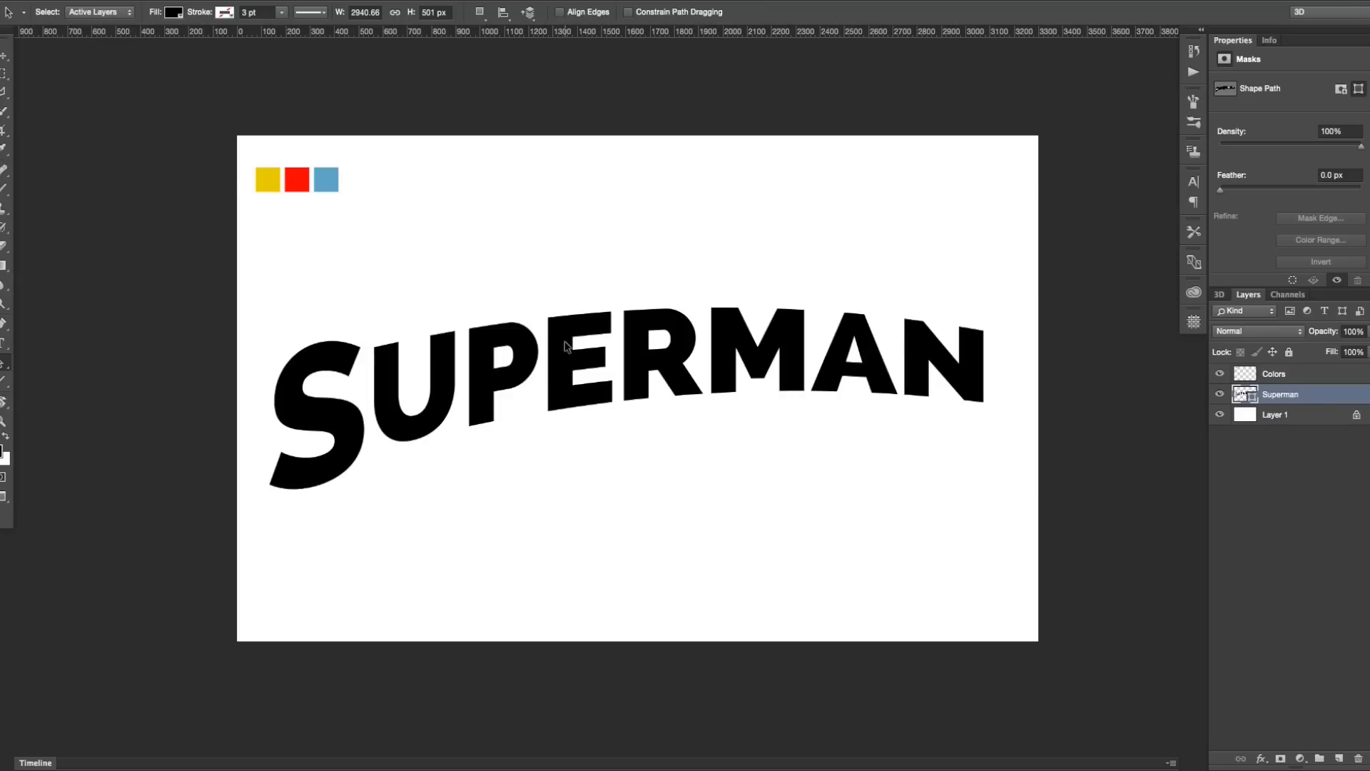
mouse_move(355, 371)
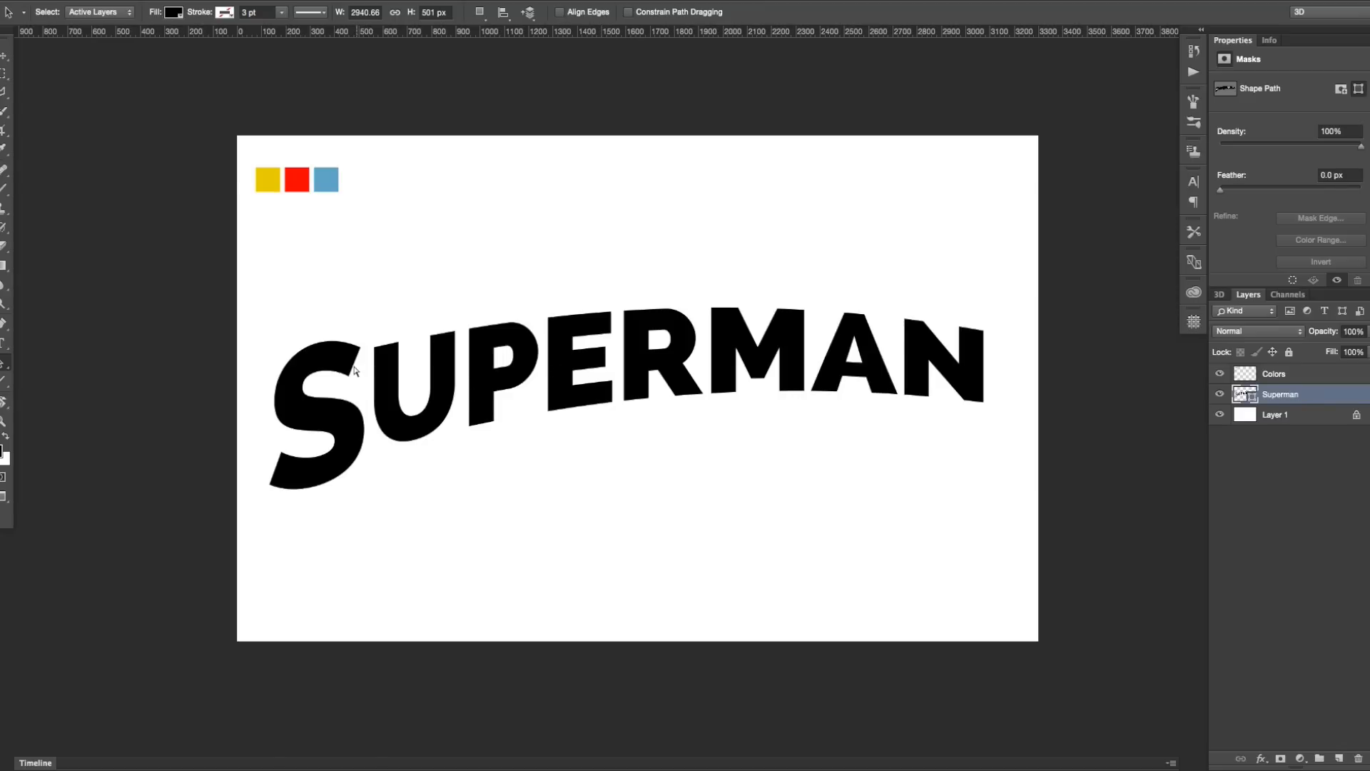
mouse_move(382, 389)
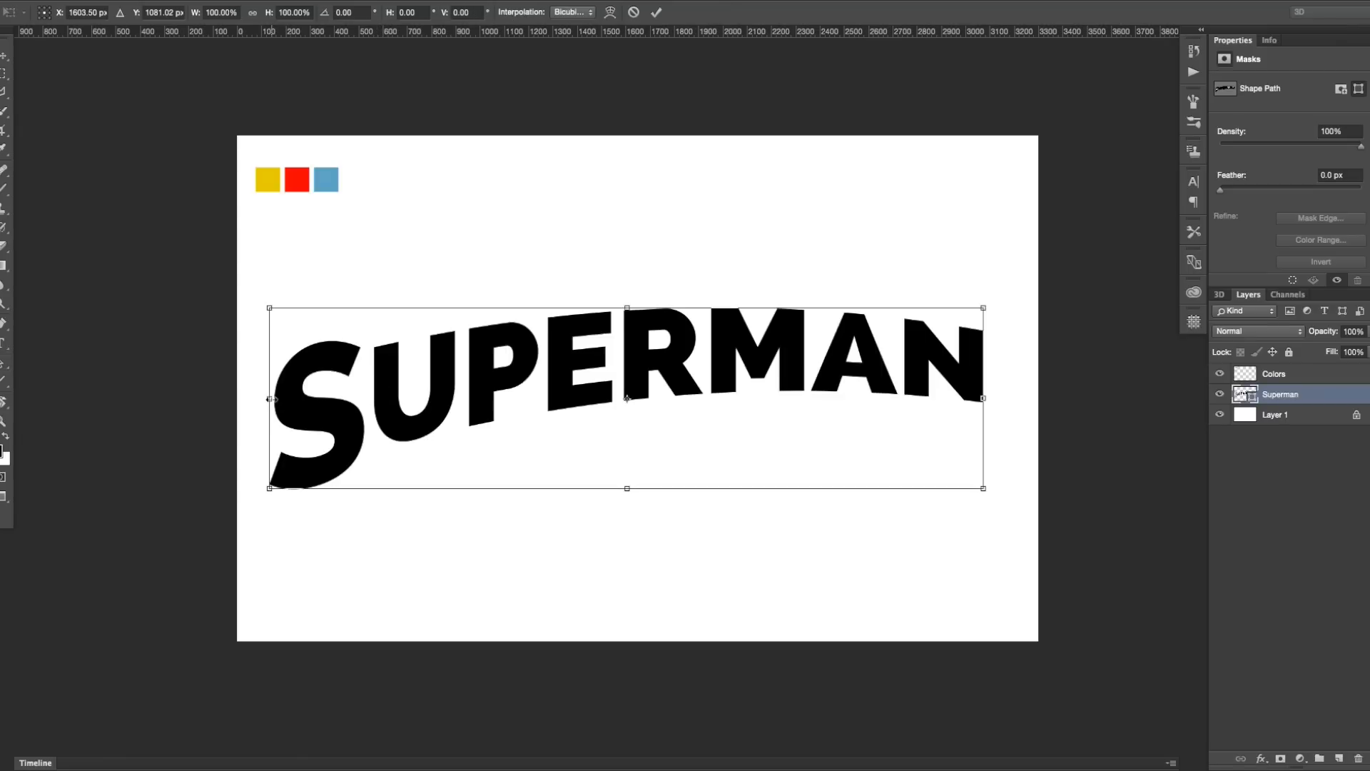
Shift the slanted SUPERMAN lettering slightly to reposition it on the canvas.
left_click_drag(270, 398, 299, 398)
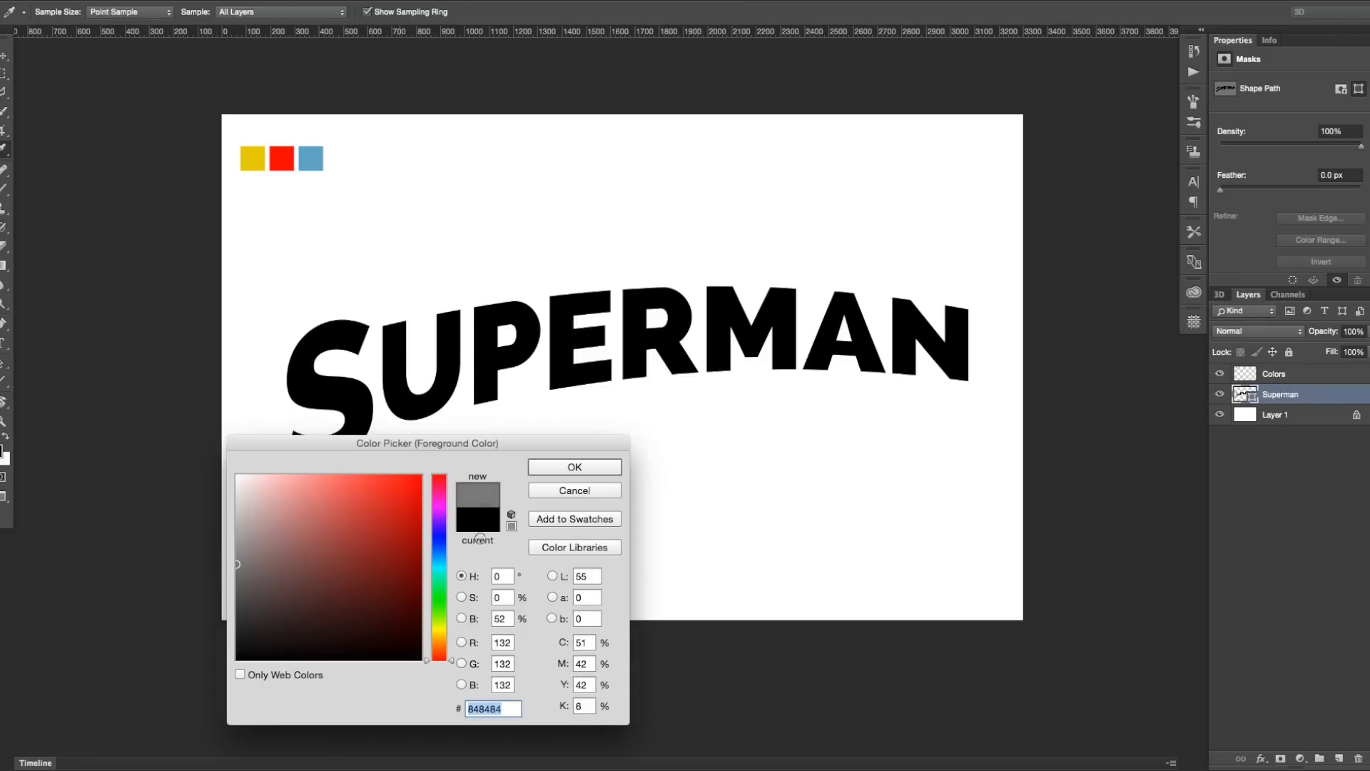
Fill the SUPERMAN shape with neutral grey #777777 from the Color Picker.
left_click(585, 575)
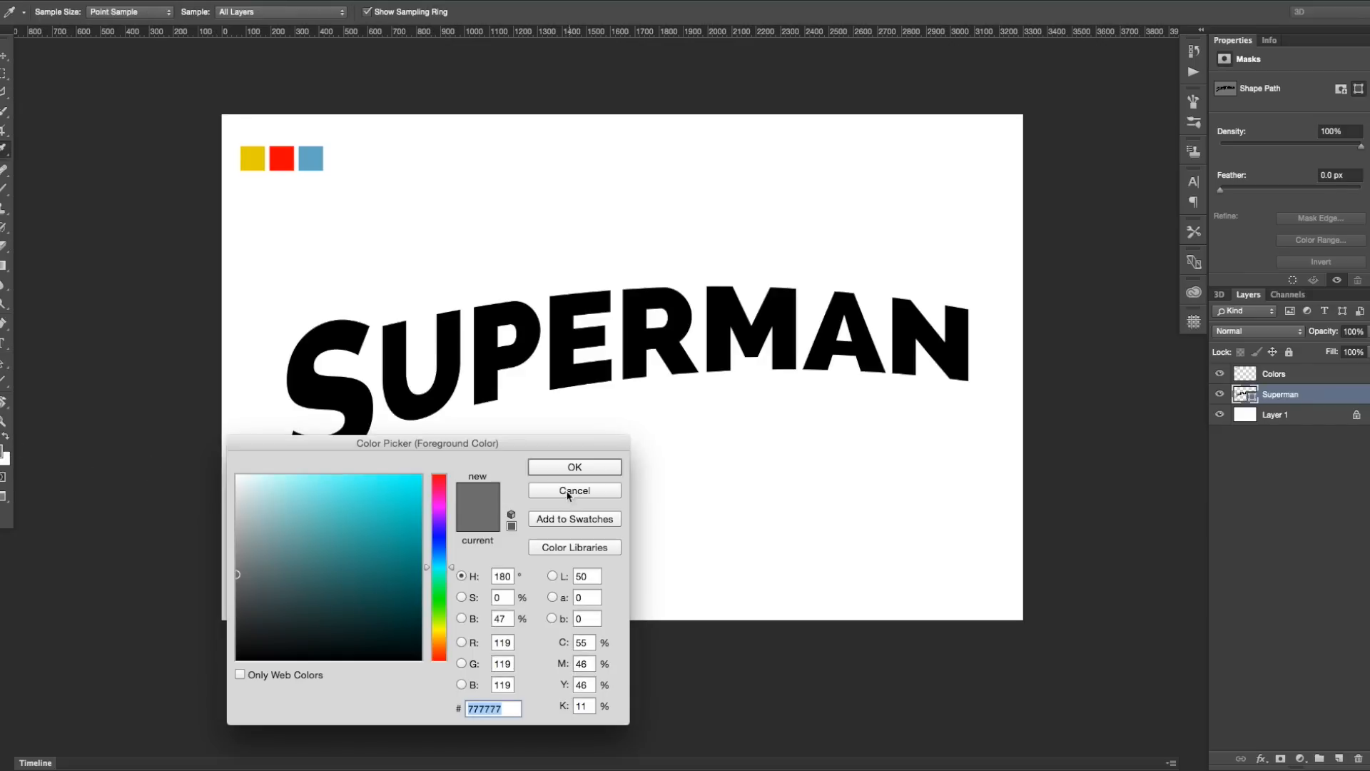
left_click(573, 490)
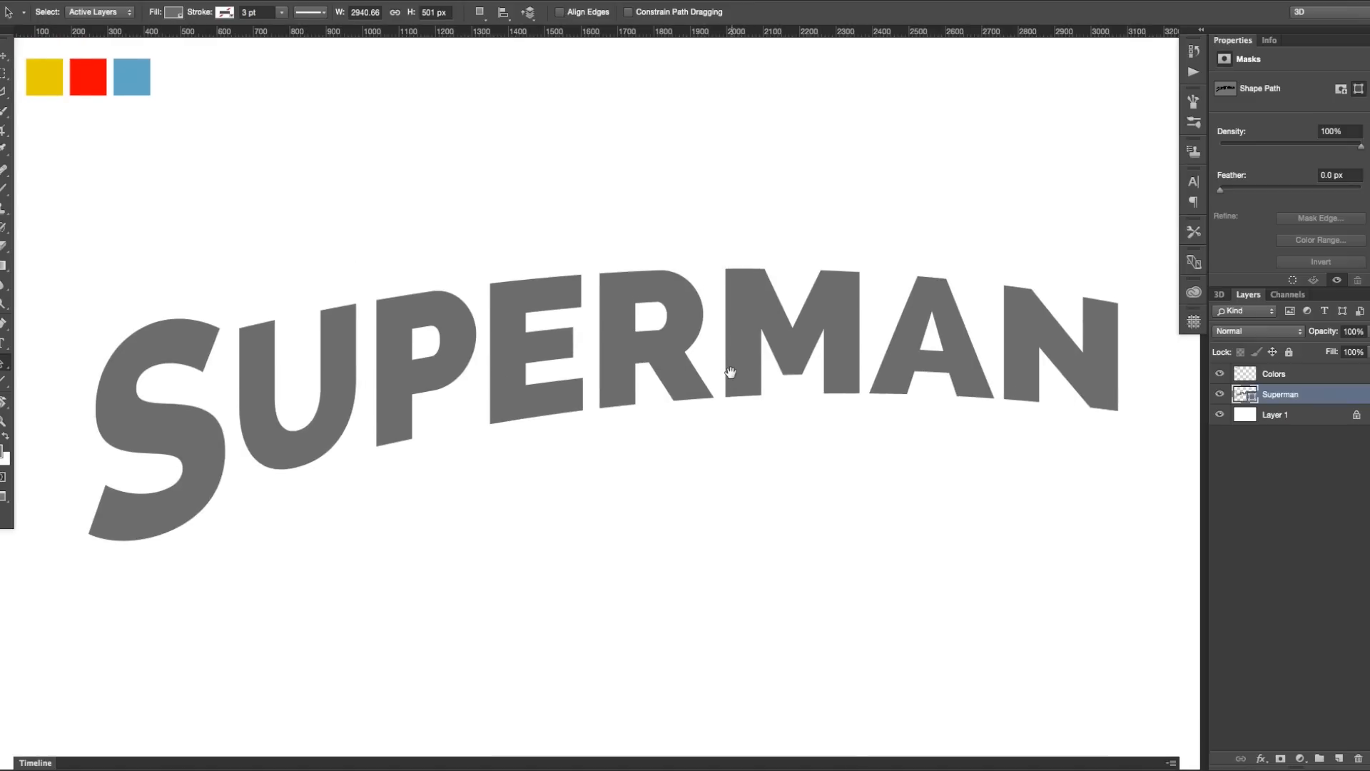
Add a Bevel & Emboss effect: Chisel Hard, Depth 1000%, Size 6 px, and apply it.
left_click(1260, 757)
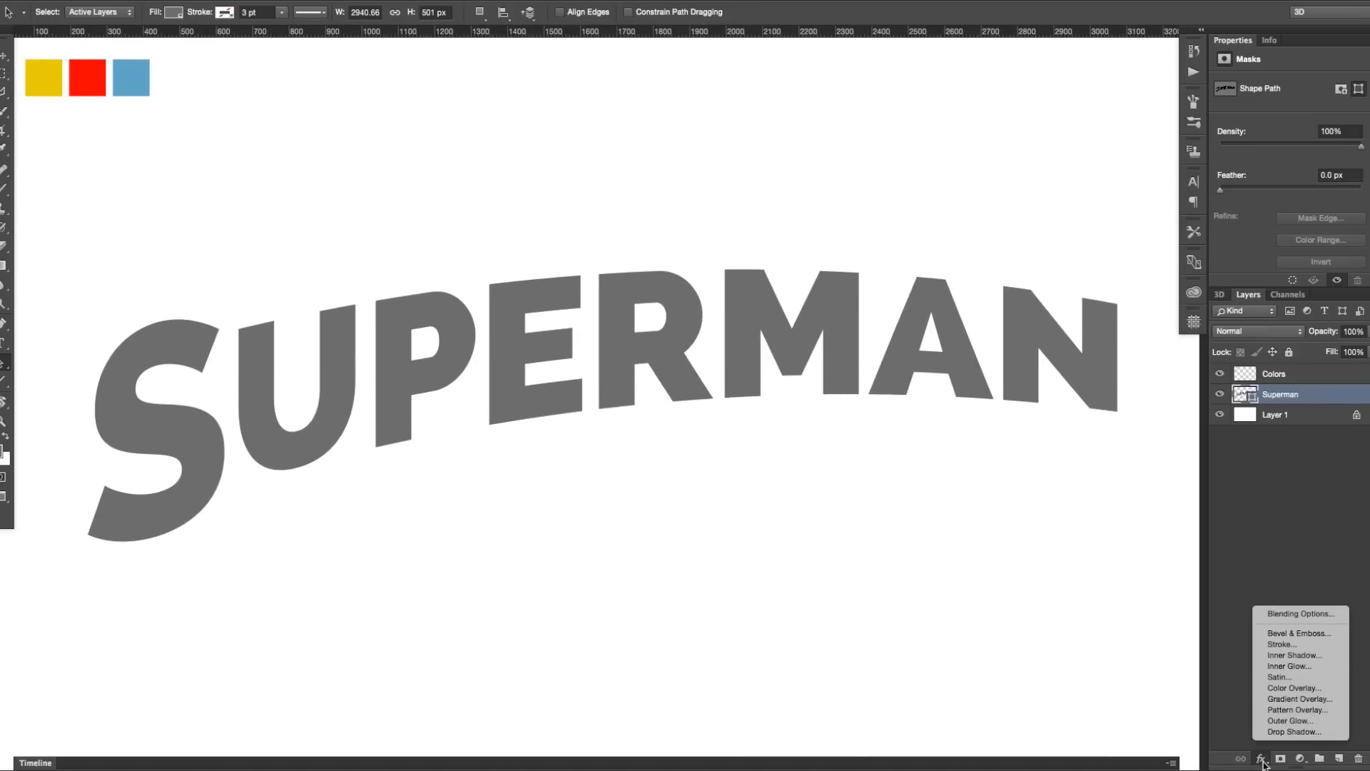
mouse_move(1306, 650)
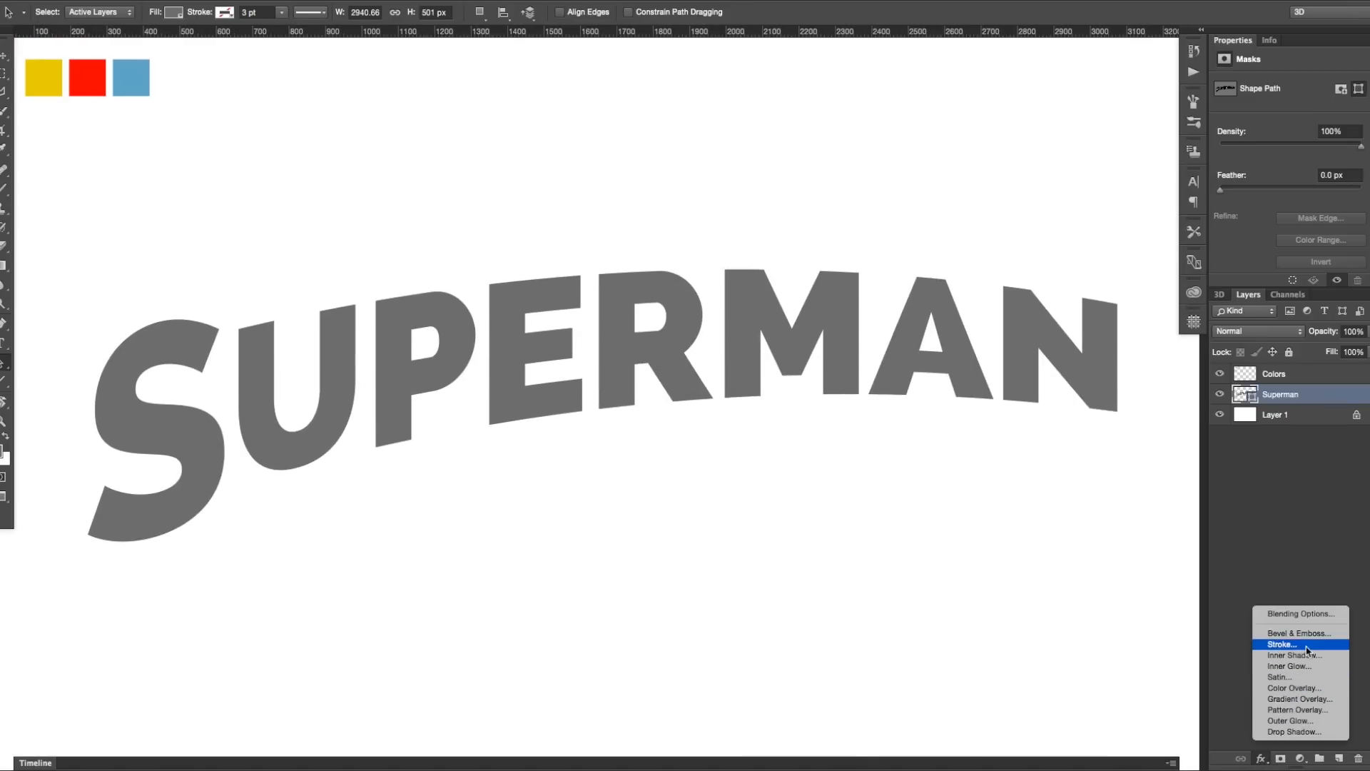
mouse_move(1298, 632)
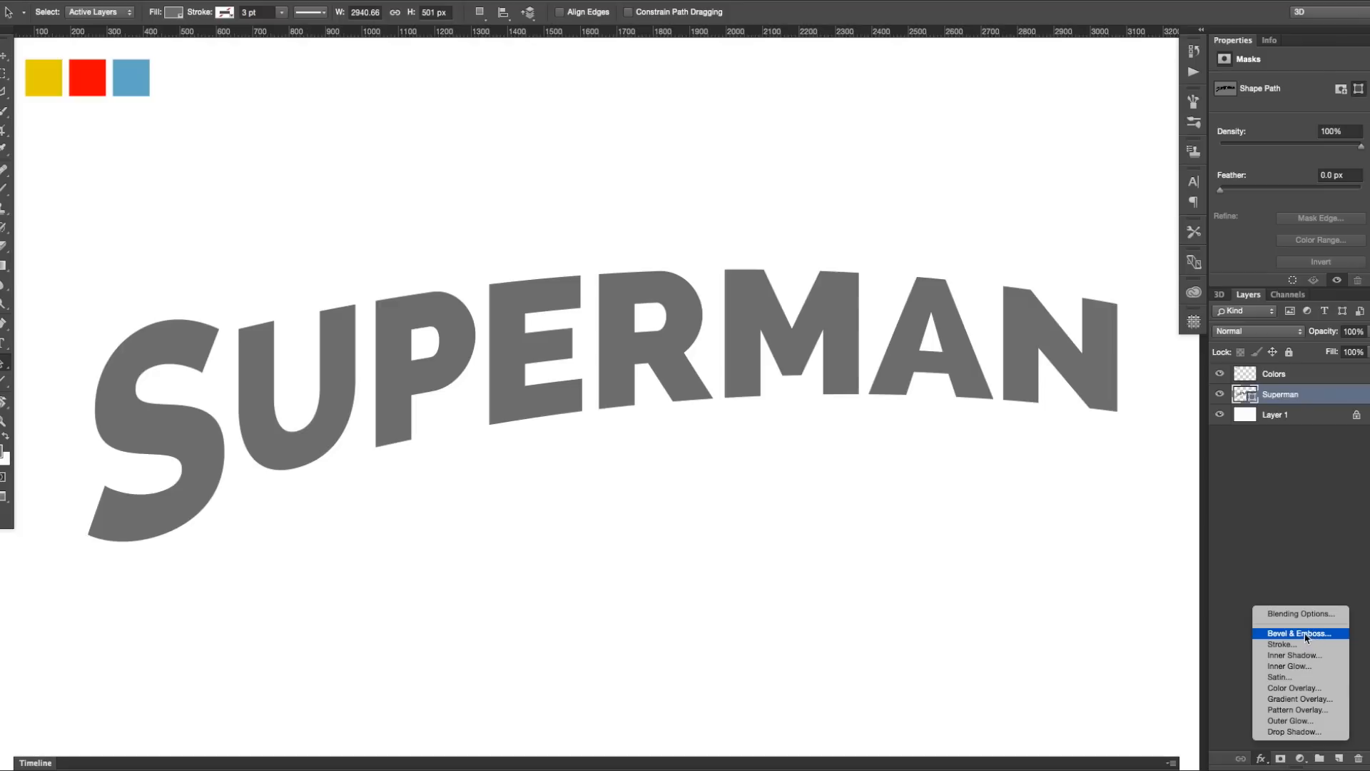
left_click(1299, 632)
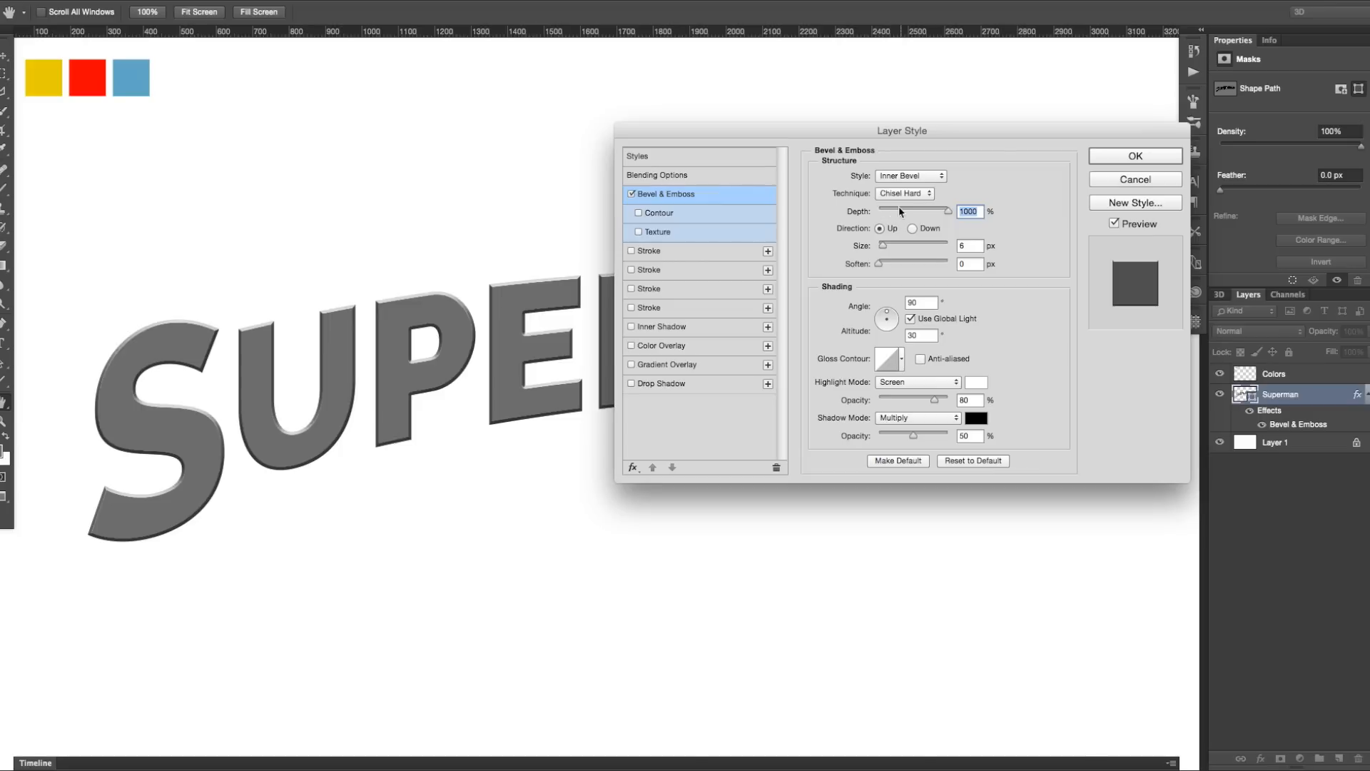
mouse_move(905, 216)
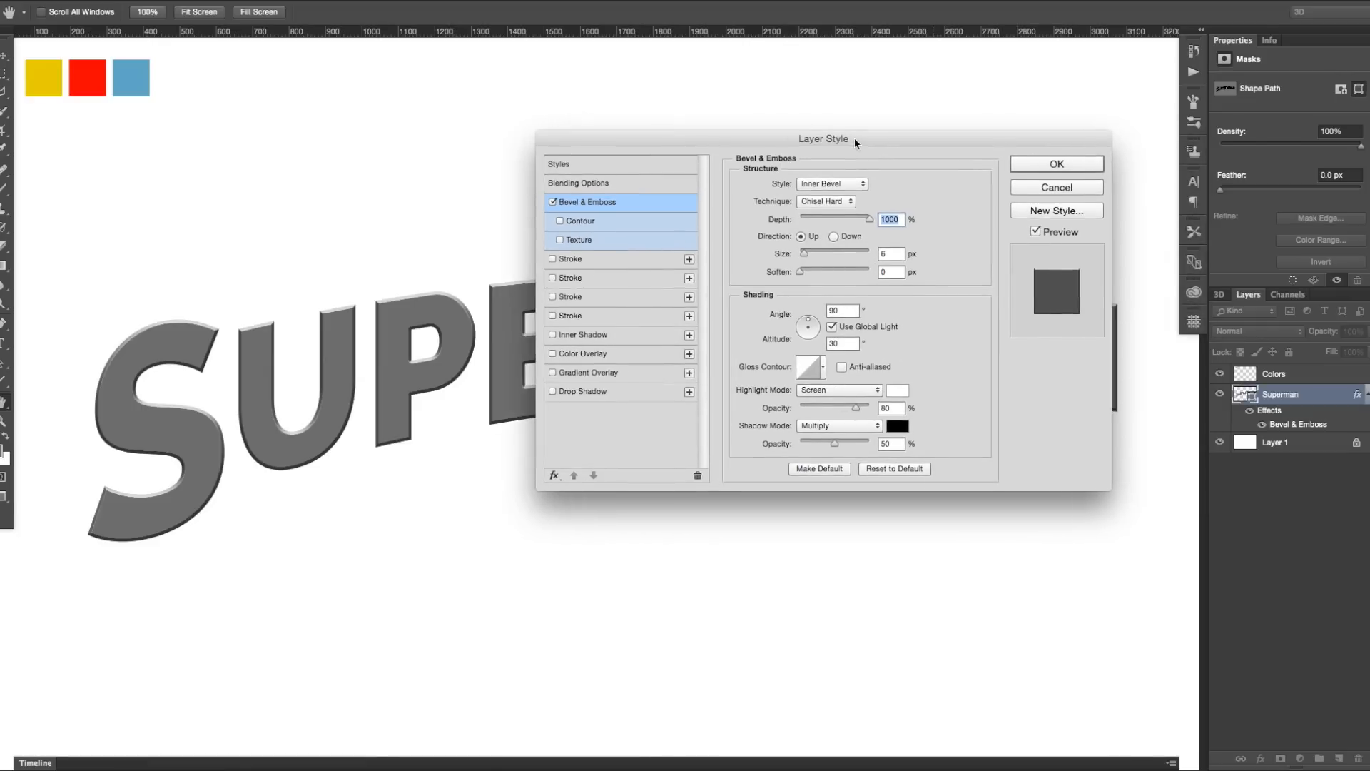
left_click_drag(822, 139, 798, 142)
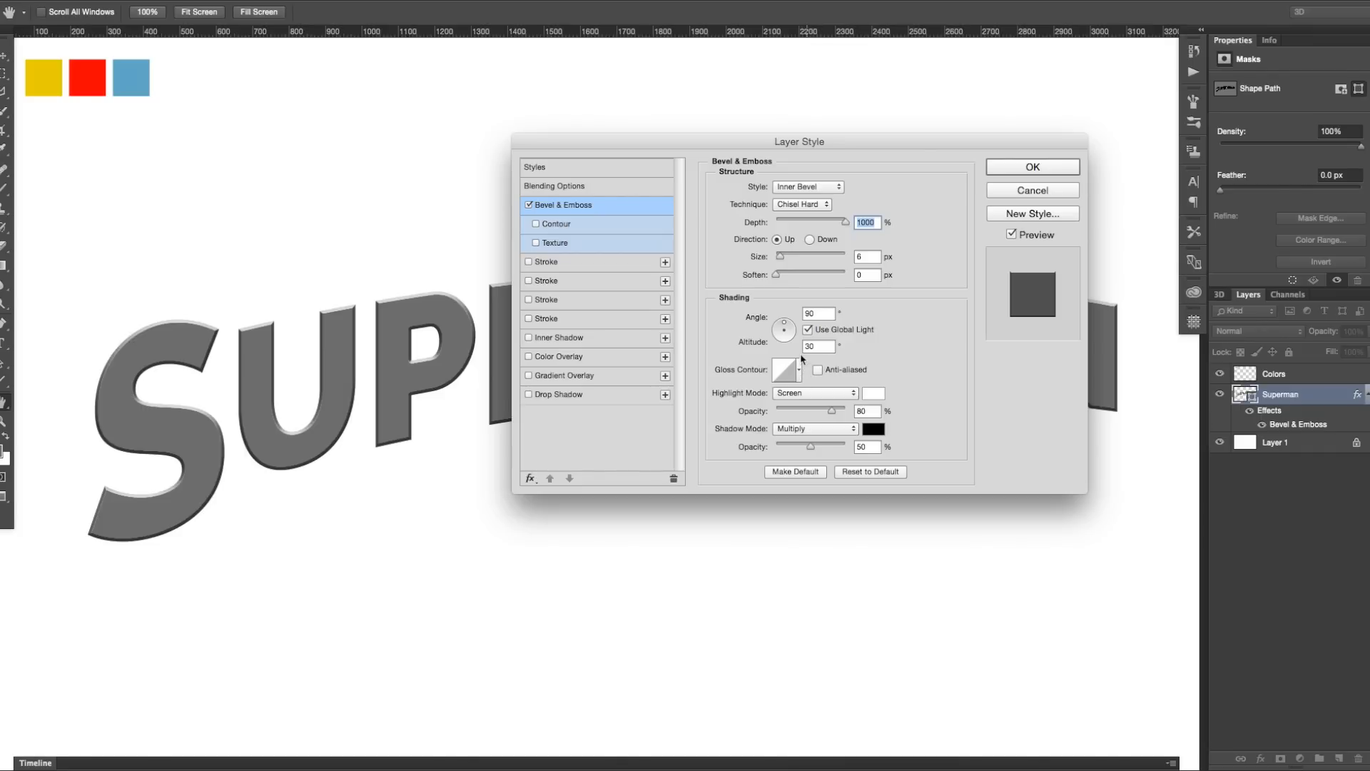
mouse_move(797, 382)
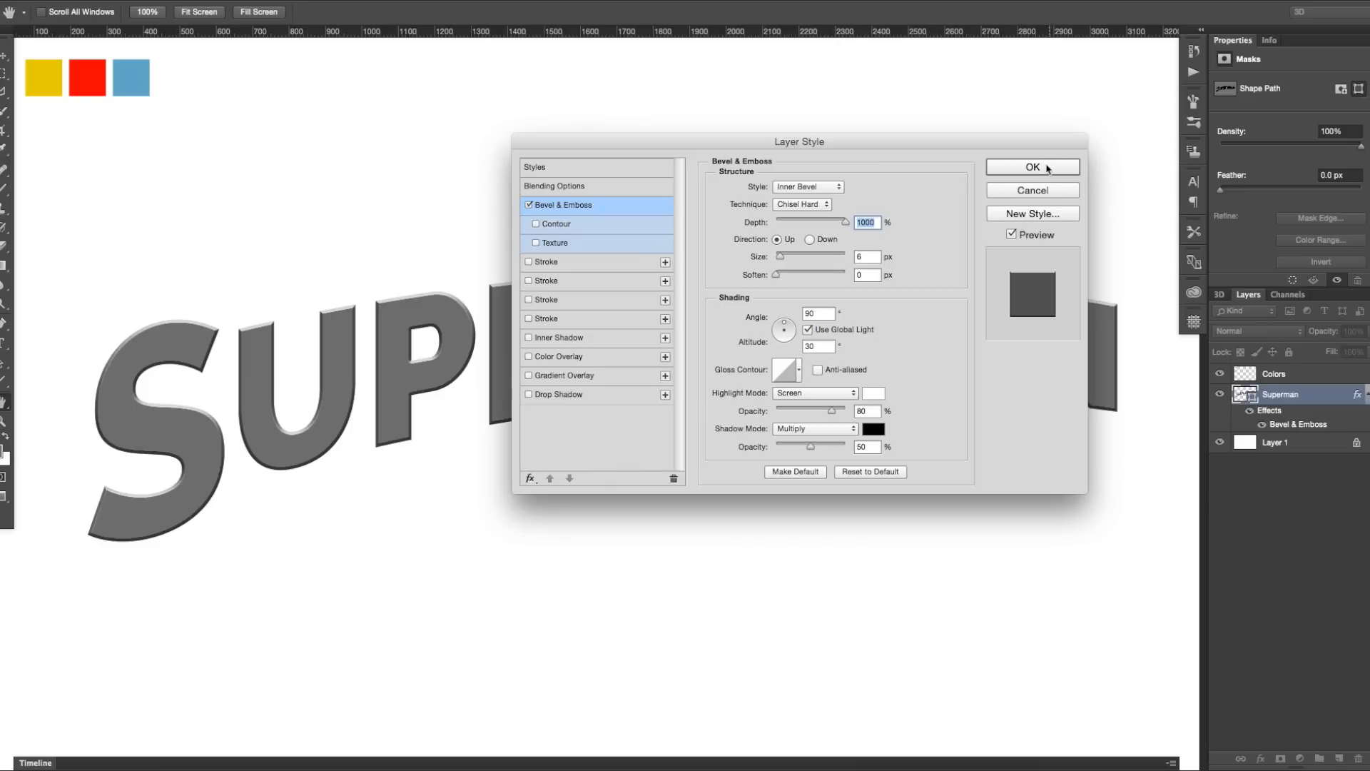
left_click(1032, 167)
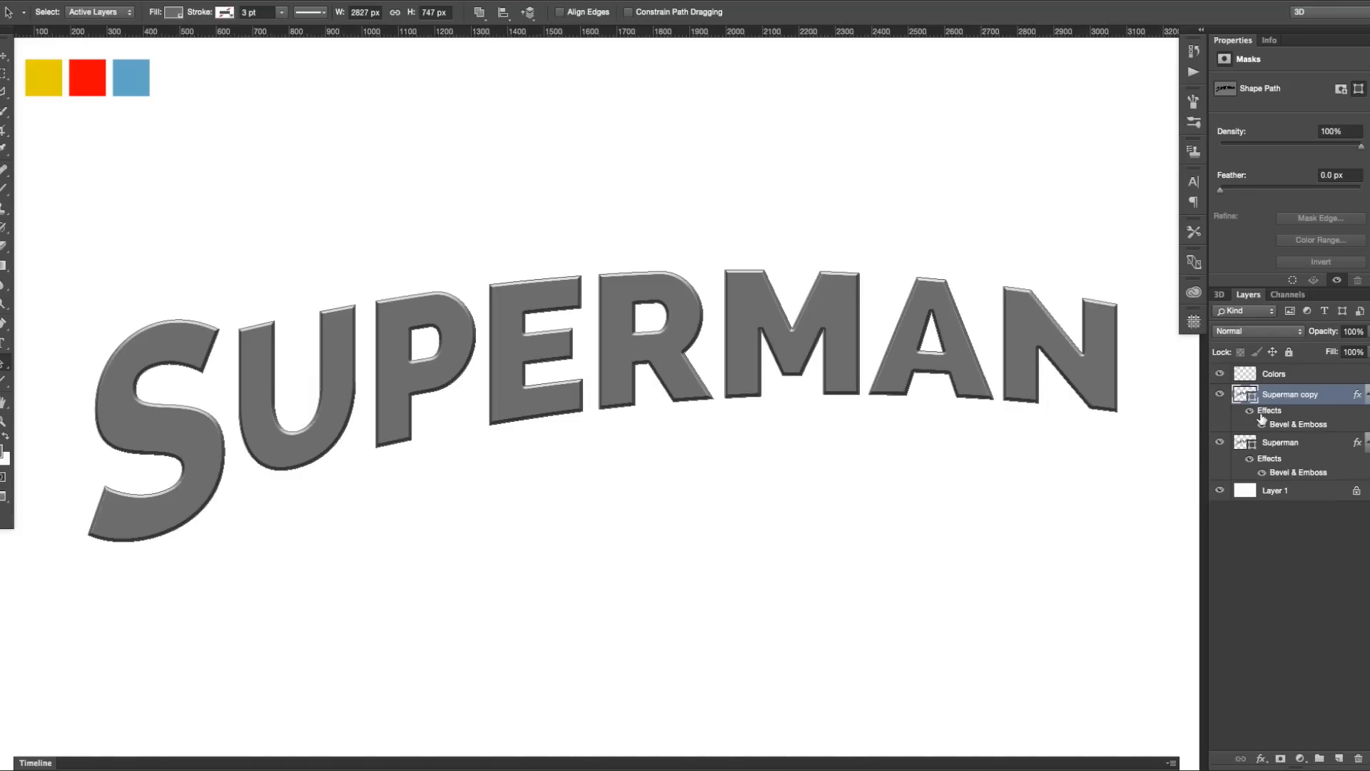
mouse_move(1297, 424)
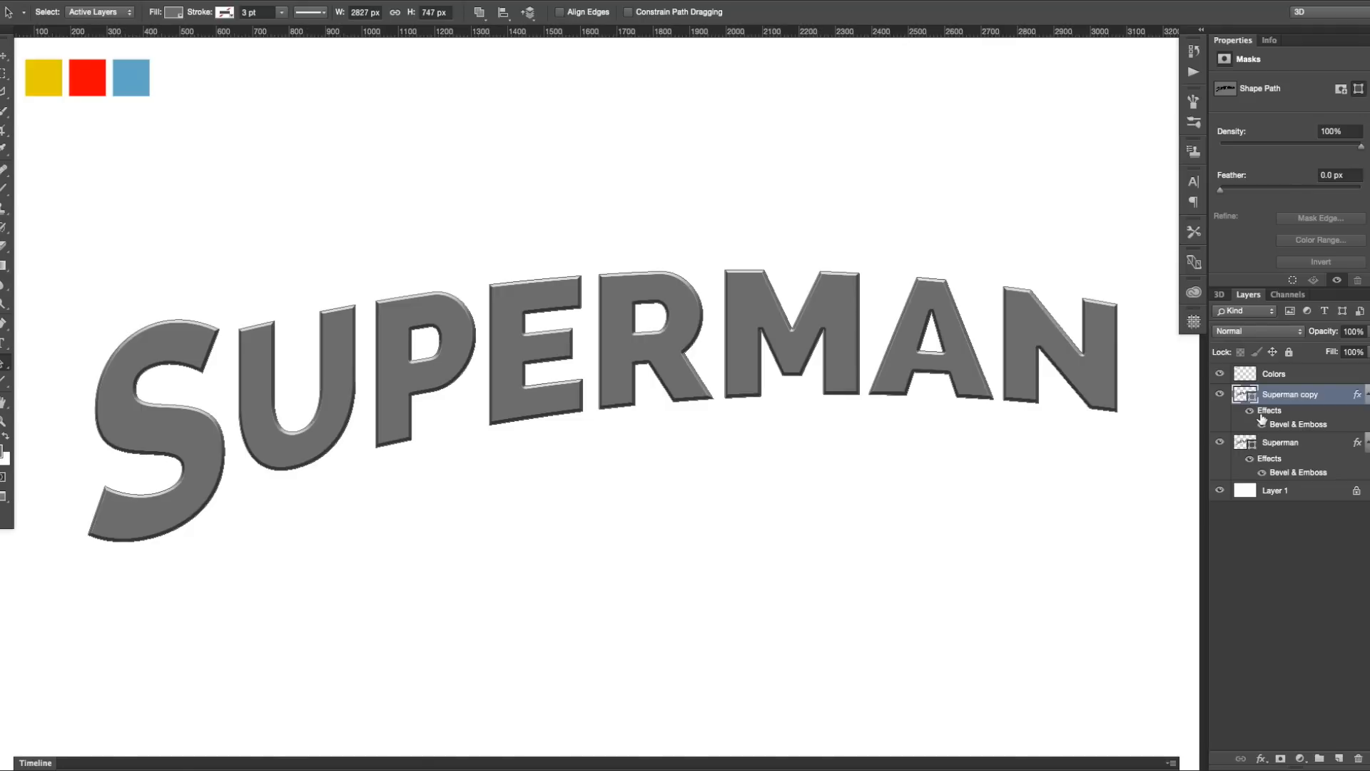
mouse_move(1280, 412)
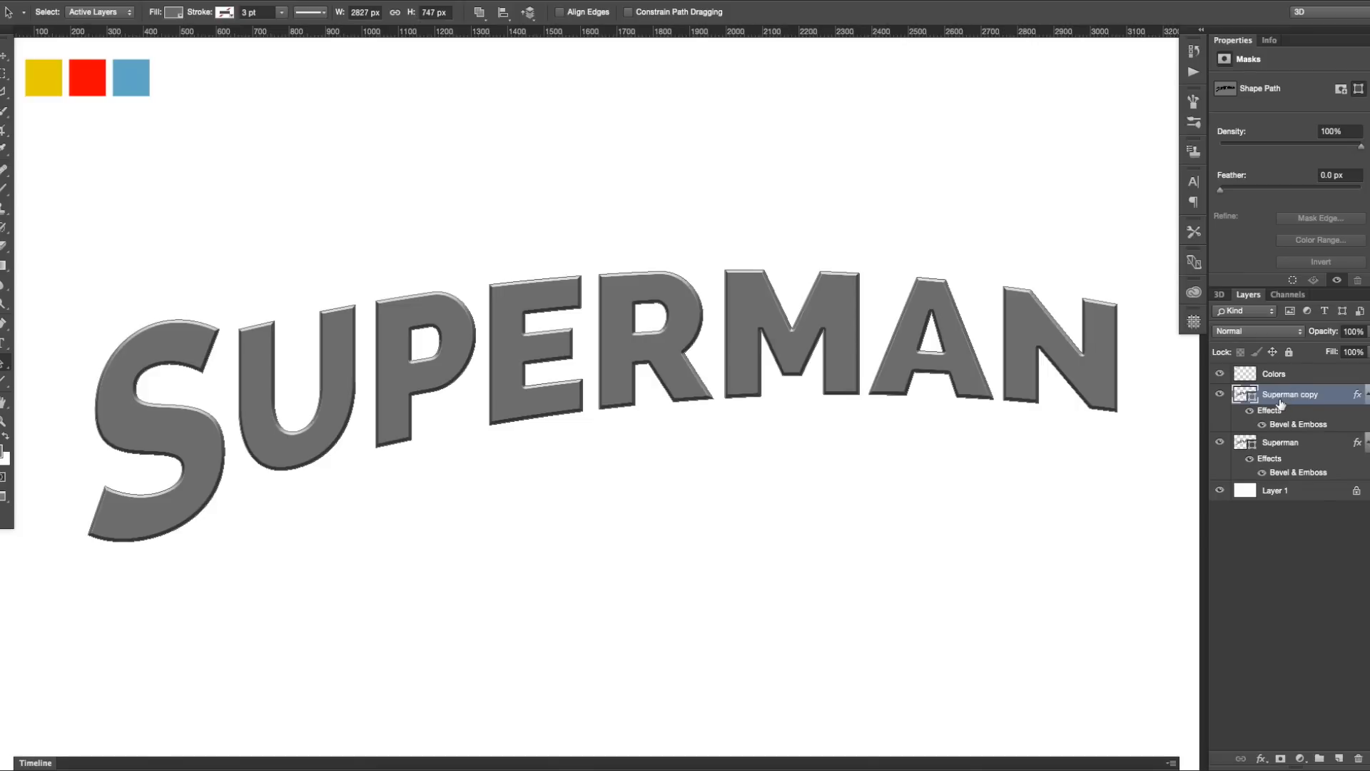
mouse_move(1282, 404)
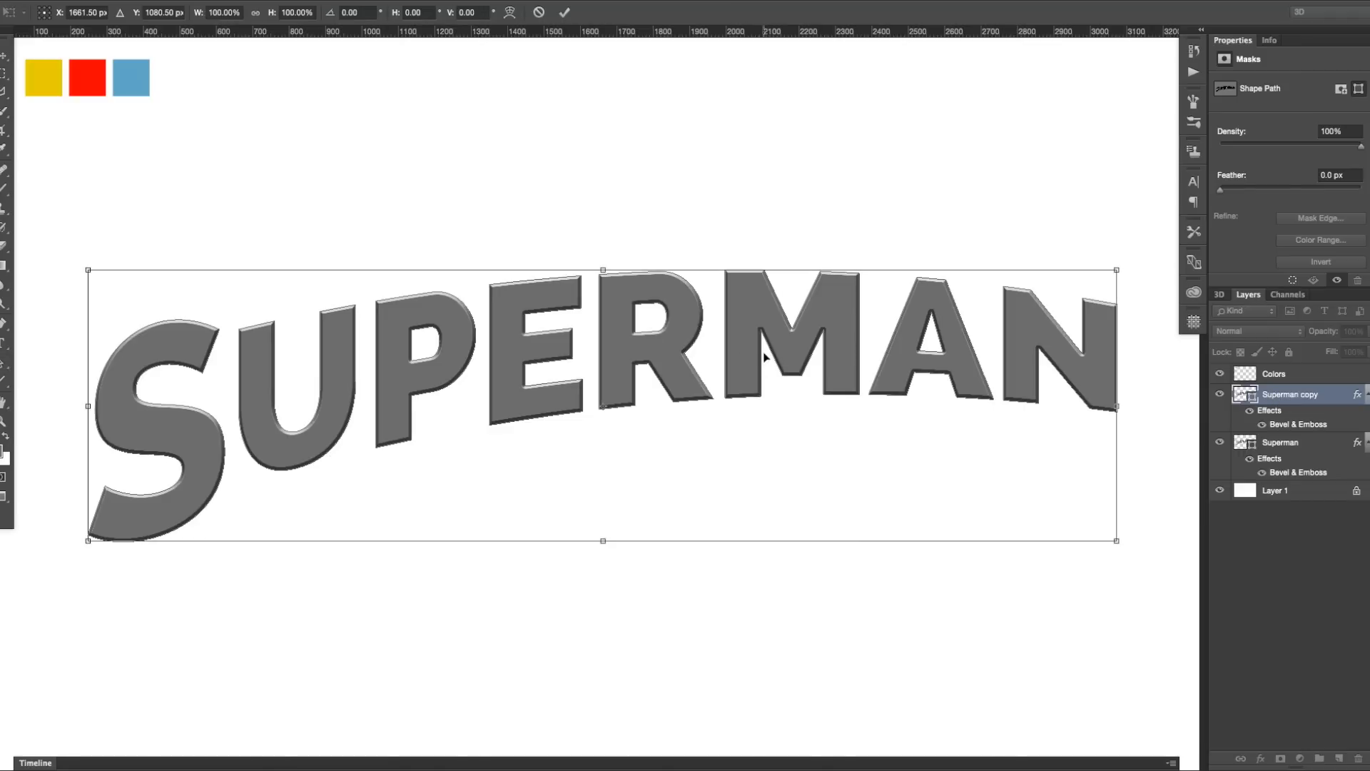
mouse_move(947, 304)
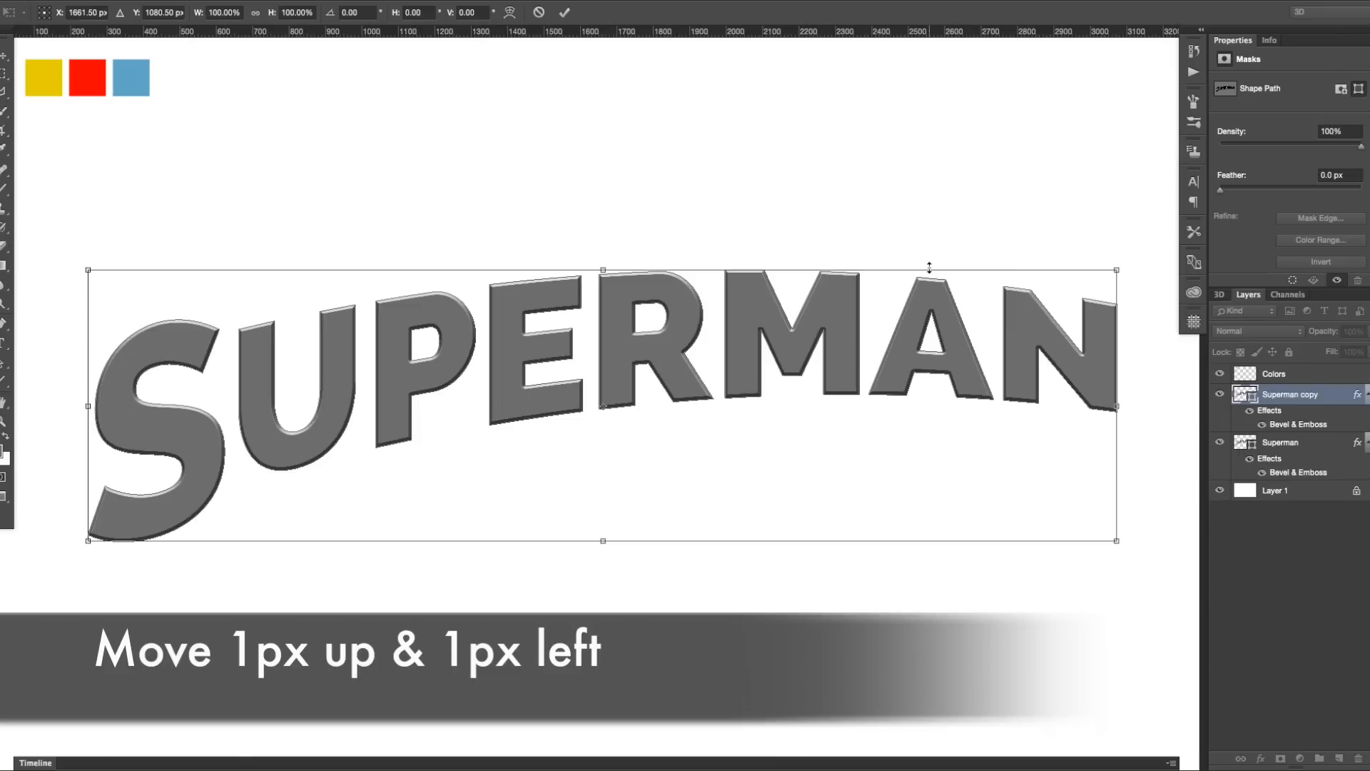
Nudge the duplicated lettering one pixel up-left and widen it to 100.08% from a new reference point.
key("up")
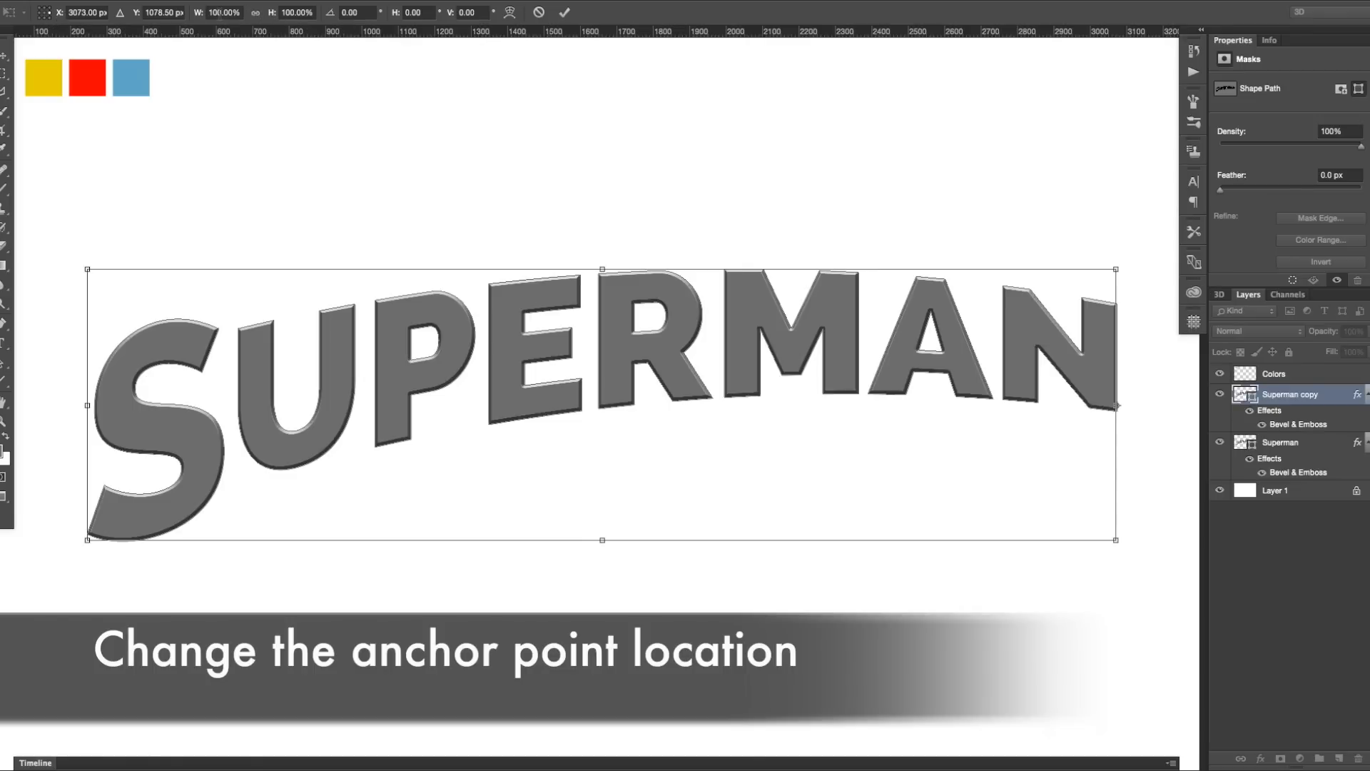
left_click(224, 13)
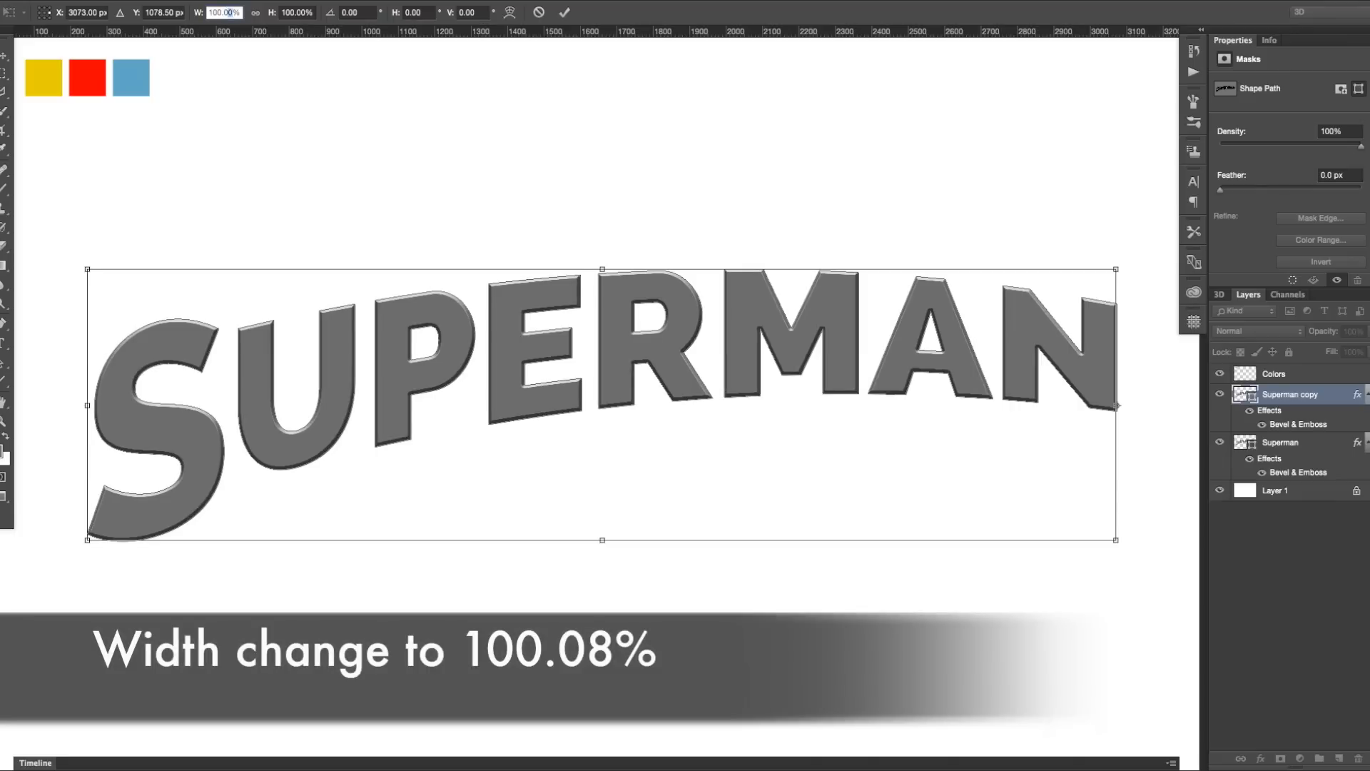
type("100.08%")
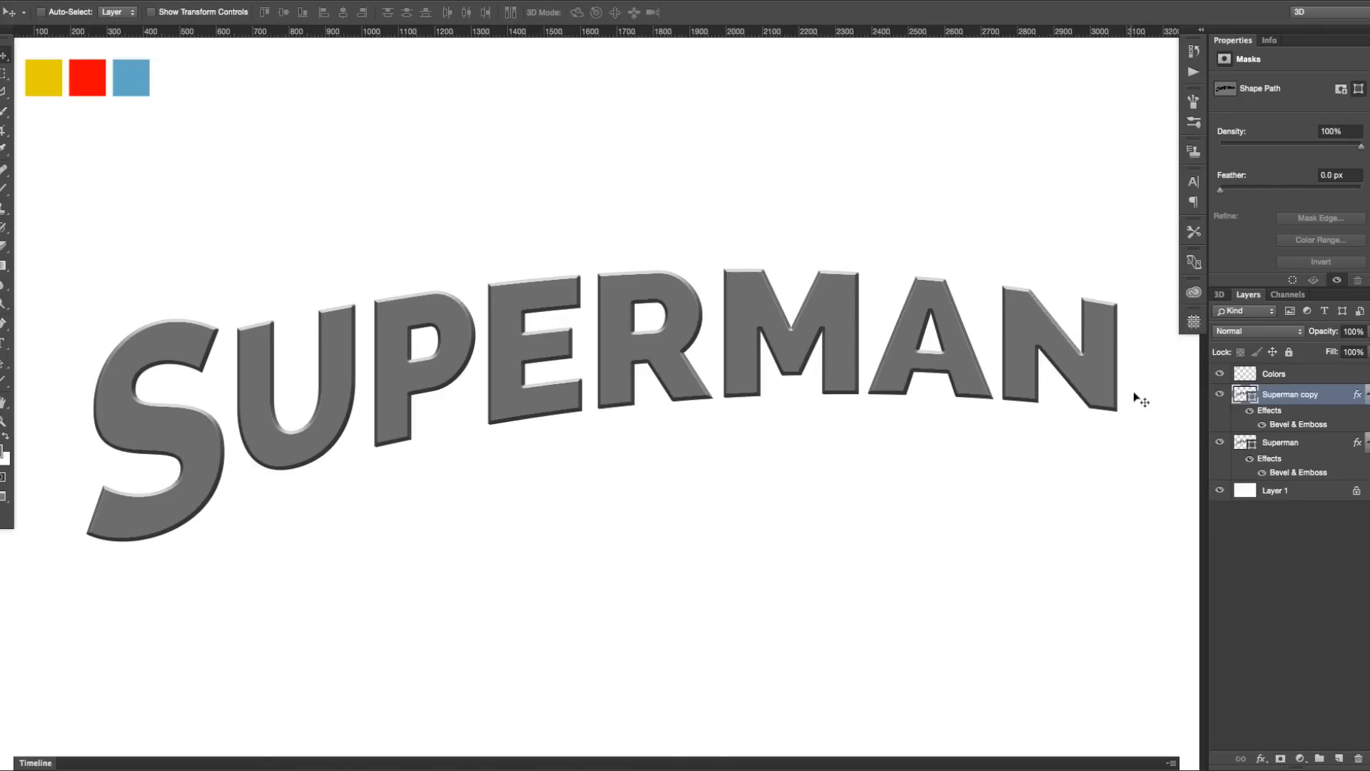
mouse_move(1301, 399)
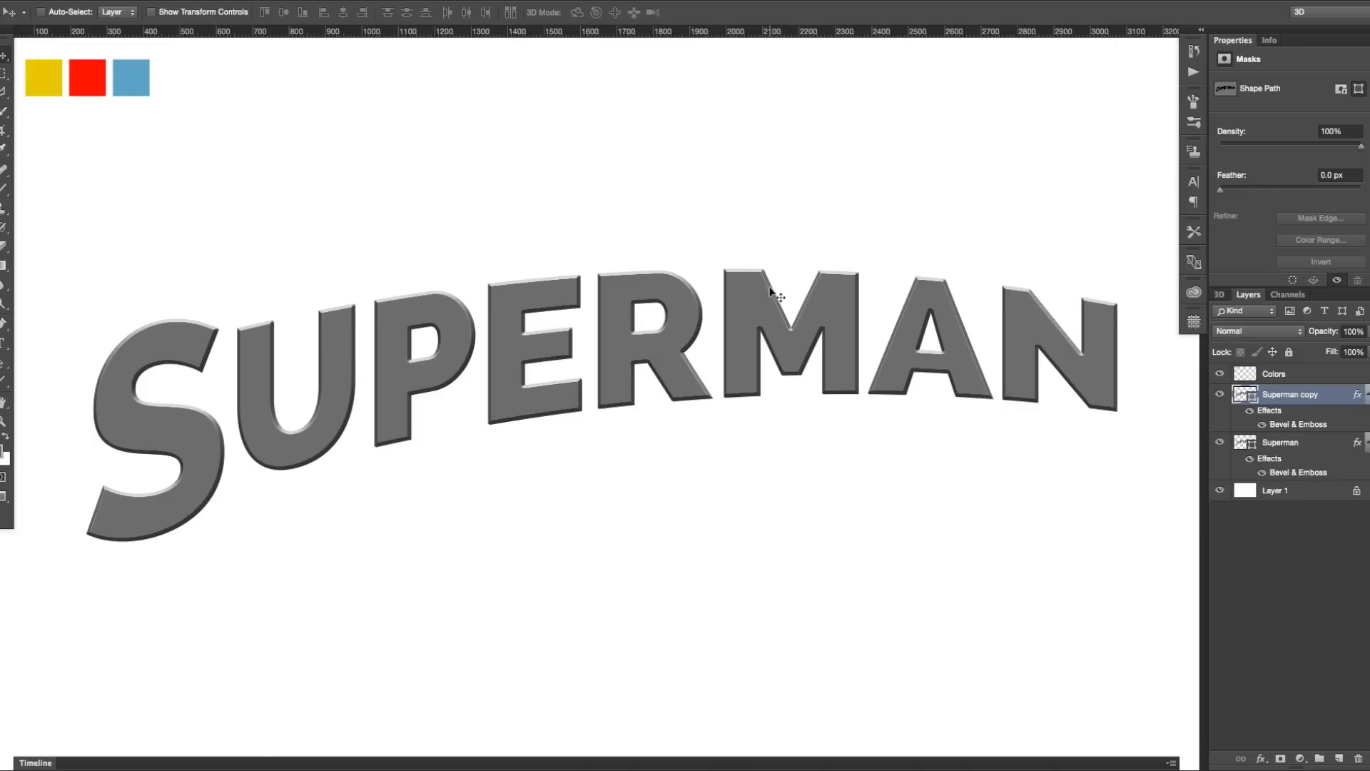
mouse_move(772, 299)
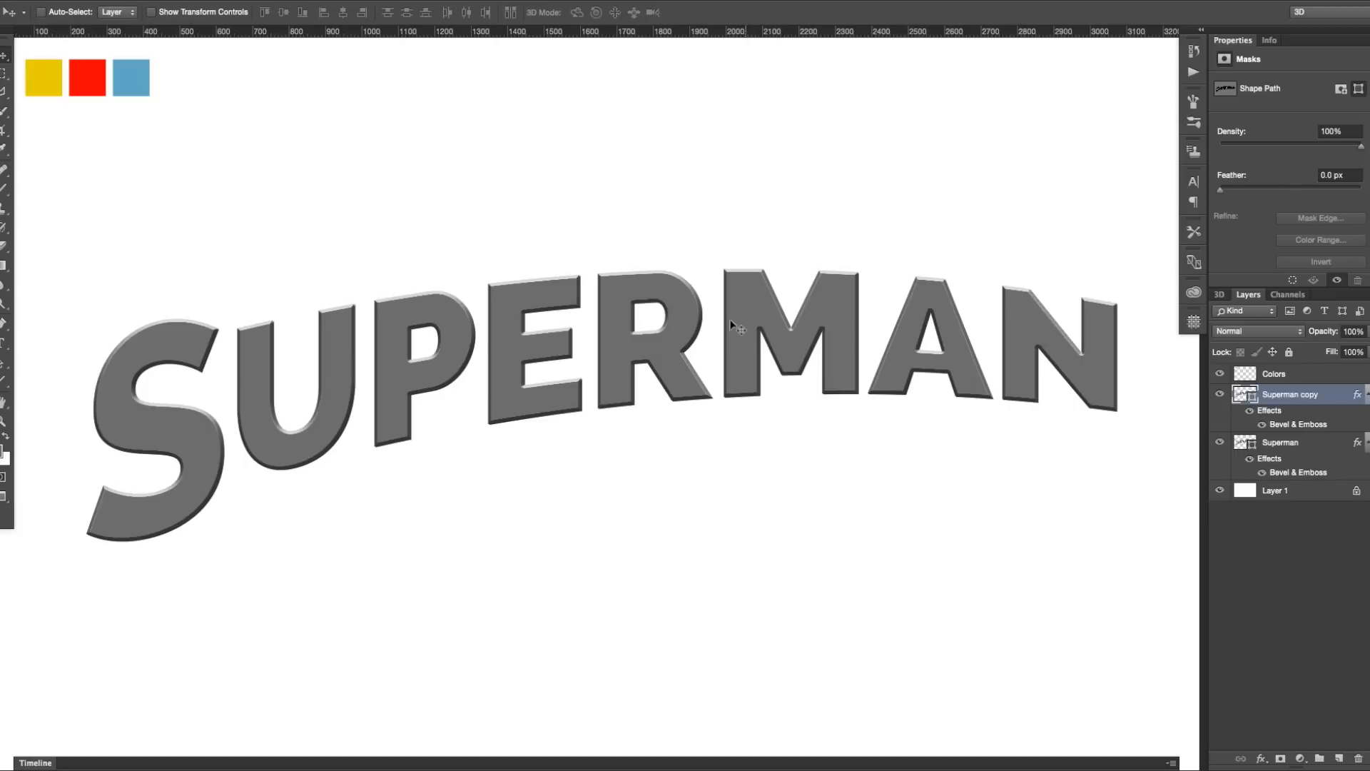
mouse_move(719, 341)
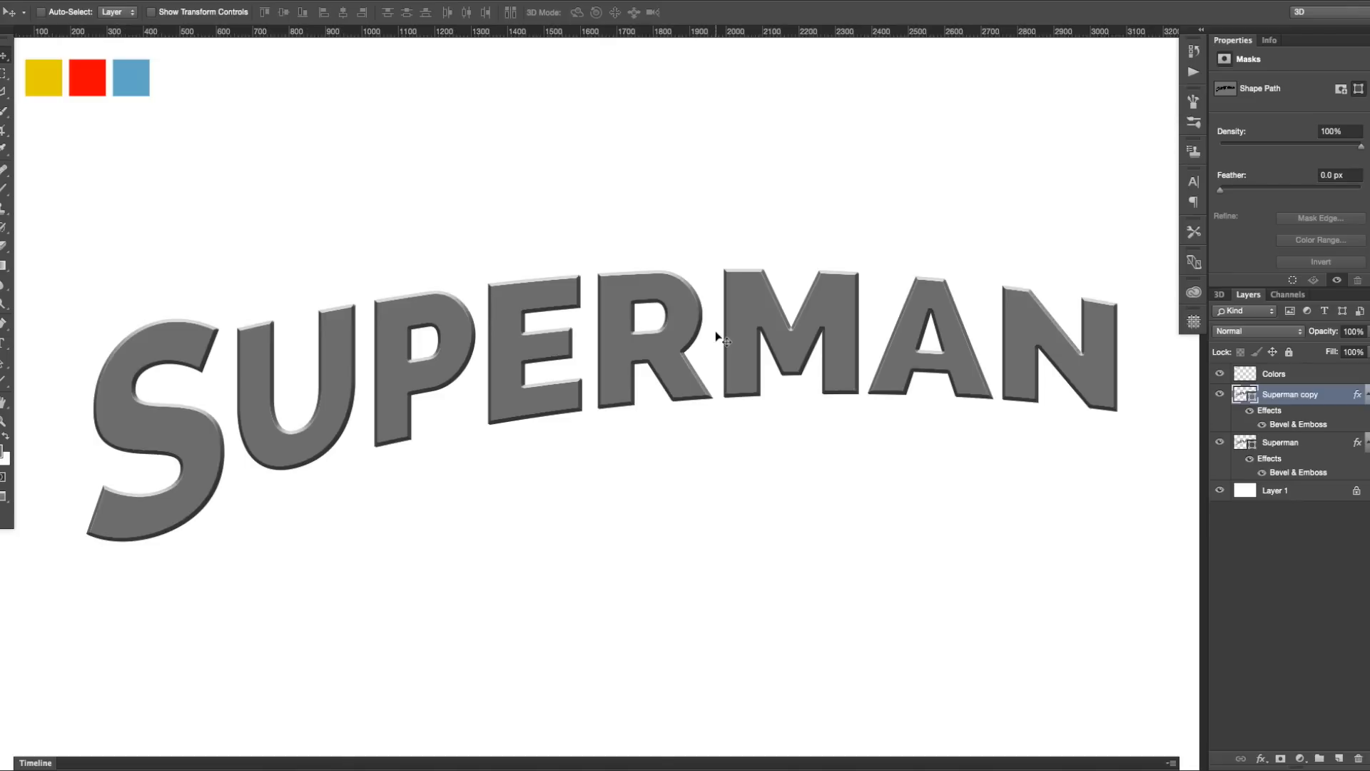
key("cmd+shift+opt+t")
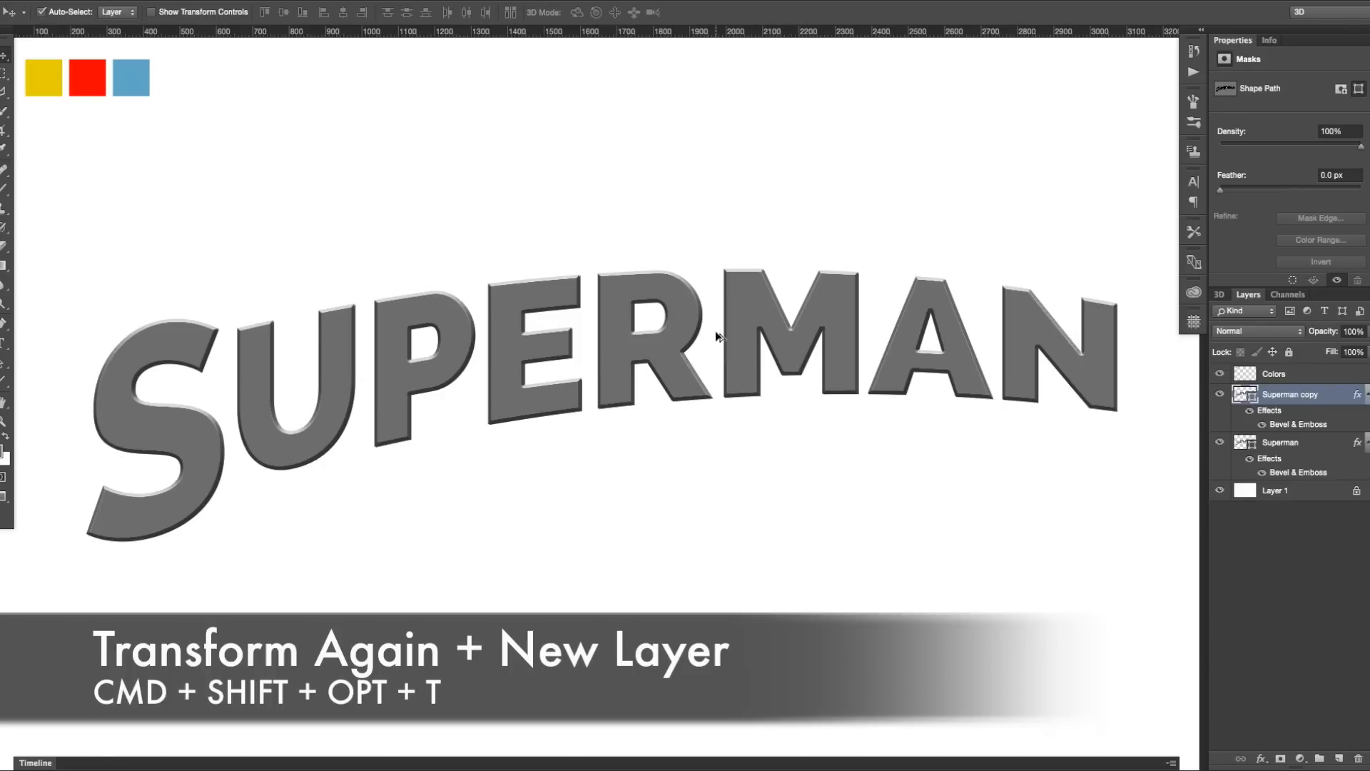
Repeat the offset copy to about fifty layers, then reverse their stacking order via Layer > Arrange.
key("cmd+shift+opt+t")
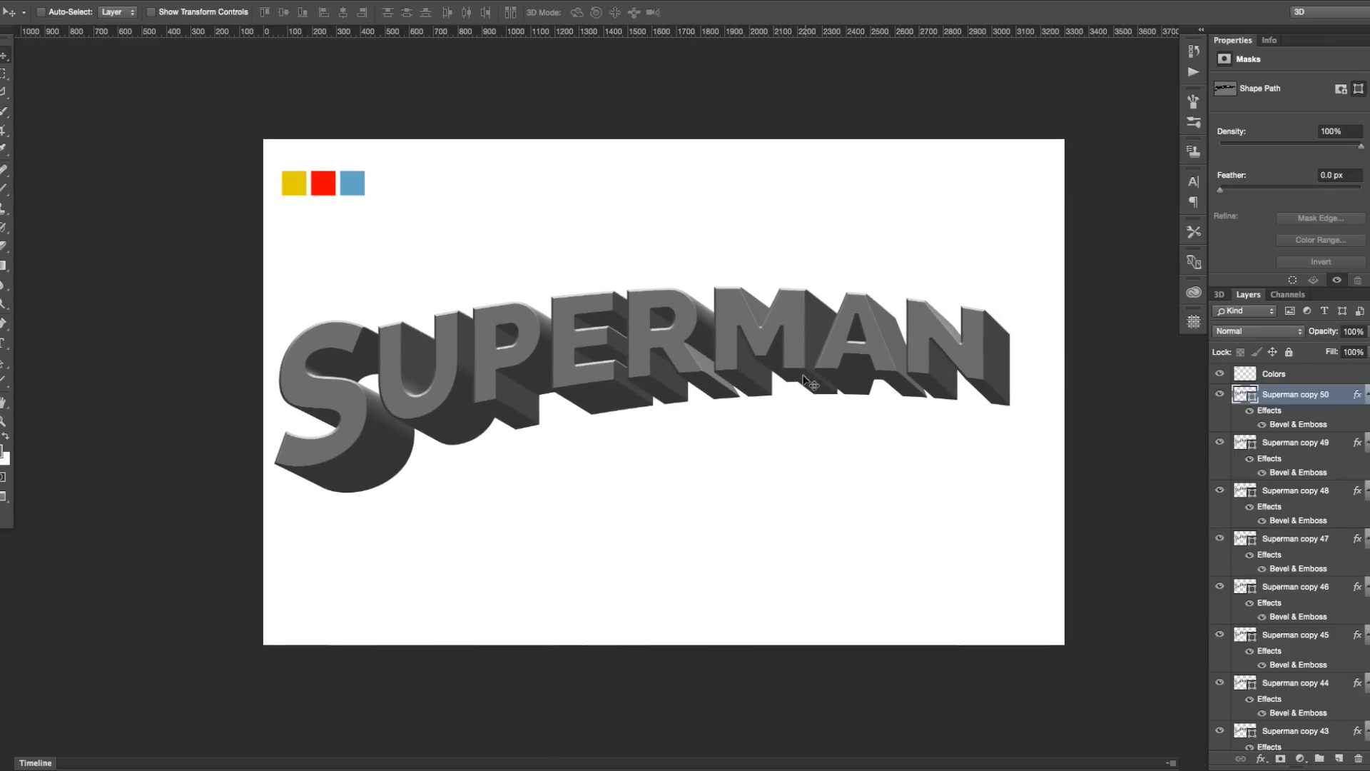
mouse_move(388, 338)
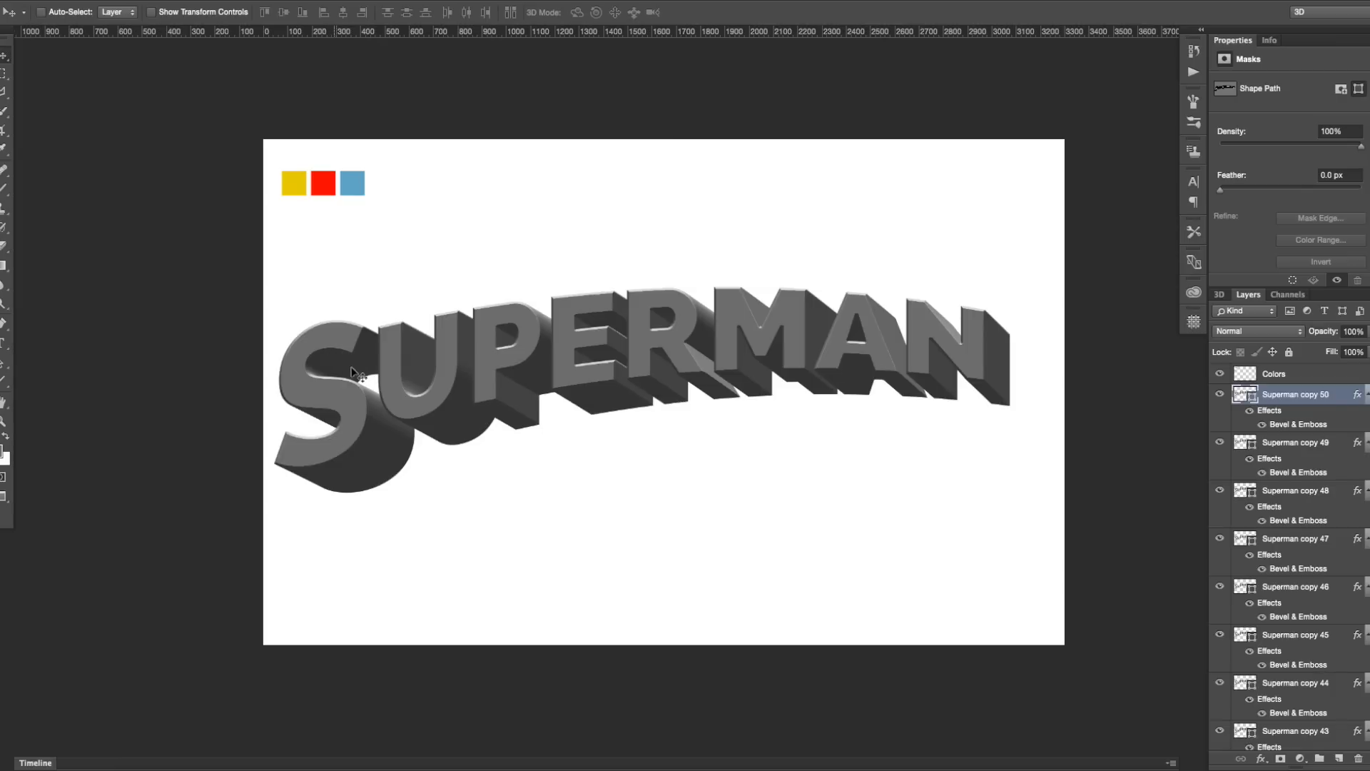
mouse_move(524, 351)
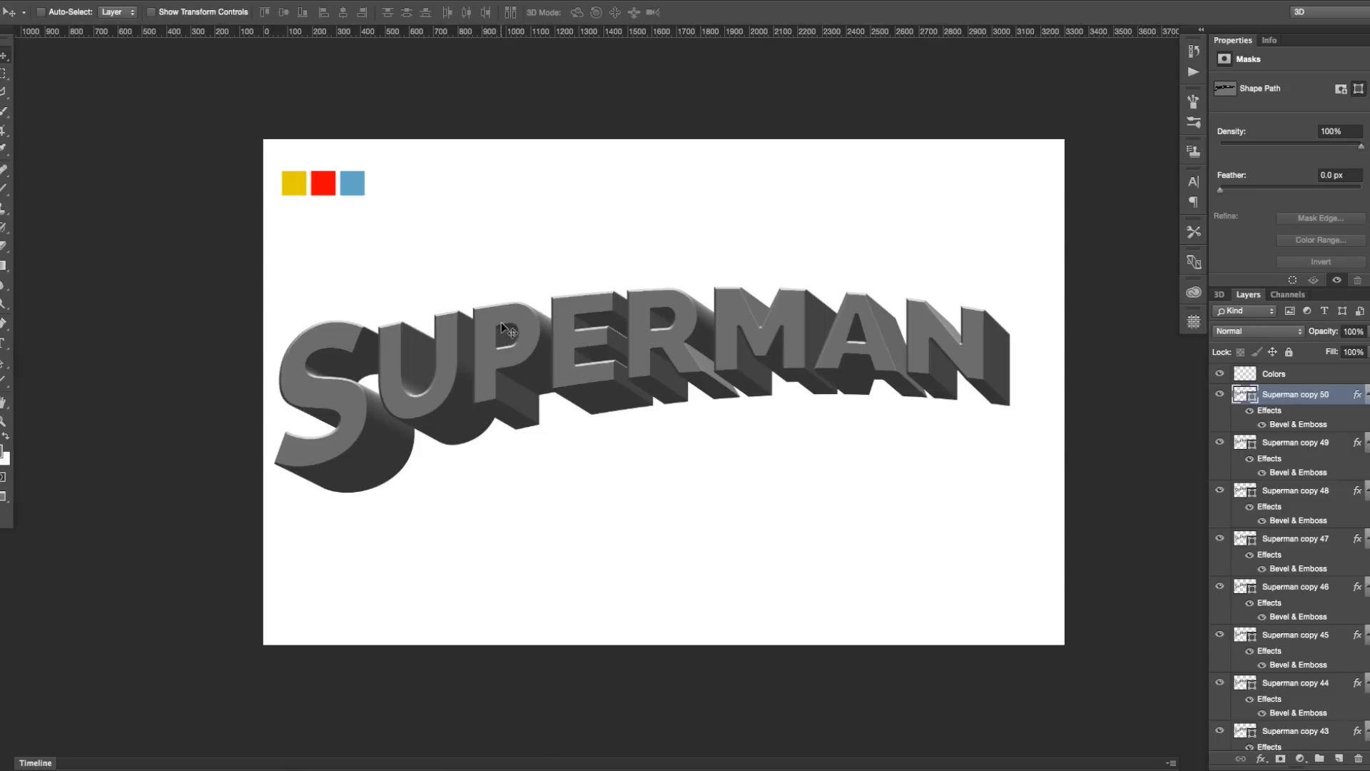
mouse_move(1006, 413)
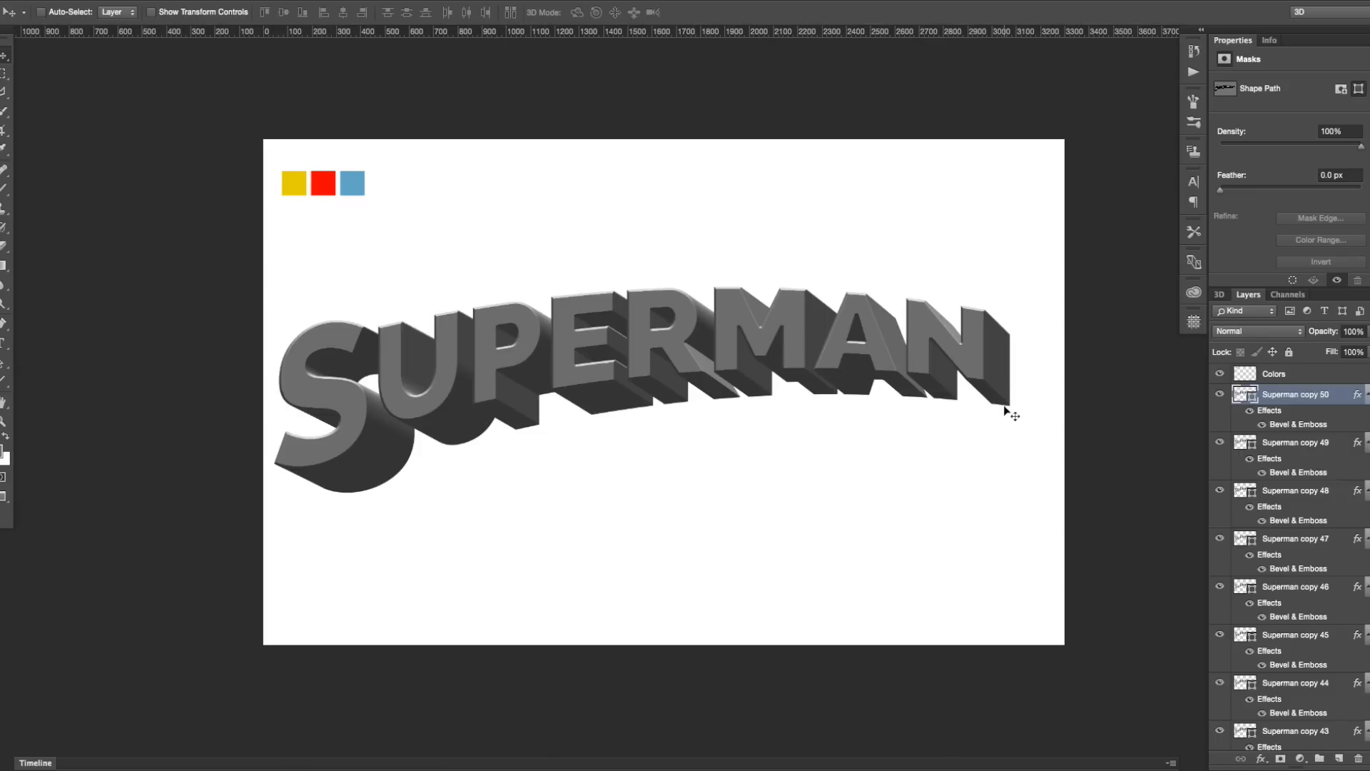
mouse_move(976, 389)
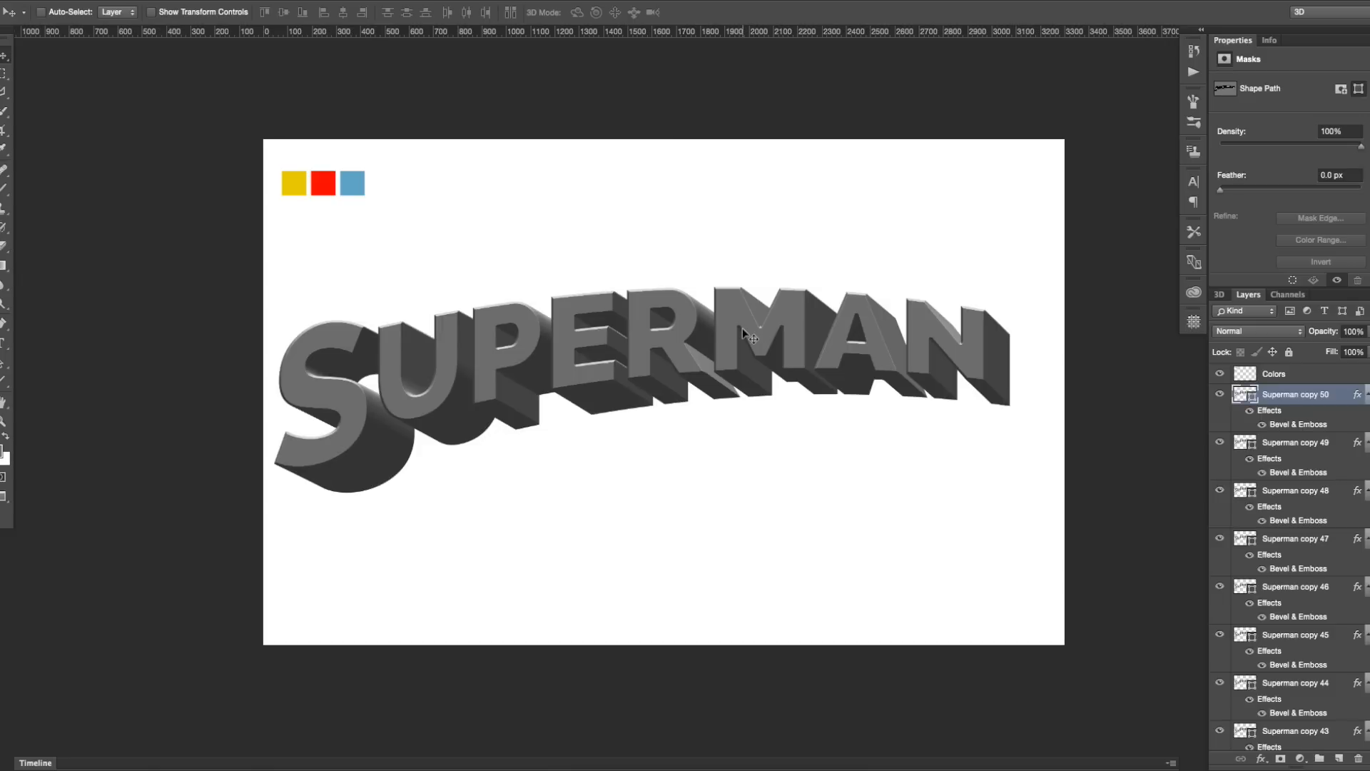
mouse_move(505, 363)
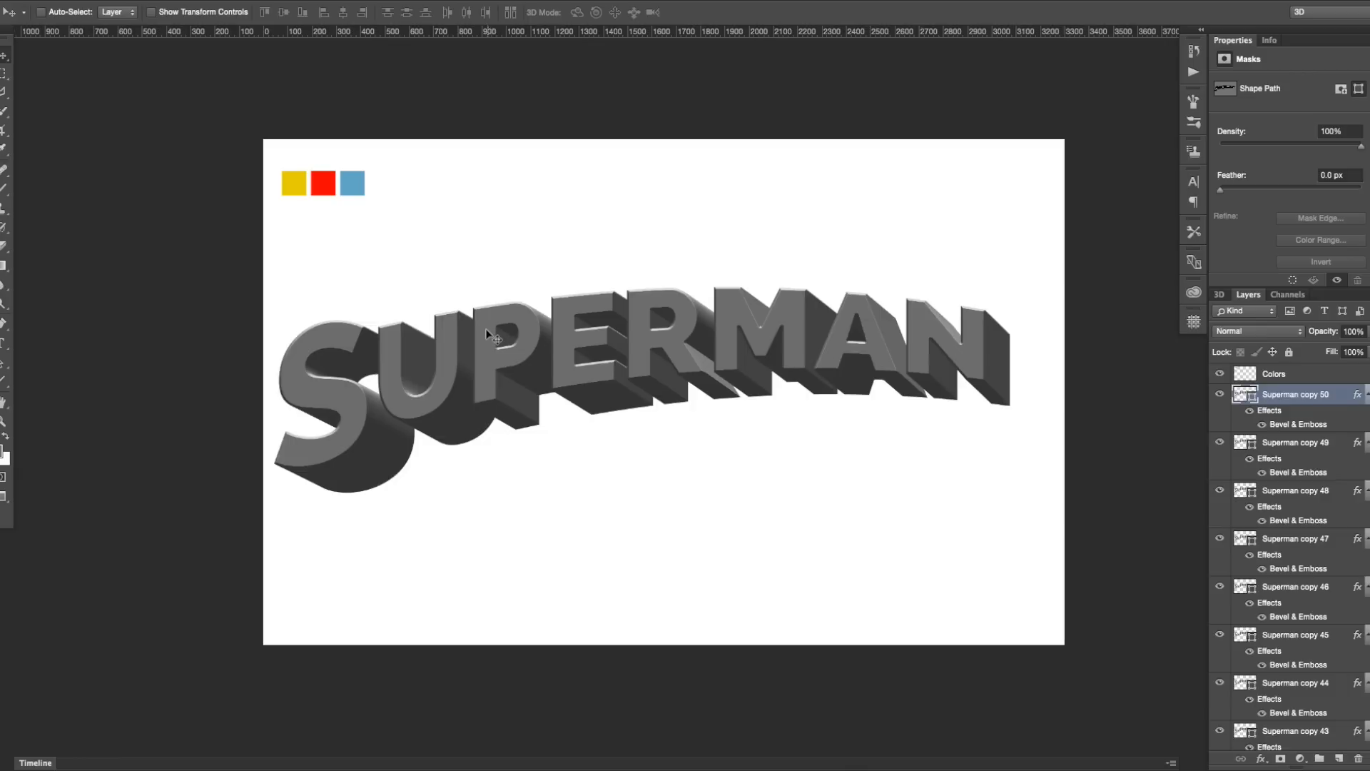
mouse_move(824, 461)
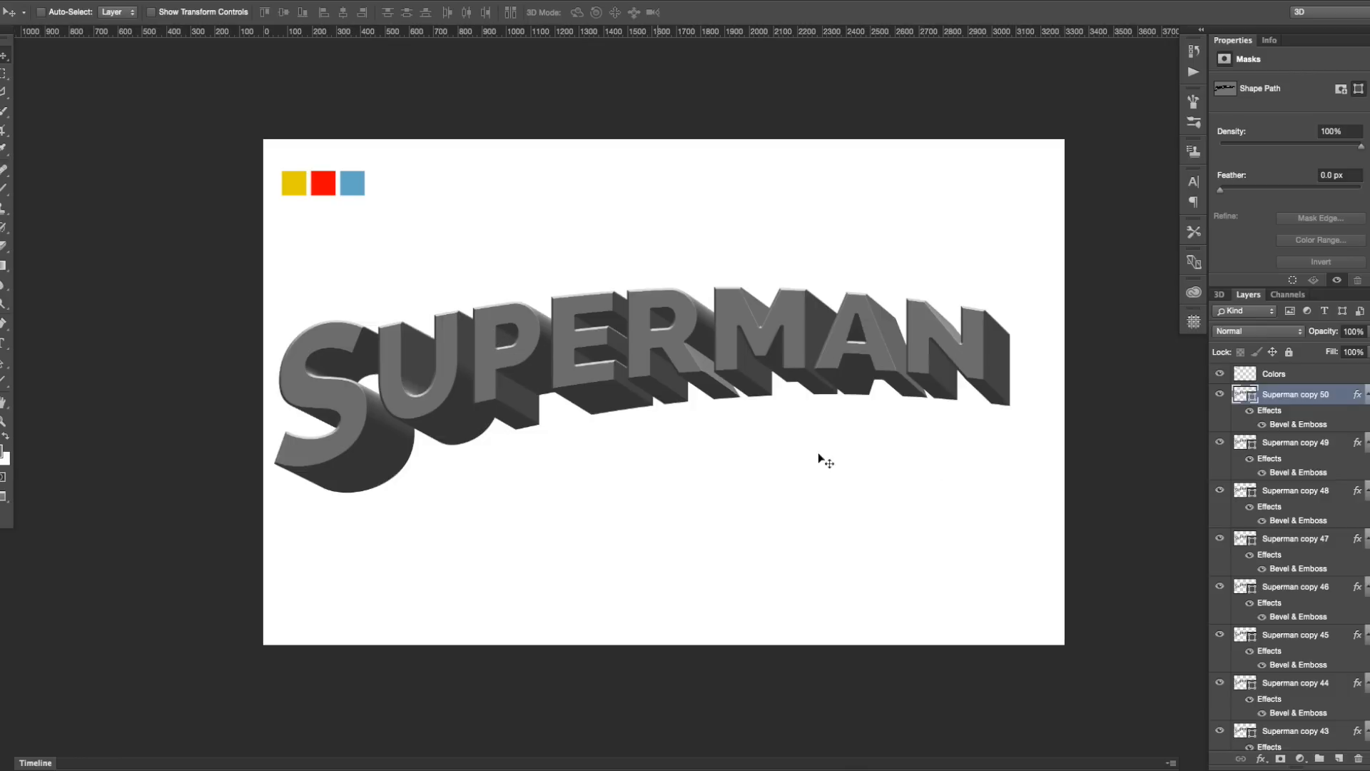
mouse_move(1055, 420)
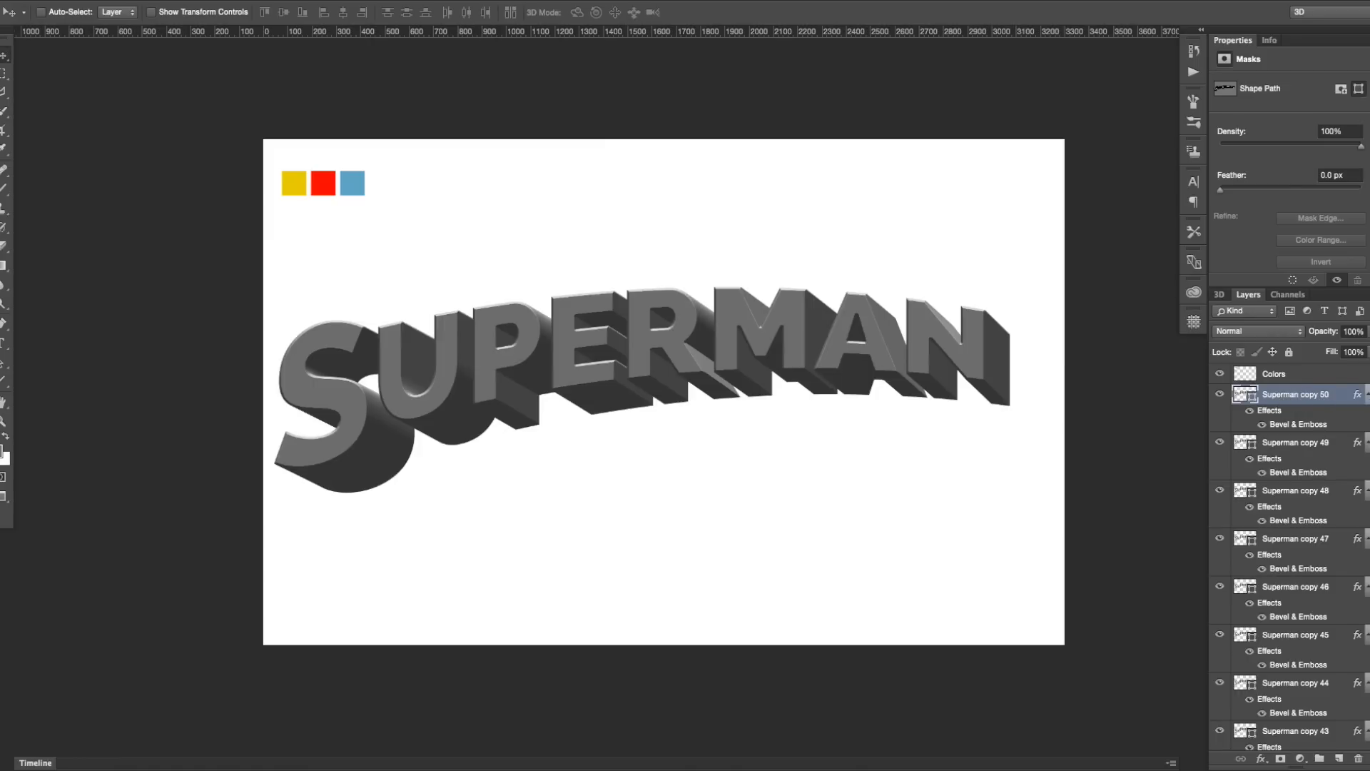
scroll("down", 3)
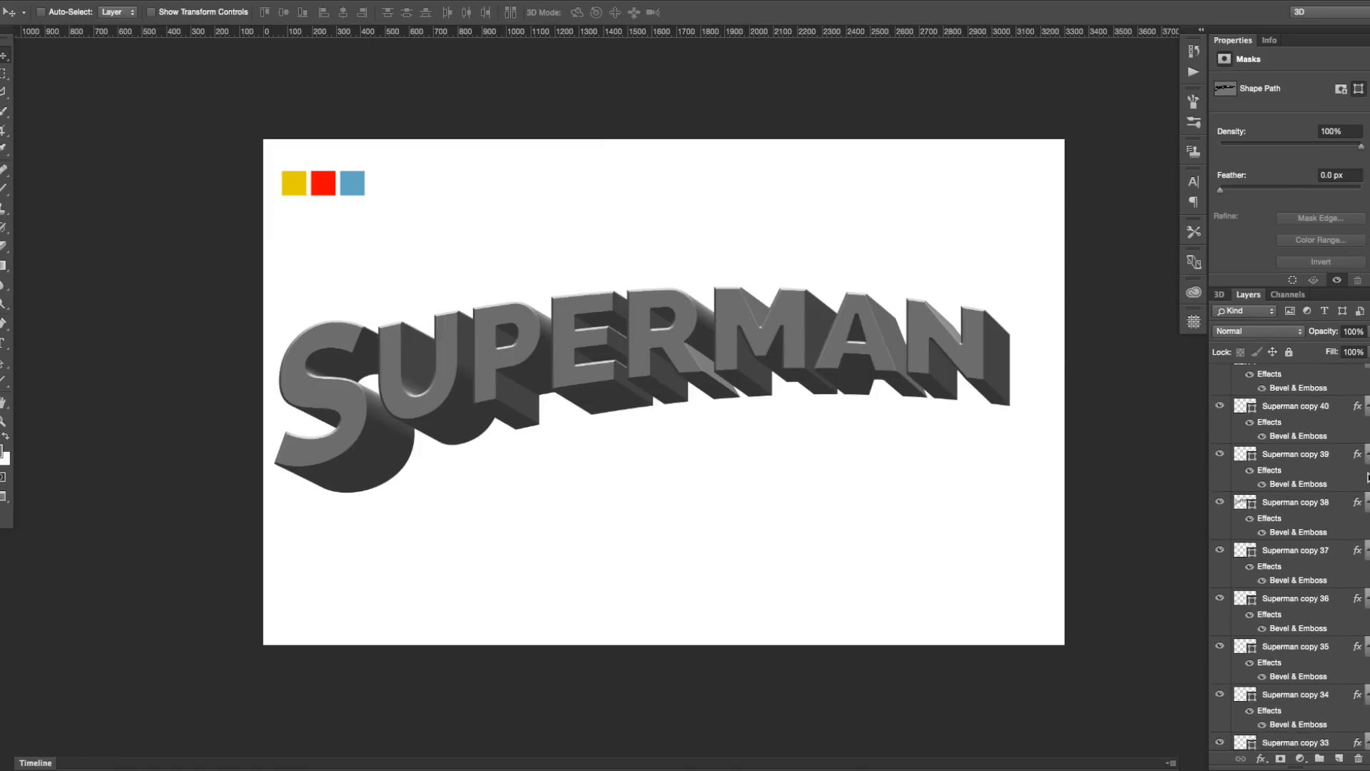
scroll("down", 3)
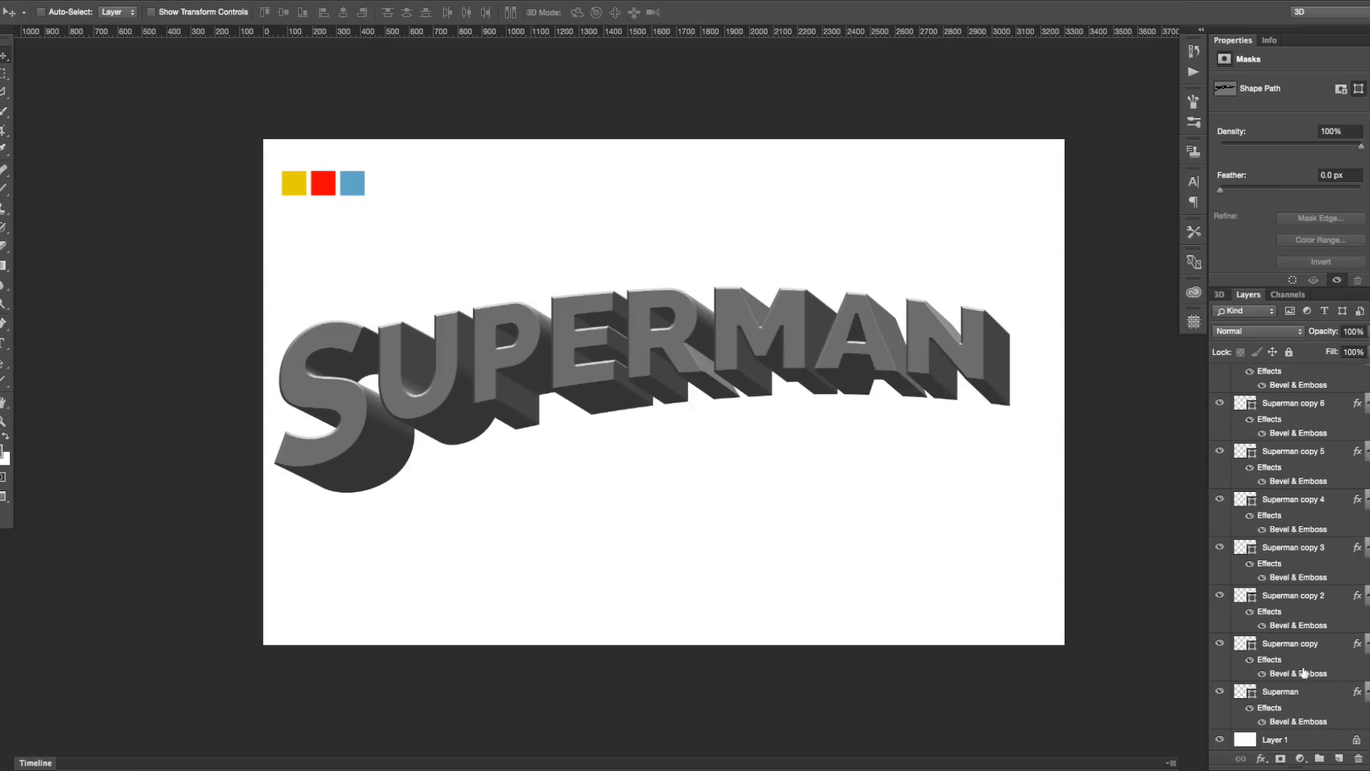
mouse_move(1302, 698)
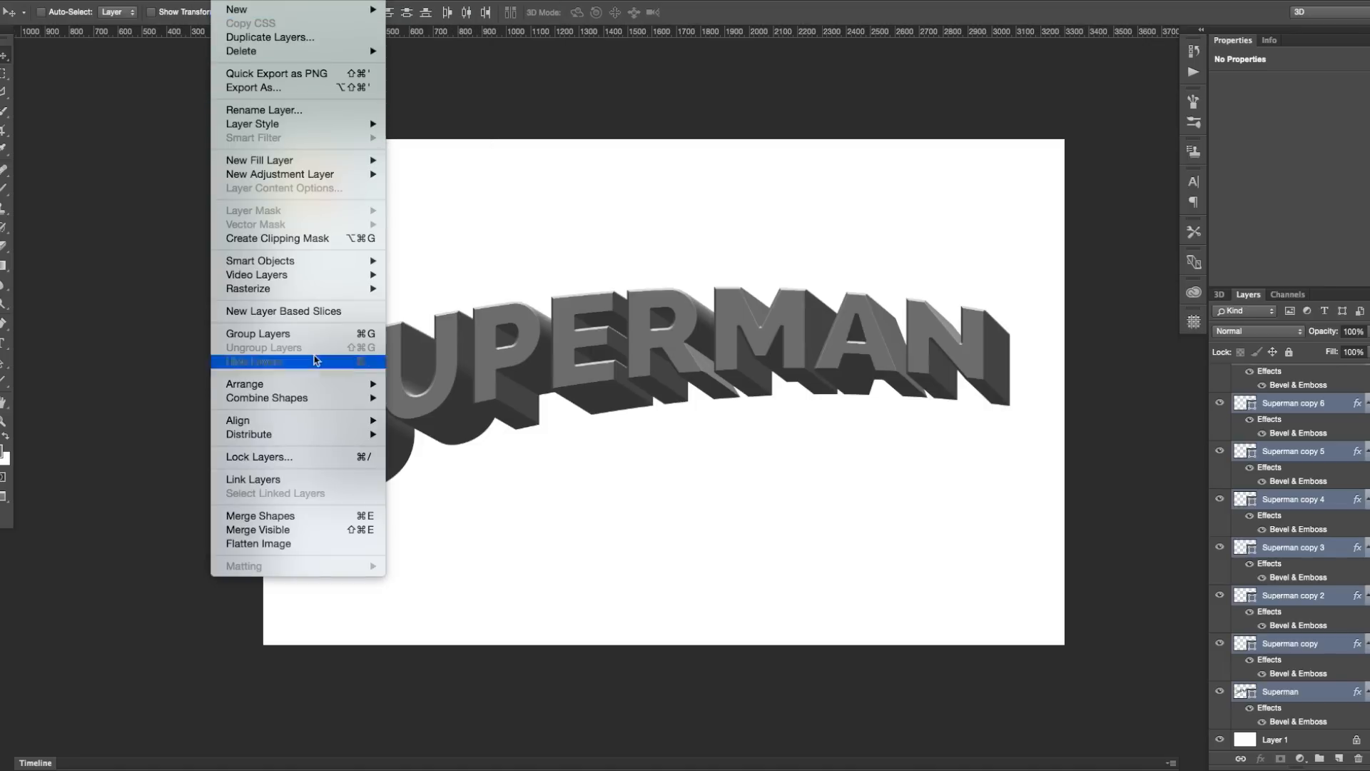
mouse_move(263, 383)
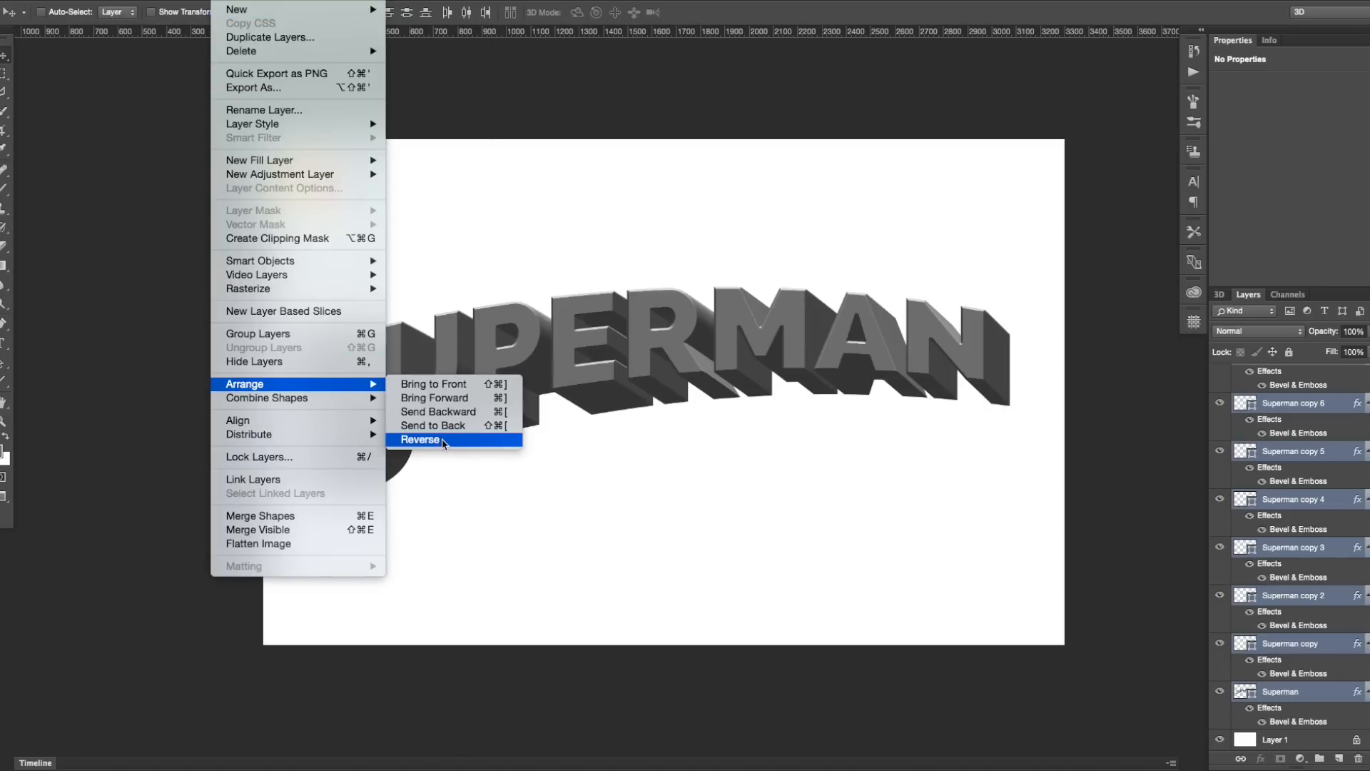
left_click(418, 439)
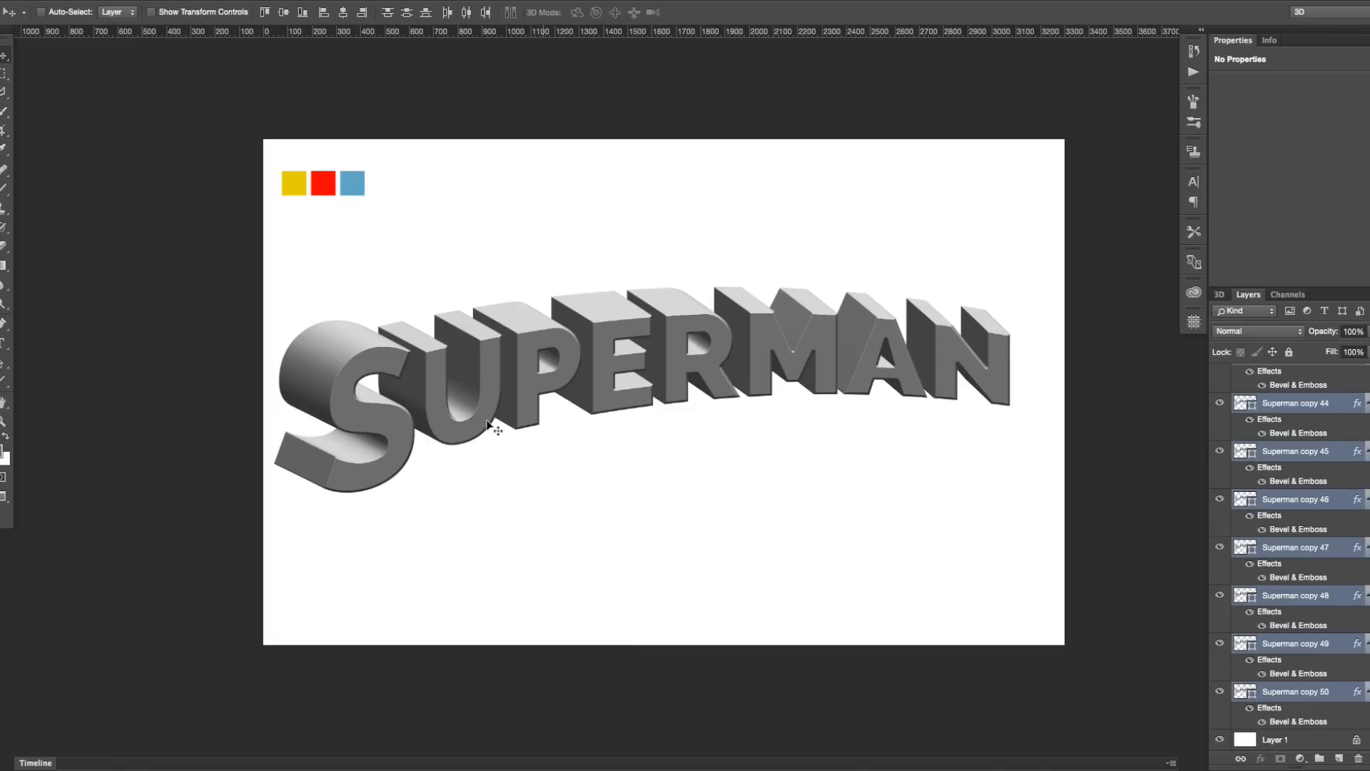
mouse_move(917, 375)
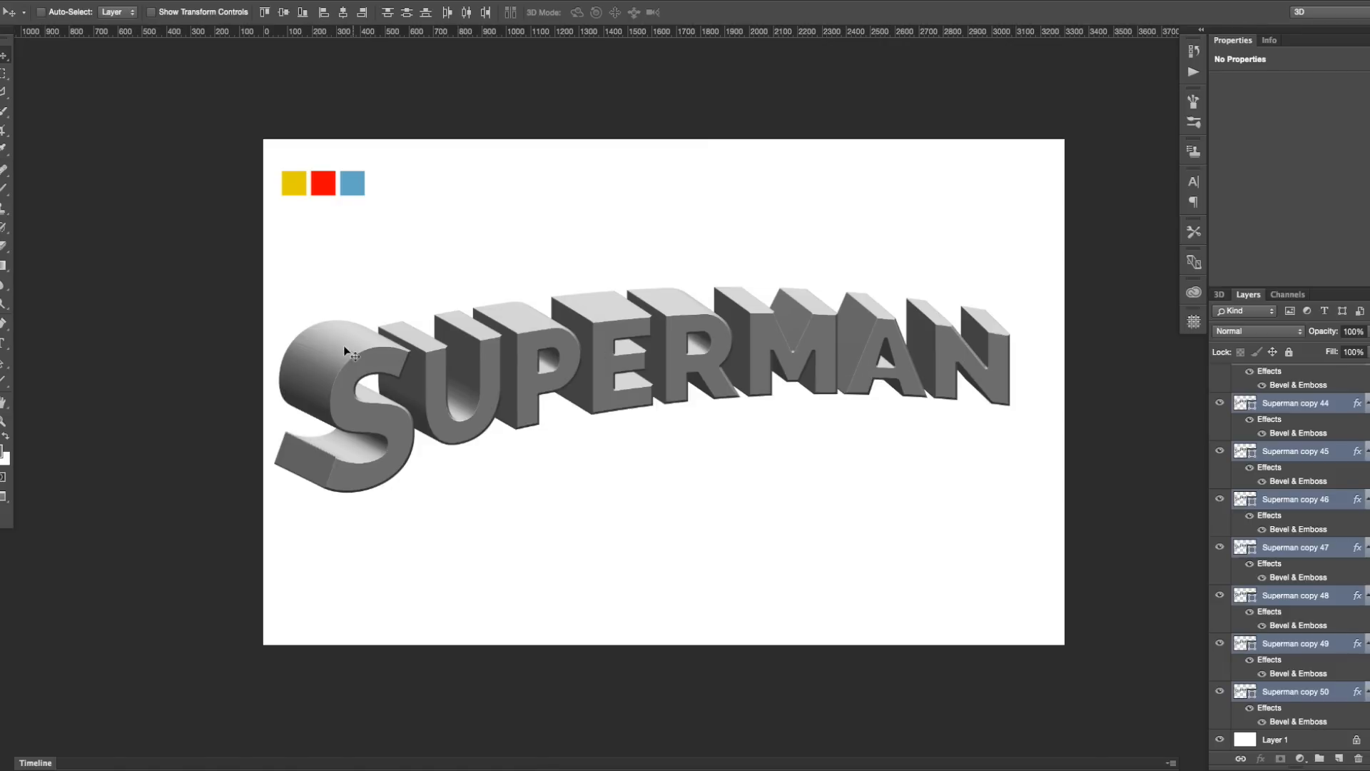
mouse_move(843, 371)
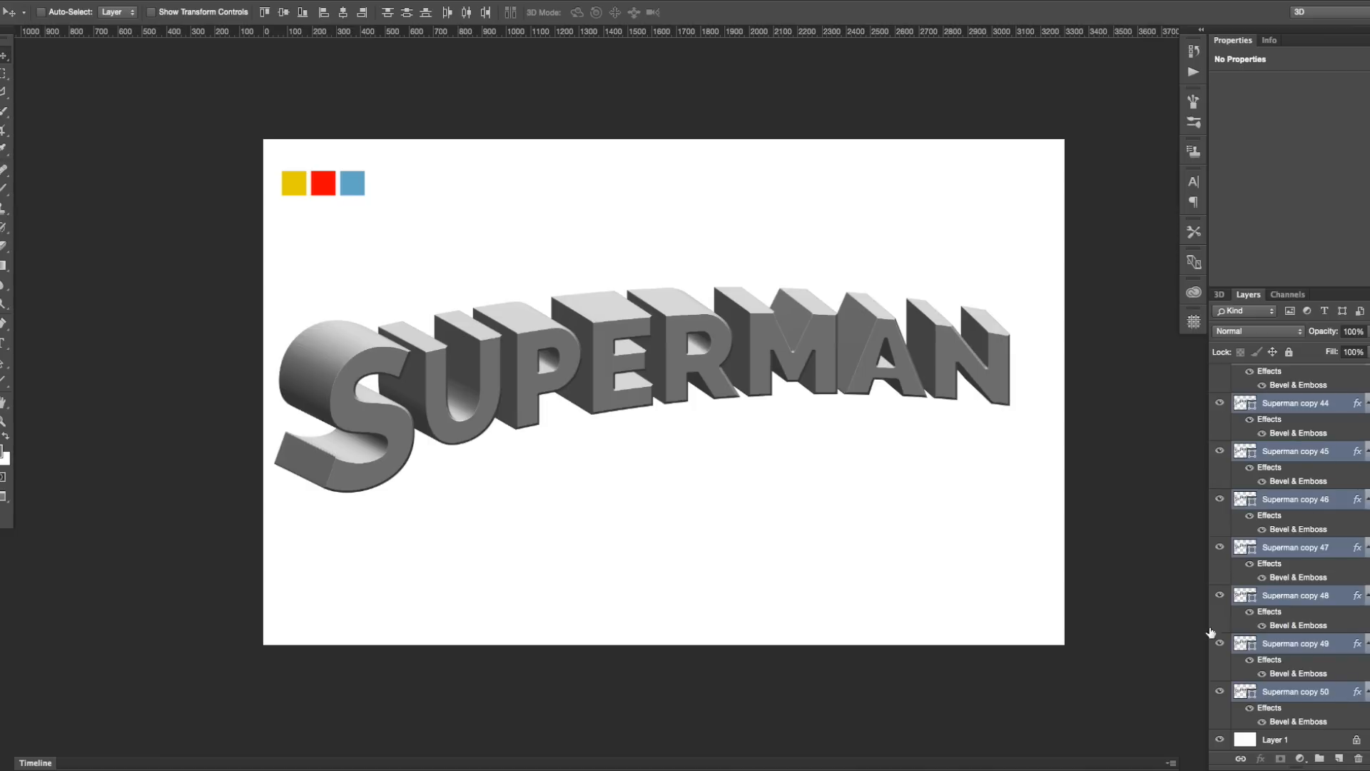
mouse_move(1313, 472)
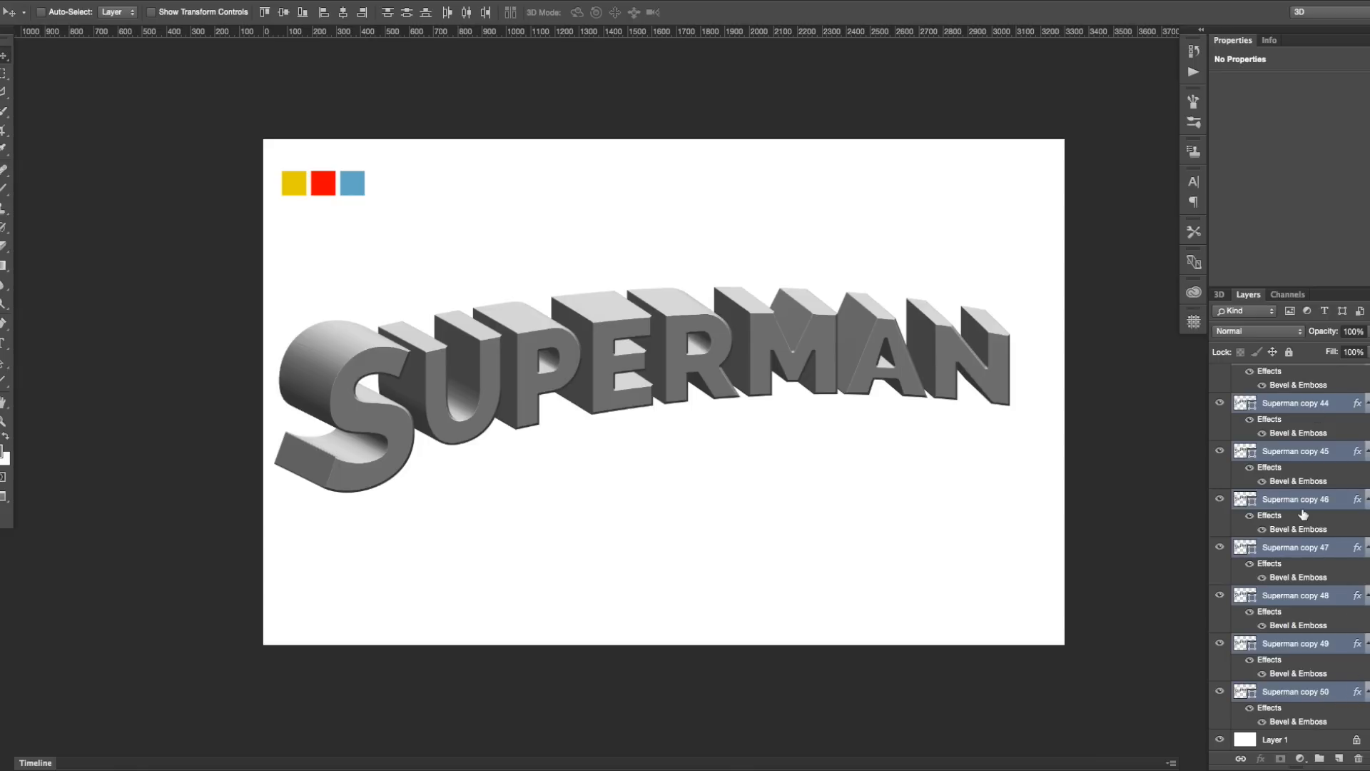
mouse_move(827, 321)
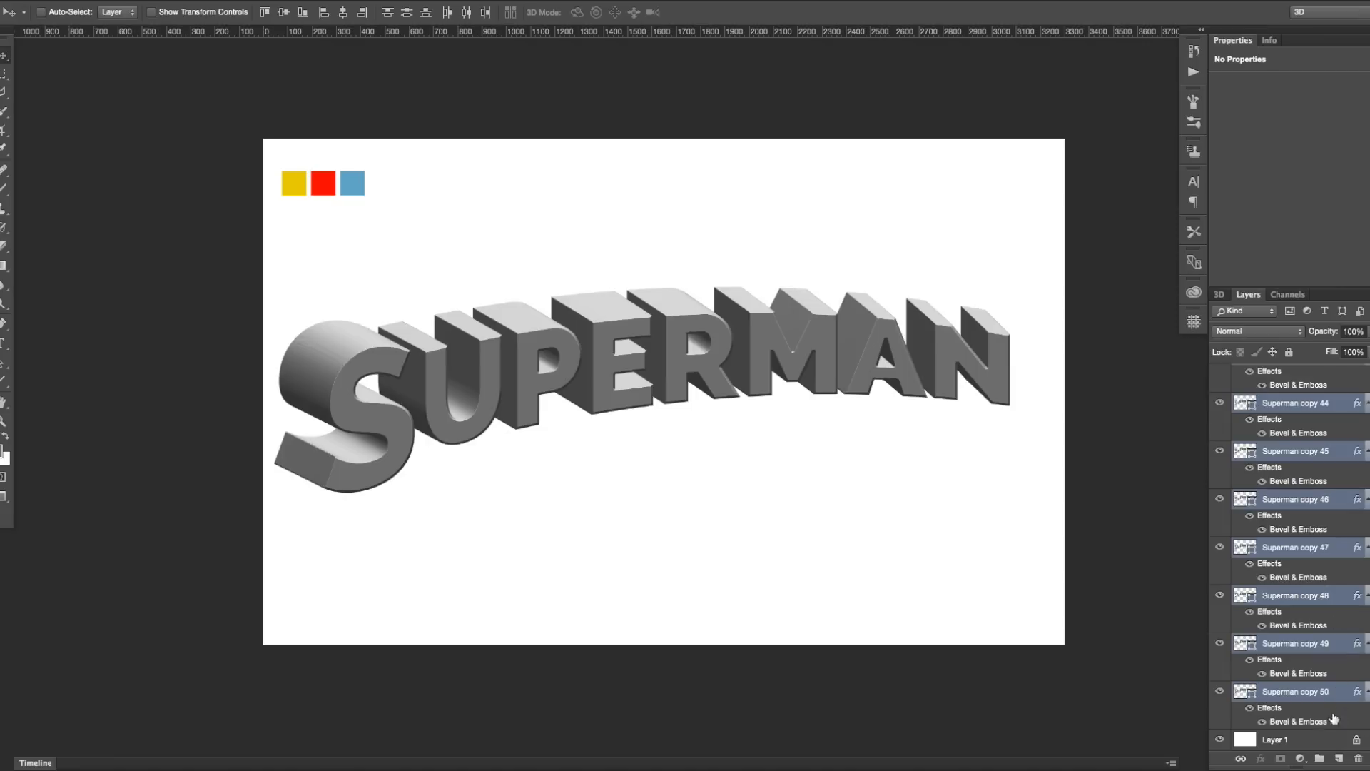
mouse_move(1304, 739)
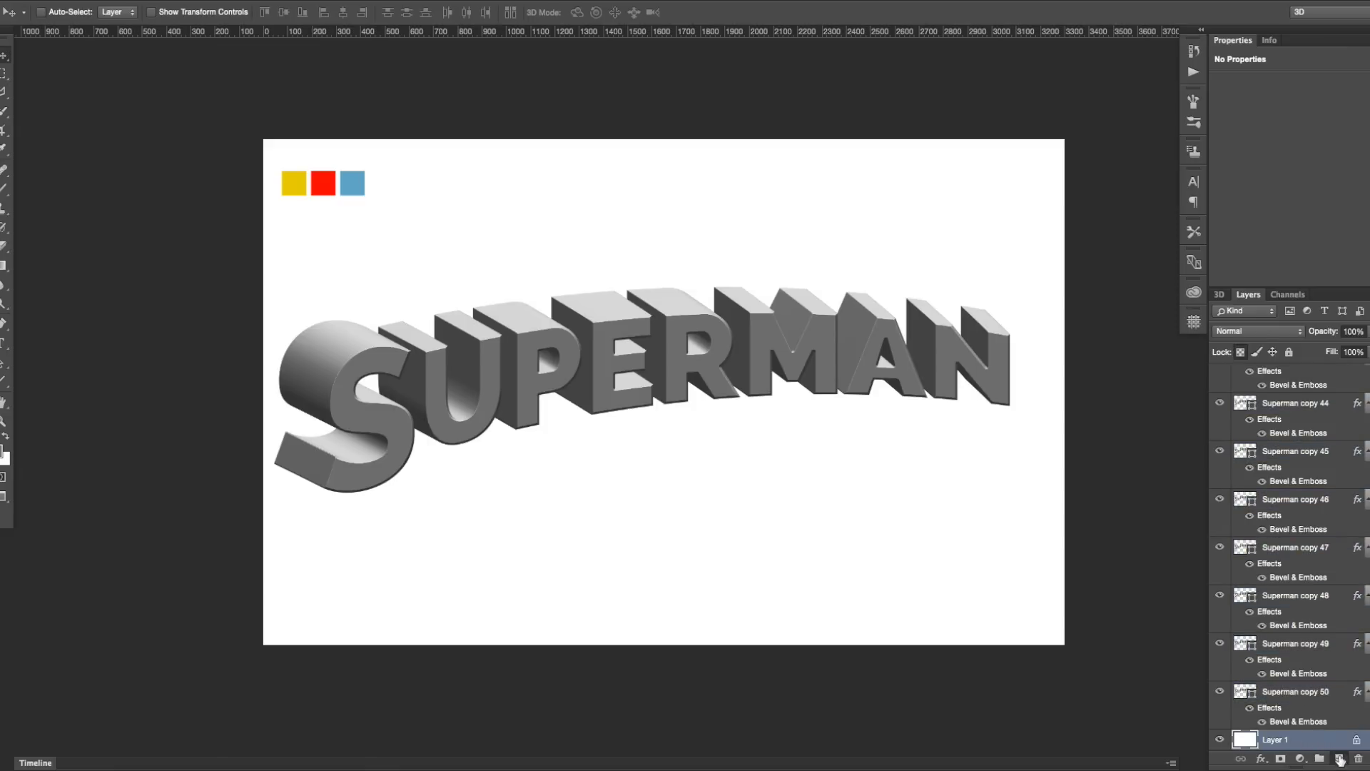
Select every Superman copy layer and merge them into one extrusion layer (Cmd+E).
left_click(1336, 758)
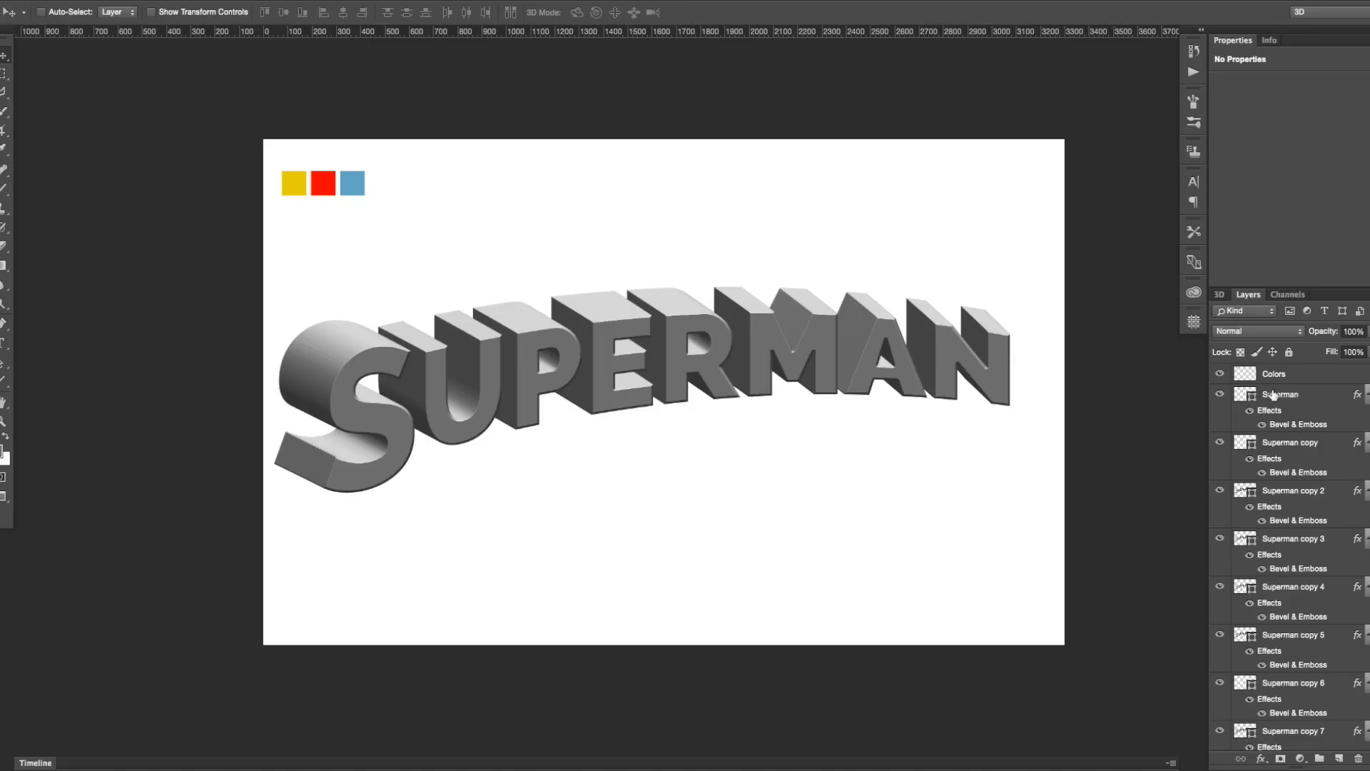
mouse_move(1296, 447)
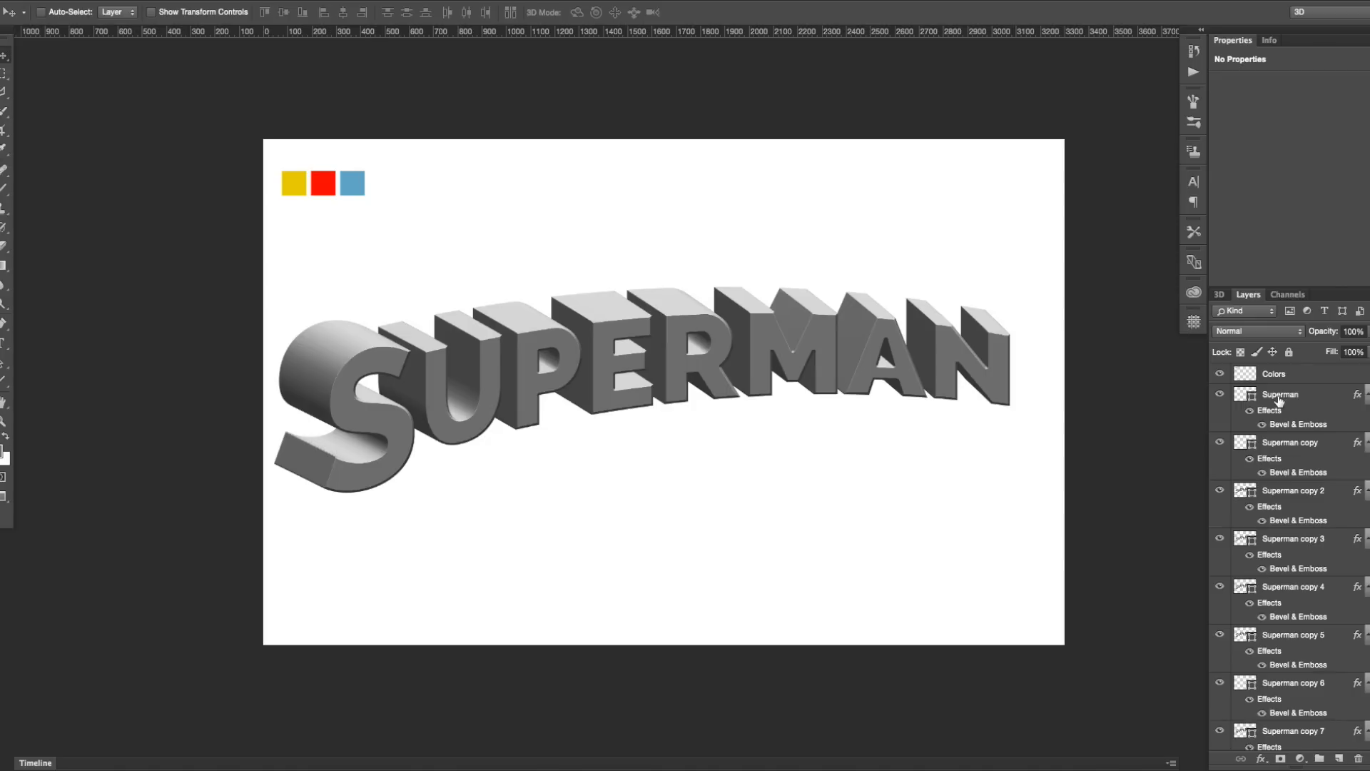
mouse_move(1278, 398)
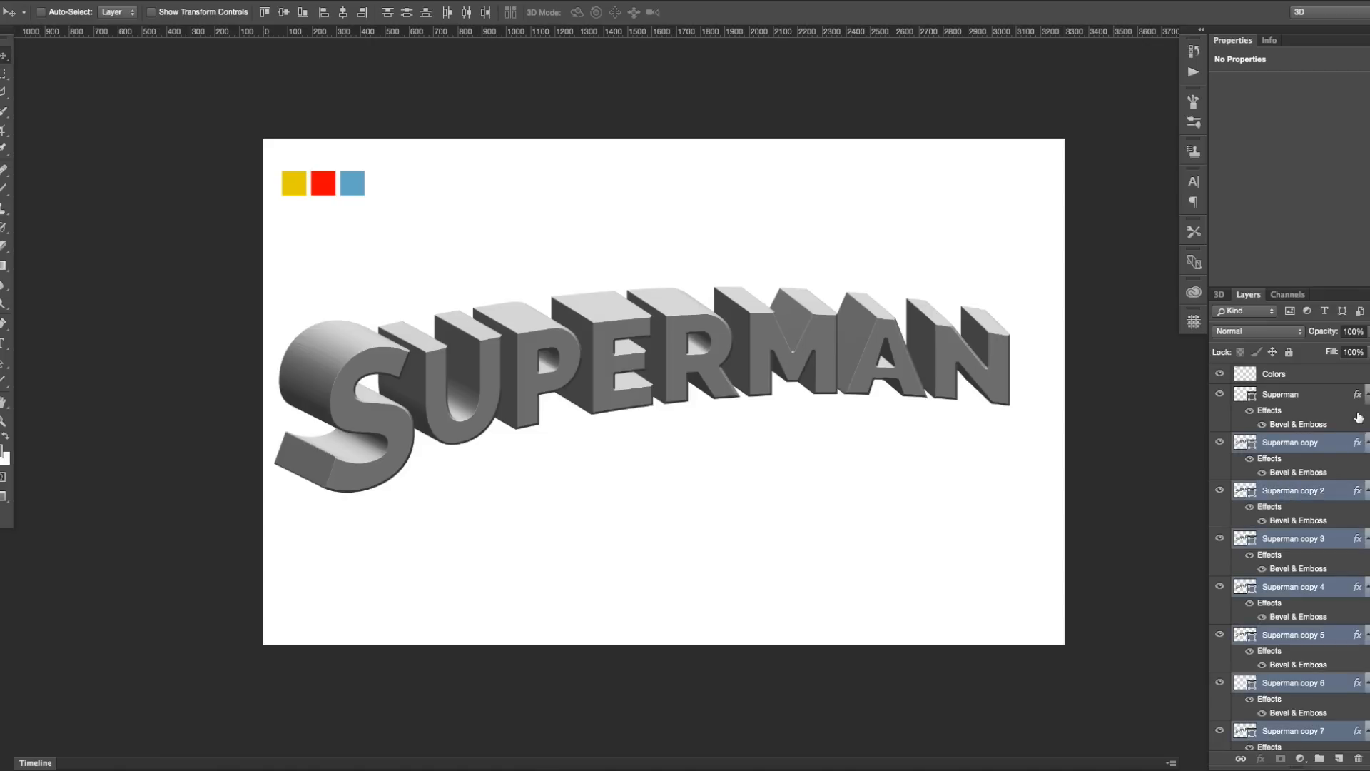
left_click(1288, 442)
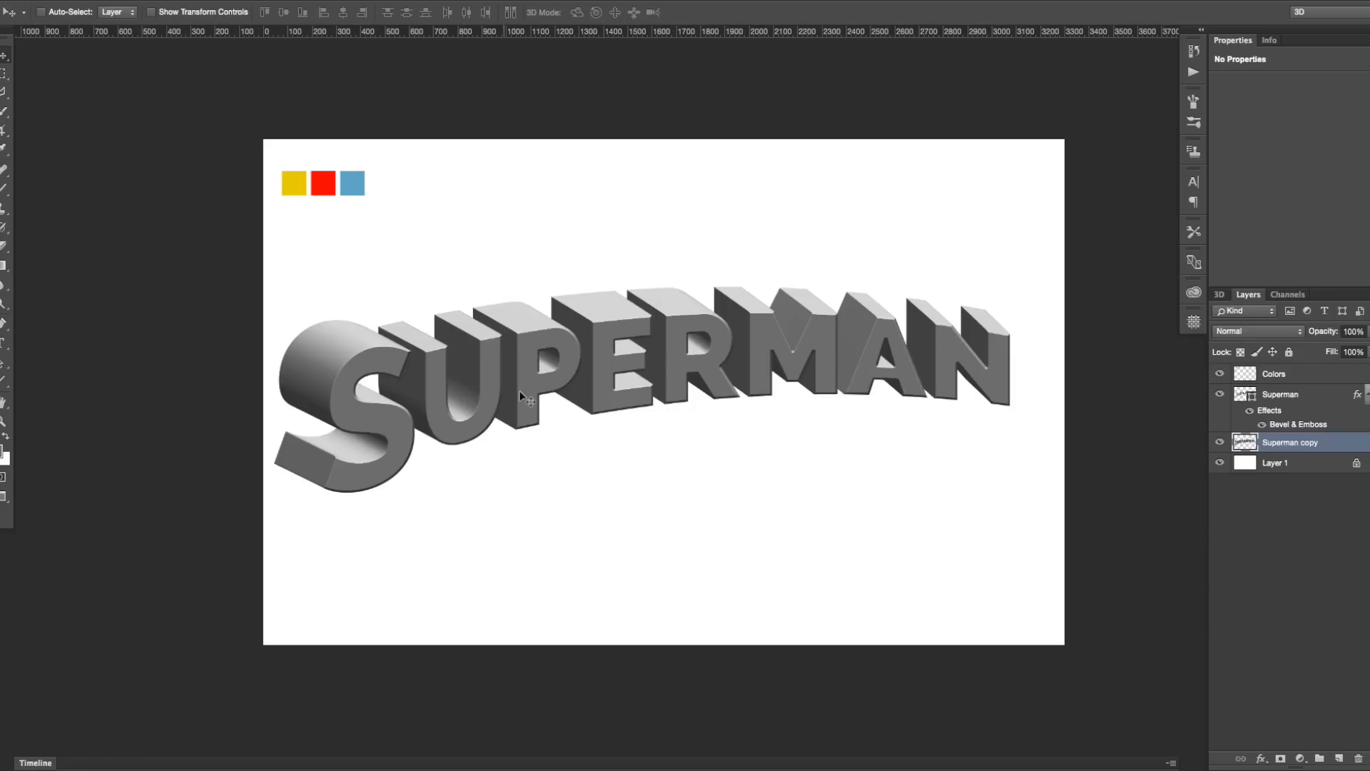
mouse_move(704, 350)
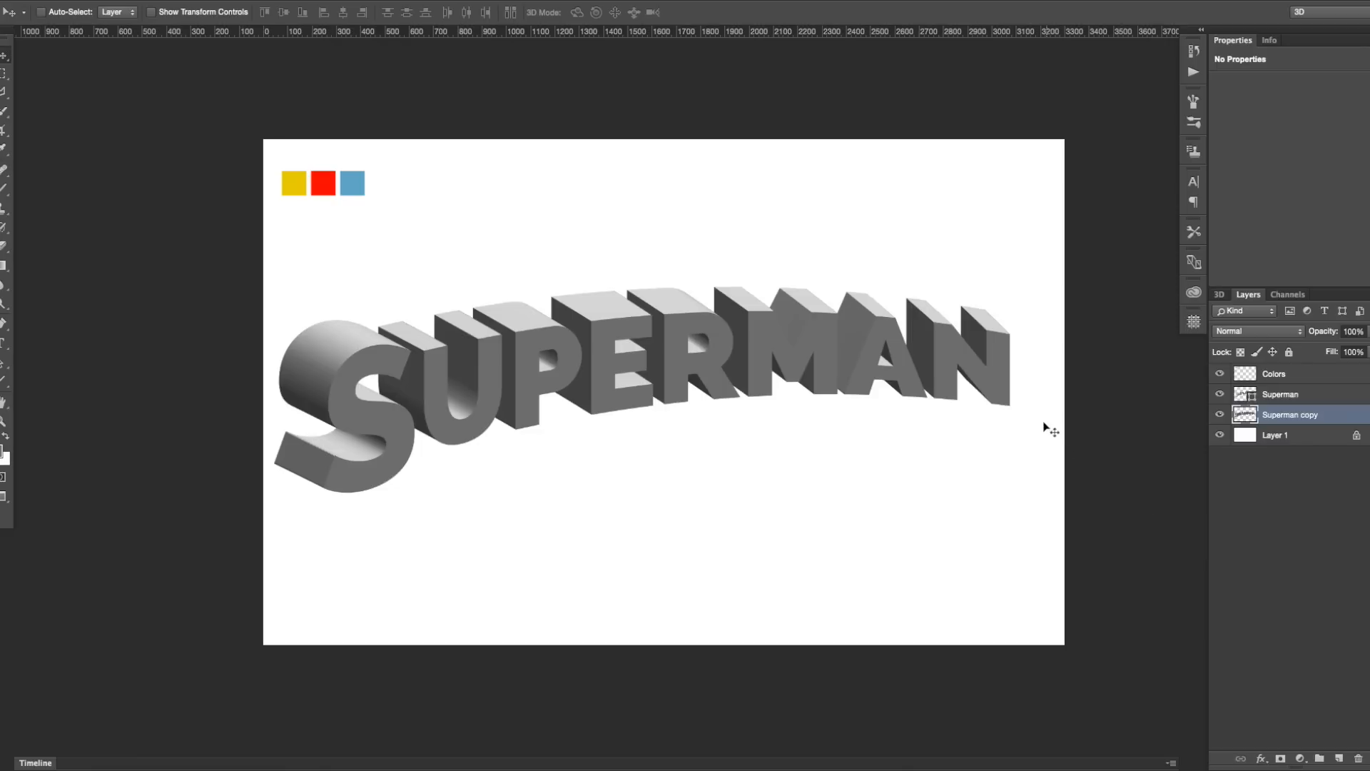
mouse_move(469, 274)
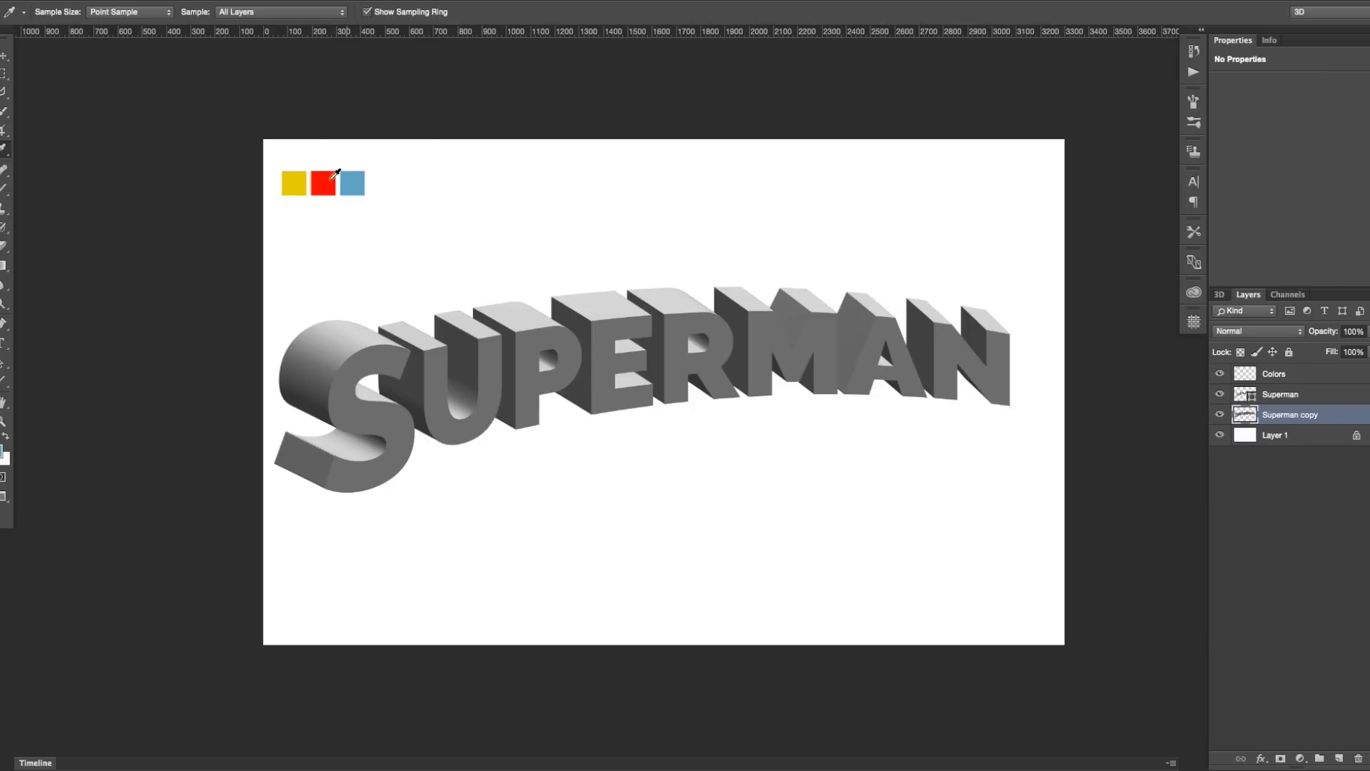
mouse_move(494, 267)
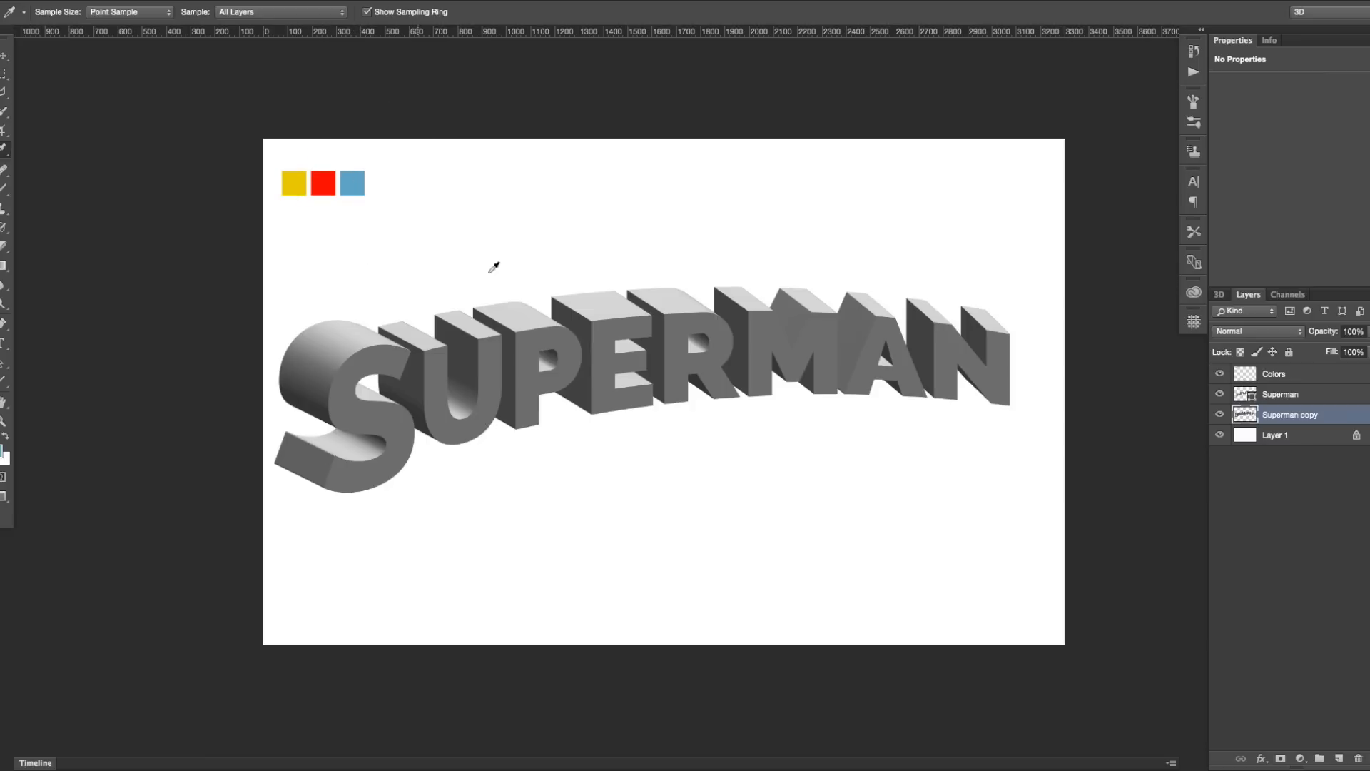
Sample the swatch colour and fill the front Superman letters layer solid yellow.
left_click(1274, 434)
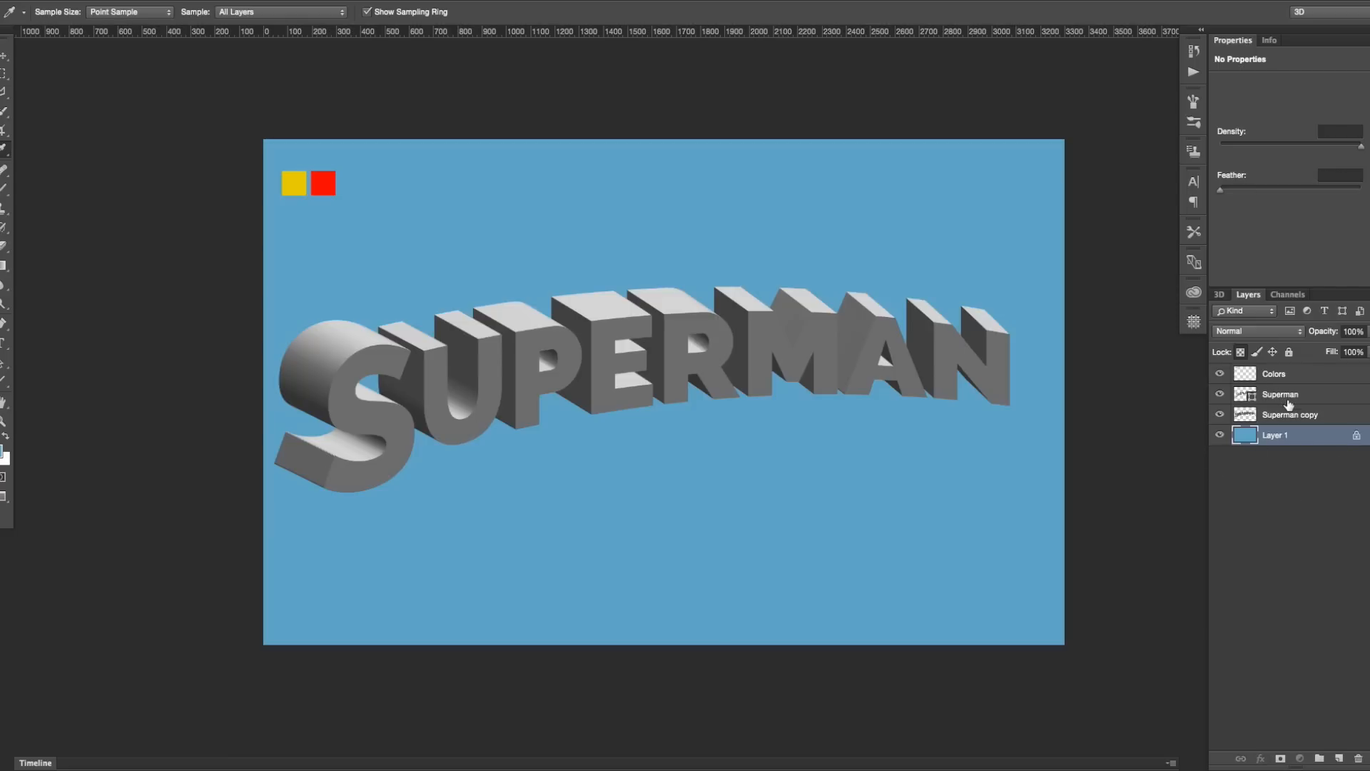
left_click(1280, 394)
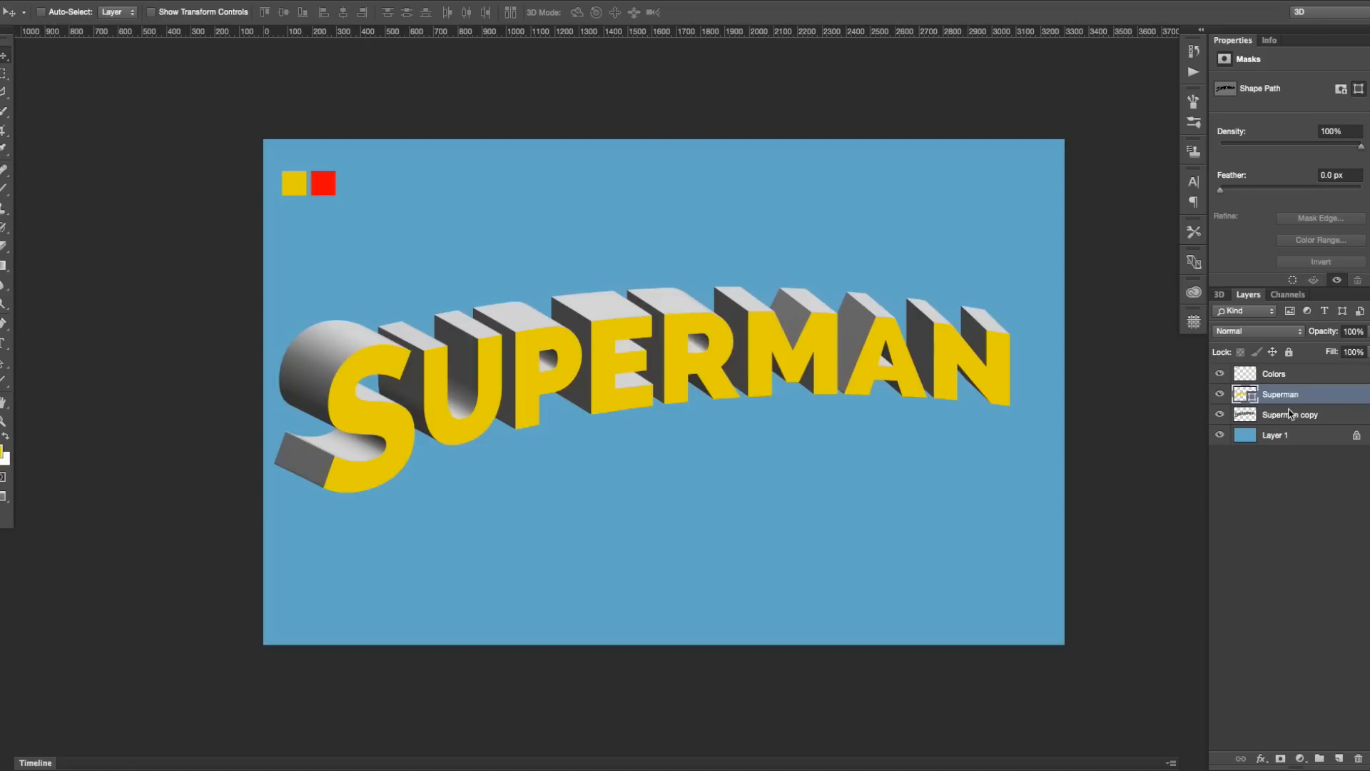
Add a Multiply Color Overlay in pure red (ff0000) to the extrusion layer.
left_click(1290, 414)
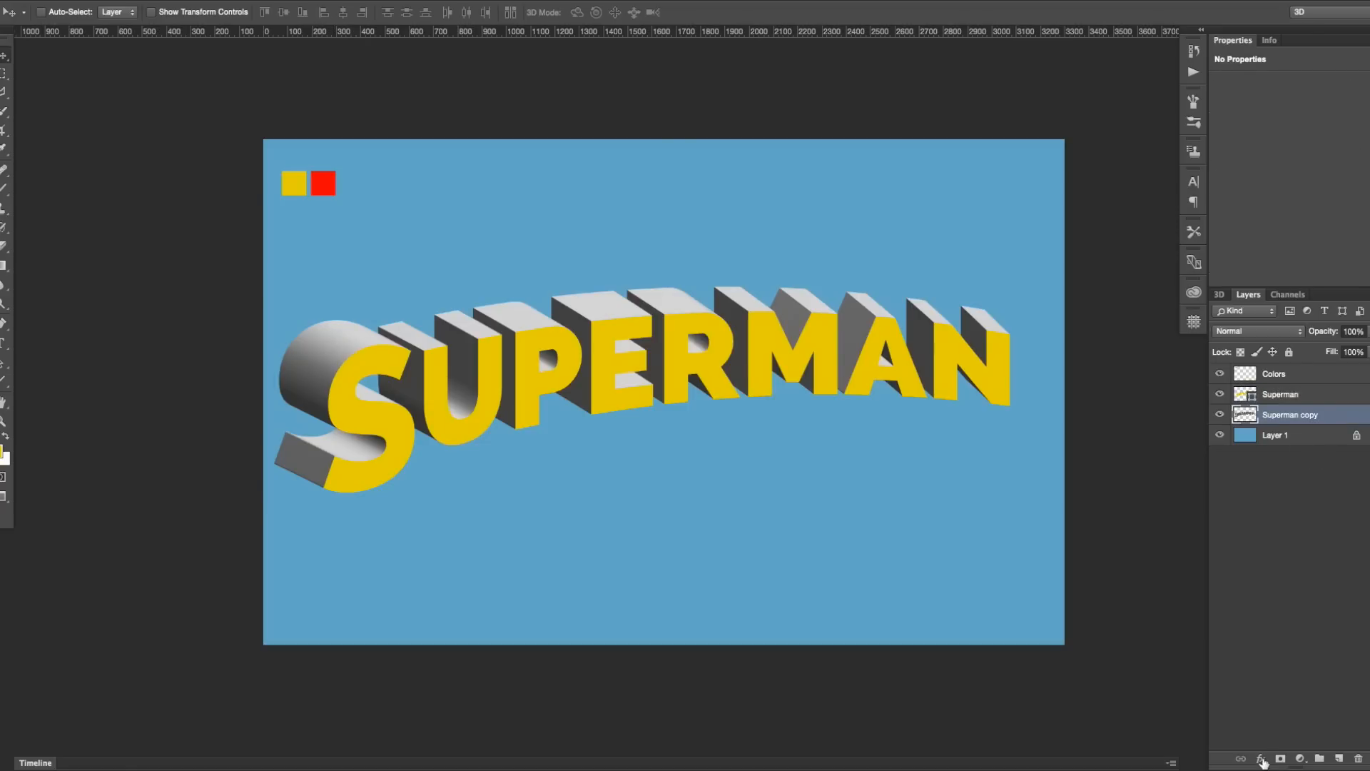
left_click(1260, 758)
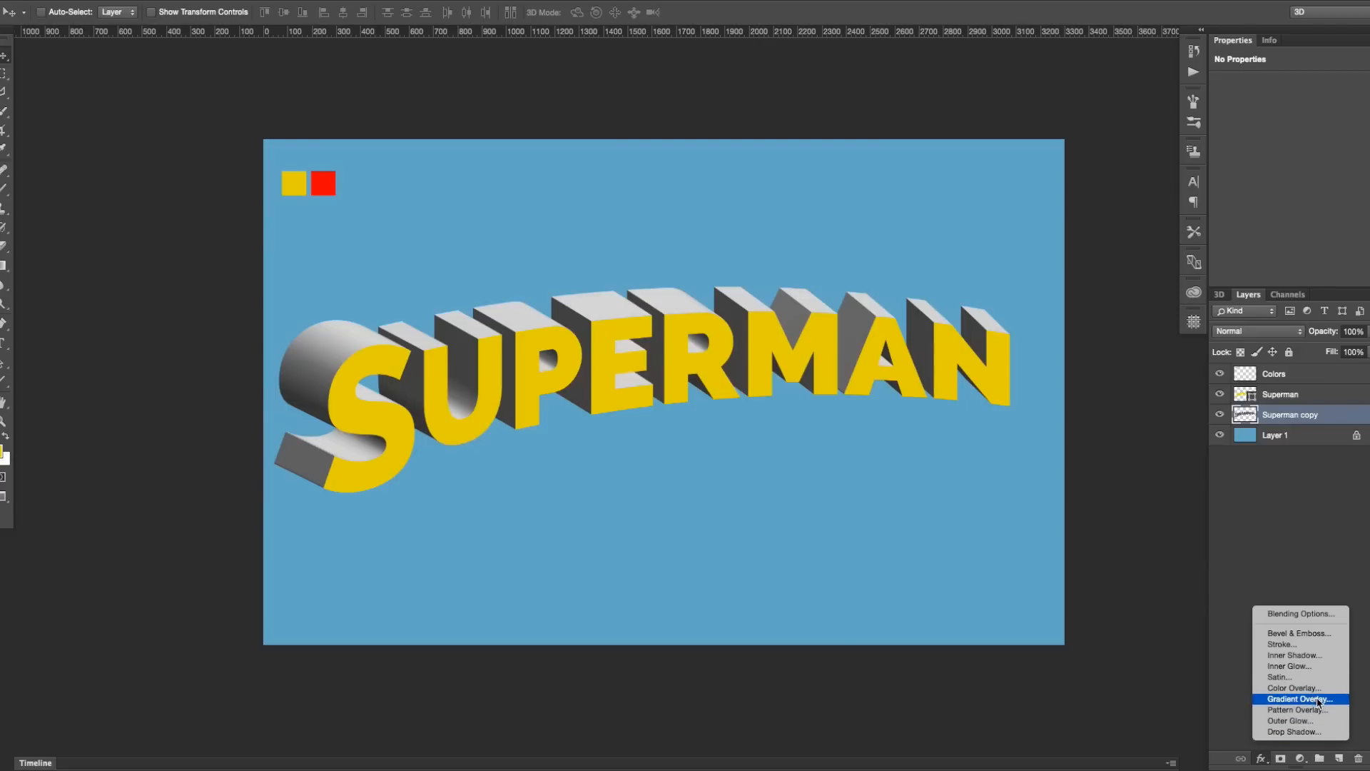
left_click(1292, 687)
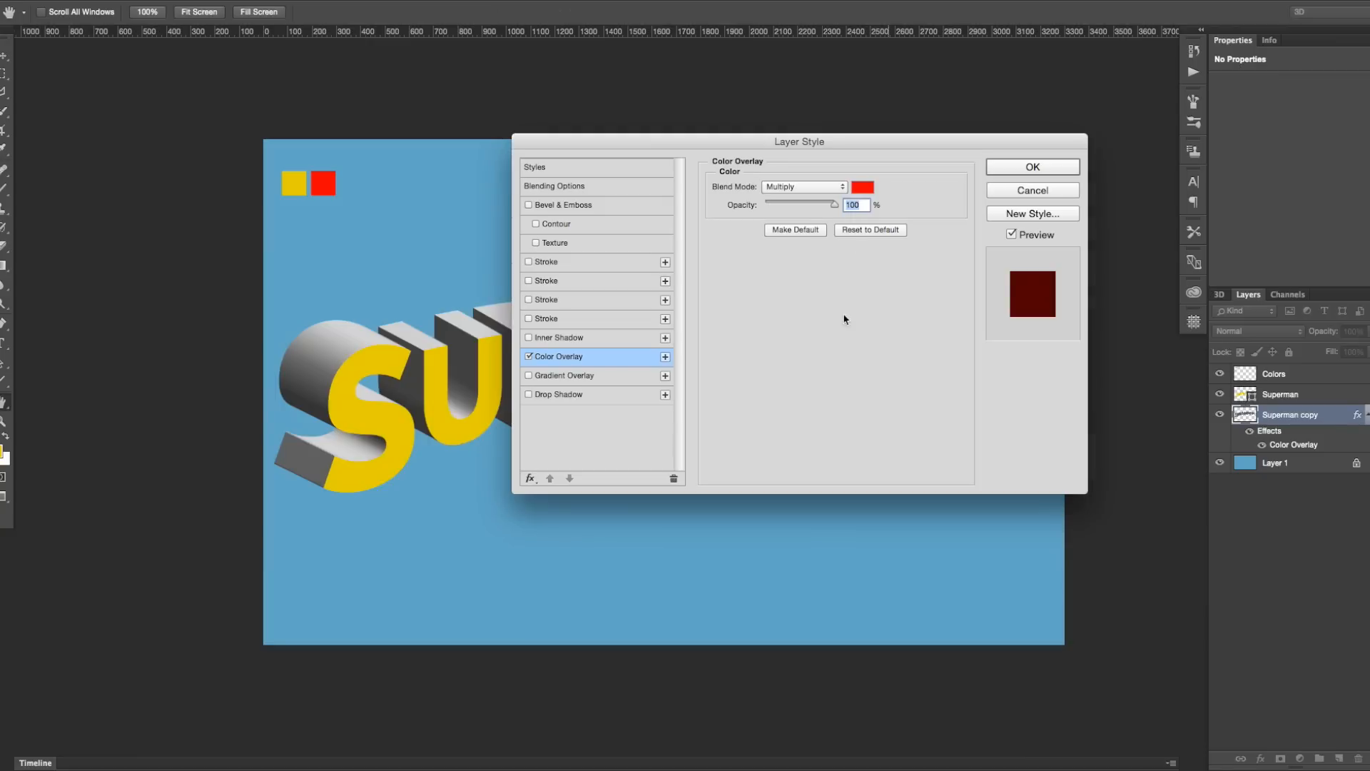
left_click(862, 187)
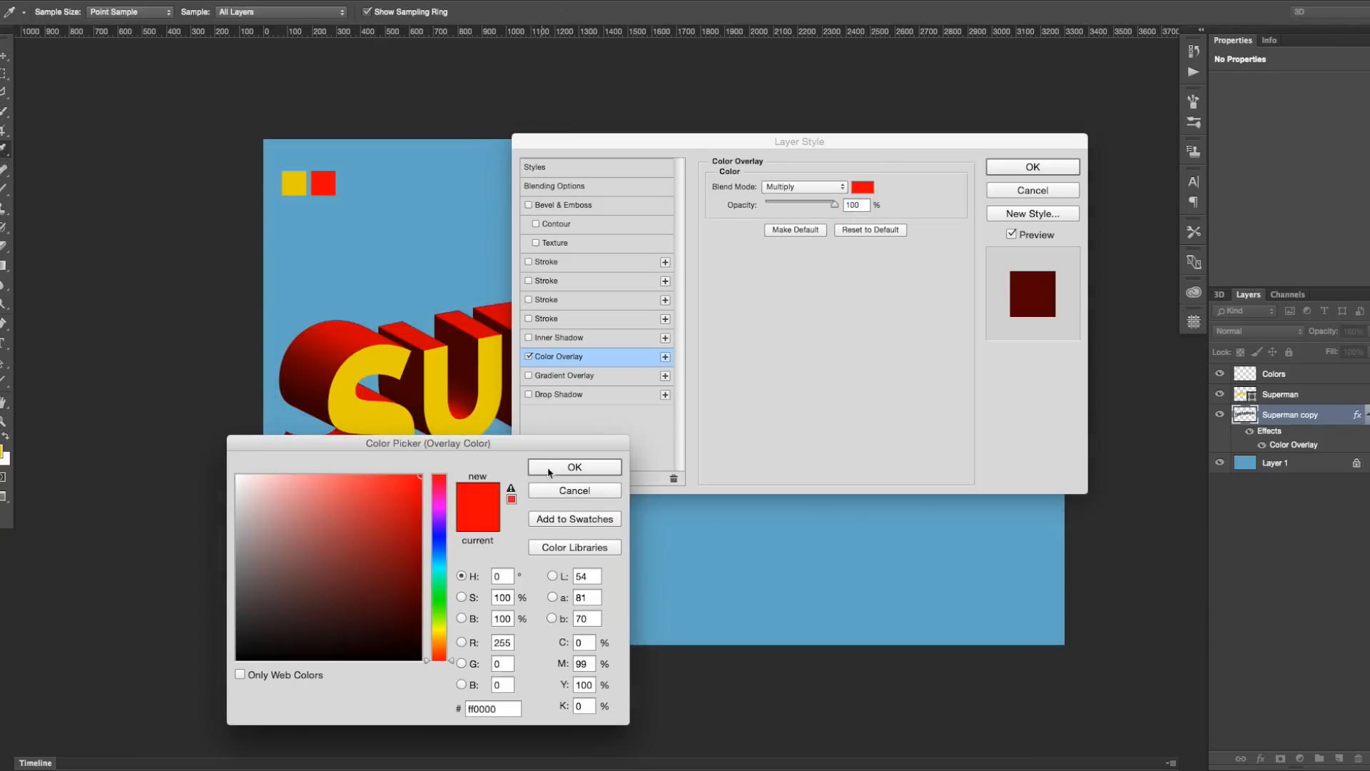
left_click(574, 466)
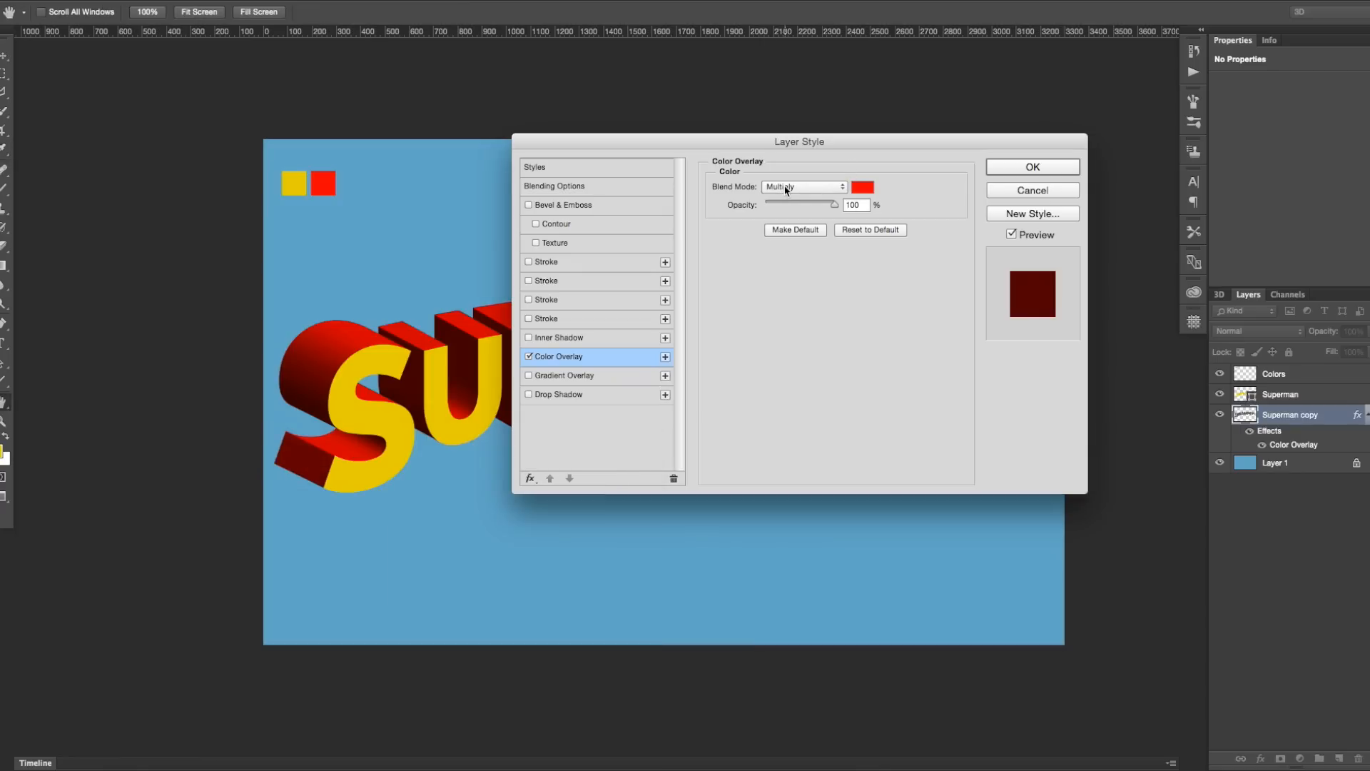
left_click(1031, 167)
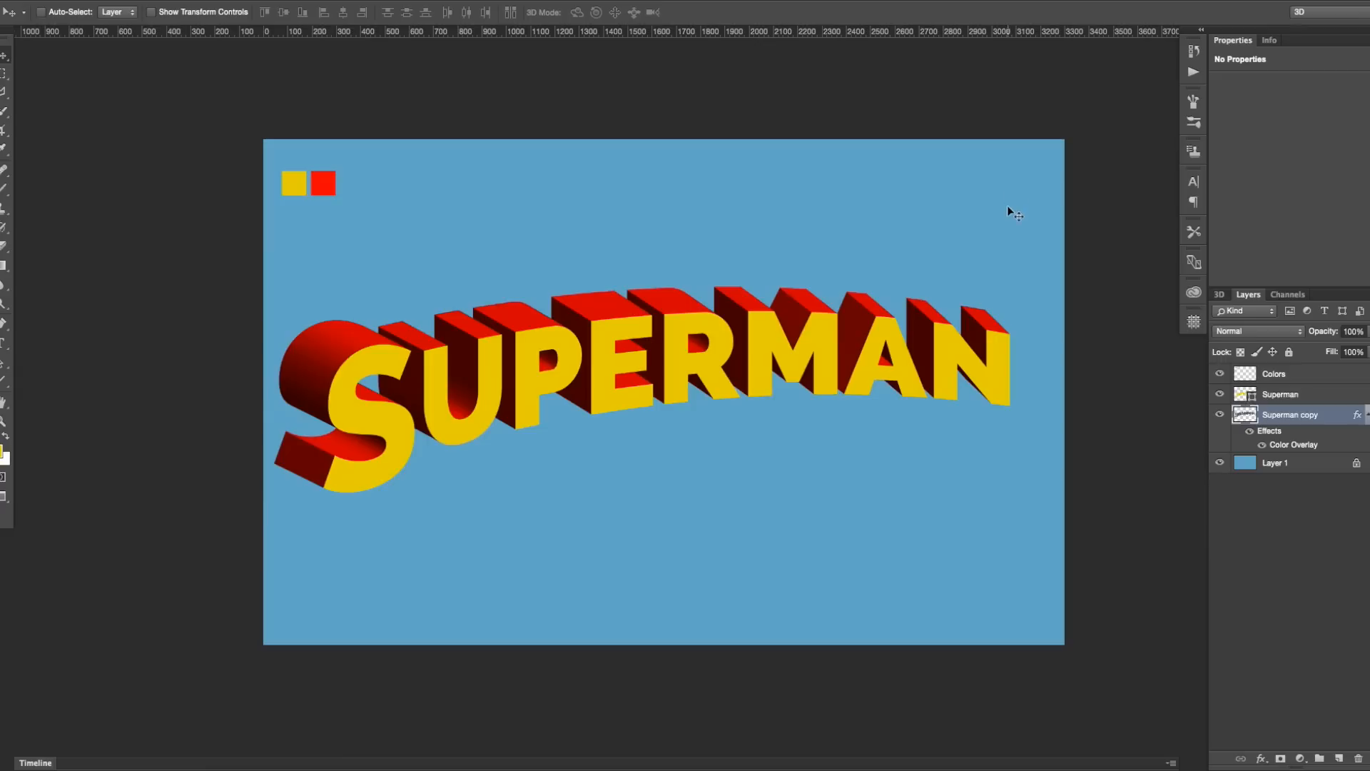
mouse_move(996, 414)
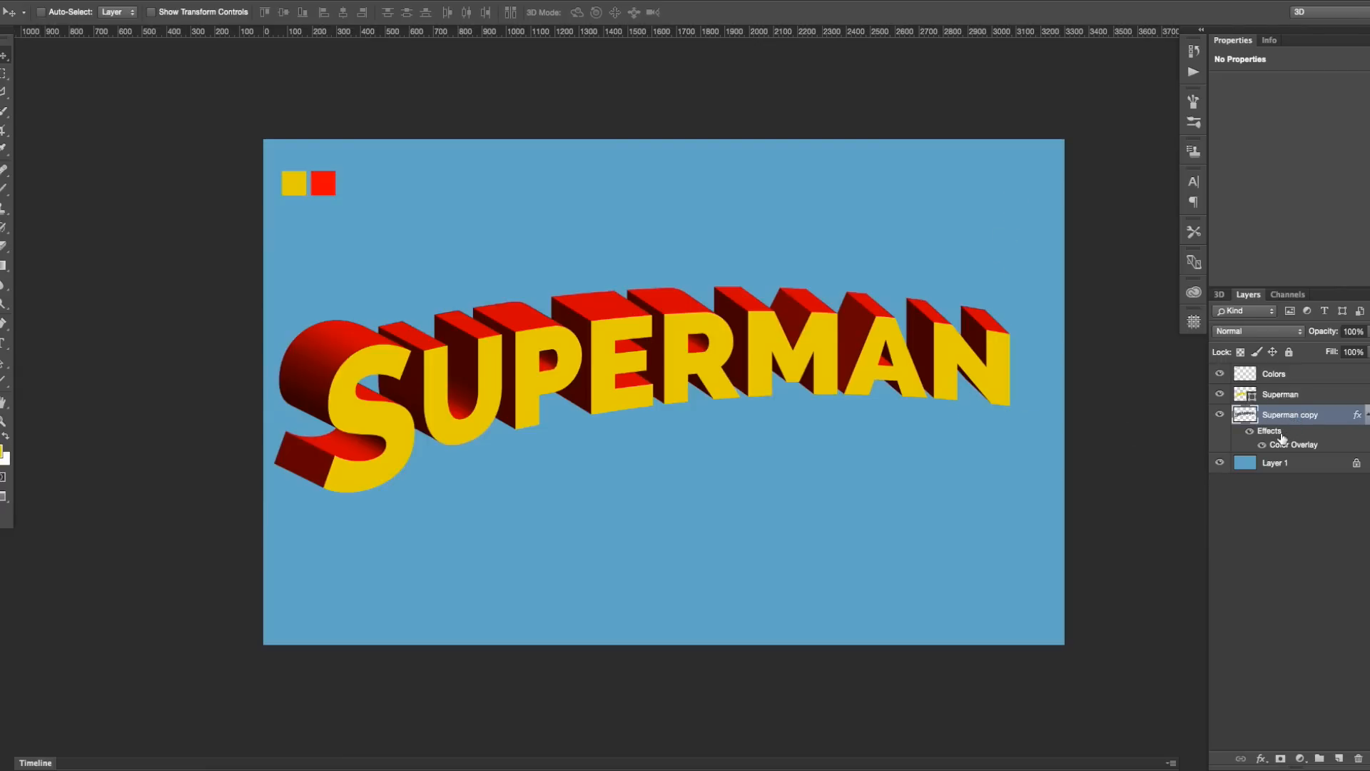
Compare the yellow letters layer and reselect the red extrusion layer.
left_click(1280, 394)
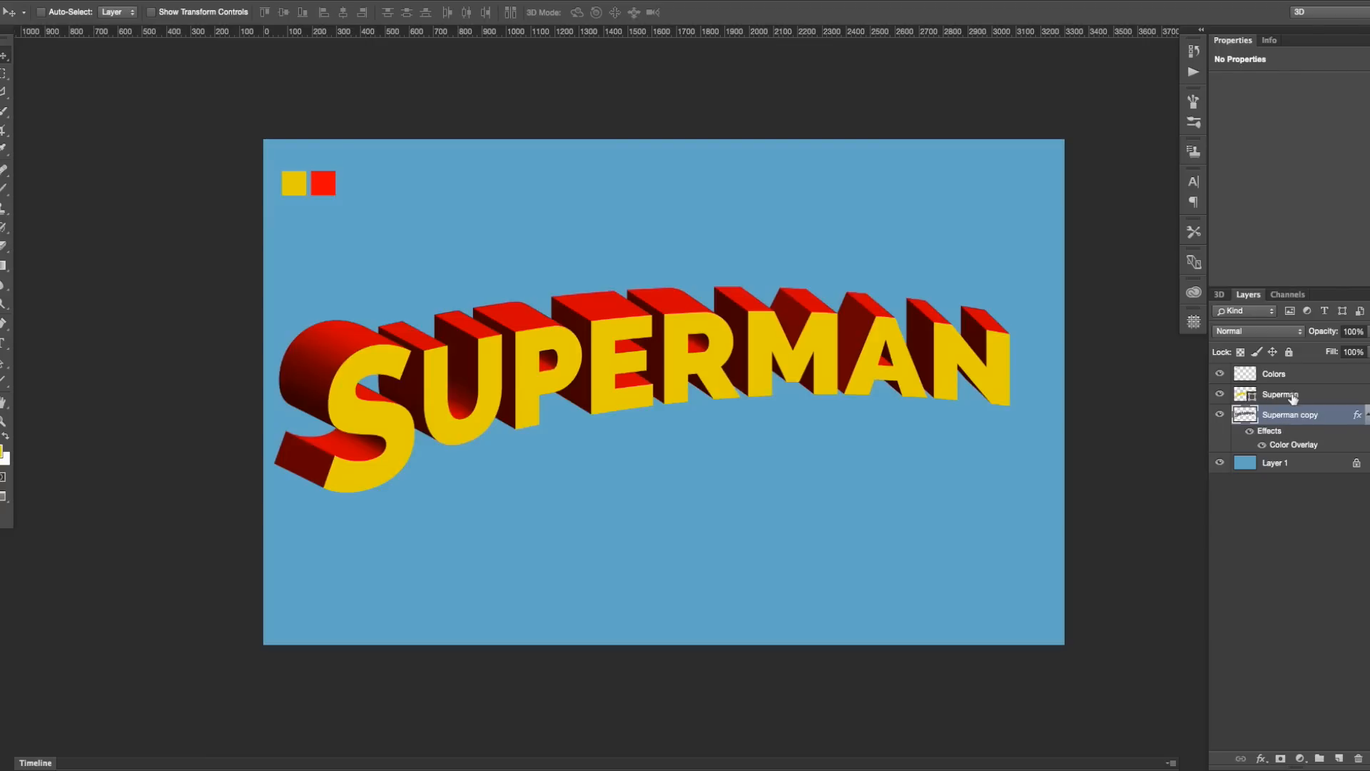
left_click(1280, 394)
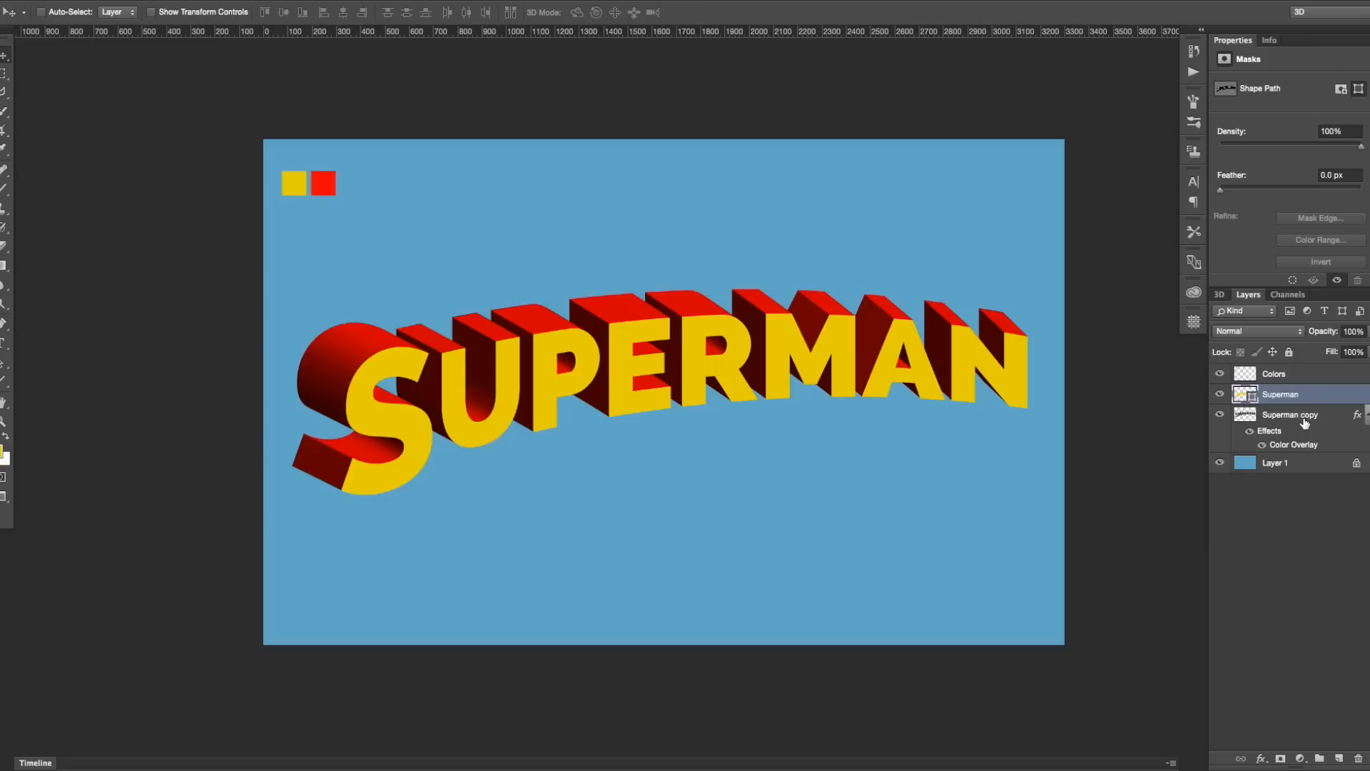
left_click(1289, 414)
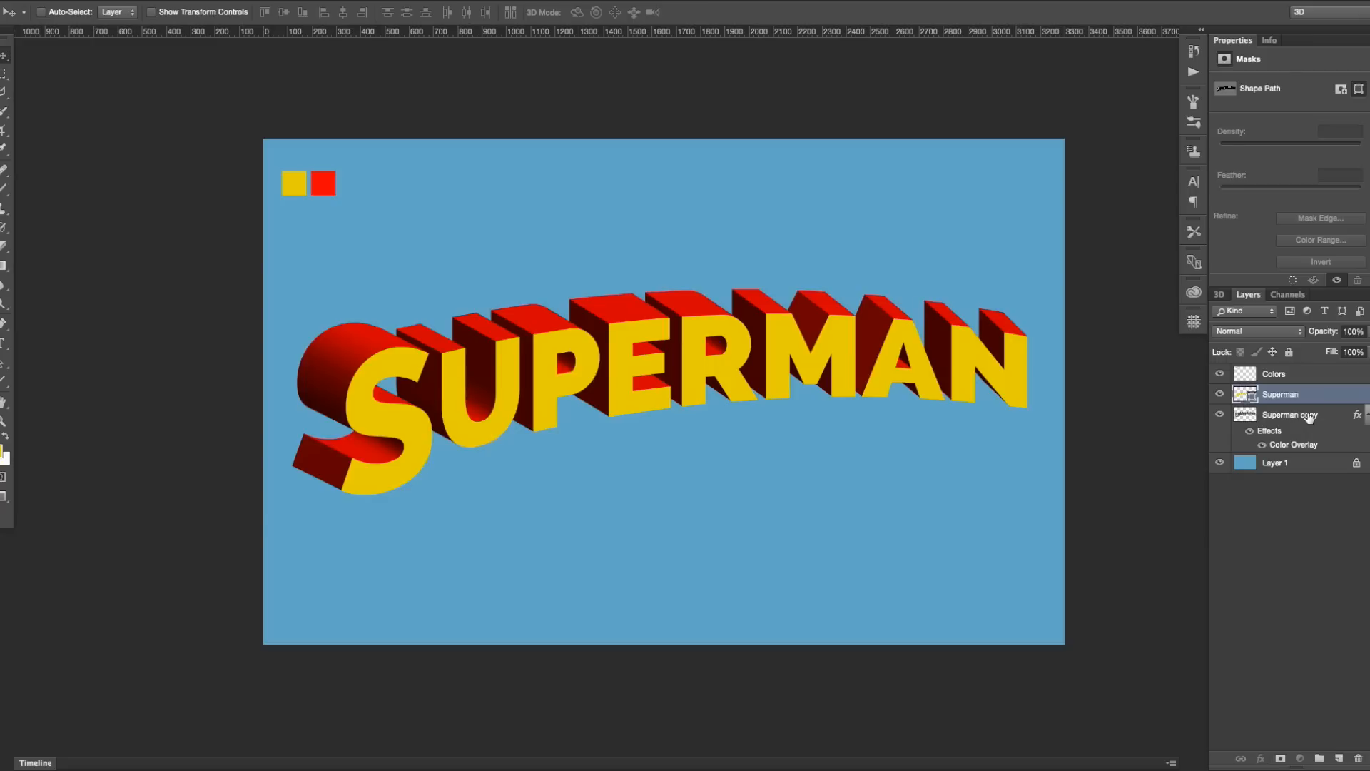
left_click(1290, 414)
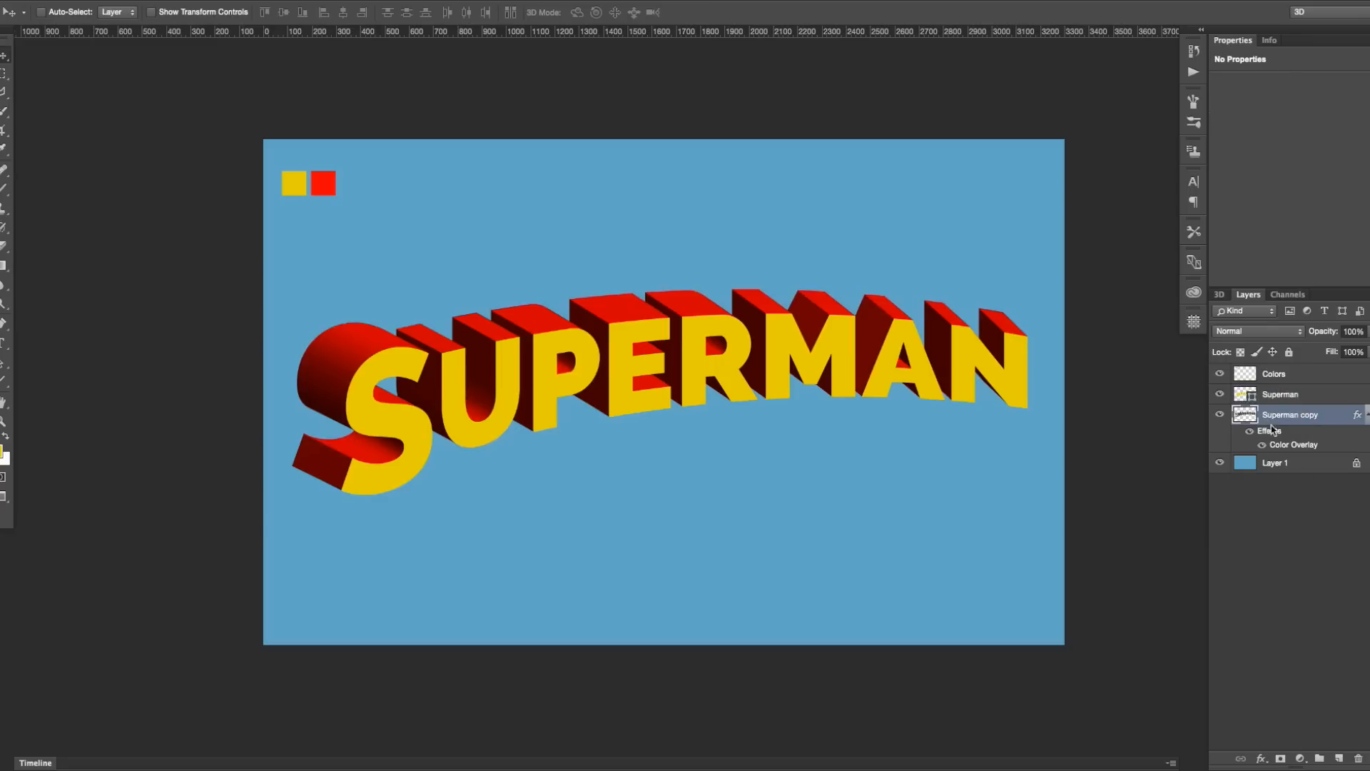
mouse_move(1311, 540)
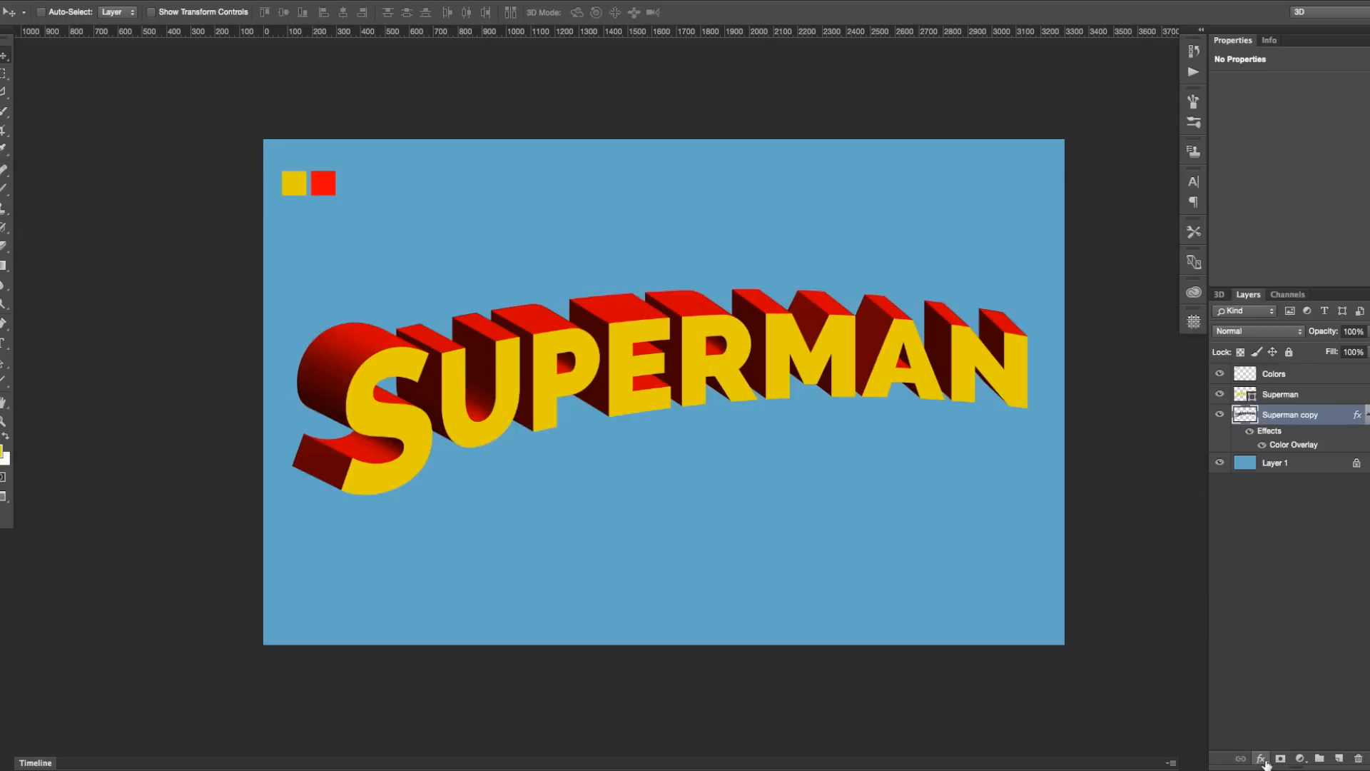
Add a clipped Levels adjustment above the extrusion layer.
left_click(1260, 757)
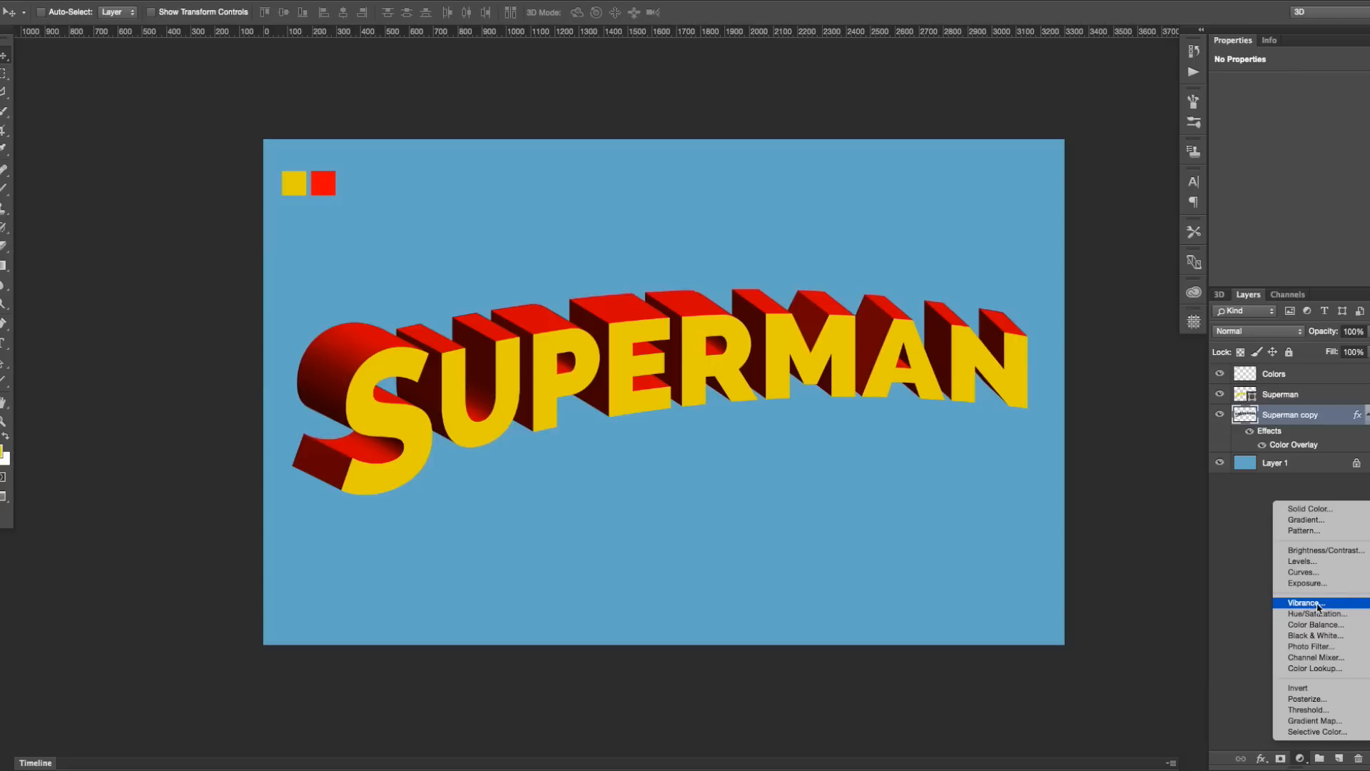
mouse_move(1319, 561)
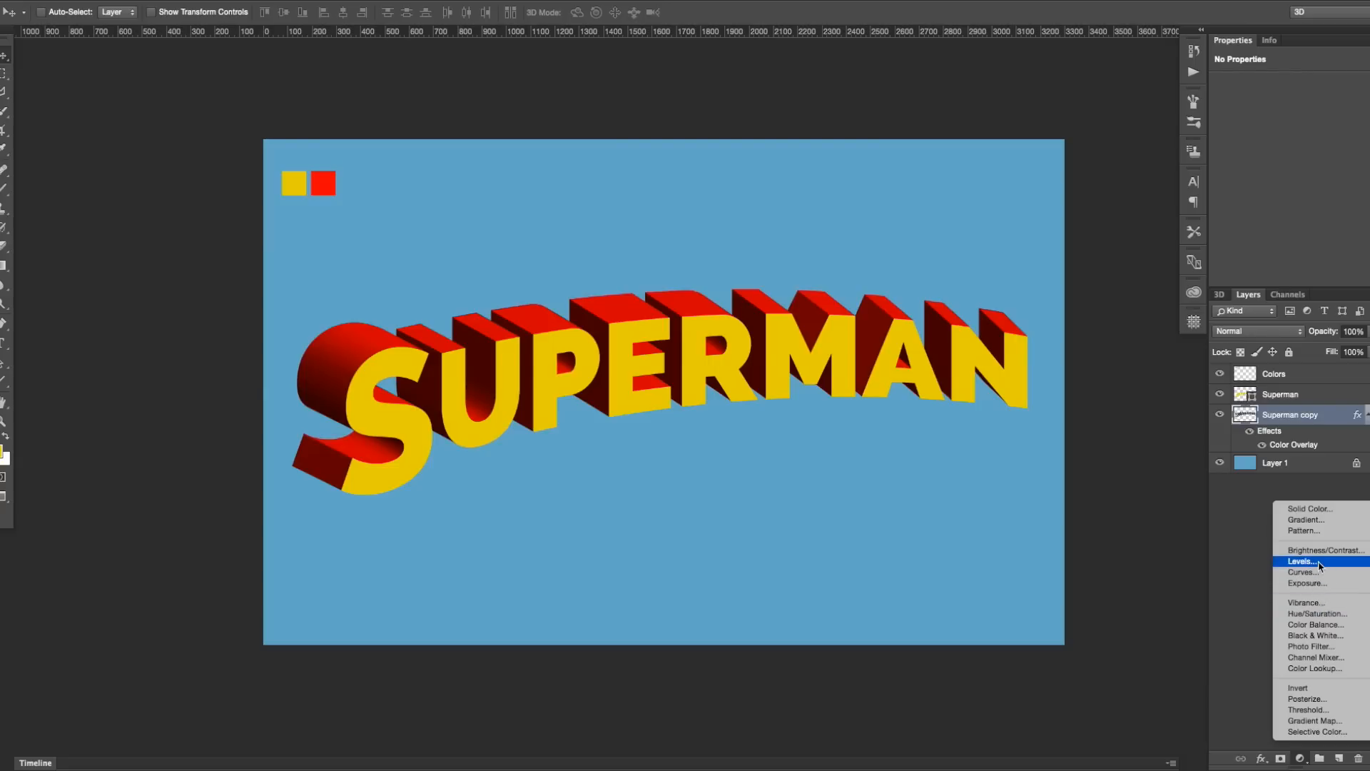
left_click(1303, 560)
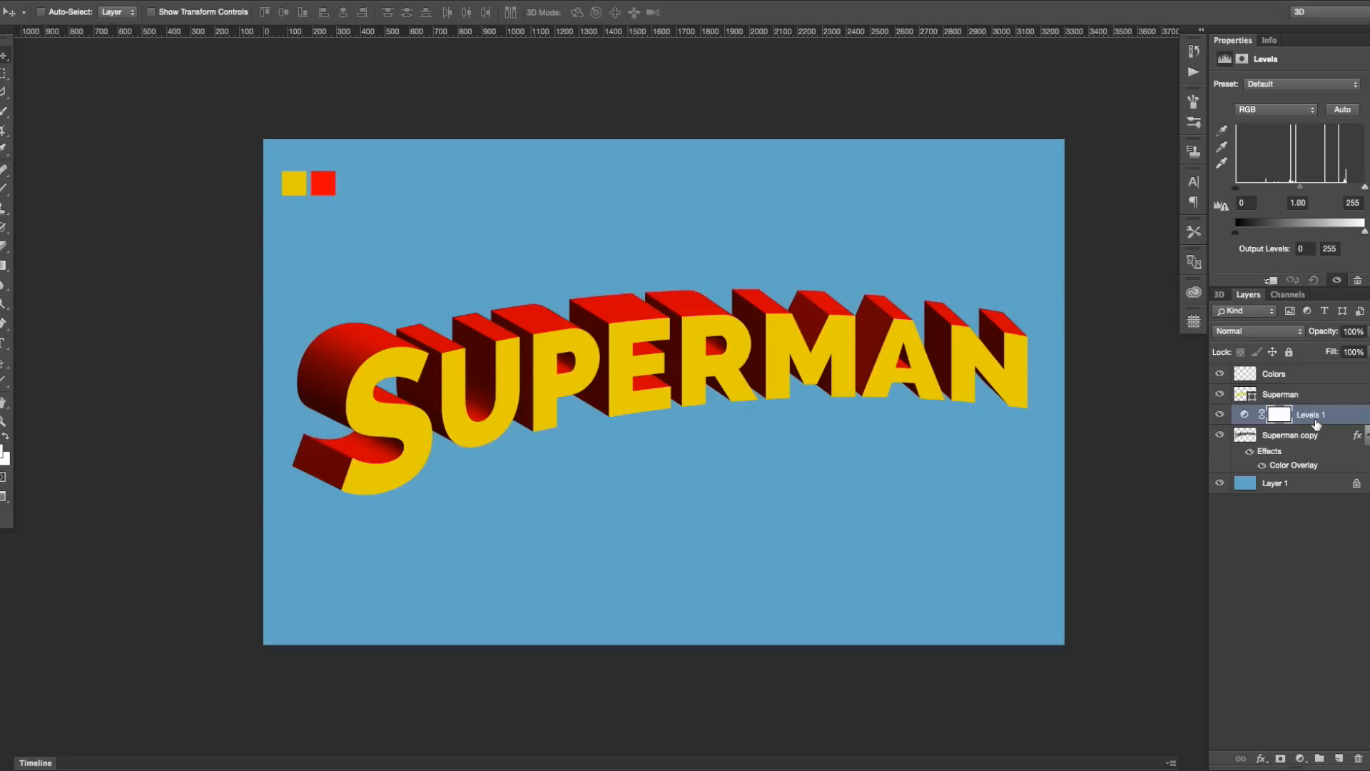
mouse_move(1277, 442)
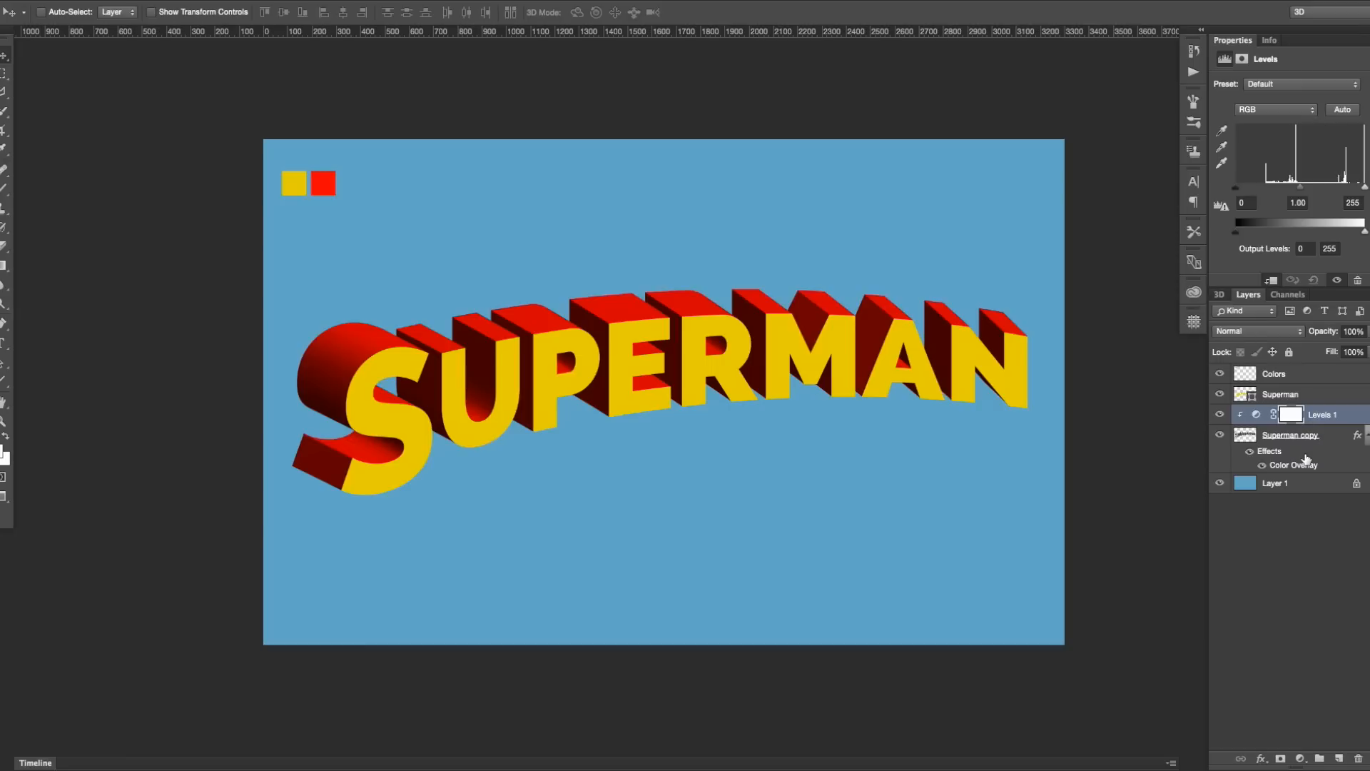
mouse_move(1239, 192)
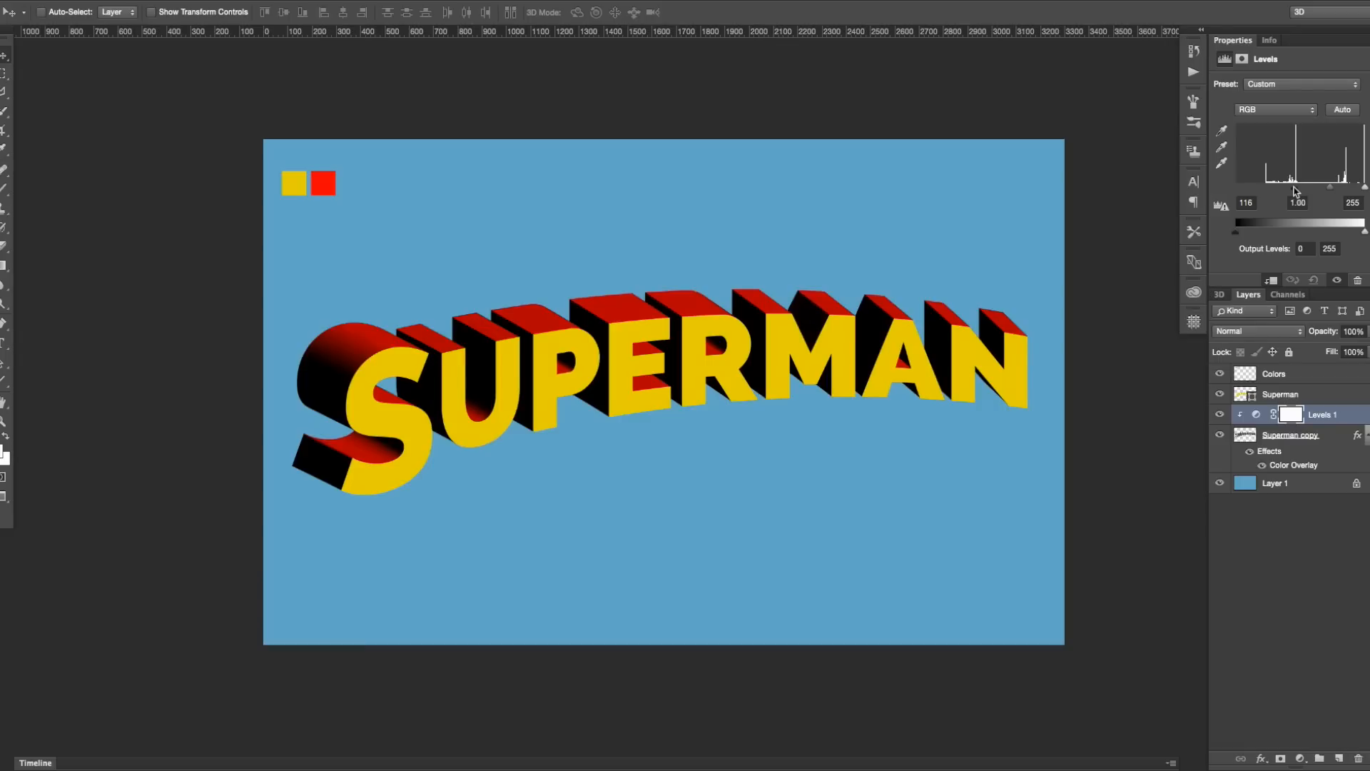
Pull the Levels black input to ~116 and white input down to ~128 for flat red and black sides.
left_click_drag(1277, 185, 1280, 185)
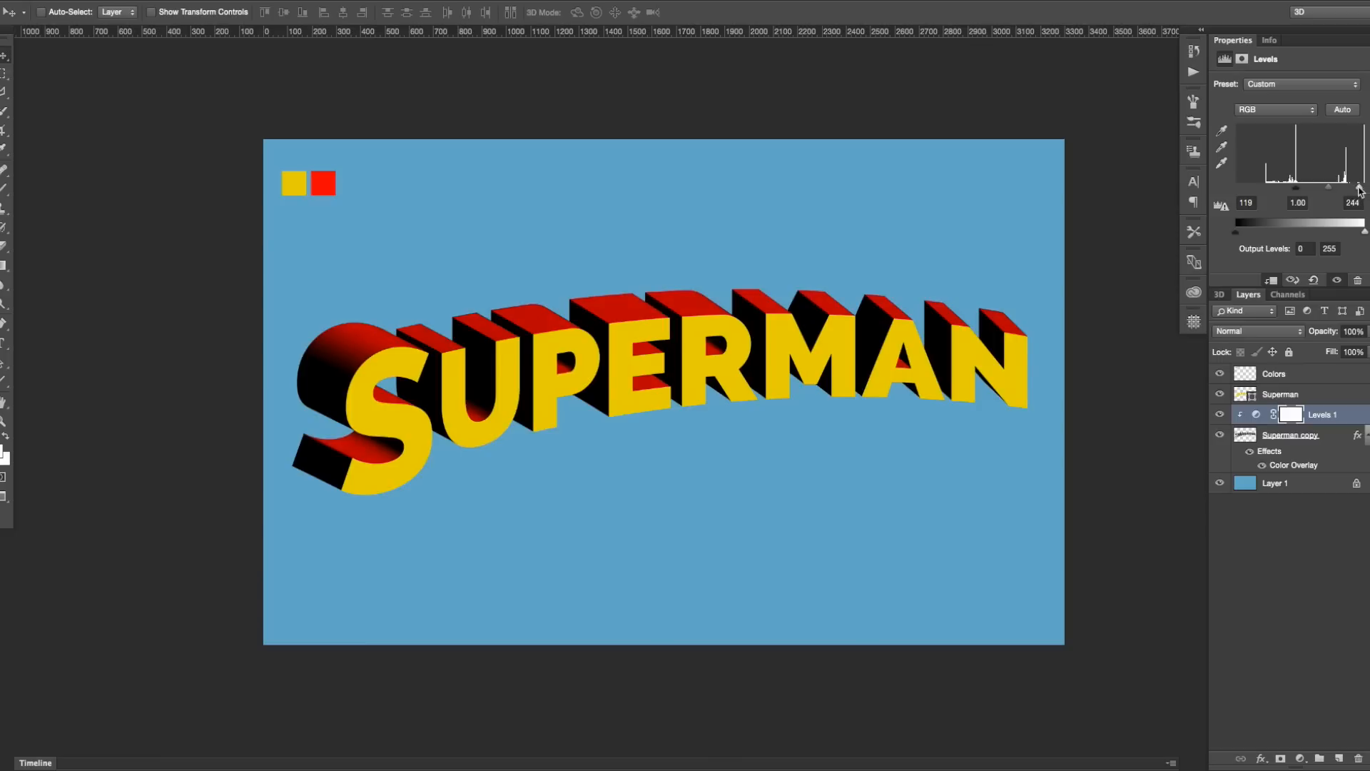
left_click_drag(1361, 188, 1325, 188)
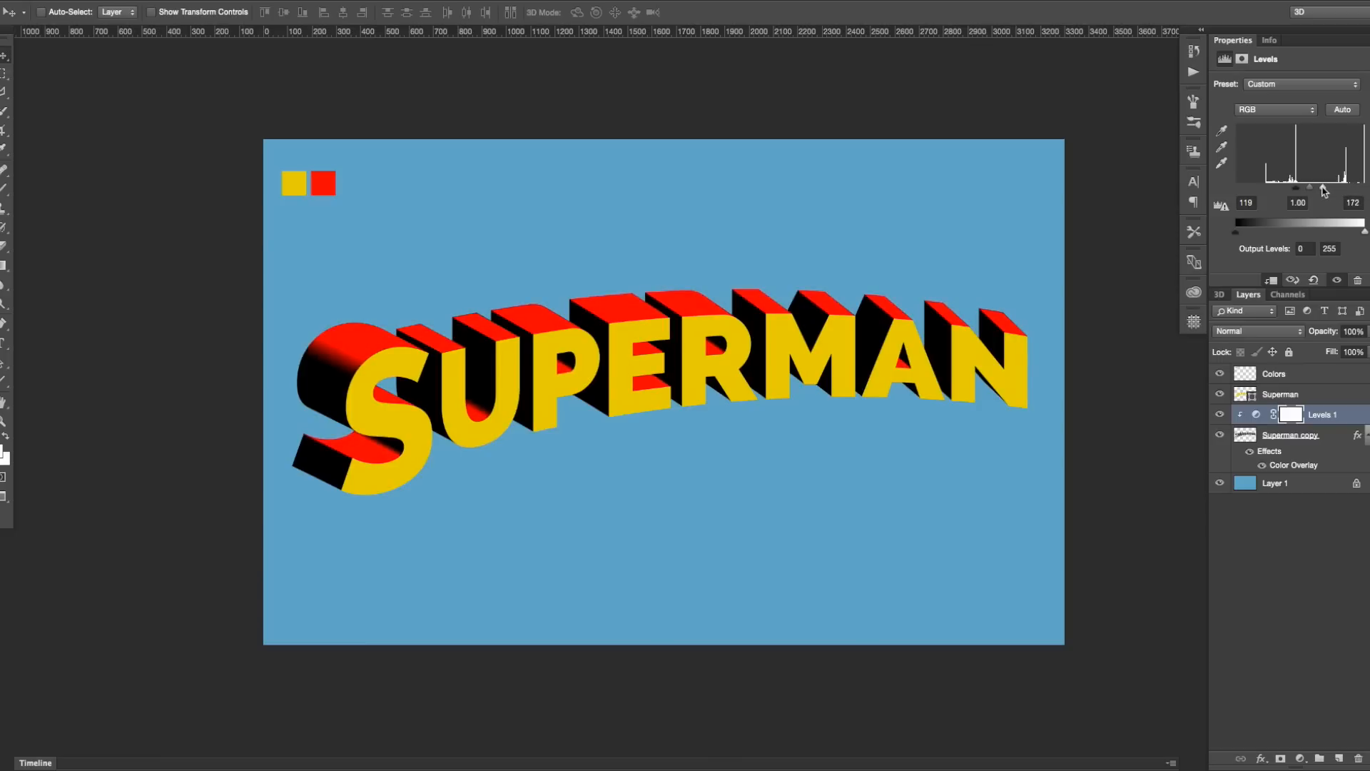
left_click_drag(1342, 211, 1333, 212)
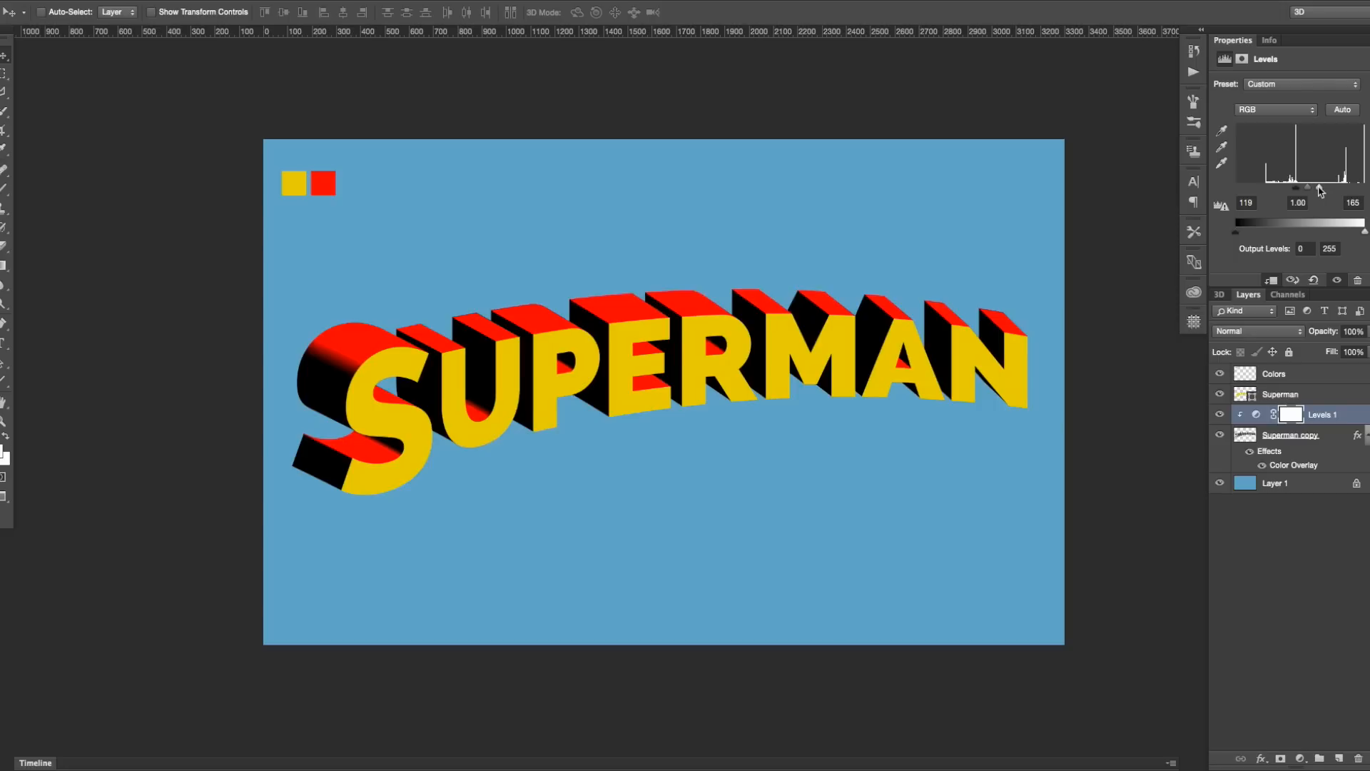
left_click_drag(1319, 188, 1310, 188)
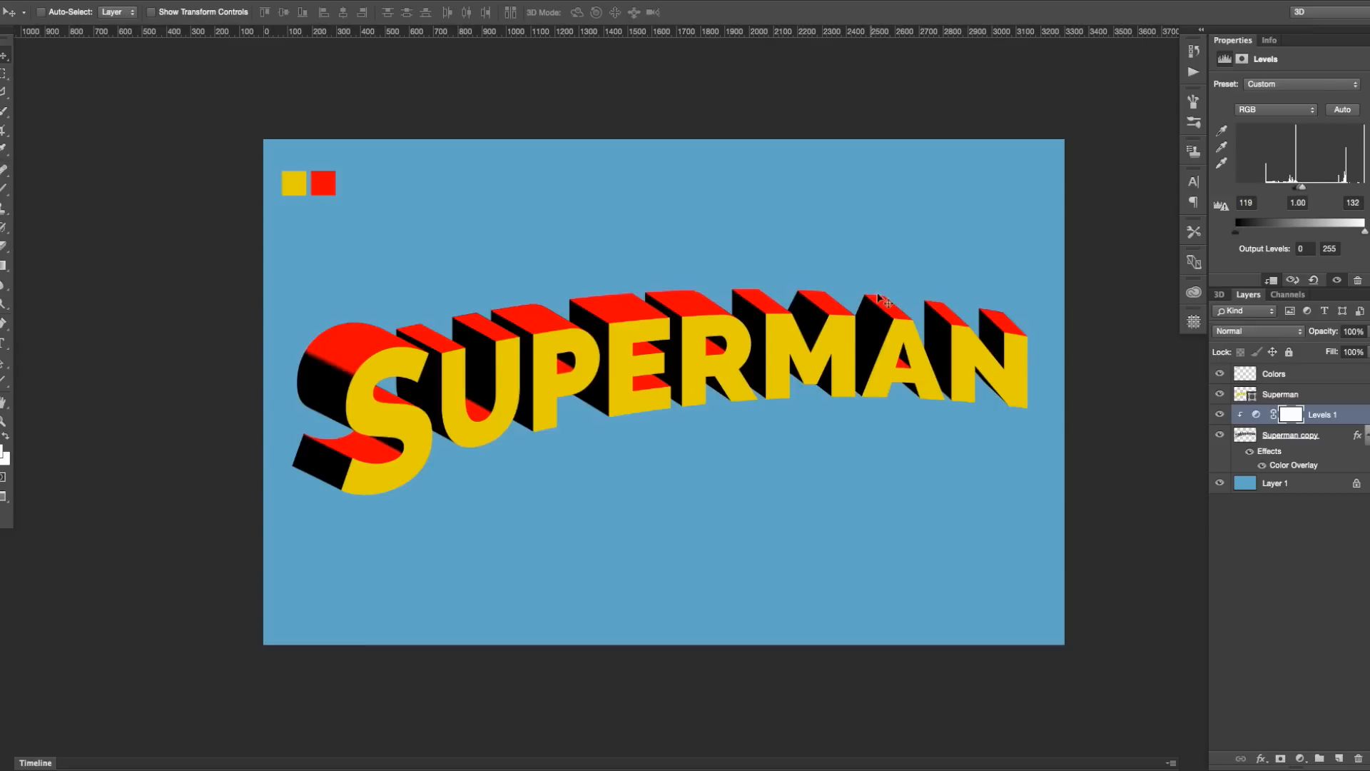
mouse_move(880, 334)
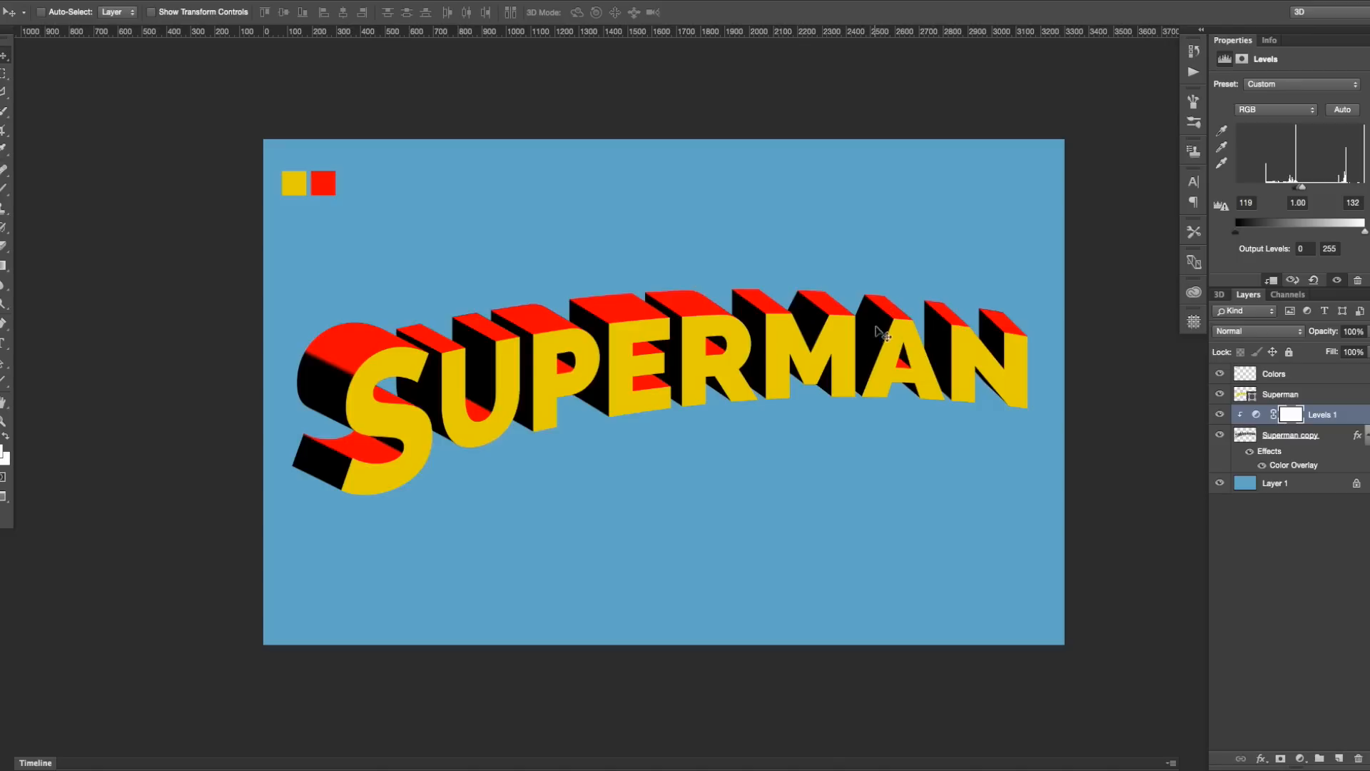
mouse_move(981, 353)
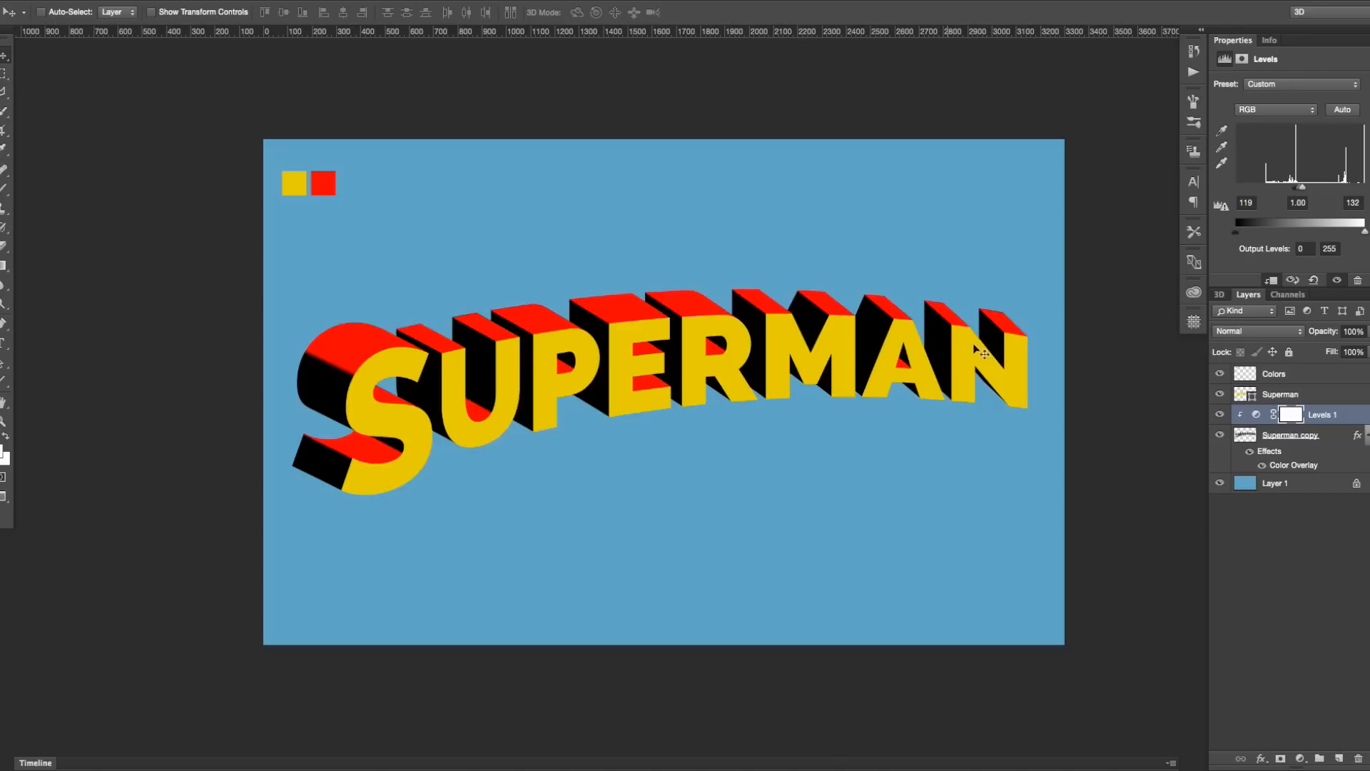
mouse_move(808, 321)
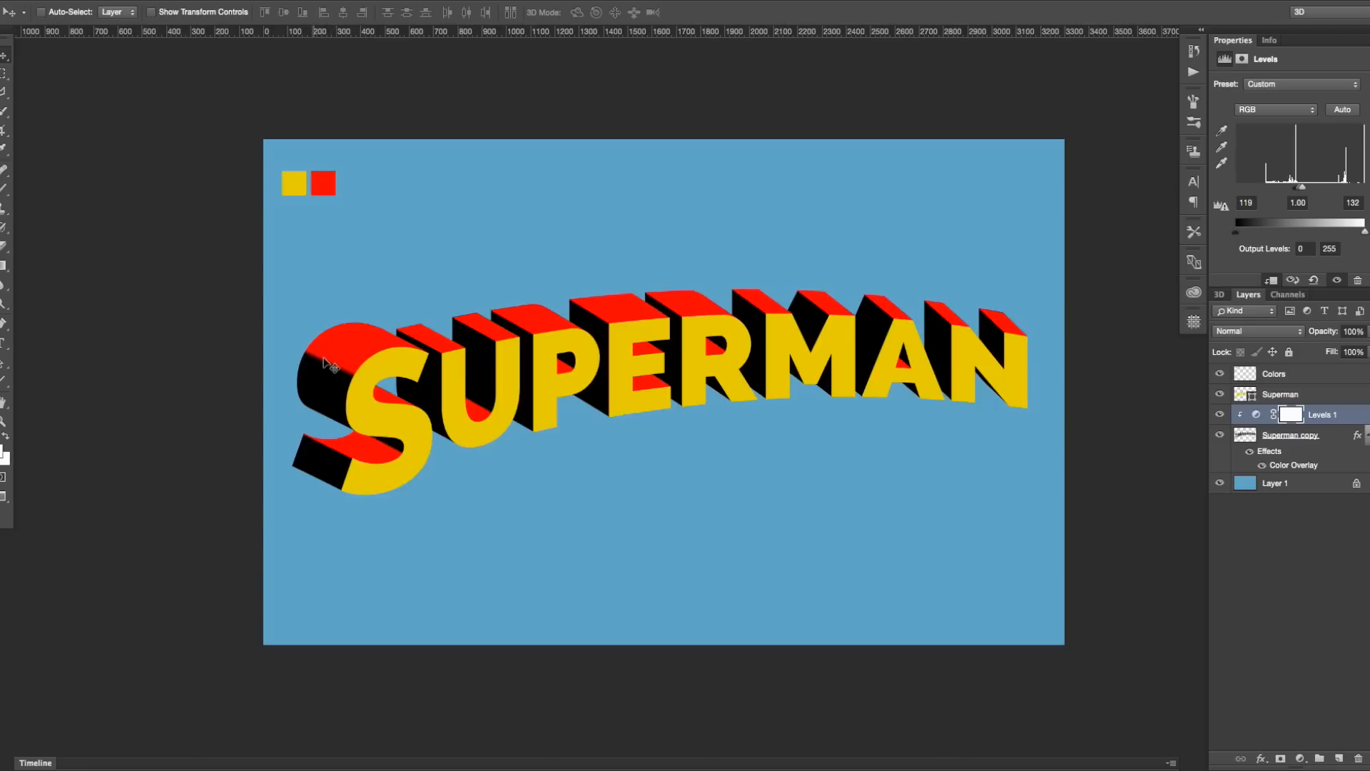
mouse_move(586, 376)
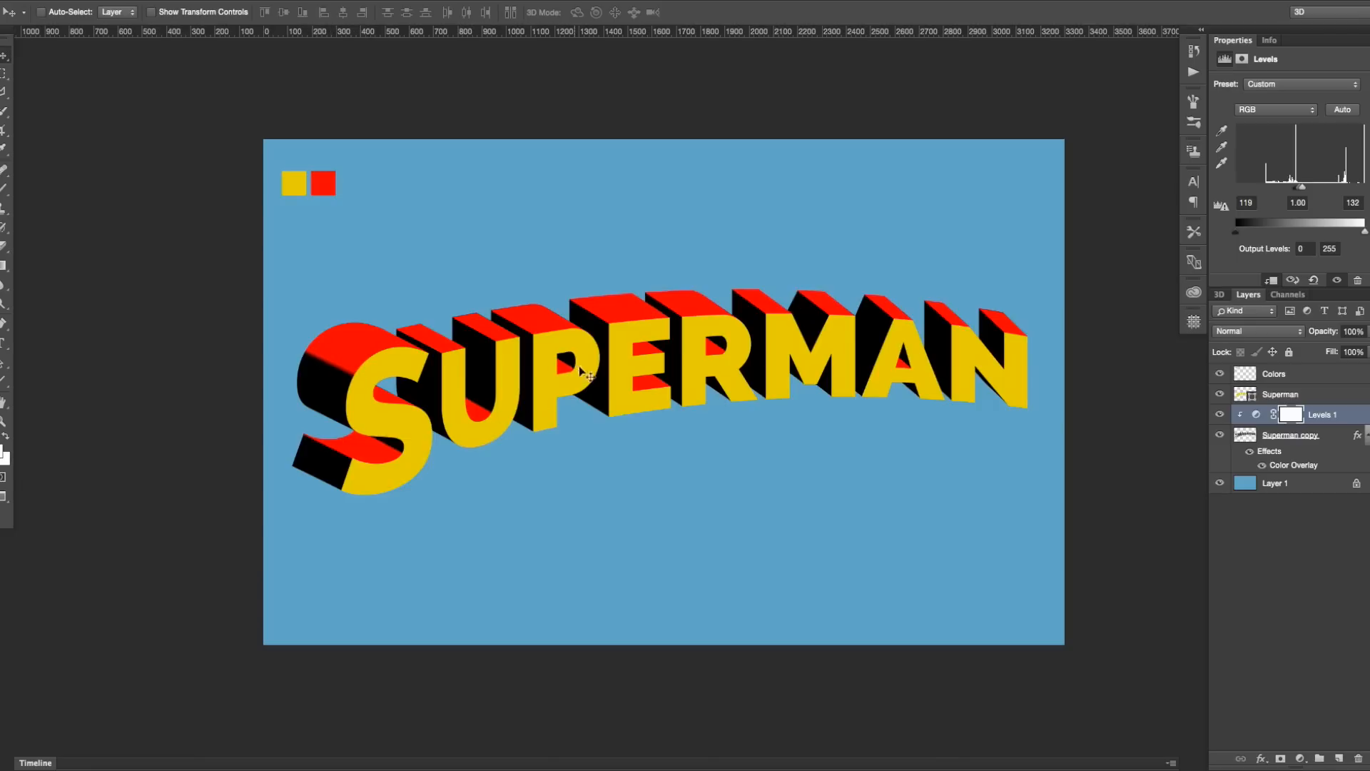
mouse_move(732, 367)
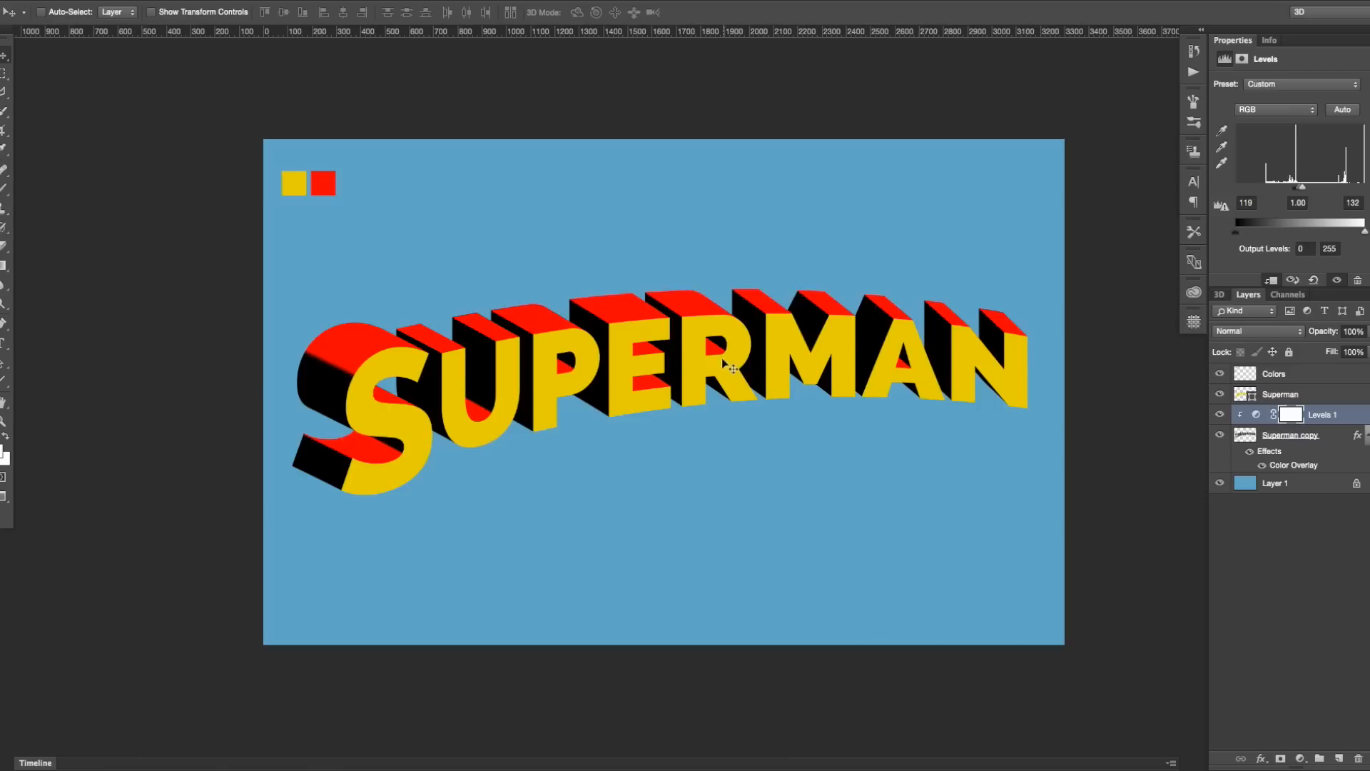
mouse_move(734, 365)
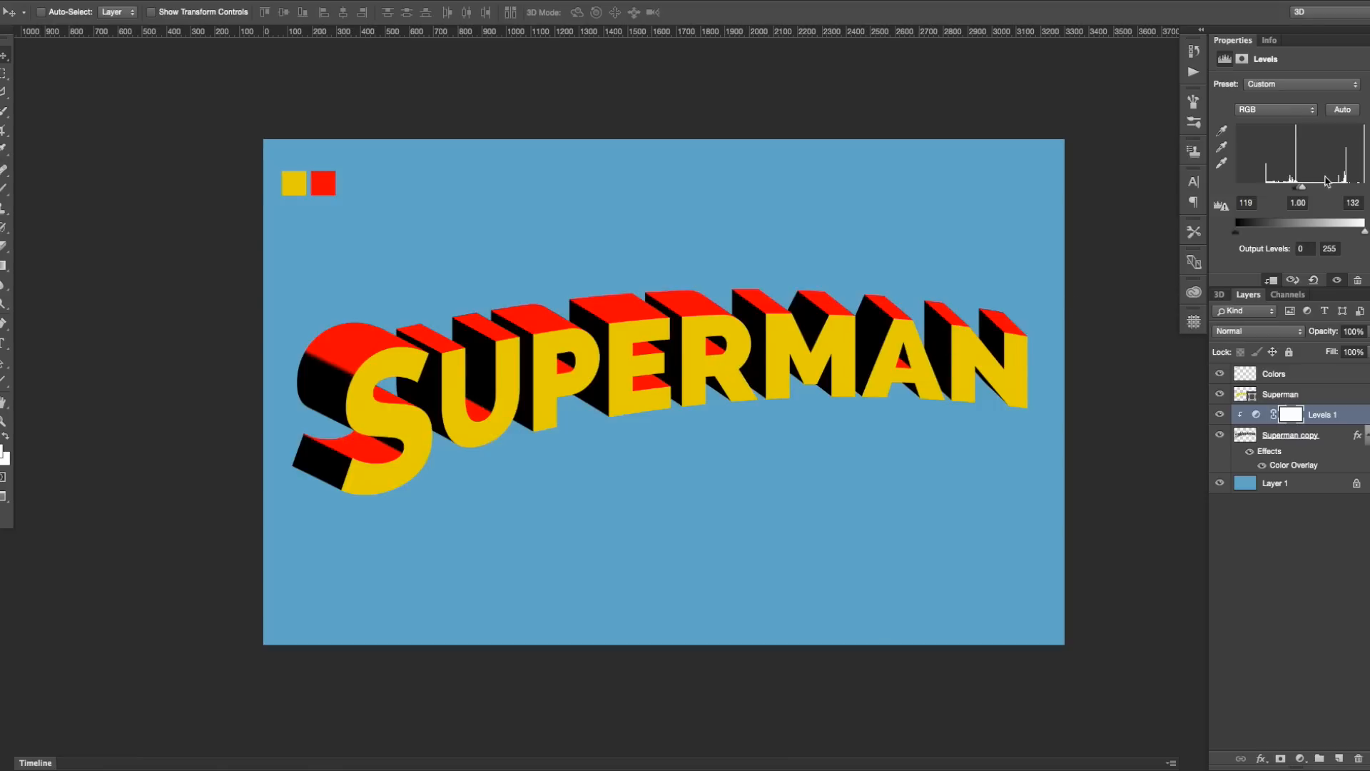
left_click_drag(1329, 186, 1301, 190)
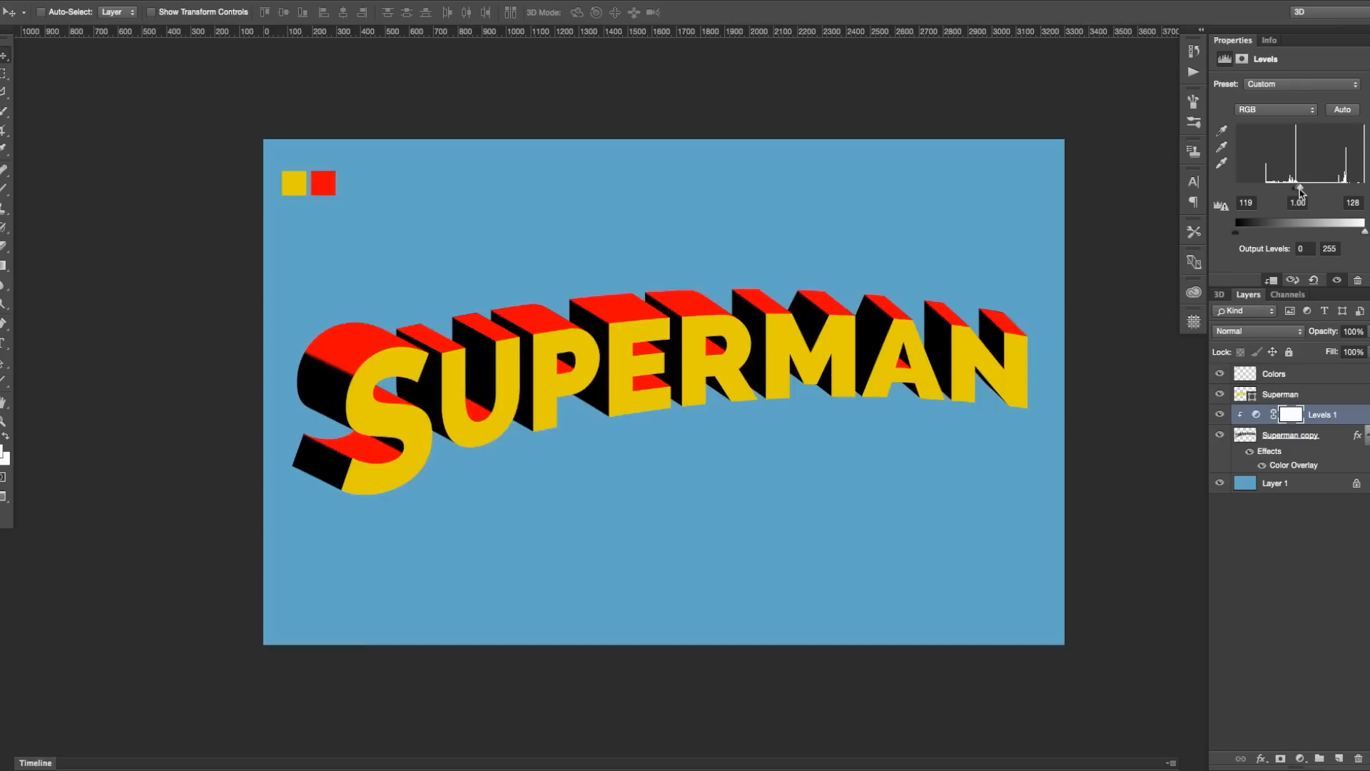
left_click_drag(1302, 191, 1298, 191)
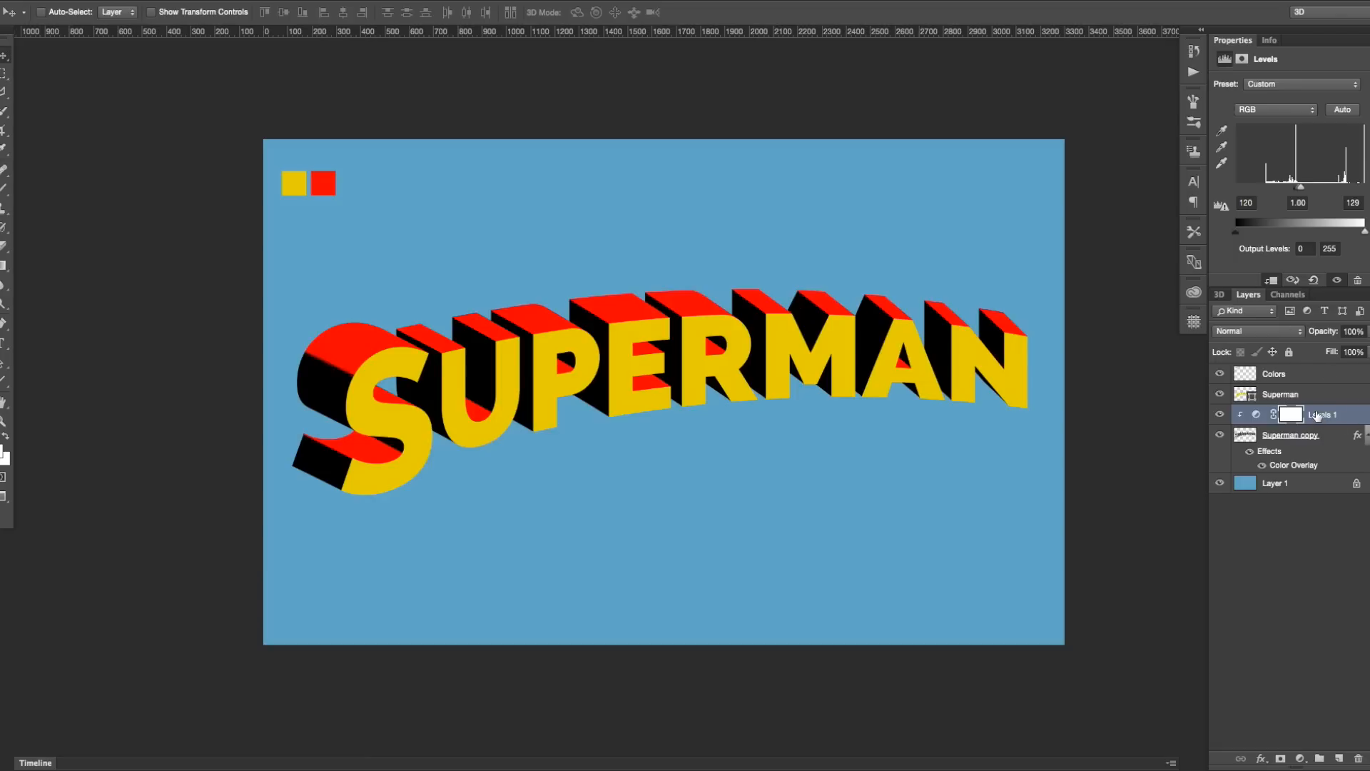
Rename the extrusion layer 'Superman 3D' and give it a 13 px black Outside stroke.
left_click(1280, 394)
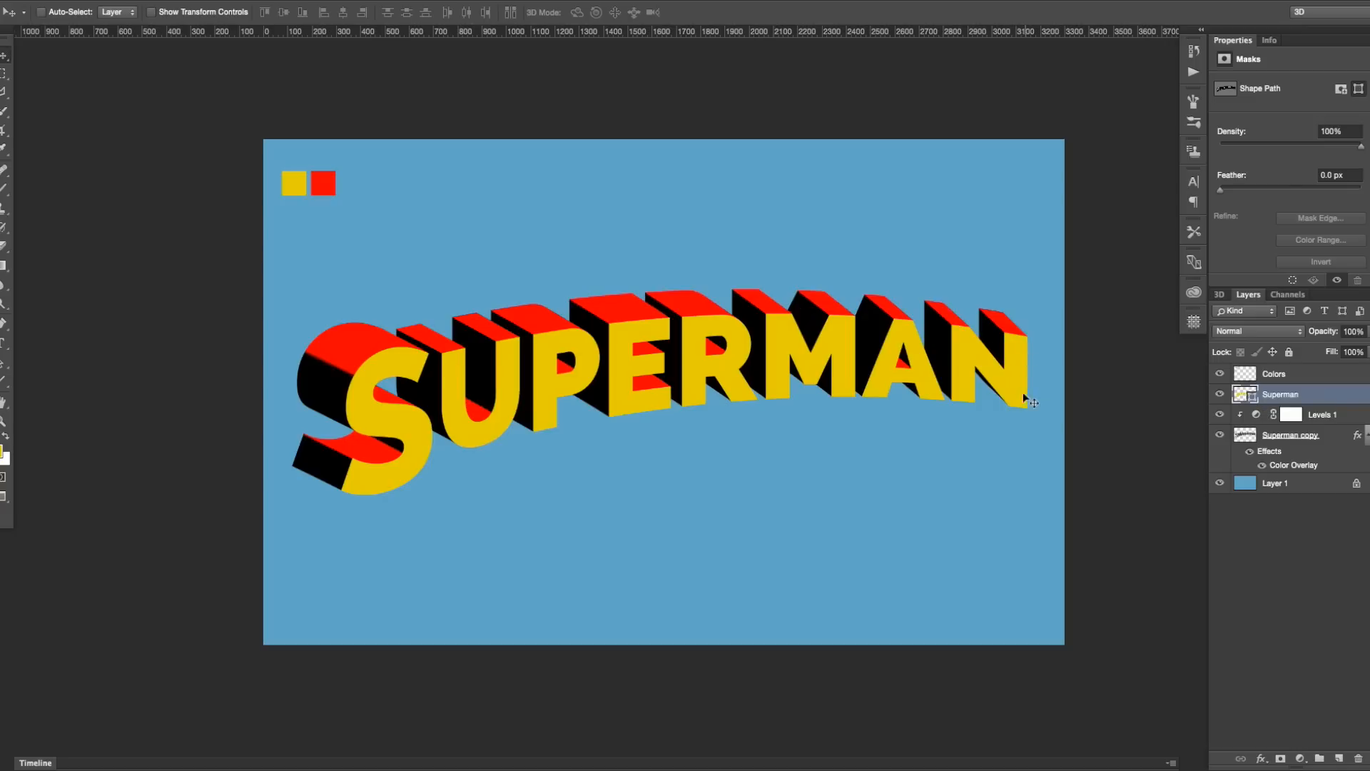
mouse_move(437, 343)
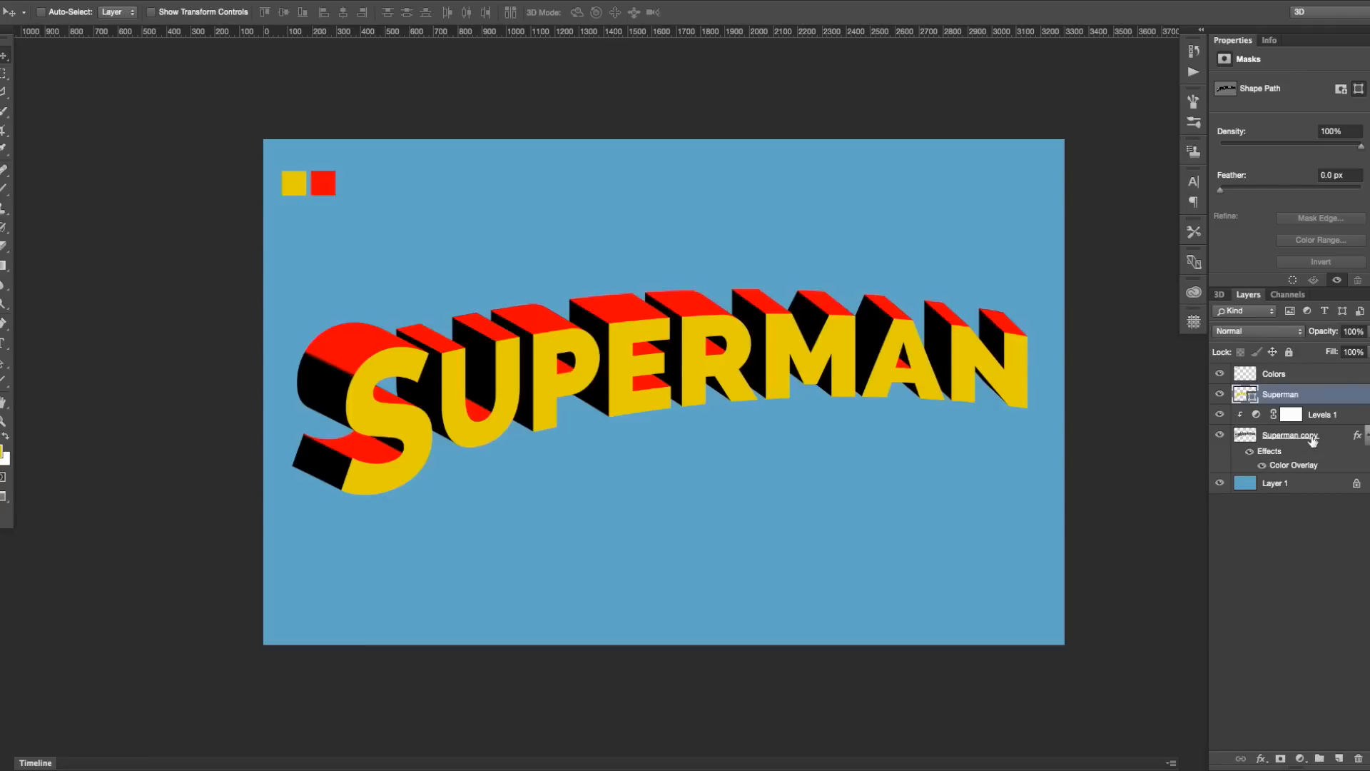
double_click(1290, 436)
type("3D")
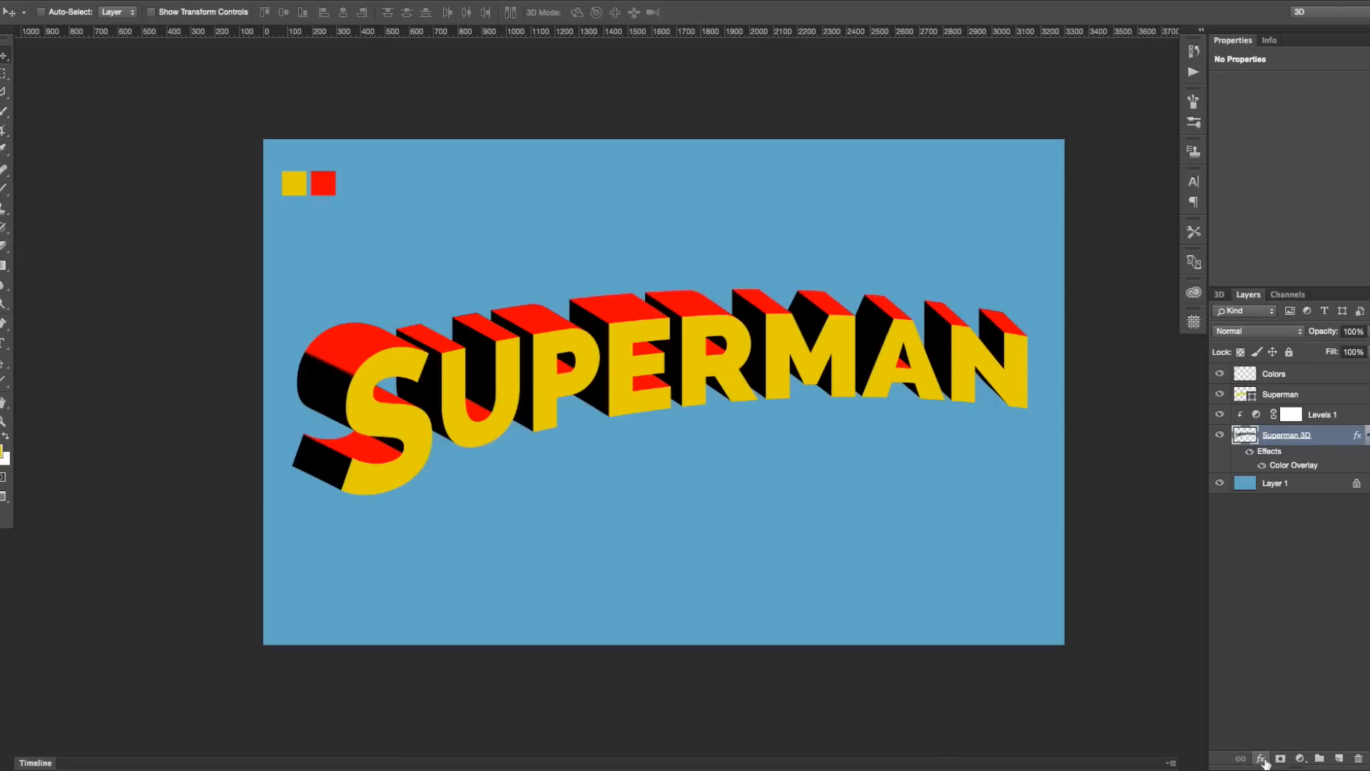
left_click(1261, 758)
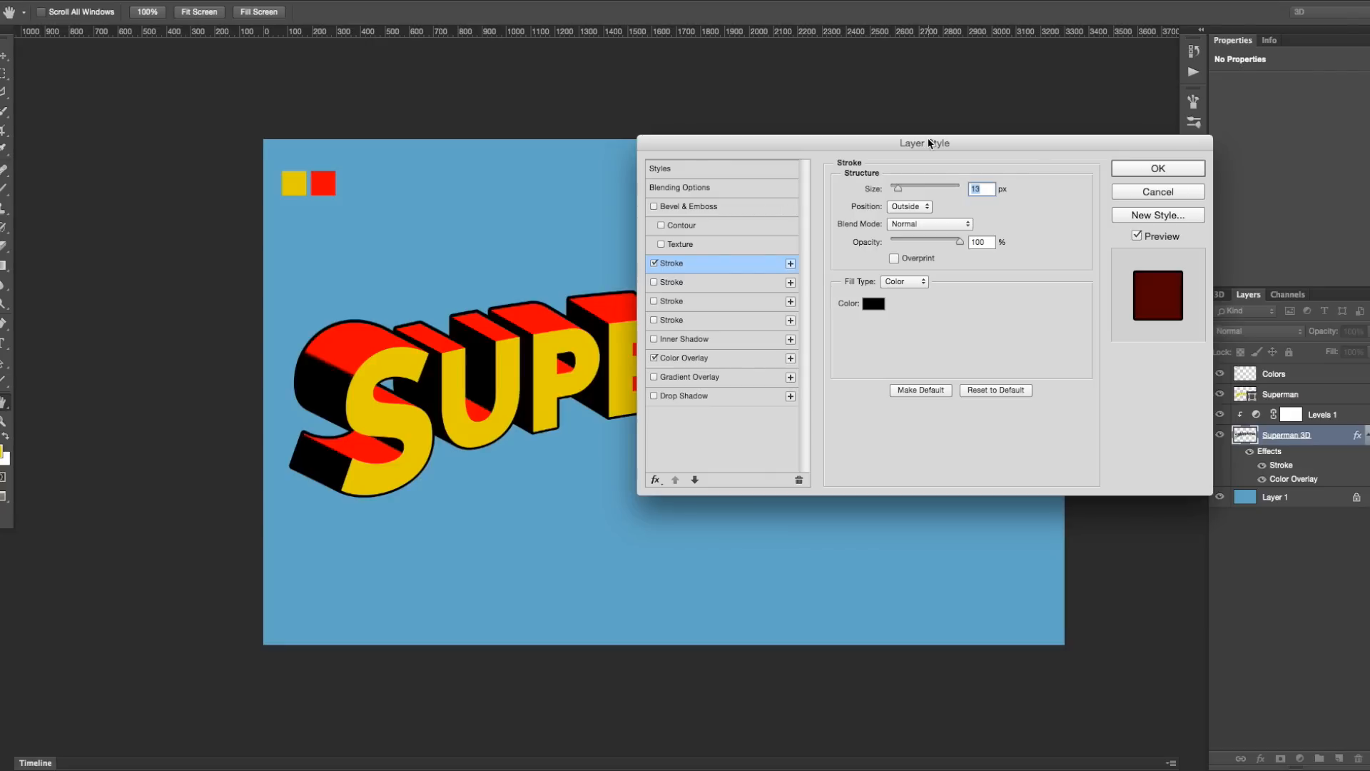
mouse_move(1213, 205)
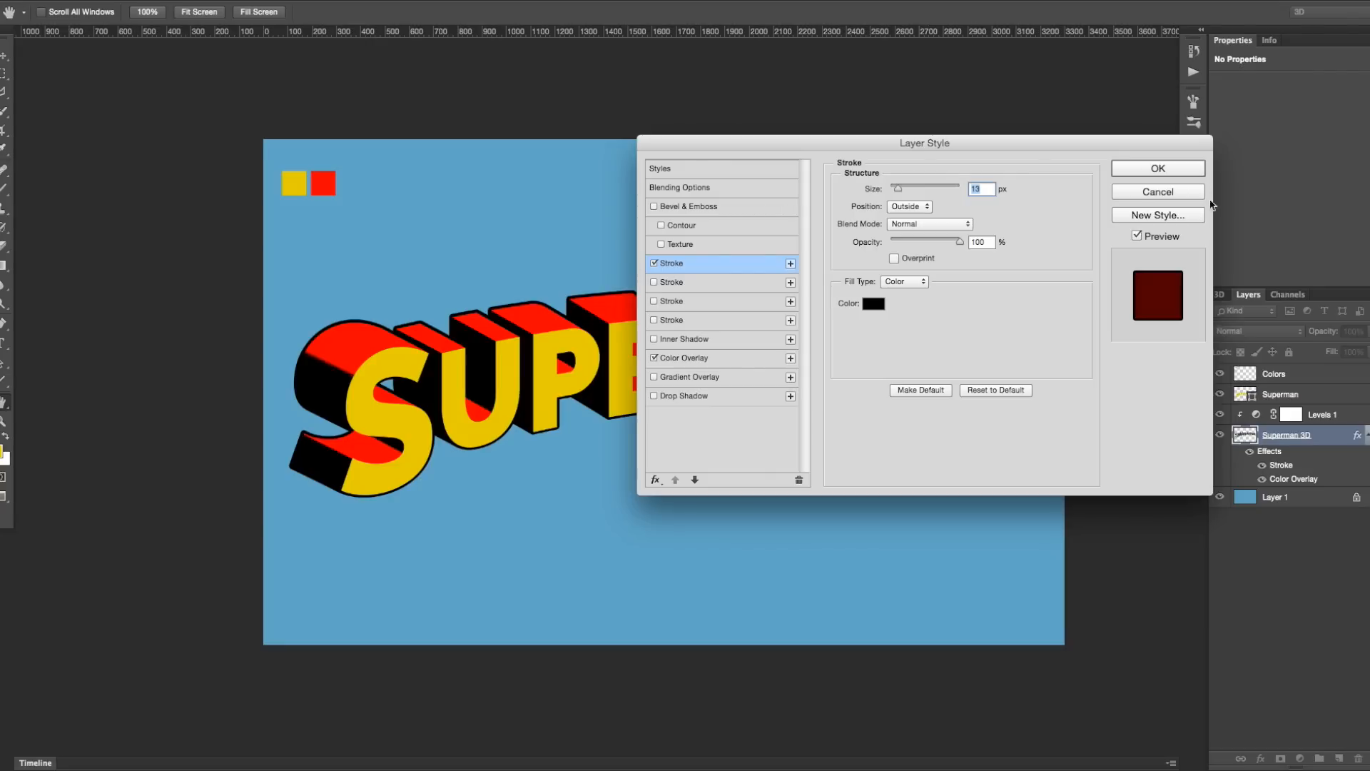
left_click(1157, 168)
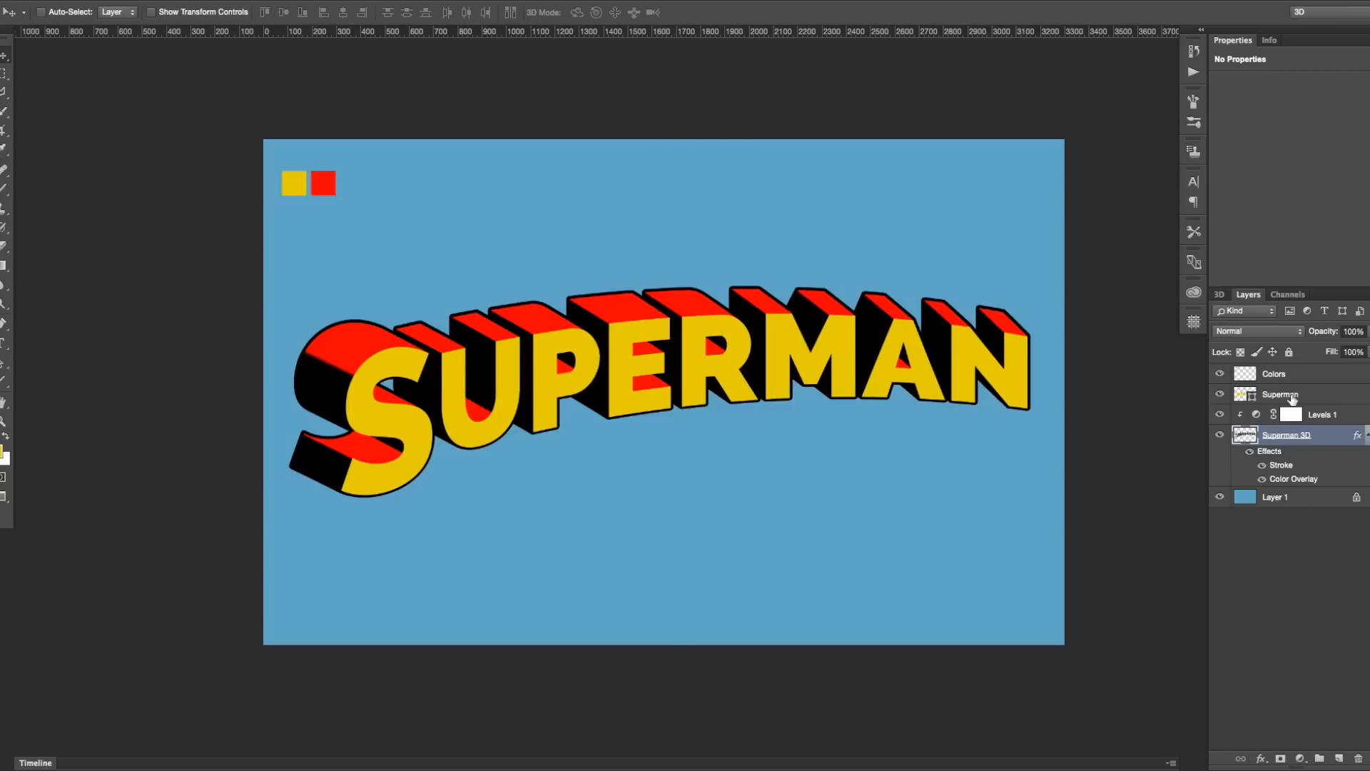
Give the yellow Superman letters layer a 10 px black Outside stroke.
left_click(1244, 393)
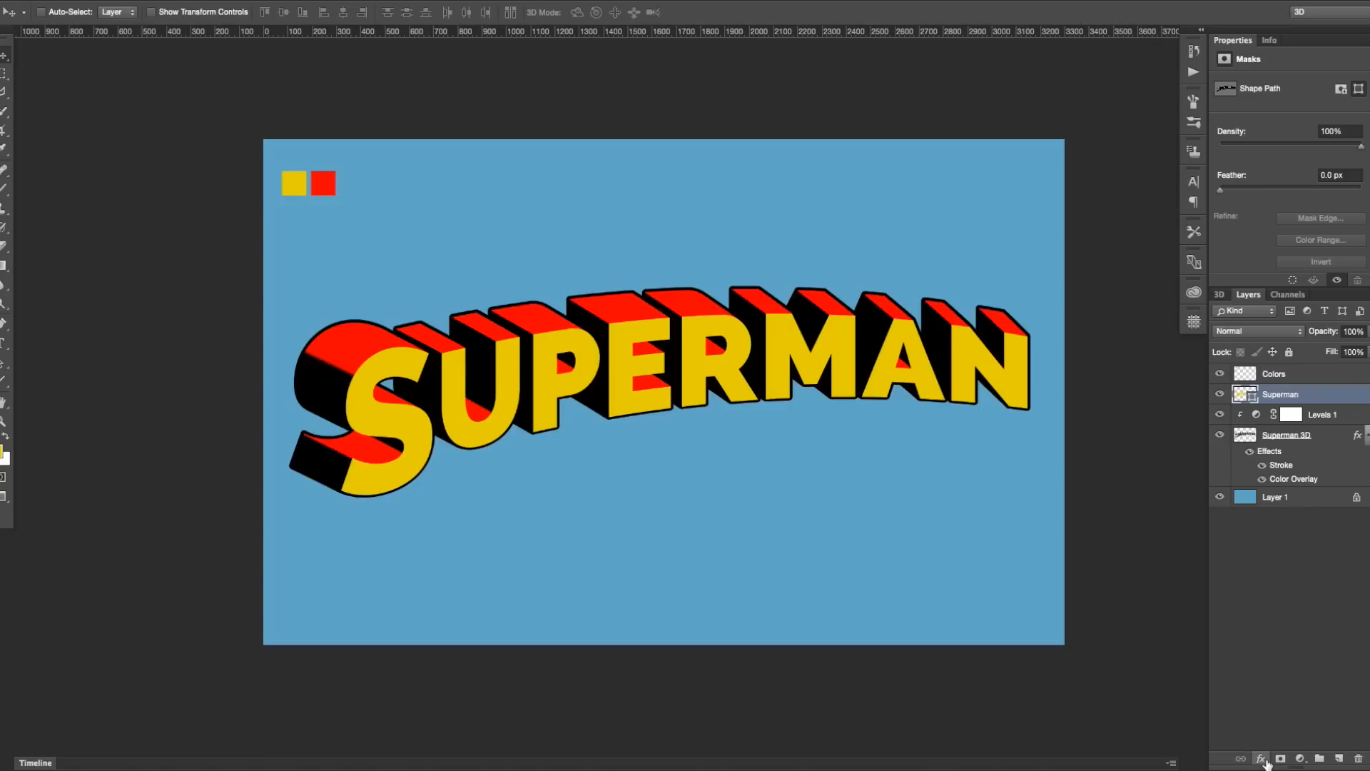
left_click(1260, 757)
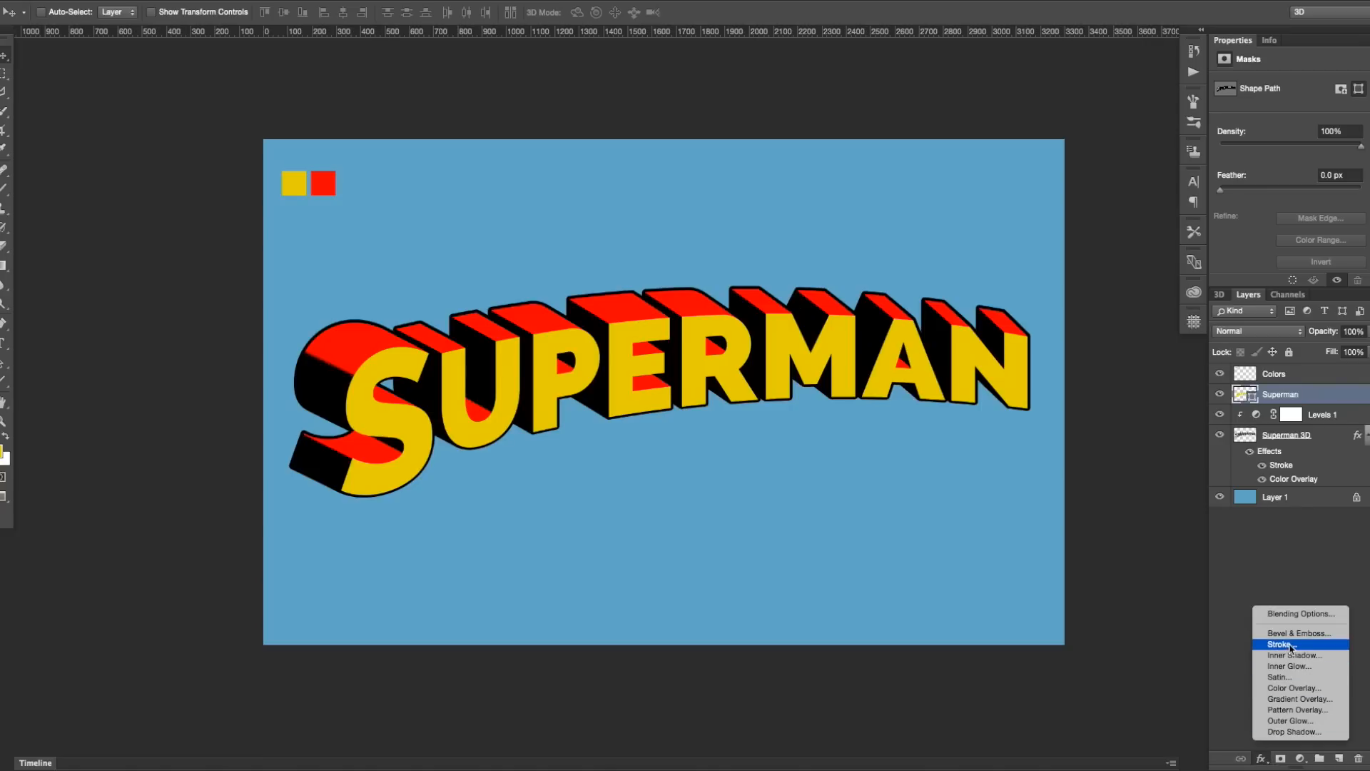
left_click(1281, 645)
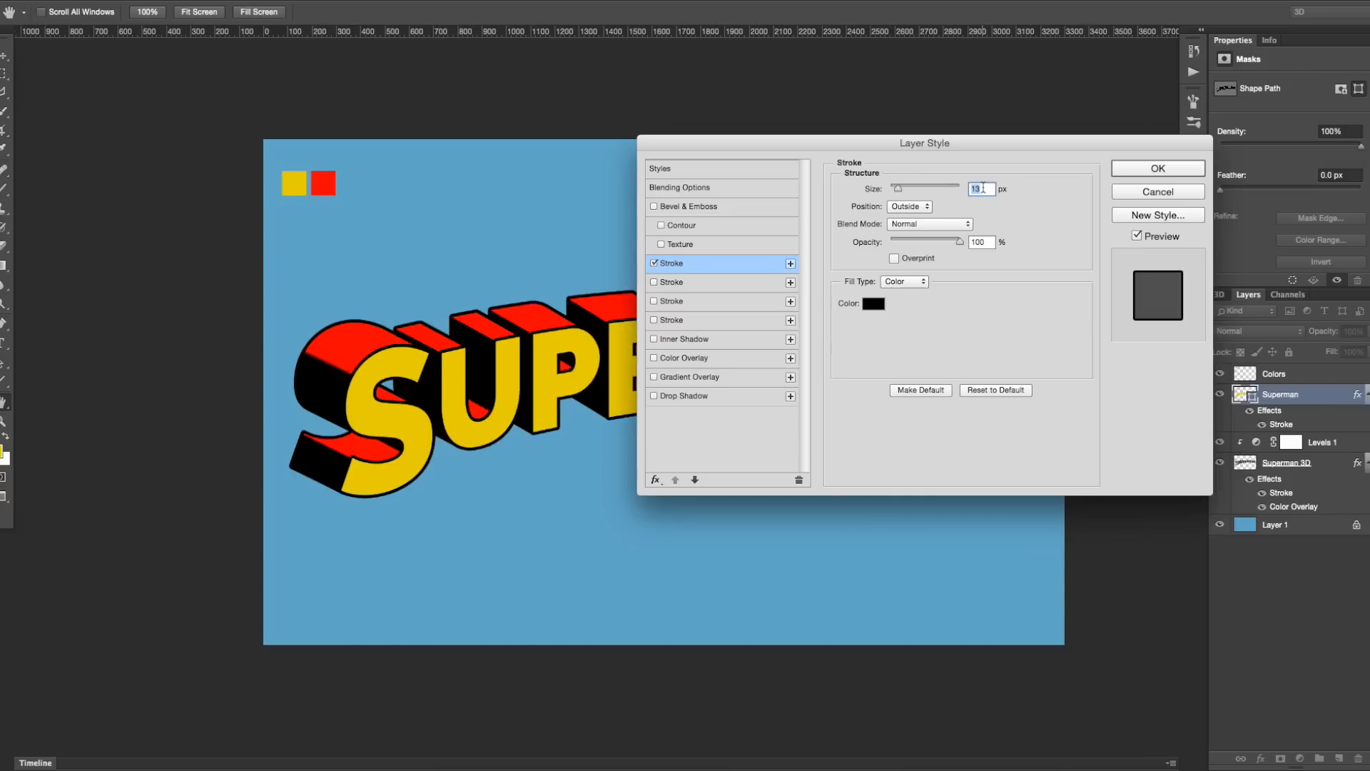
type("10")
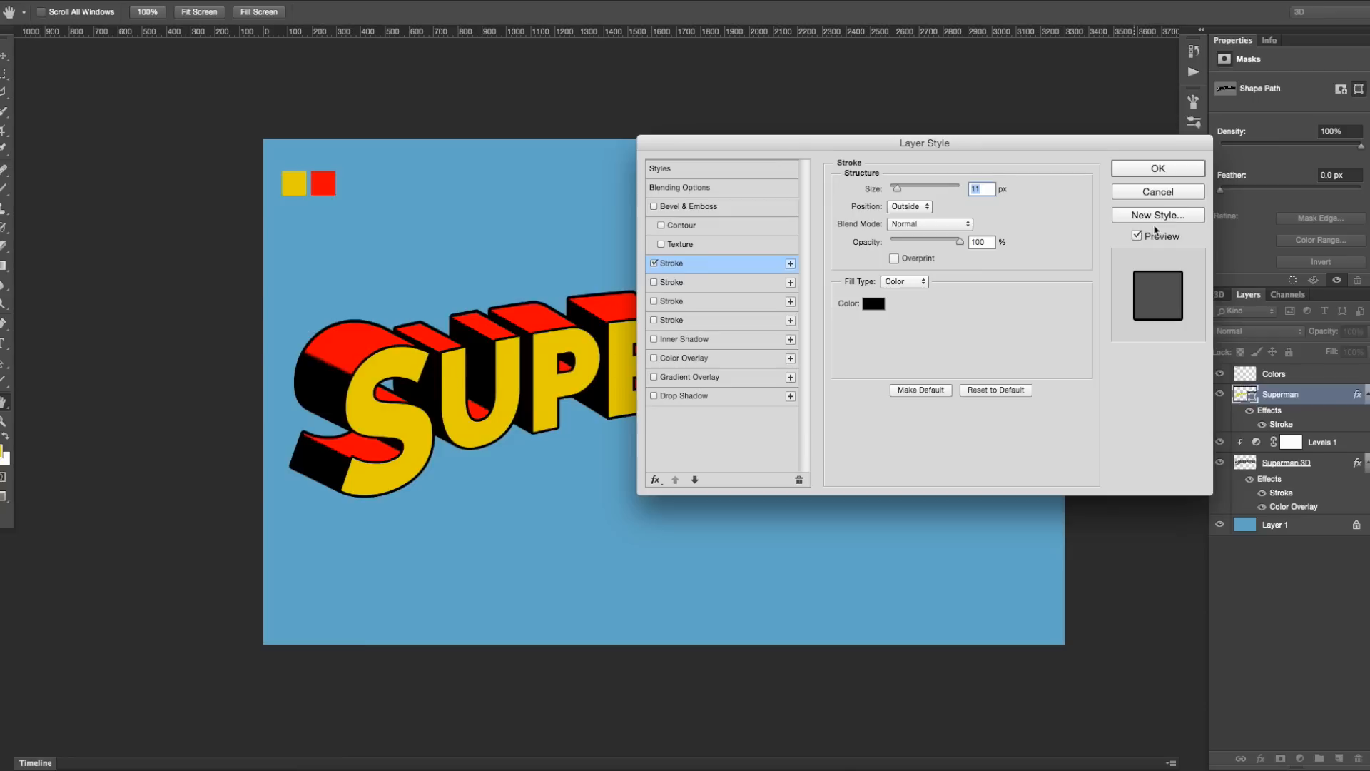
left_click(1157, 168)
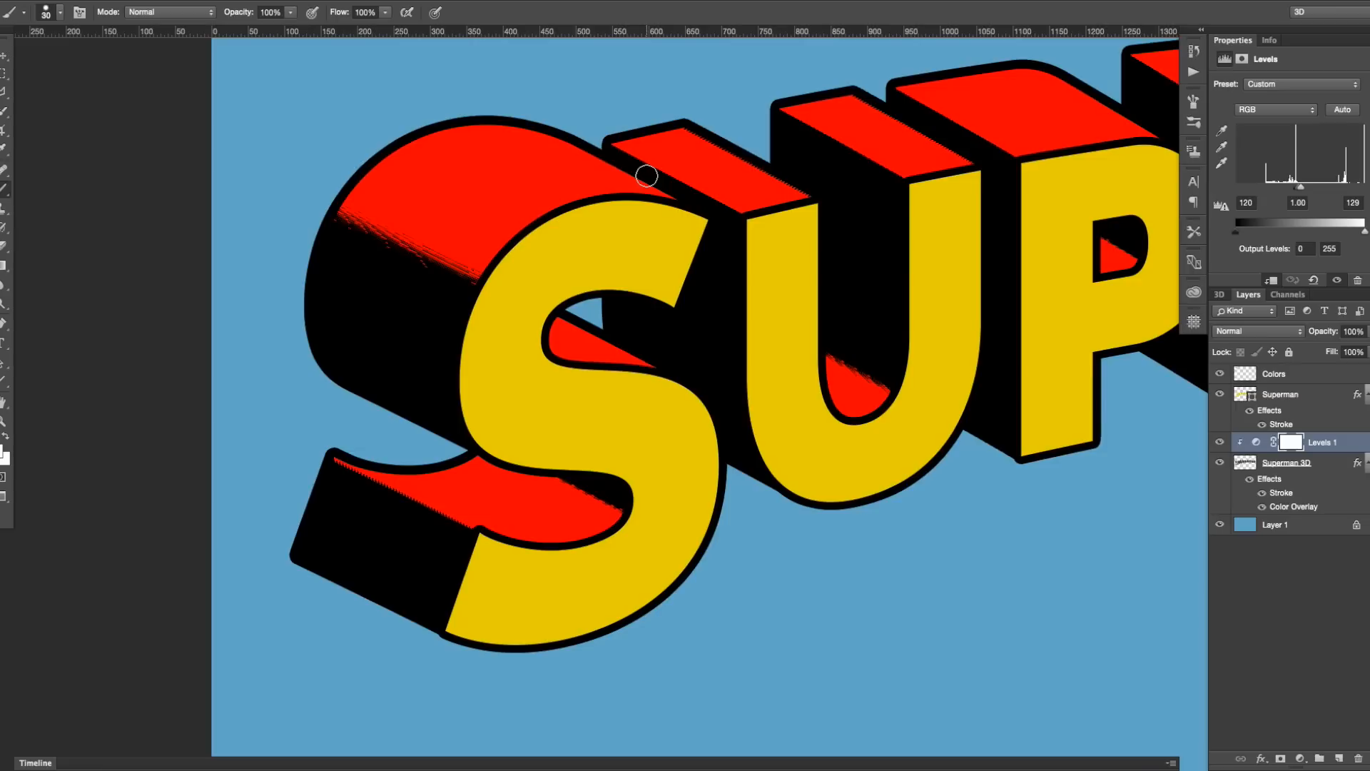
mouse_move(423, 266)
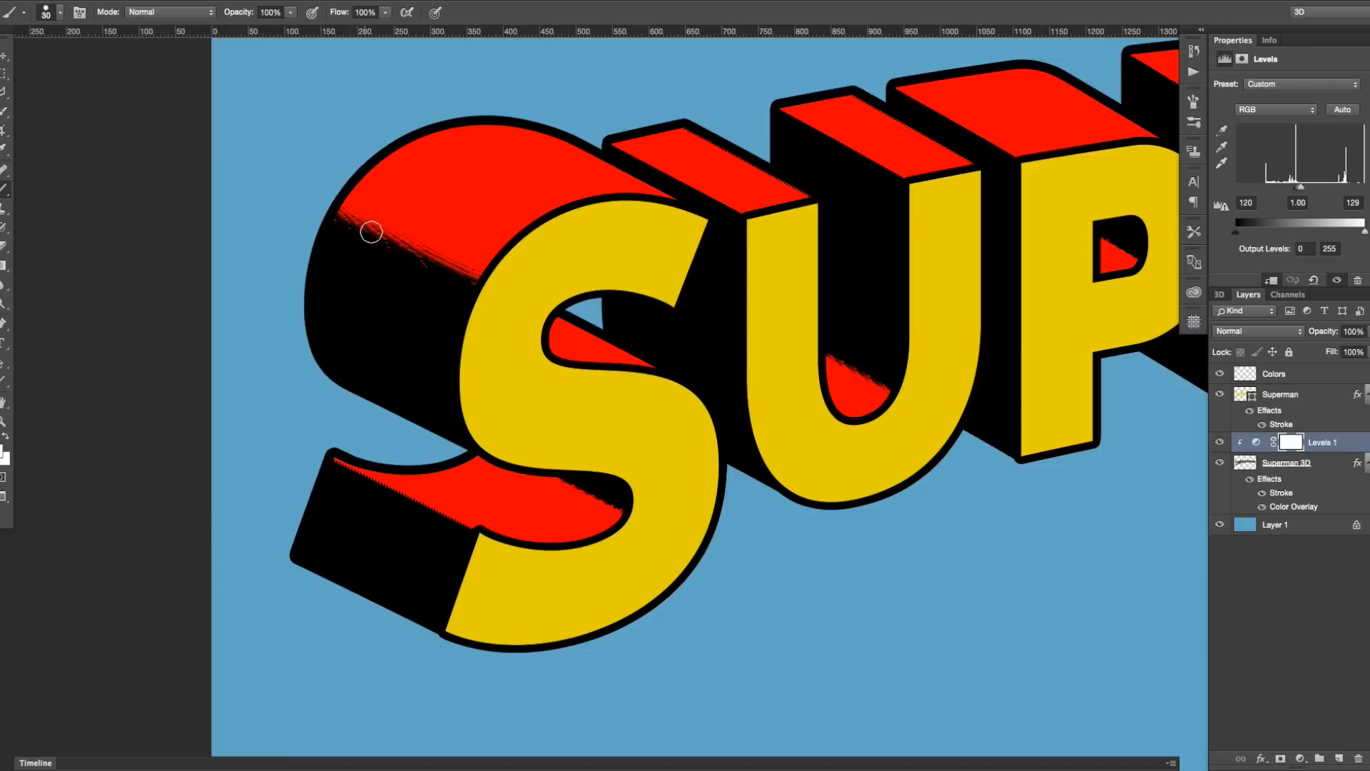
mouse_move(468, 242)
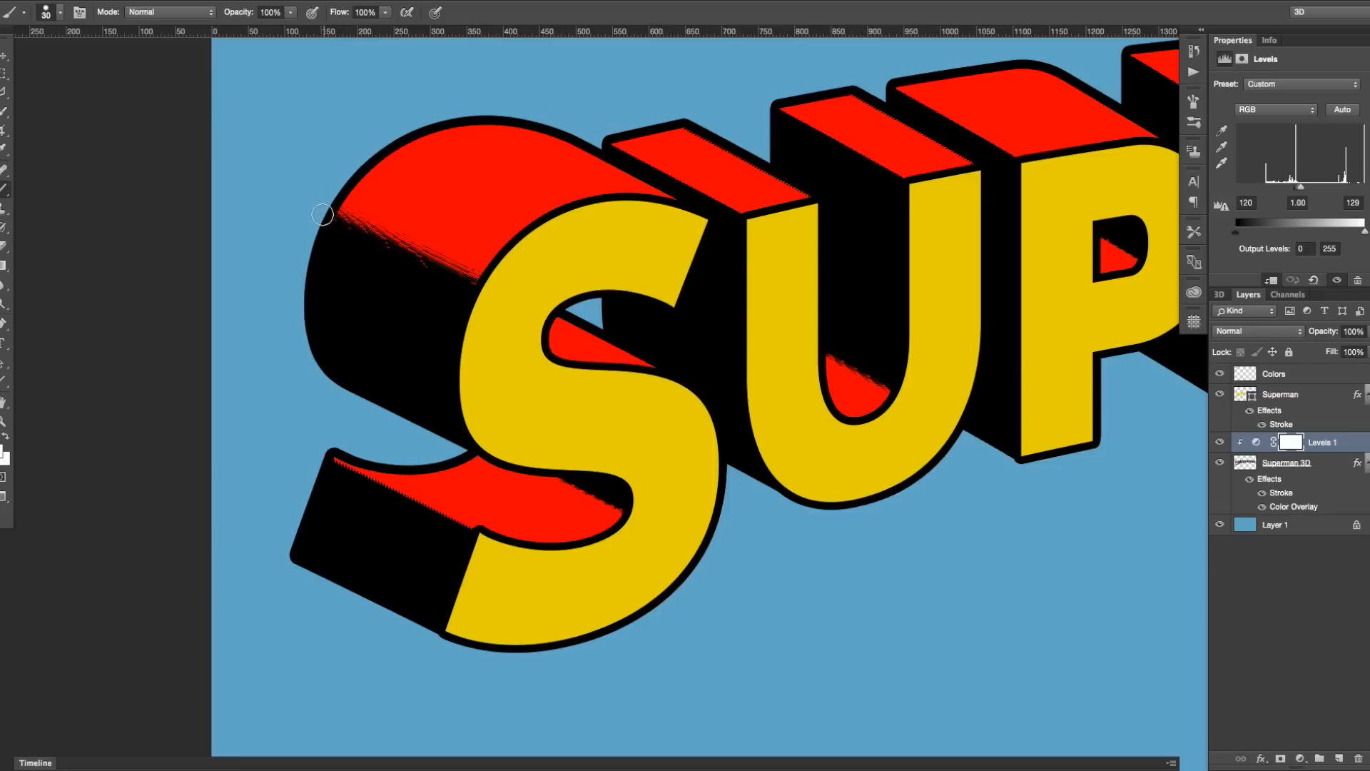
mouse_move(410, 278)
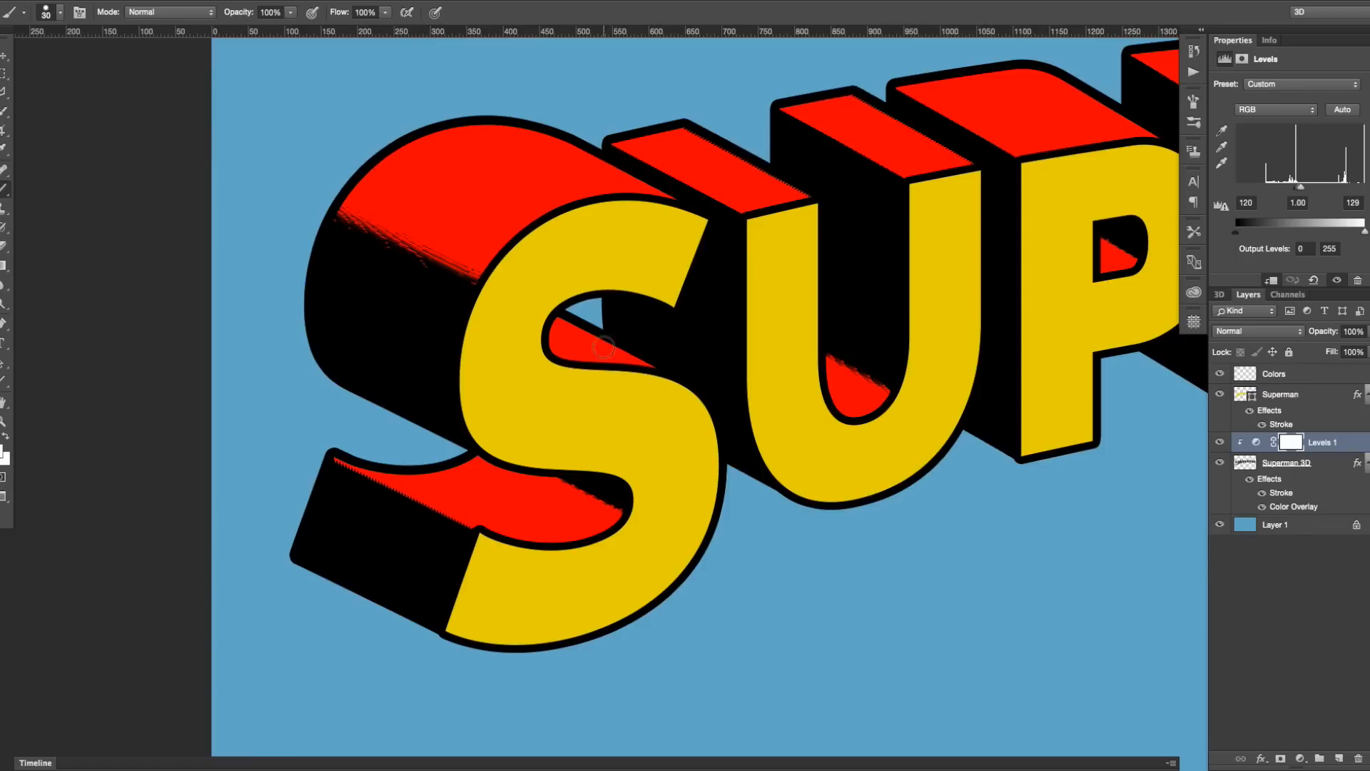
mouse_move(355, 327)
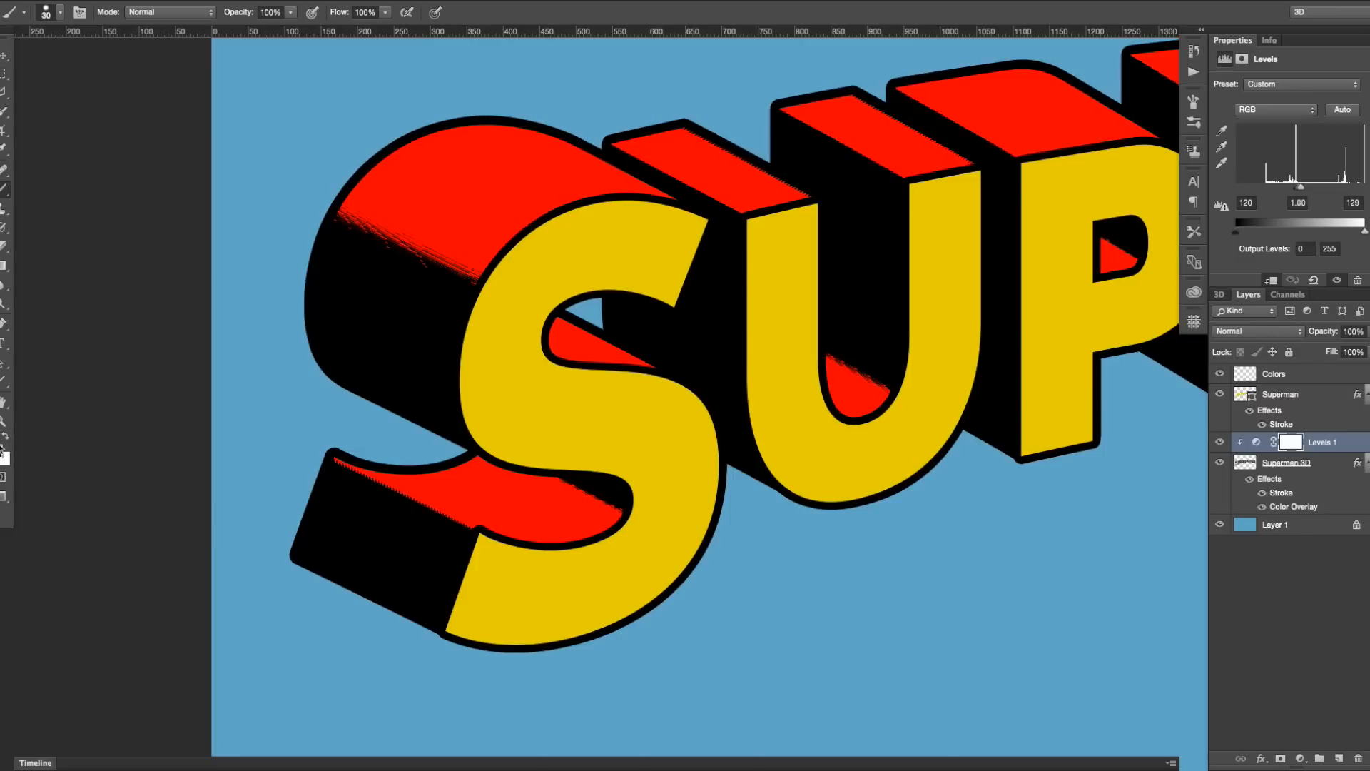
mouse_move(1324, 496)
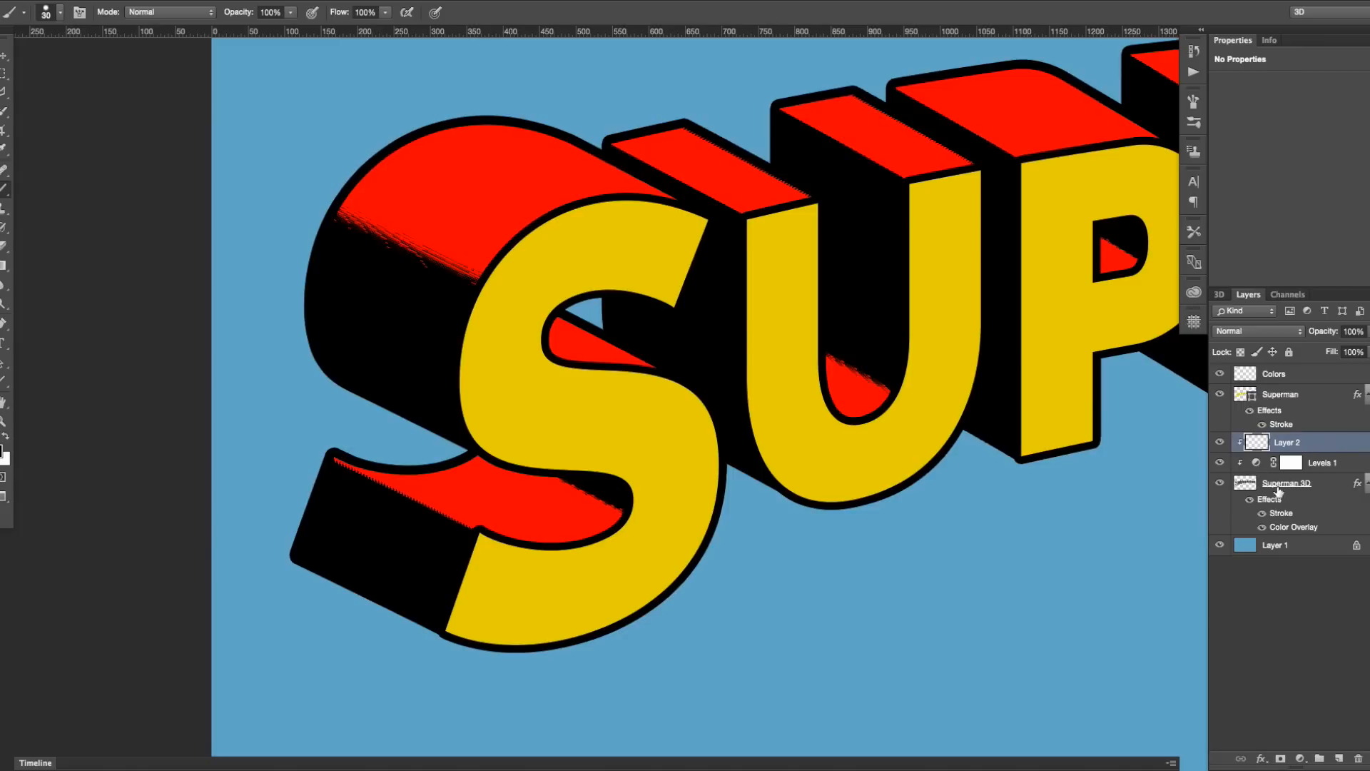
mouse_move(318, 458)
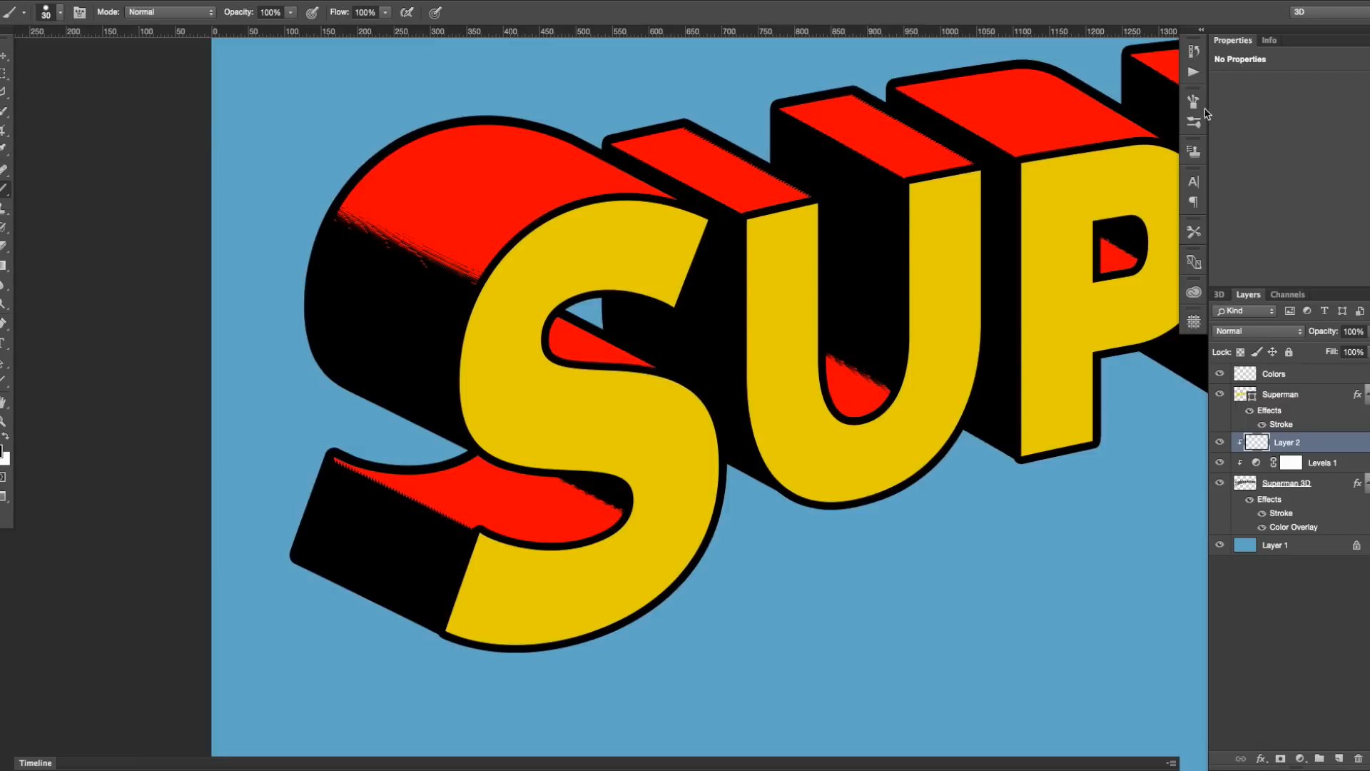
With a hard round brush, paint a clean straight red-black split beside the U.
left_click(1193, 102)
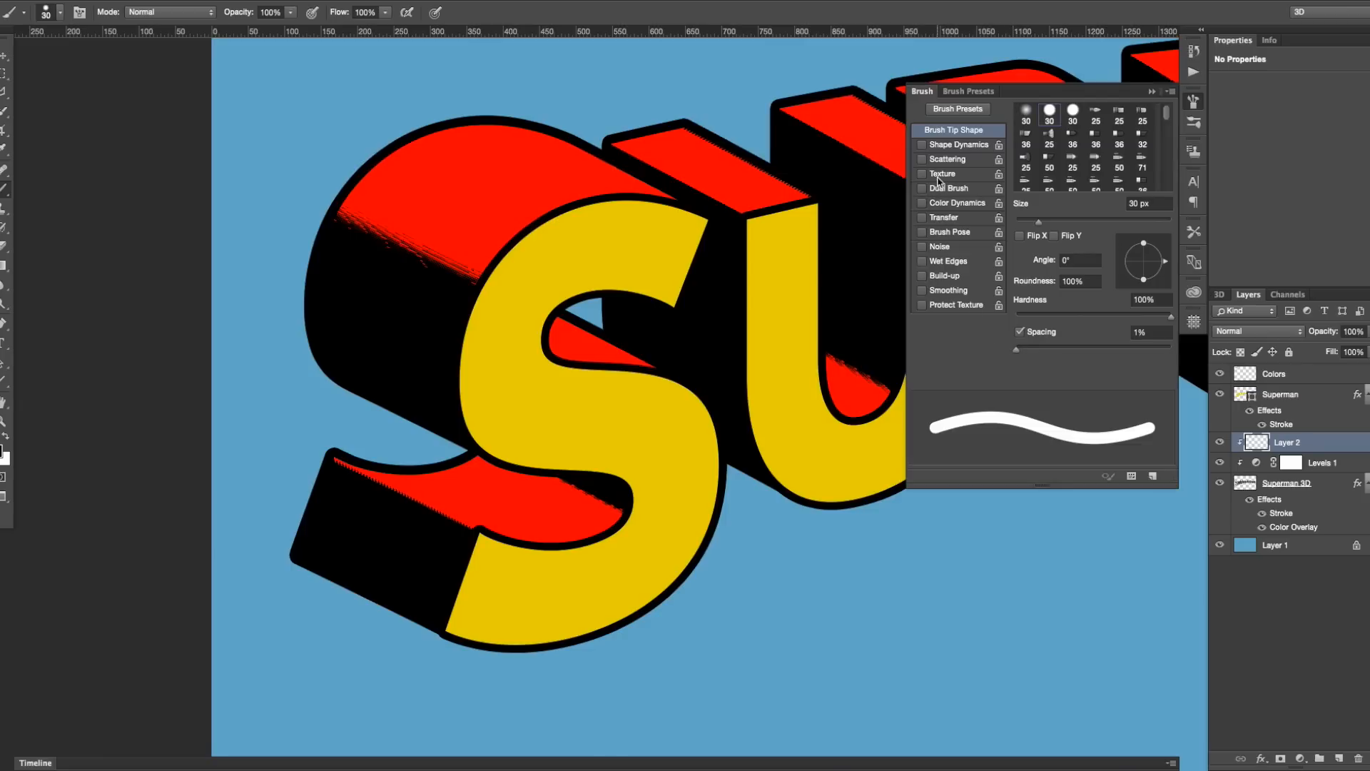
mouse_move(1091, 137)
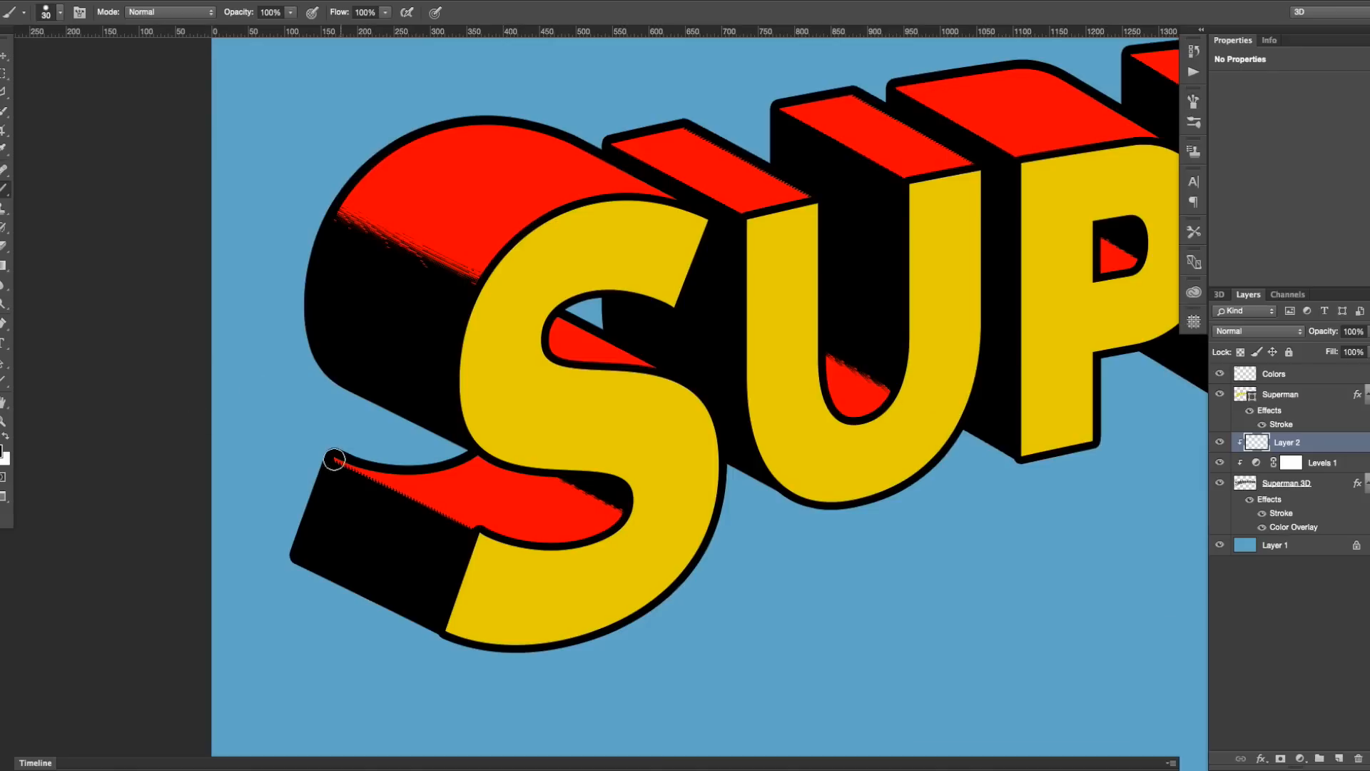
mouse_move(317, 203)
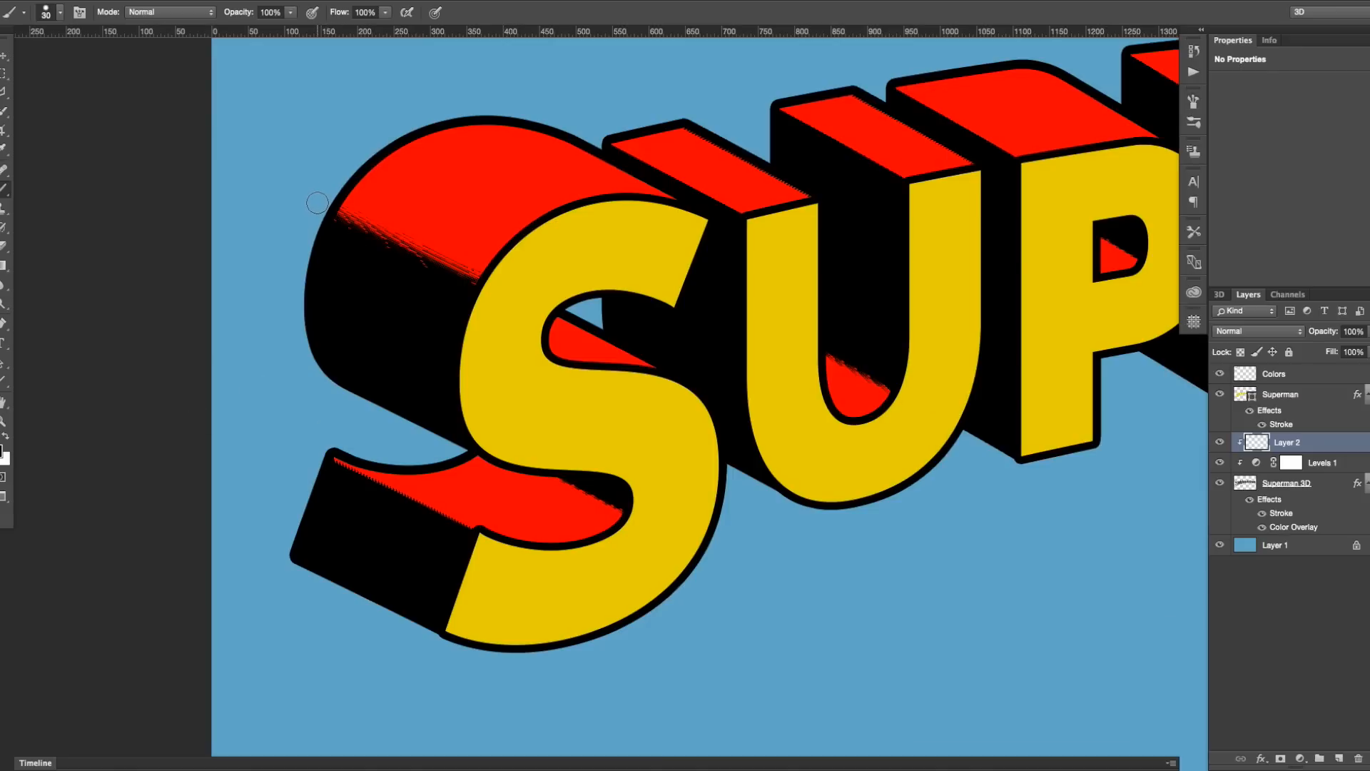
mouse_move(499, 294)
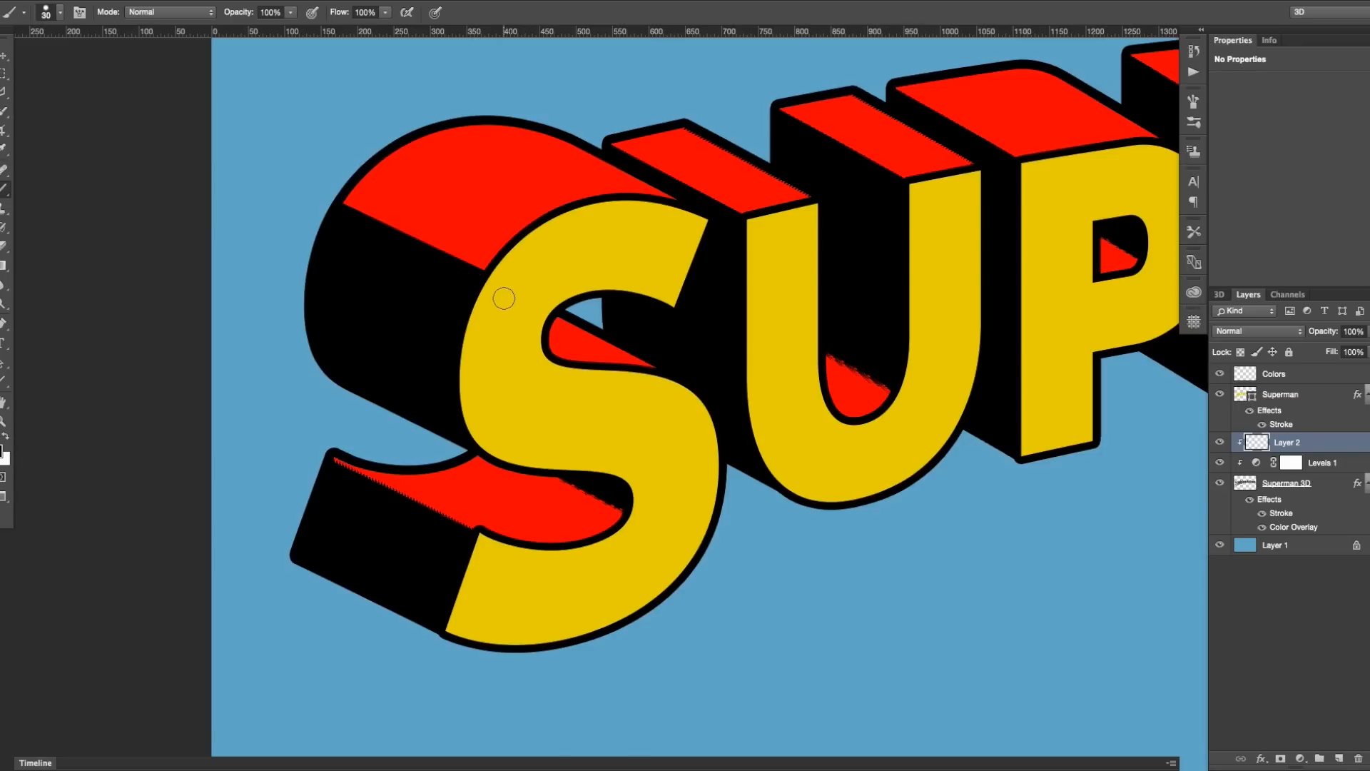
mouse_move(306, 473)
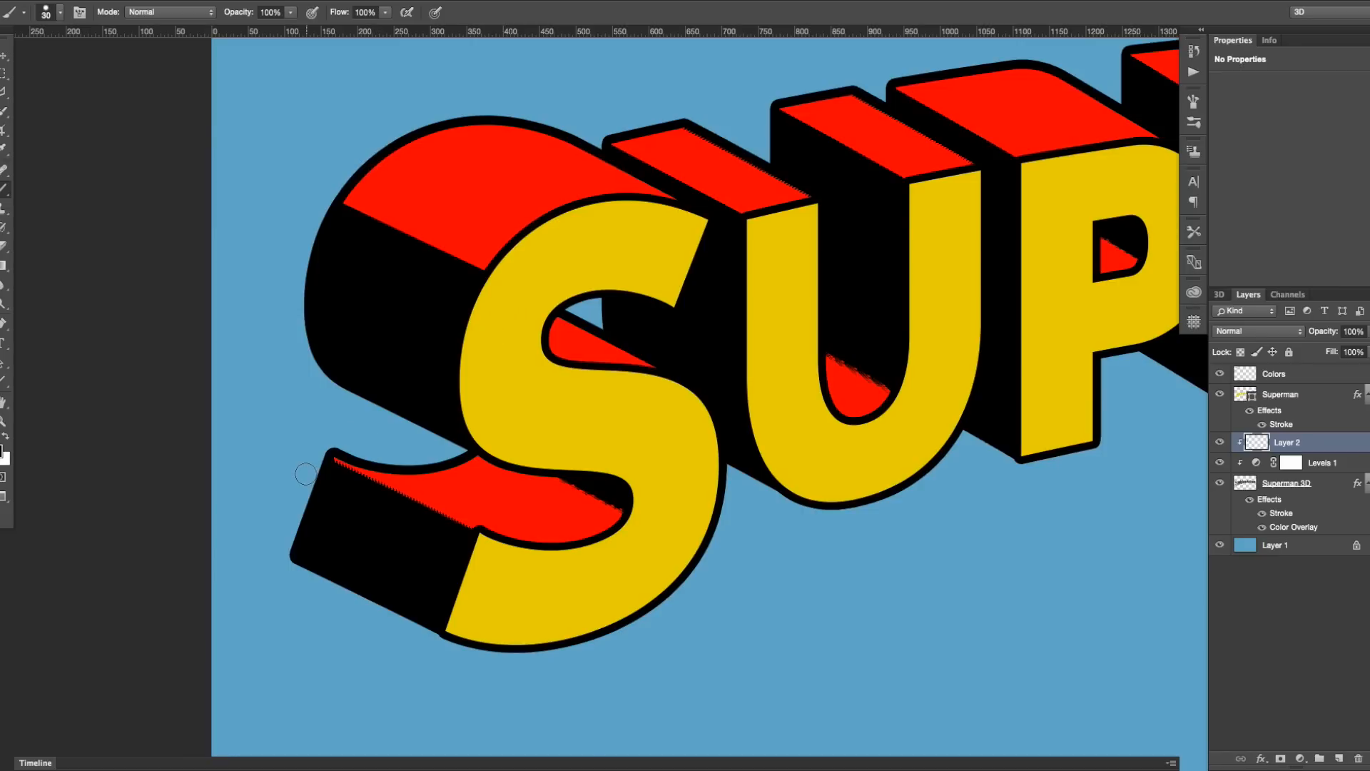
mouse_move(325, 456)
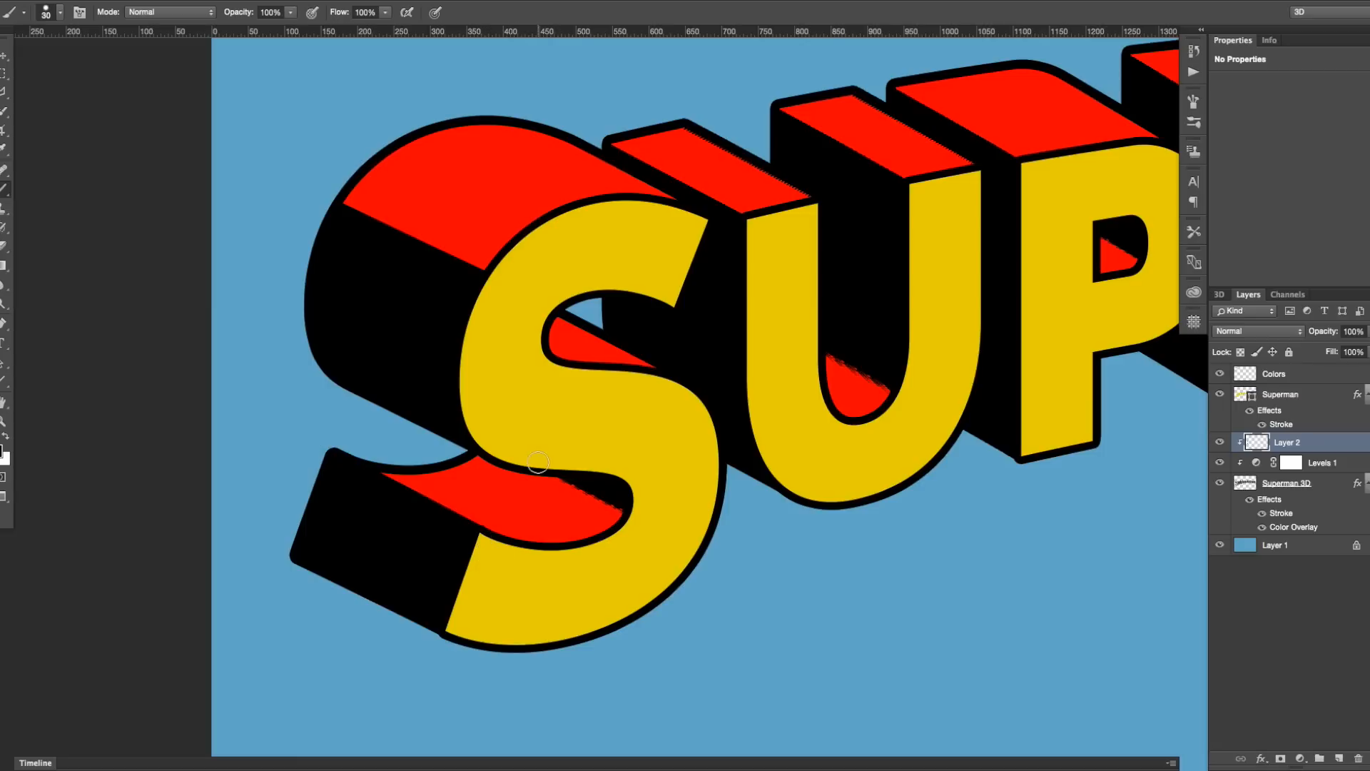
mouse_move(638, 511)
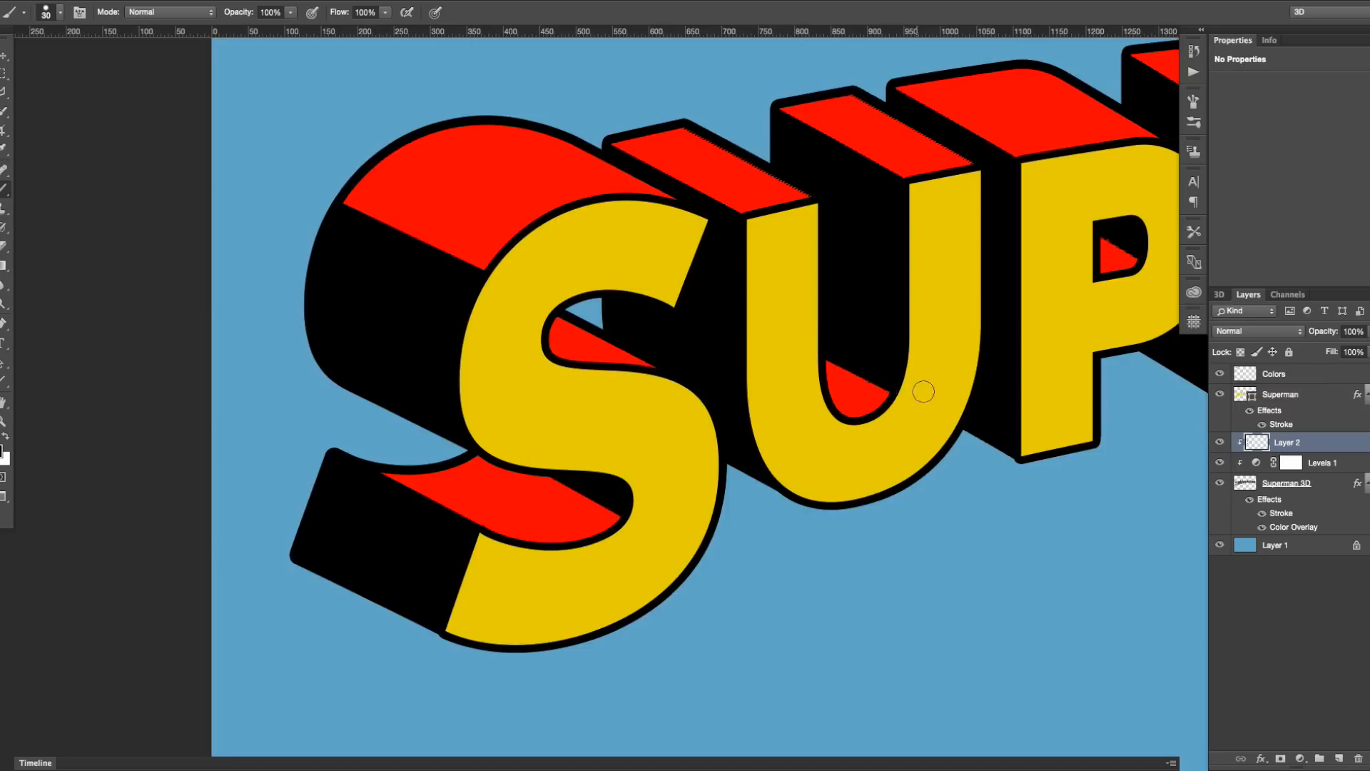
left_click_drag(922, 391, 822, 341)
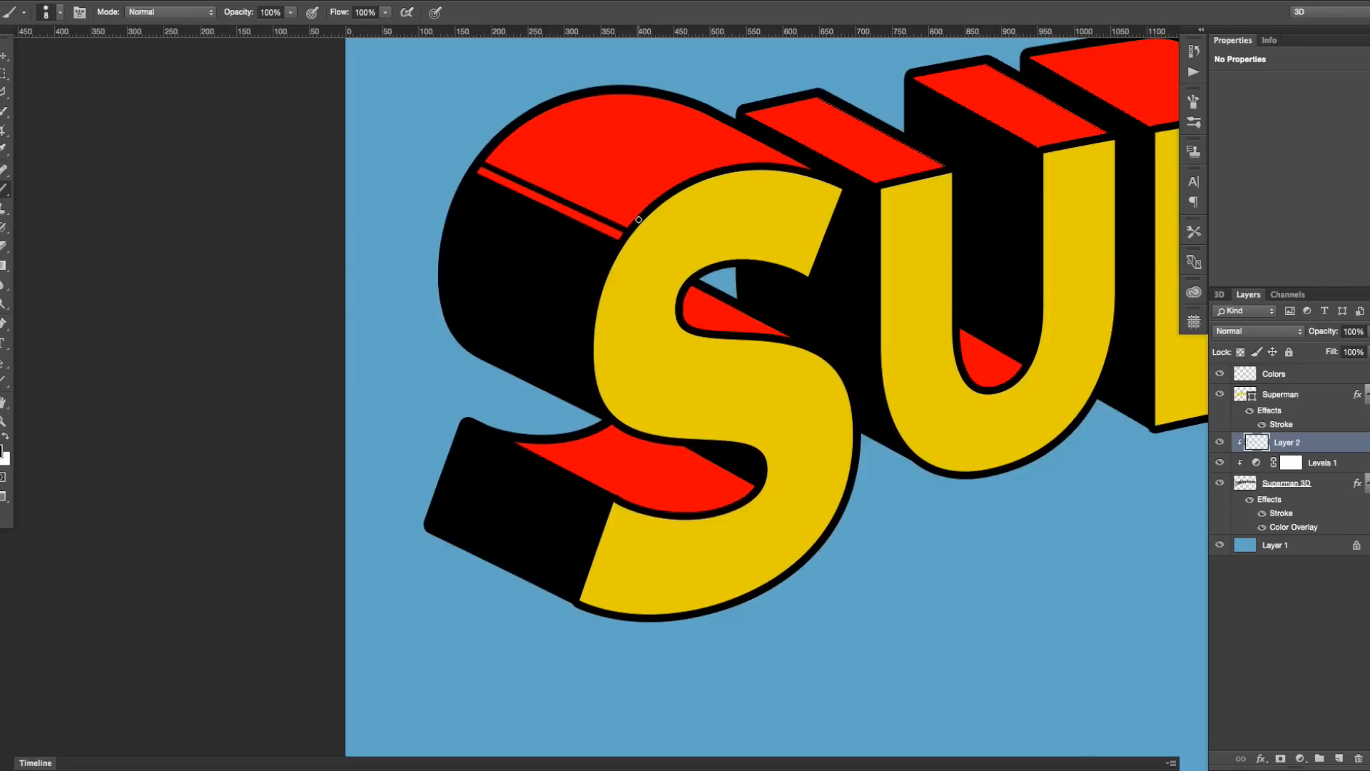
Draw a thin black detail line across the red top face of the S.
left_click_drag(638, 220, 488, 150)
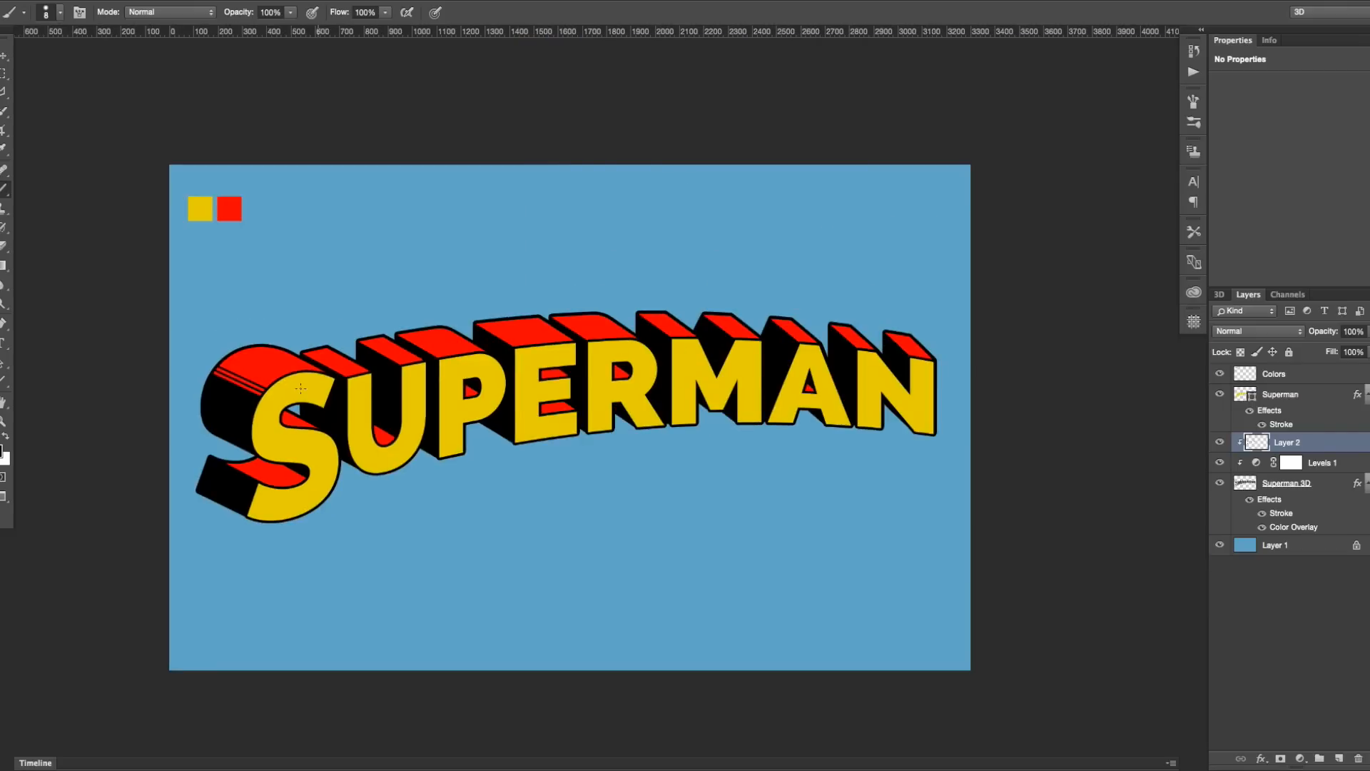
mouse_move(382, 418)
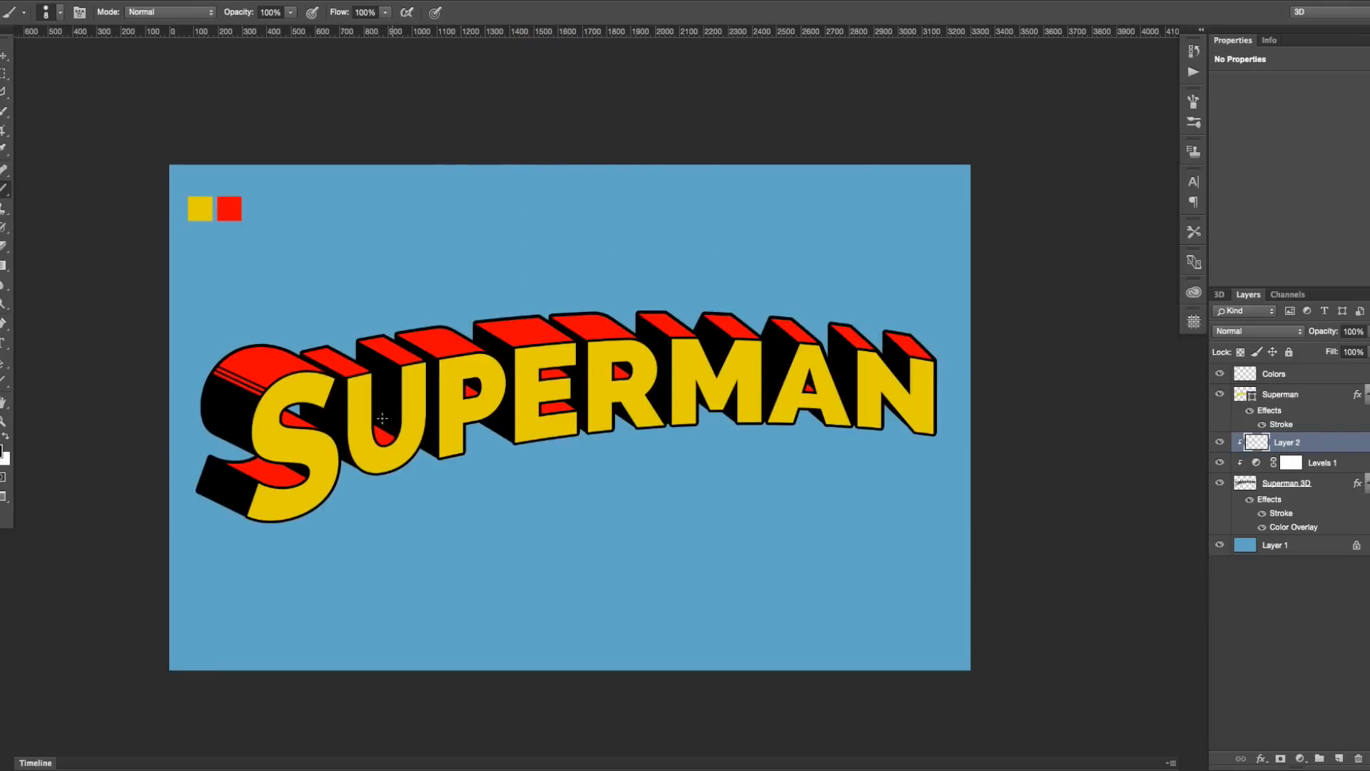